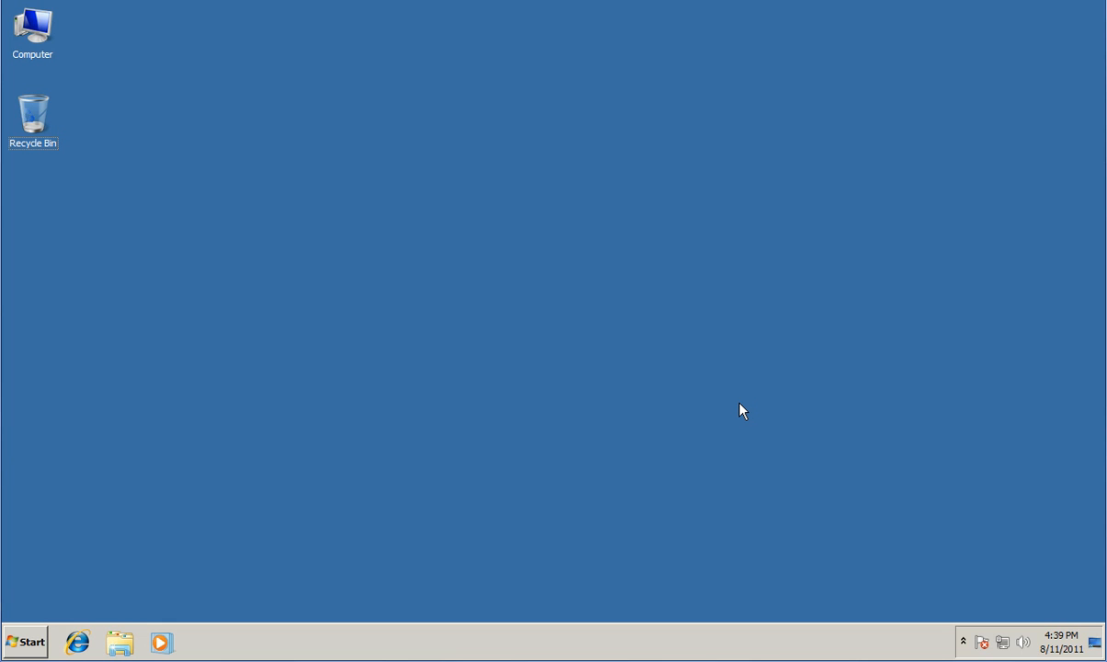
{"action": "mouse_move", "coordinate": [759, 357]}
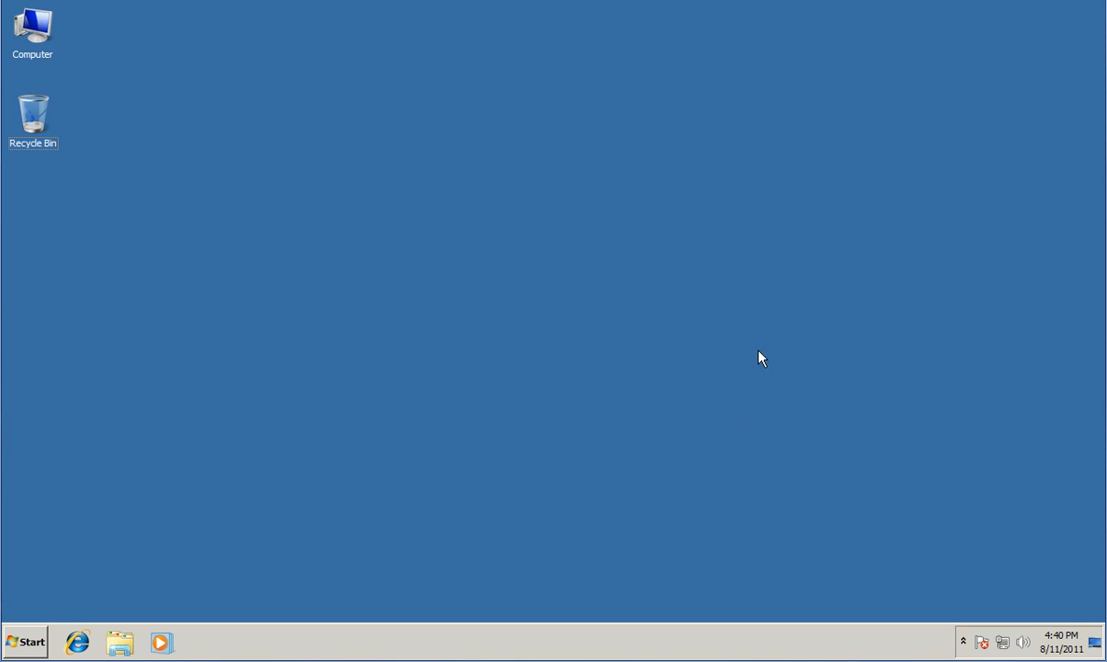
Launch Internet Explorer and reach the Stand-Alone Conflict of Interest System download page via Downloads
{"action": "left_click", "coordinate": [77, 642]}
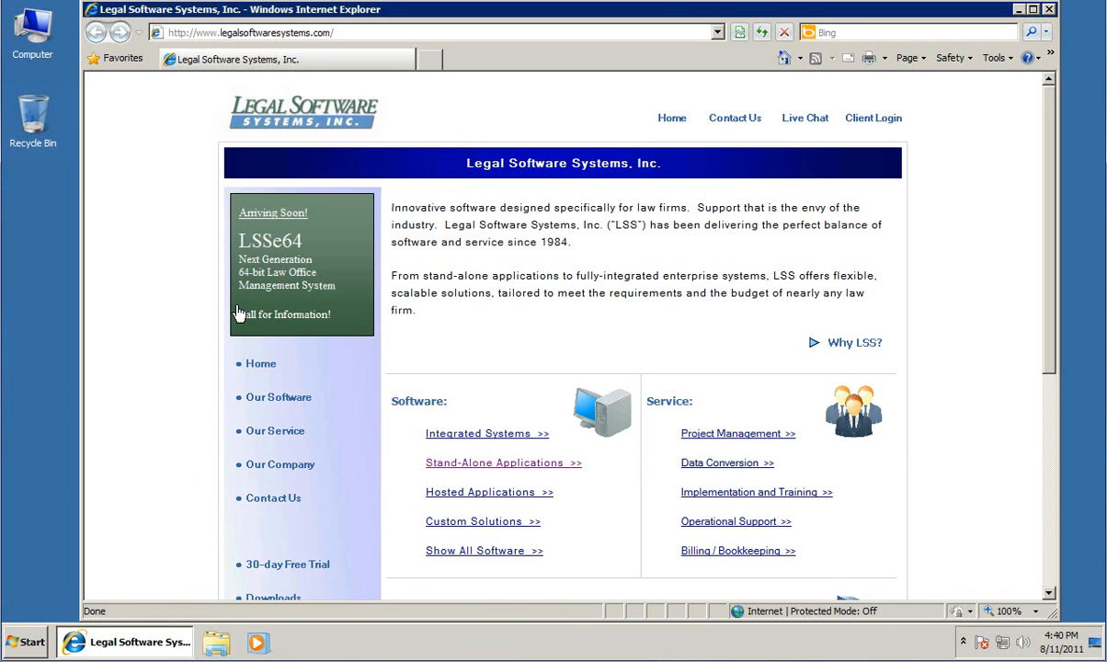
{"action": "mouse_move", "coordinate": [205, 302]}
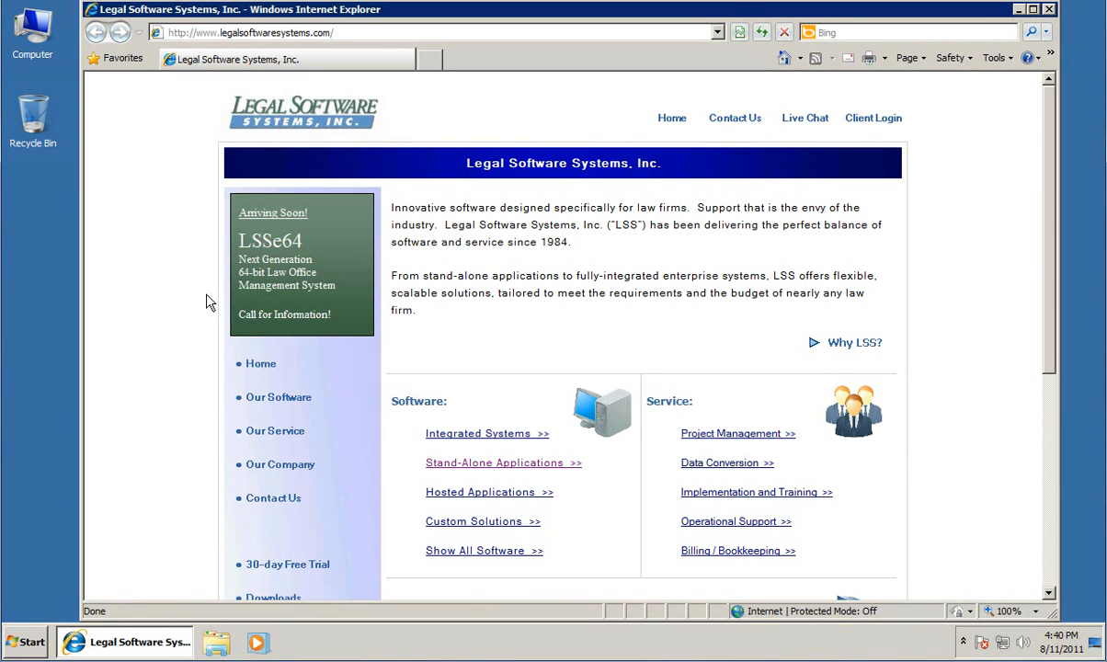
{"action": "scroll", "scroll_direction": "down", "scroll_amount": 3}
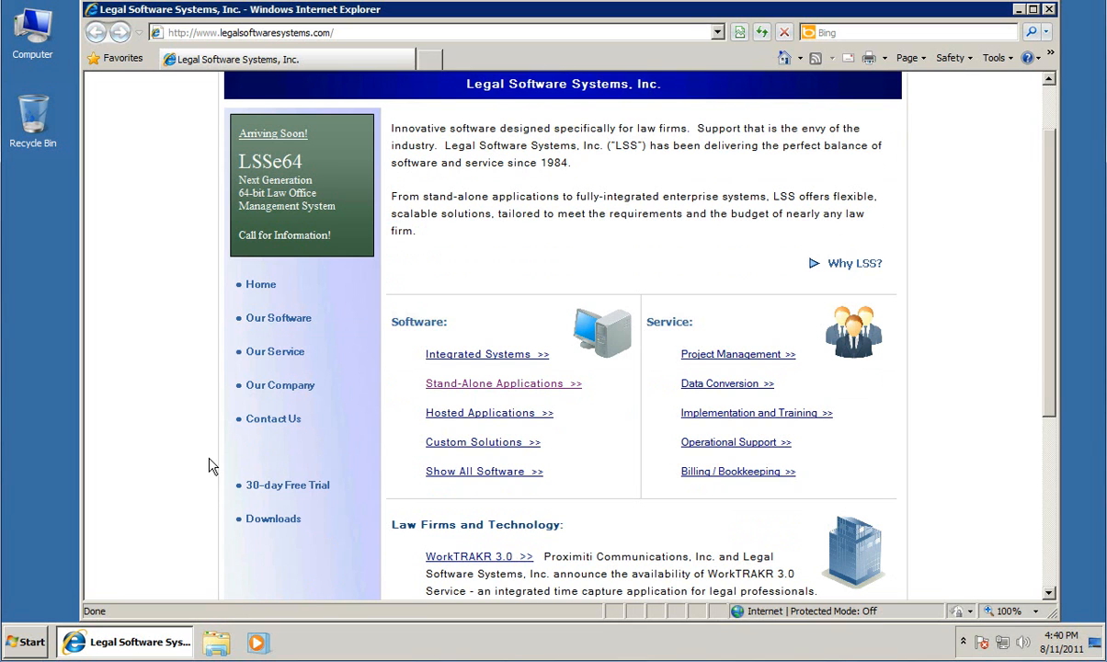
{"action": "mouse_move", "coordinate": [286, 44]}
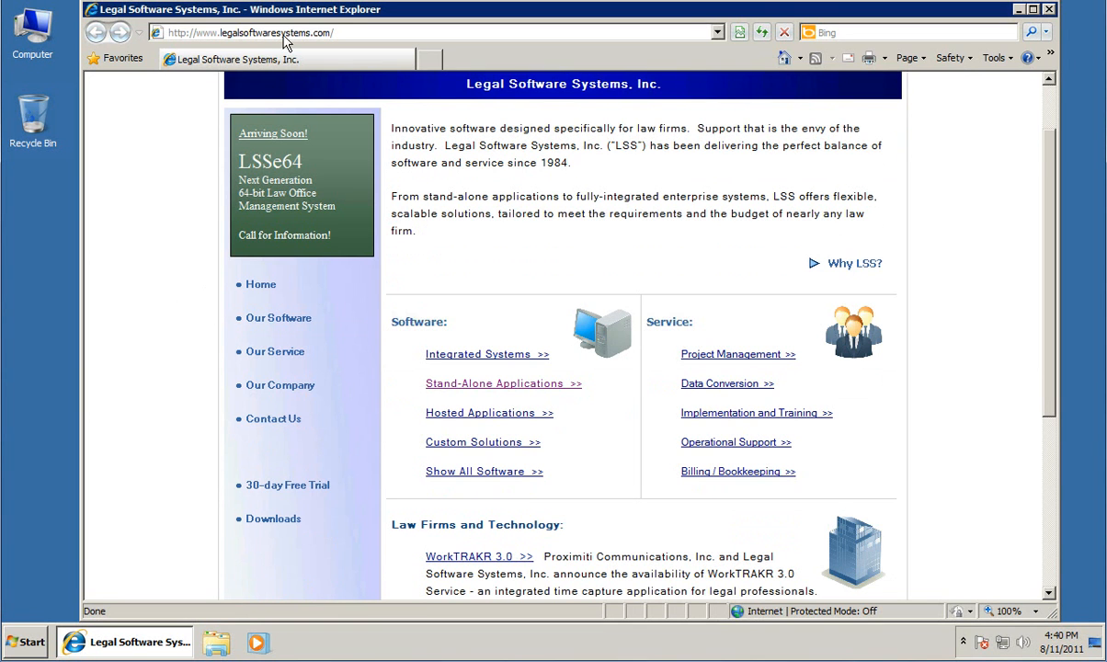
{"action": "mouse_move", "coordinate": [230, 502]}
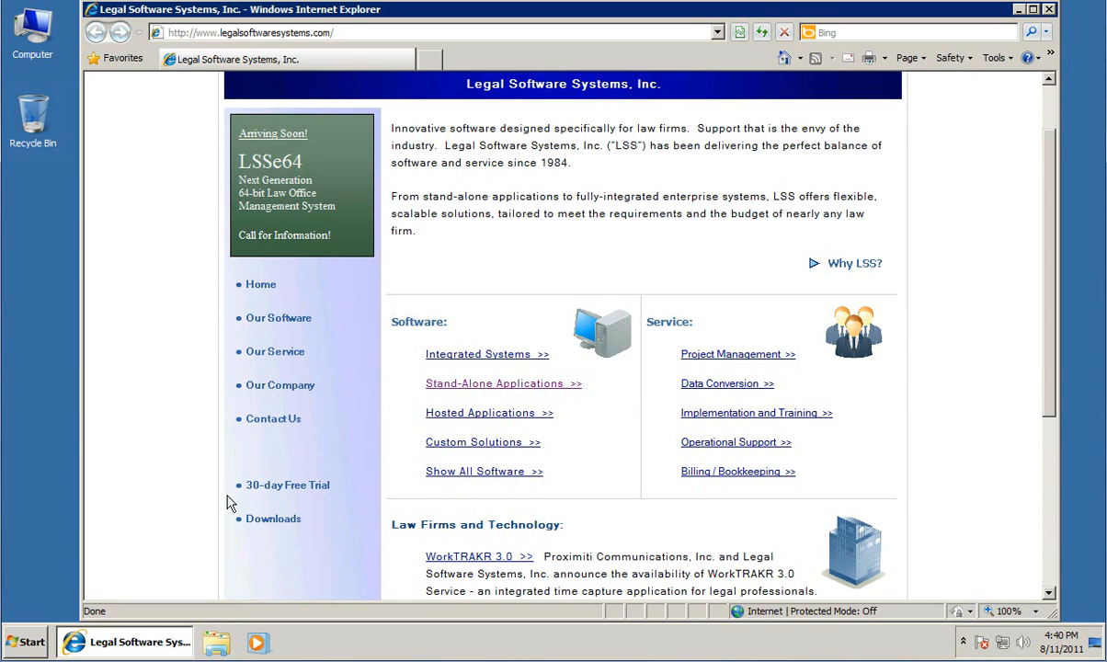
{"action": "mouse_move", "coordinate": [272, 518]}
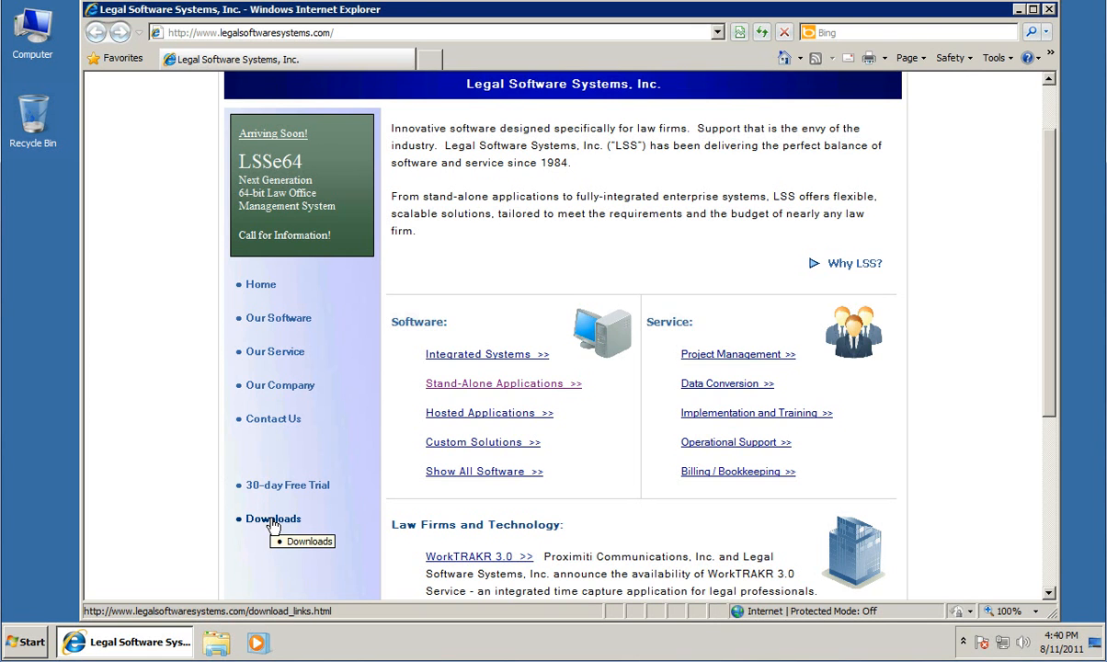
{"action": "left_click", "coordinate": [272, 518]}
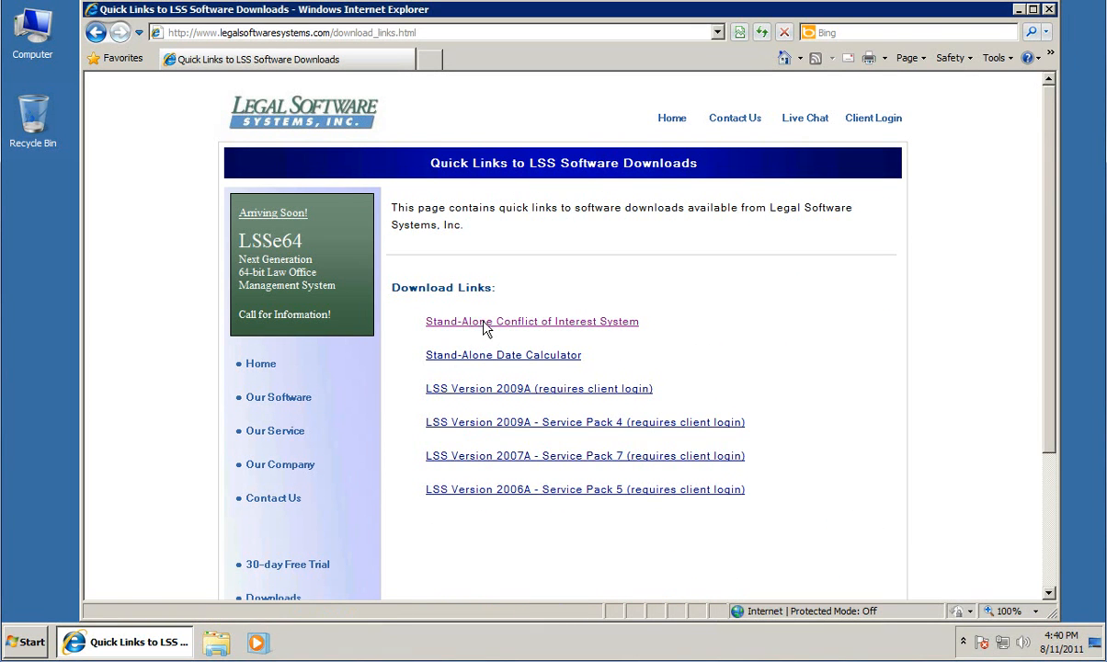
{"action": "left_click", "coordinate": [531, 320]}
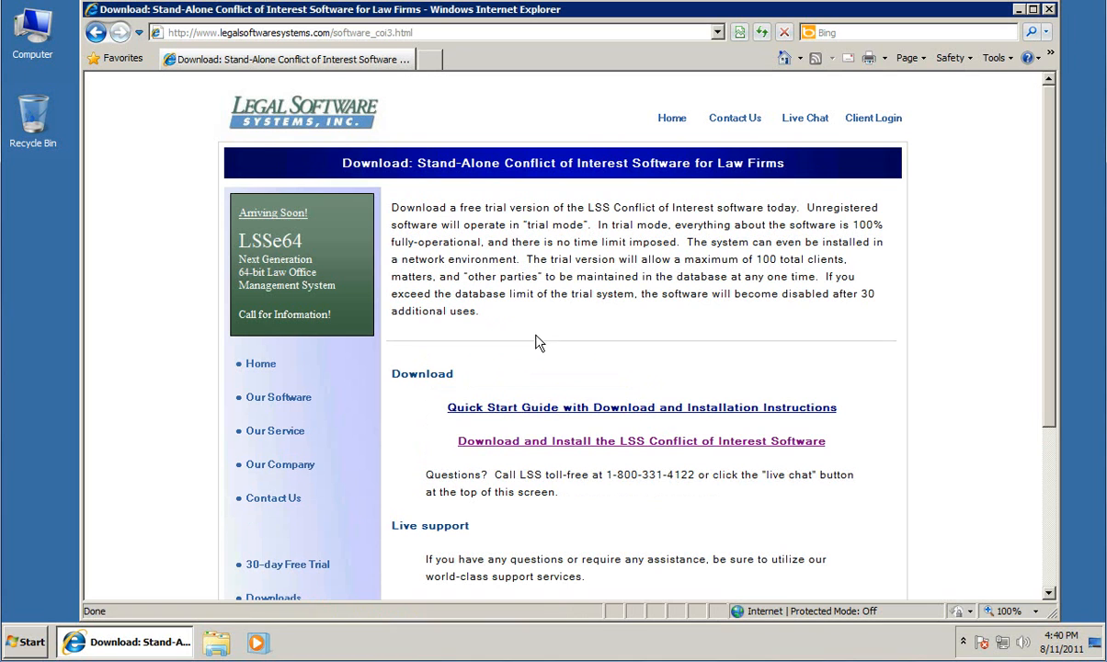
{"action": "mouse_move", "coordinate": [548, 452]}
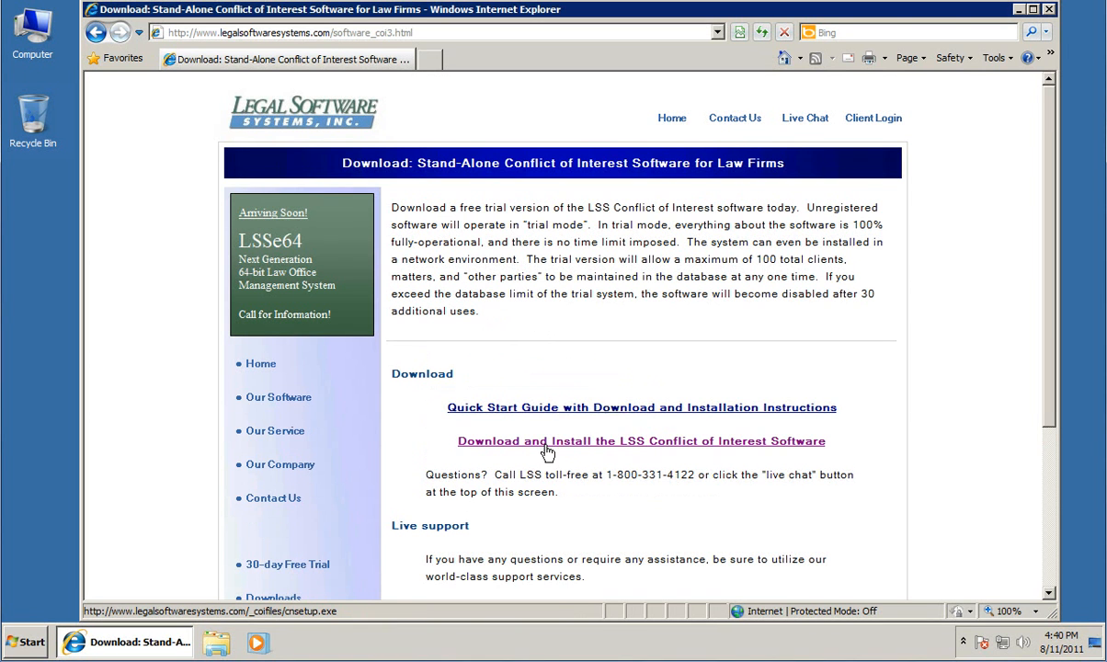
Download the Conflict of Interest setup file and allow it to run
{"action": "left_click", "coordinate": [640, 441]}
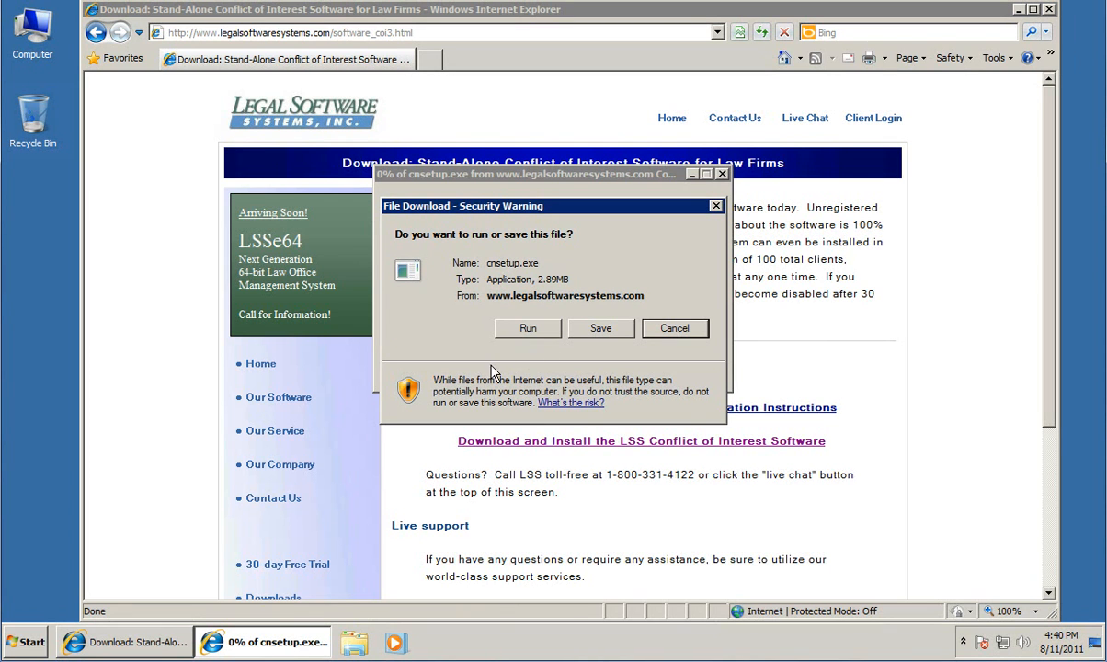
{"action": "mouse_move", "coordinate": [515, 331]}
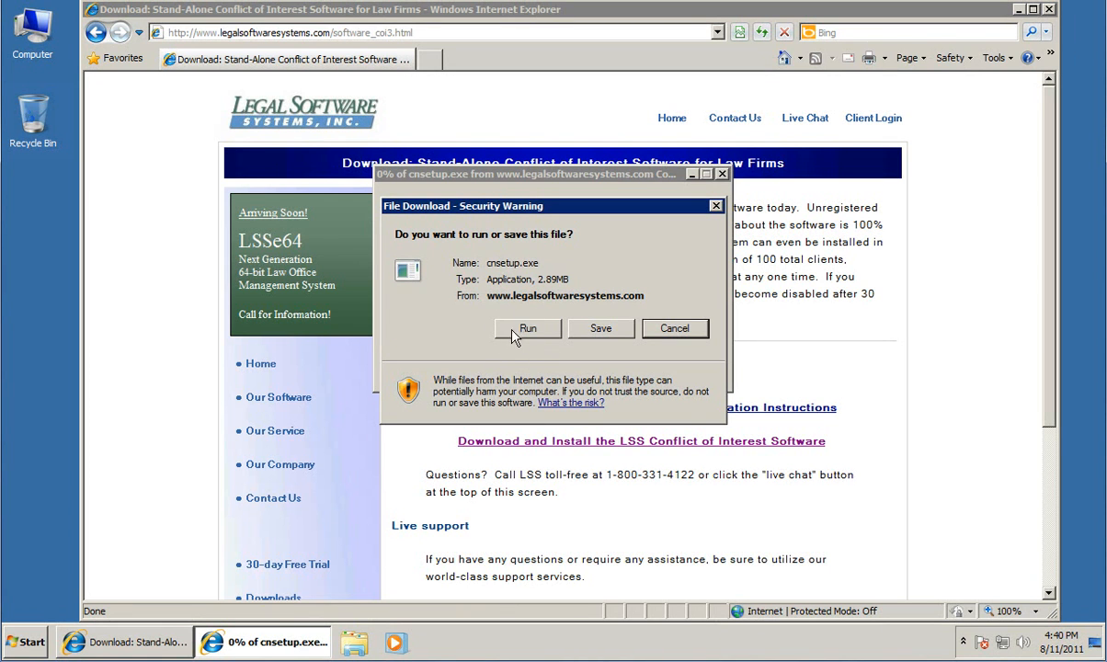
{"action": "left_click", "coordinate": [528, 327]}
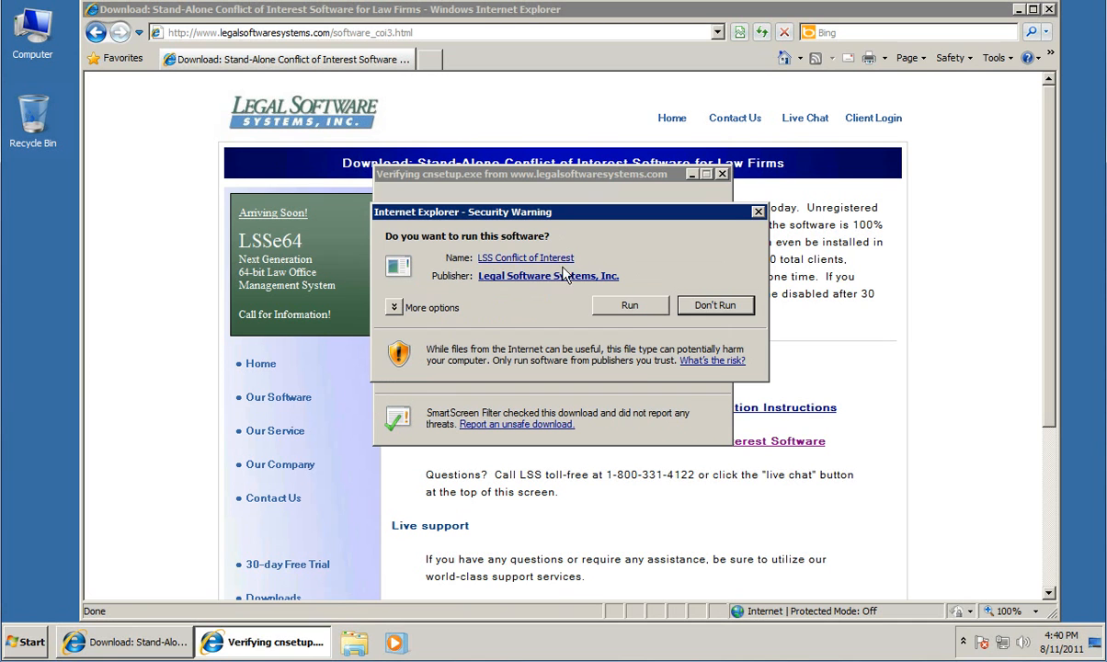
{"action": "left_click", "coordinate": [629, 305]}
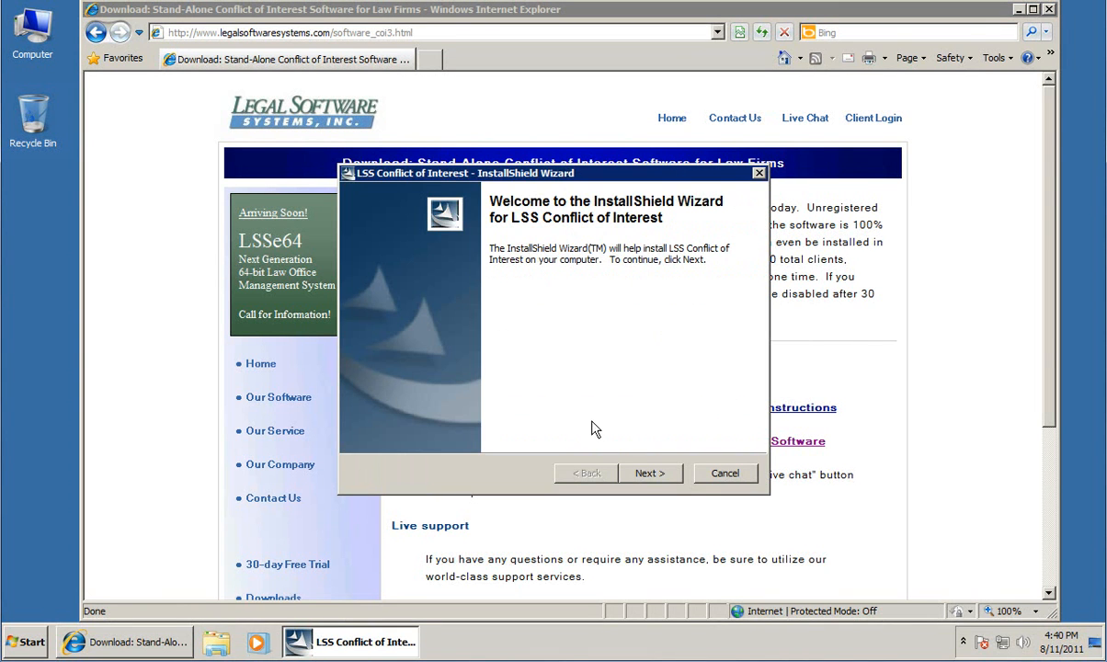
{"action": "mouse_move", "coordinate": [647, 481]}
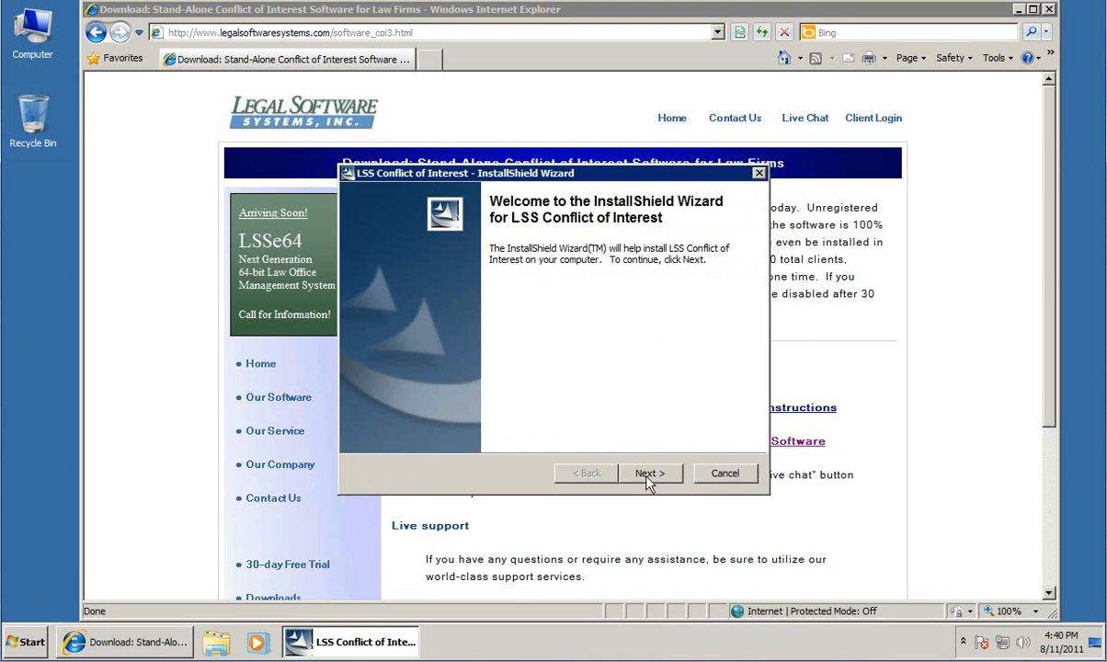
Accept the license, install to the default location, and close Internet Explorer
{"action": "left_click", "coordinate": [648, 473]}
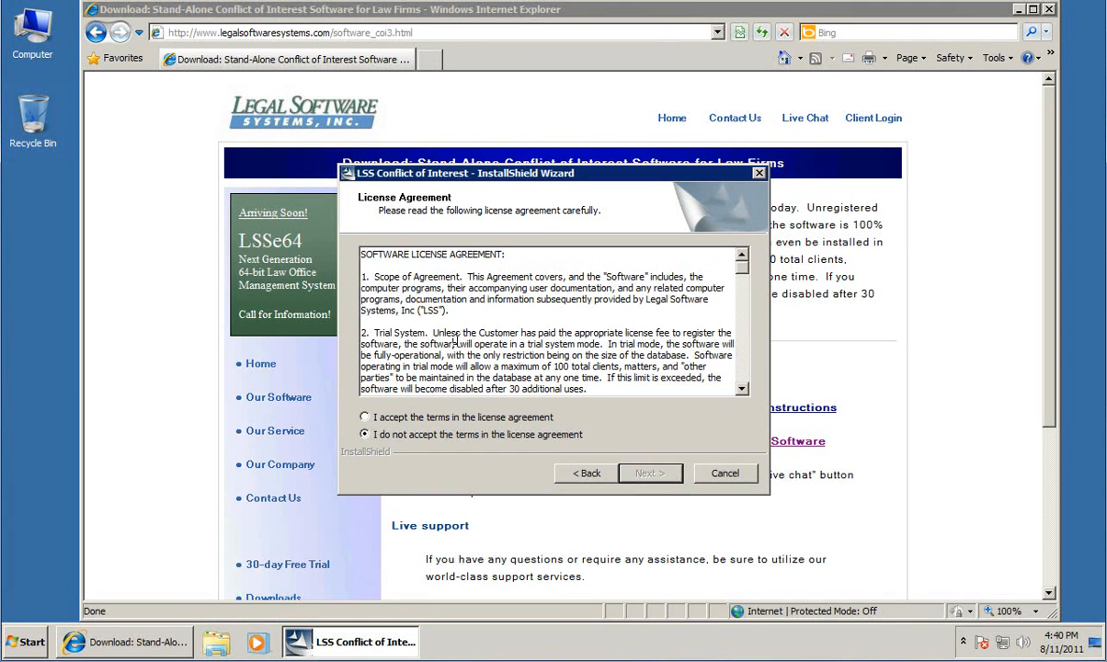
{"action": "scroll", "scroll_direction": "down", "scroll_amount": 3}
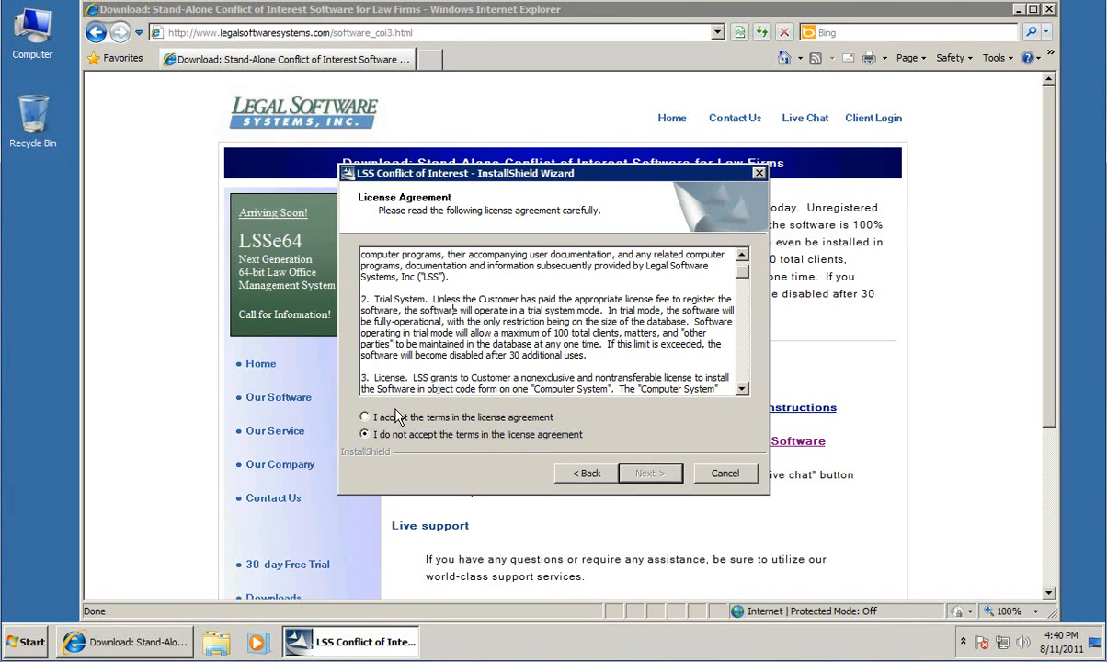
{"action": "left_click", "coordinate": [364, 417]}
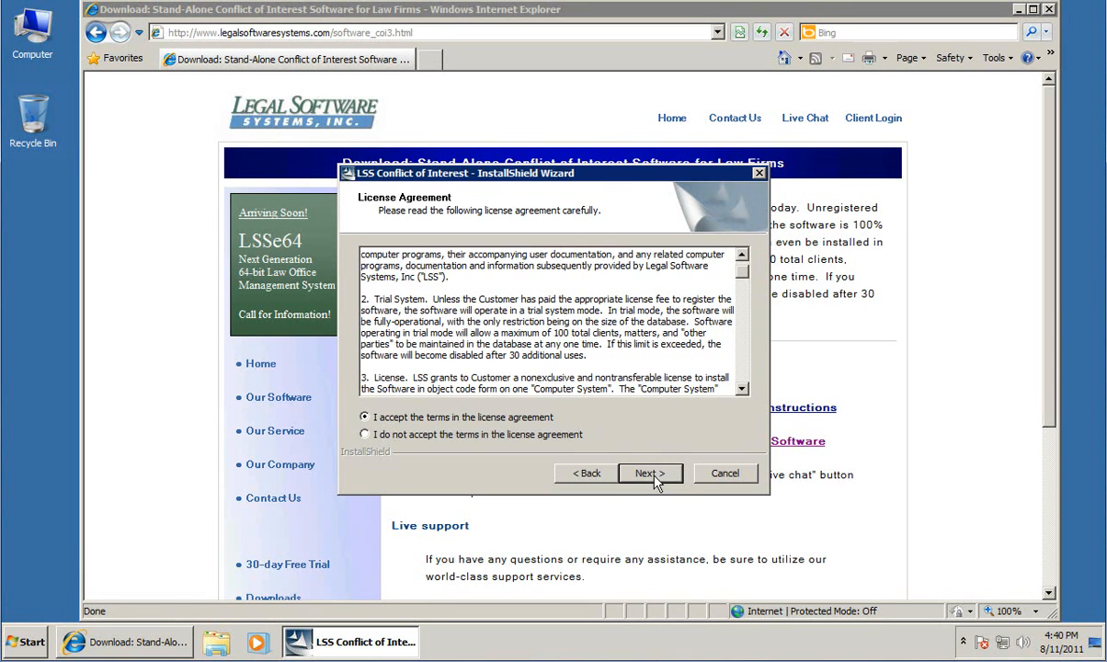
{"action": "left_click", "coordinate": [649, 472]}
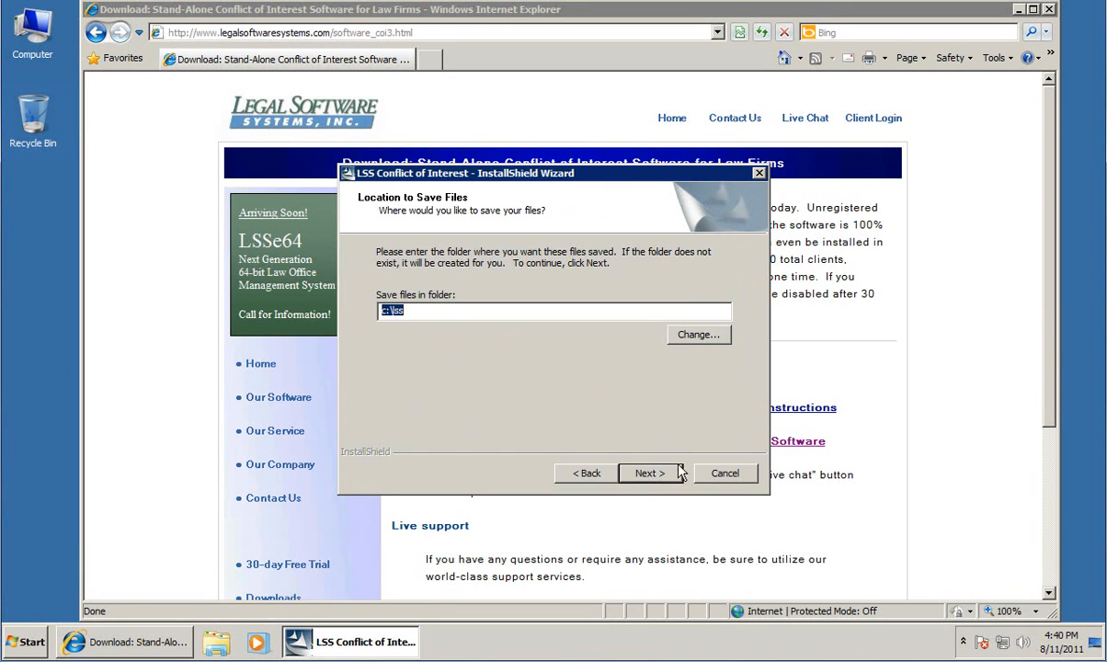
{"action": "left_click", "coordinate": [649, 473]}
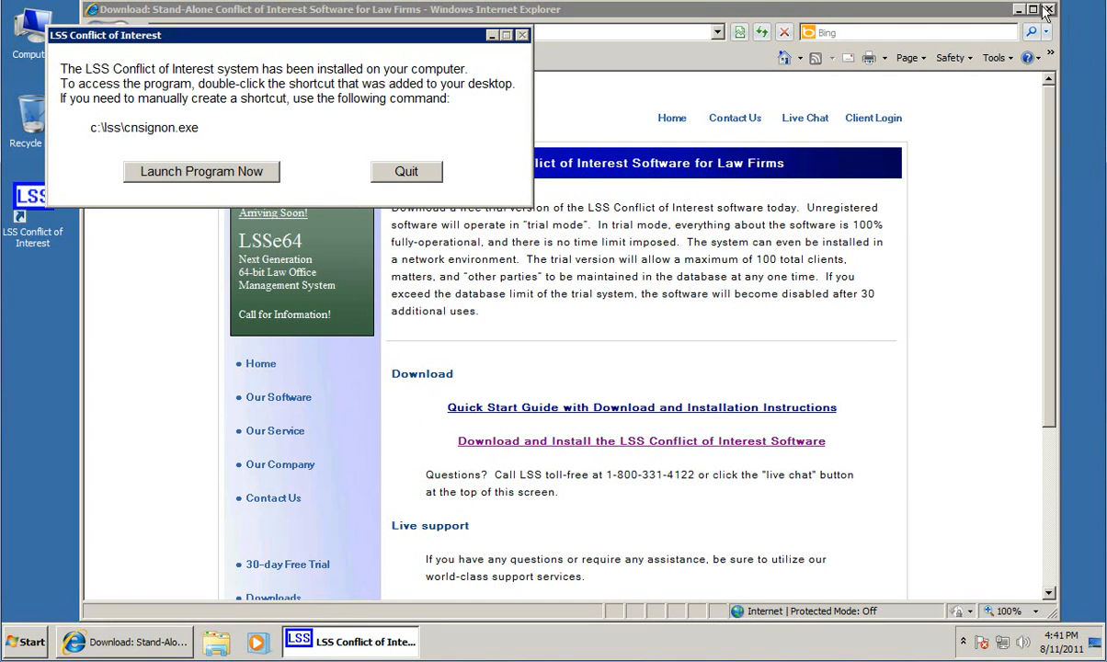
{"action": "left_click", "coordinate": [1048, 10]}
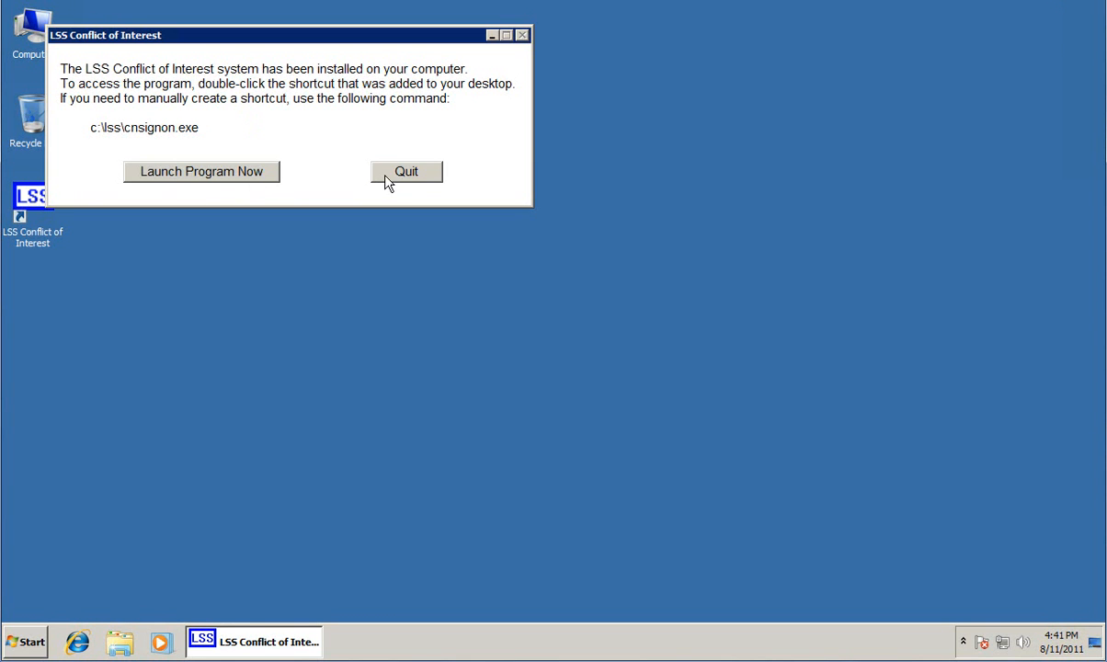
Dismiss the installation-complete message, leaving the LSS Conflict of Interest desktop shortcut
{"action": "left_click", "coordinate": [404, 171]}
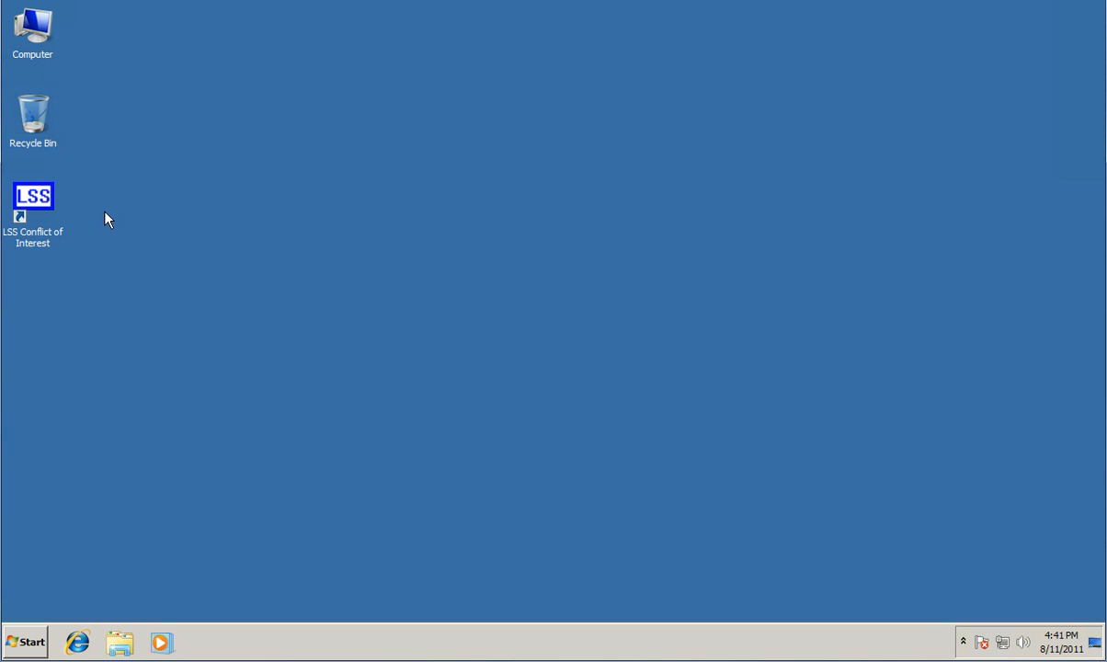
{"action": "mouse_move", "coordinate": [127, 215]}
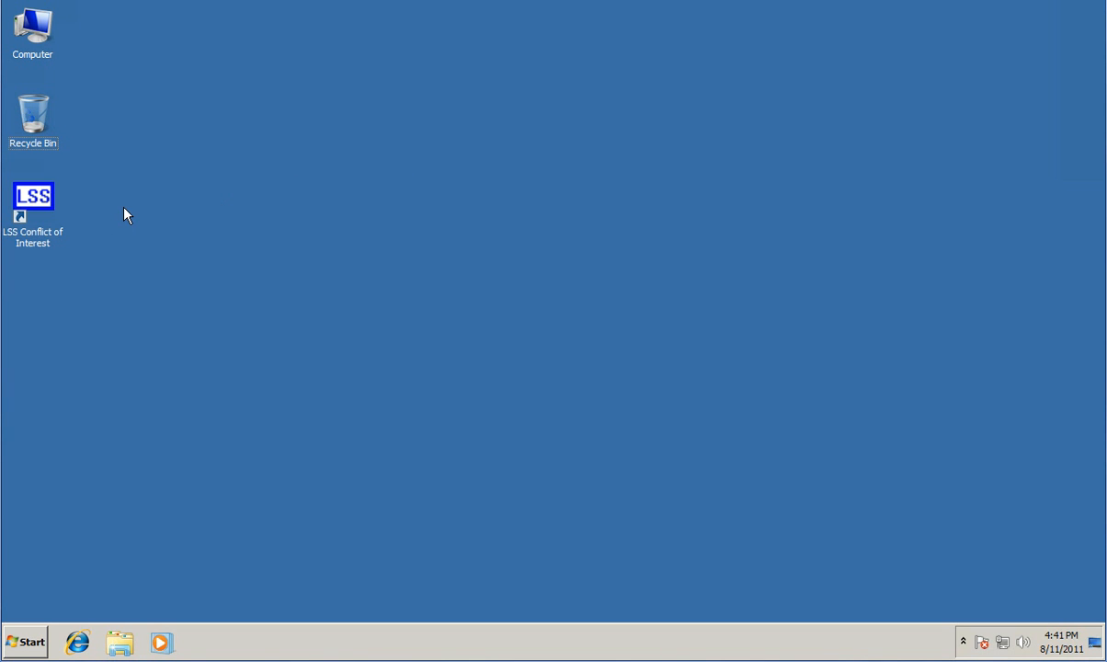
{"action": "mouse_move", "coordinate": [92, 209]}
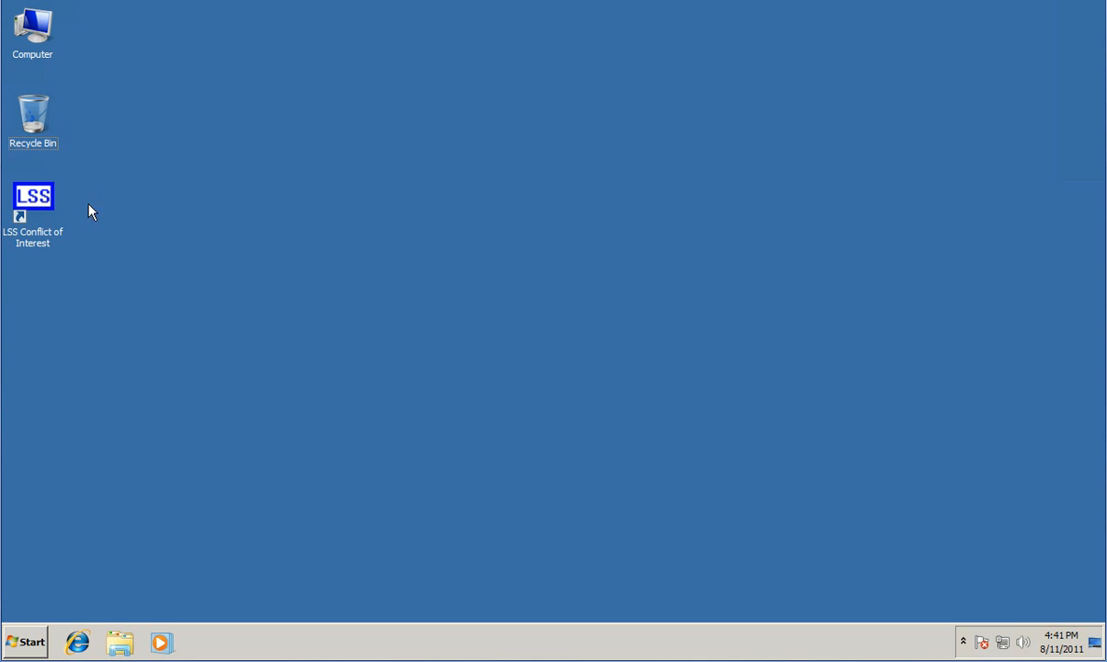
{"action": "mouse_move", "coordinate": [44, 265]}
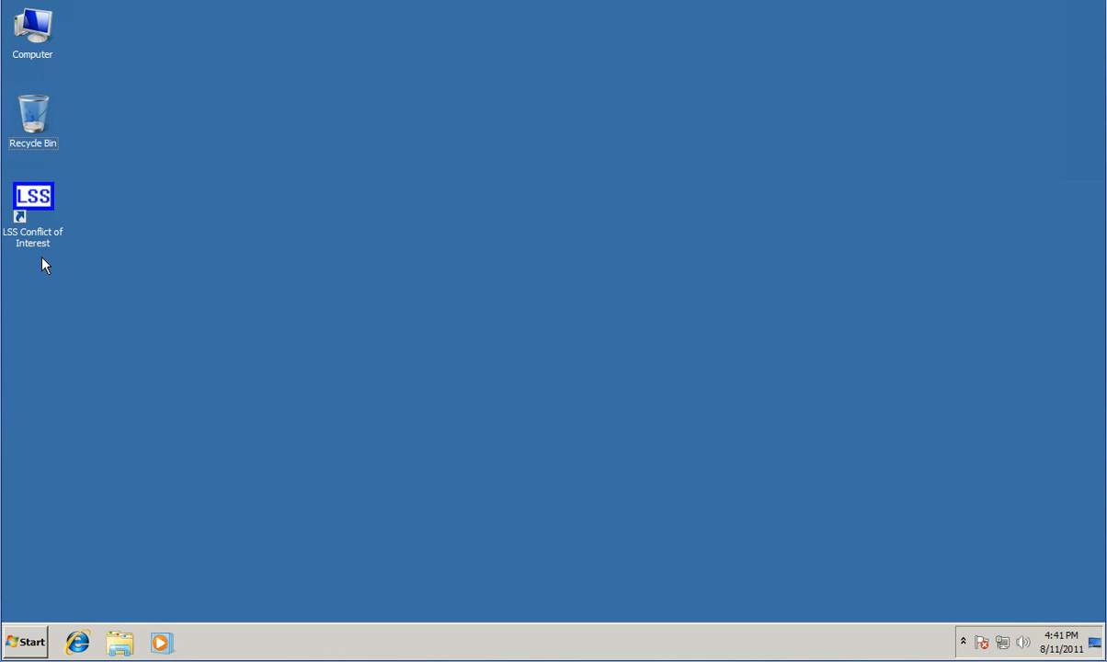
{"action": "mouse_move", "coordinate": [39, 209]}
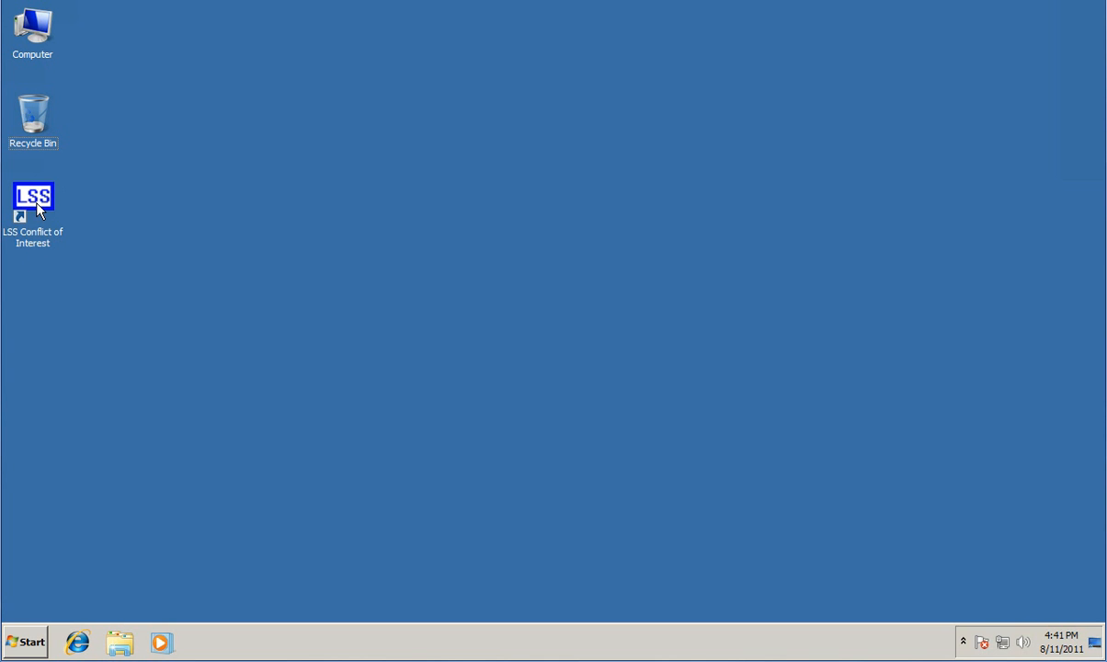
{"action": "double_click", "coordinate": [33, 195]}
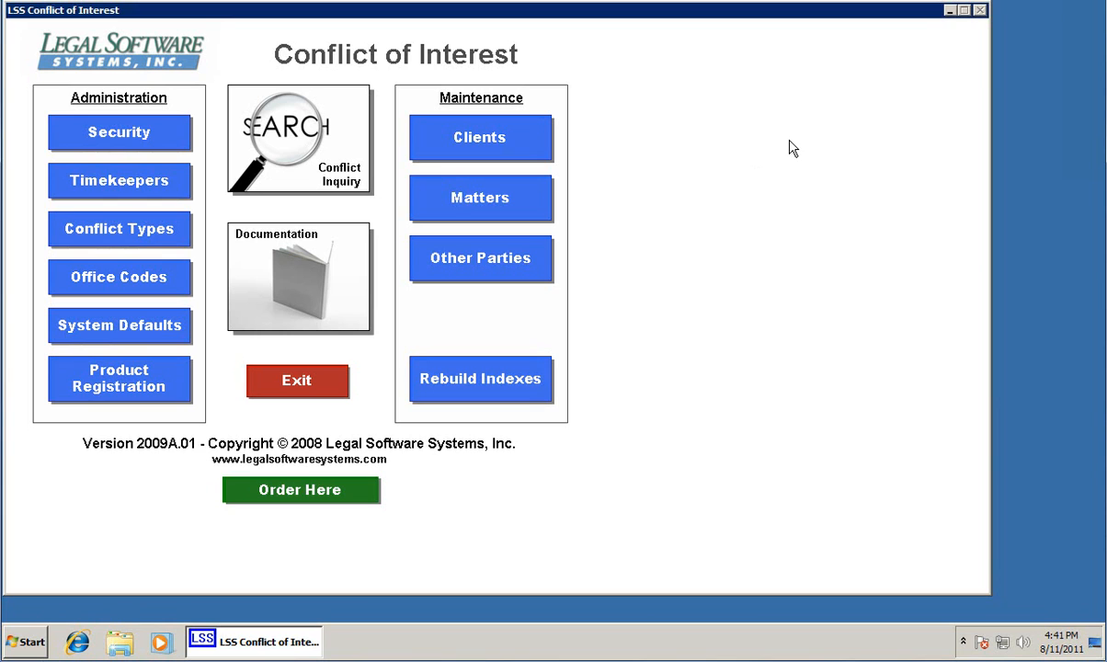
{"action": "mouse_move", "coordinate": [861, 452]}
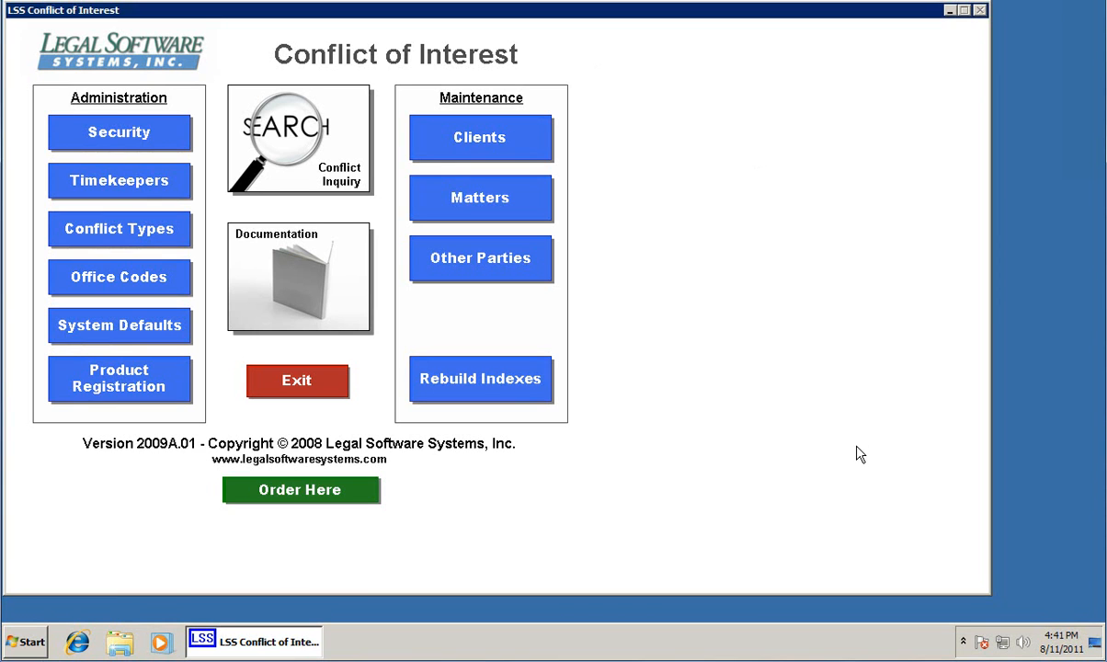
{"action": "mouse_move", "coordinate": [706, 242]}
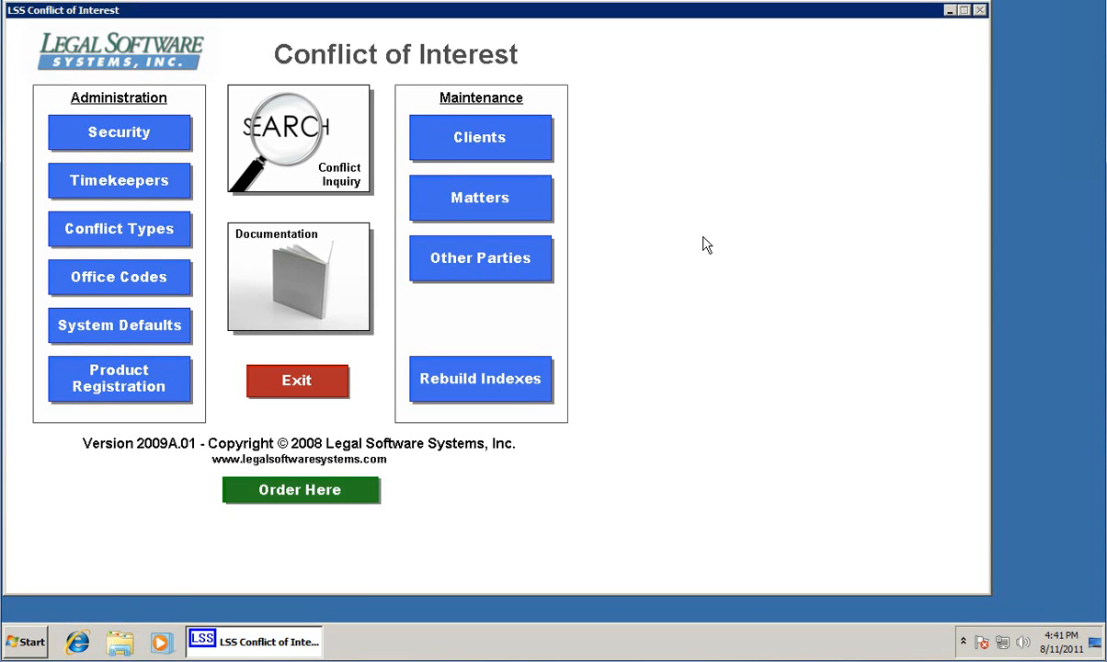
{"action": "mouse_move", "coordinate": [169, 117]}
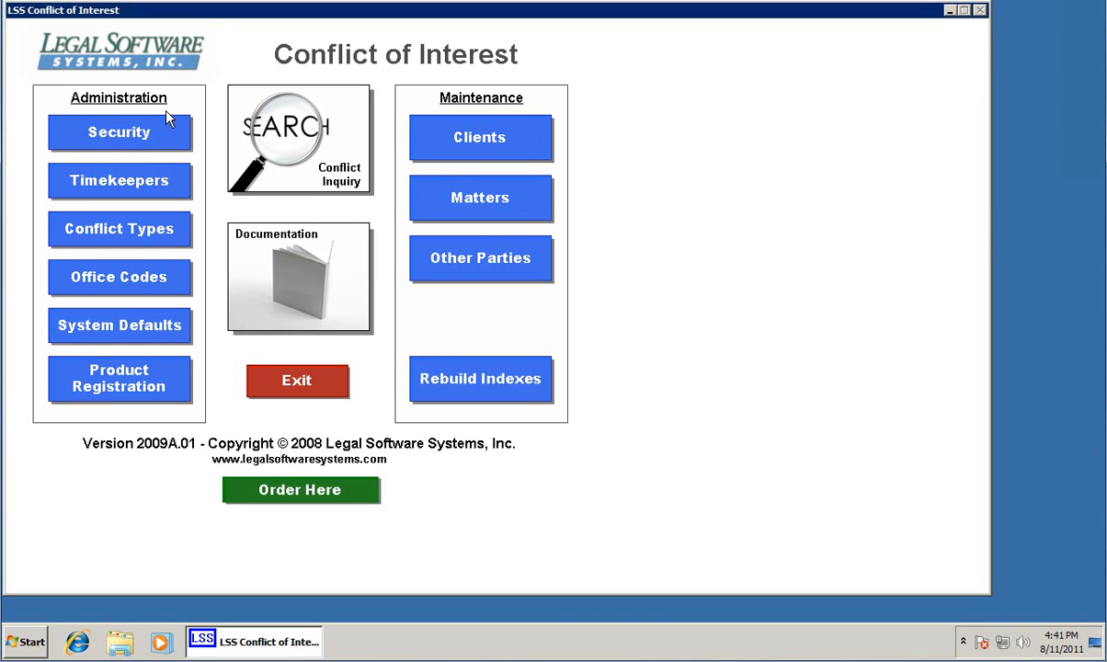
{"action": "mouse_move", "coordinate": [125, 122]}
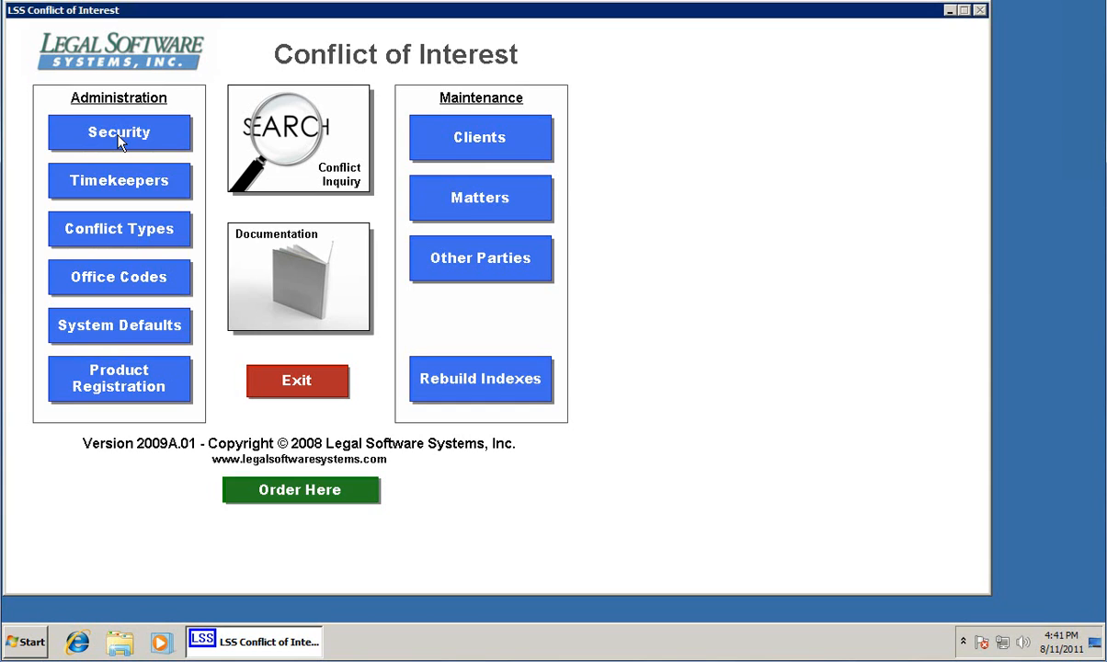
{"action": "left_click", "coordinate": [118, 133]}
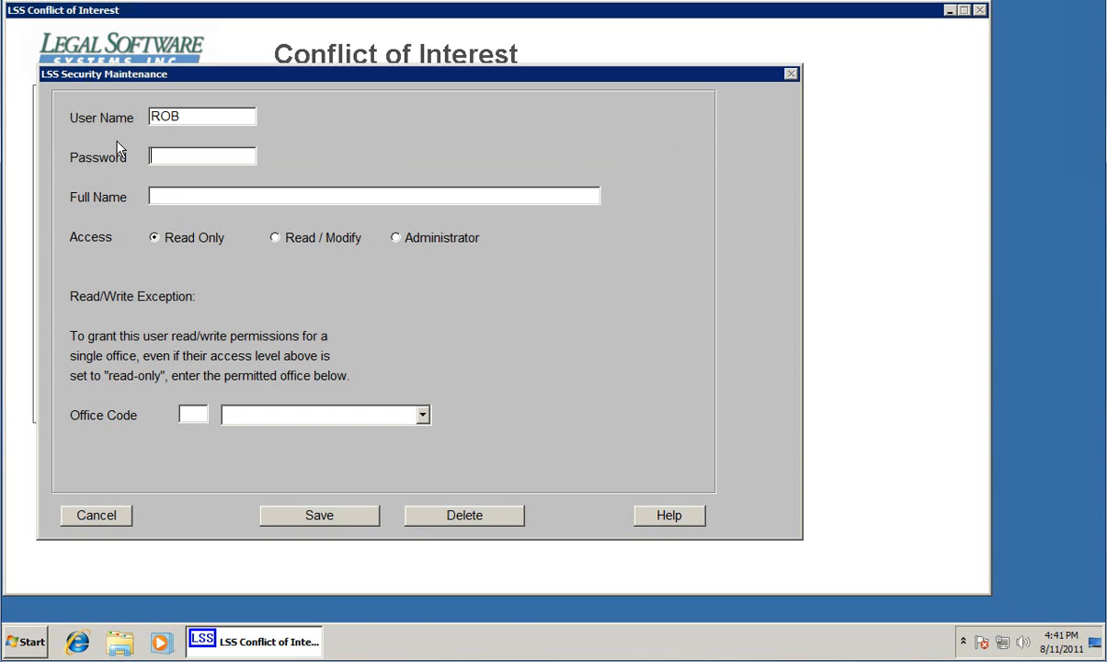
{"action": "mouse_move", "coordinate": [322, 386]}
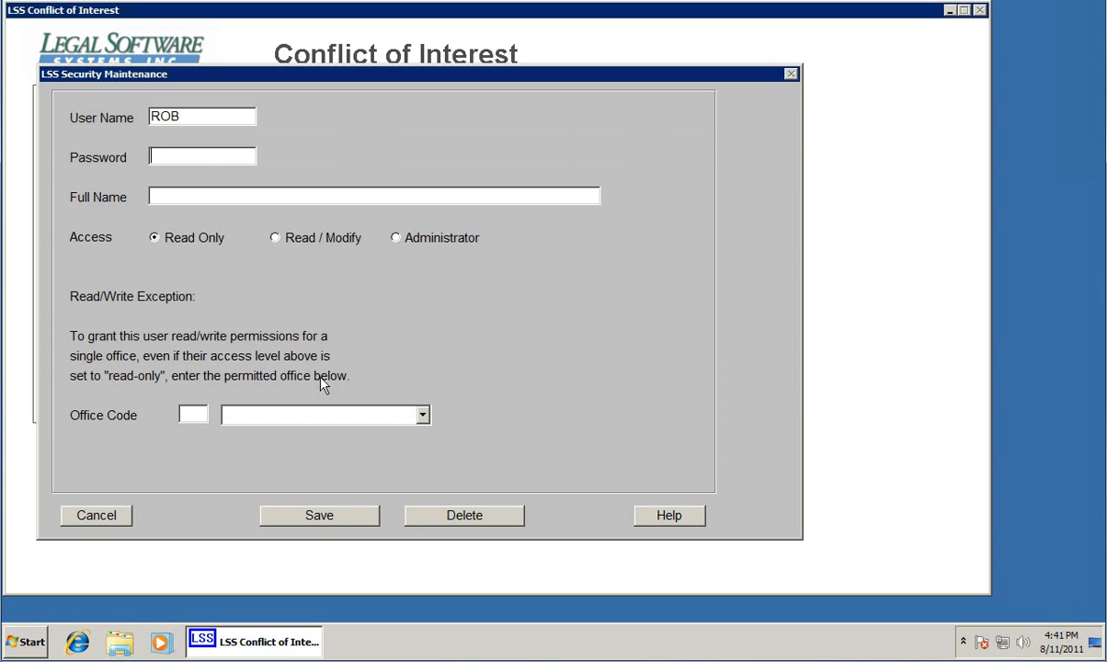
{"action": "left_click", "coordinate": [96, 515]}
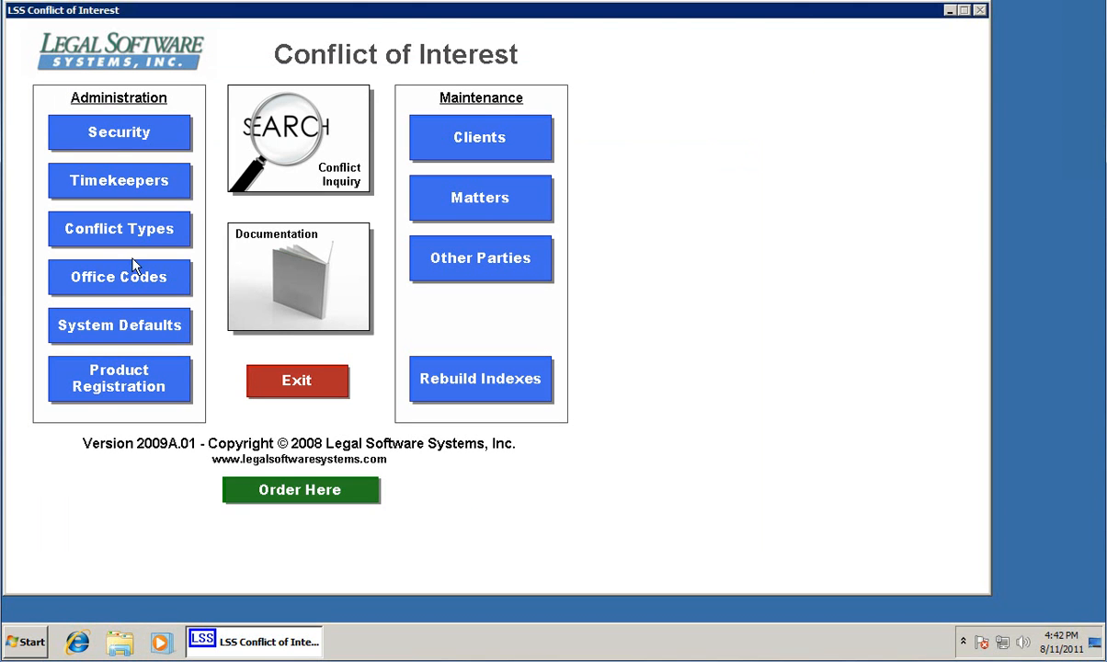
{"action": "mouse_move", "coordinate": [103, 184]}
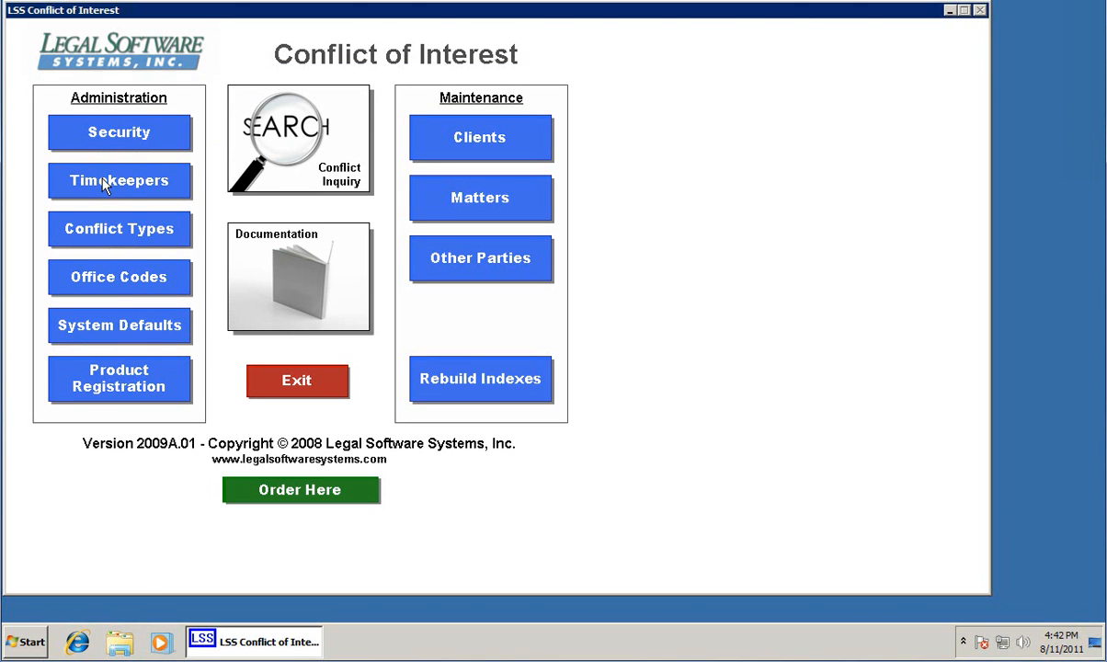
{"action": "mouse_move", "coordinate": [118, 189]}
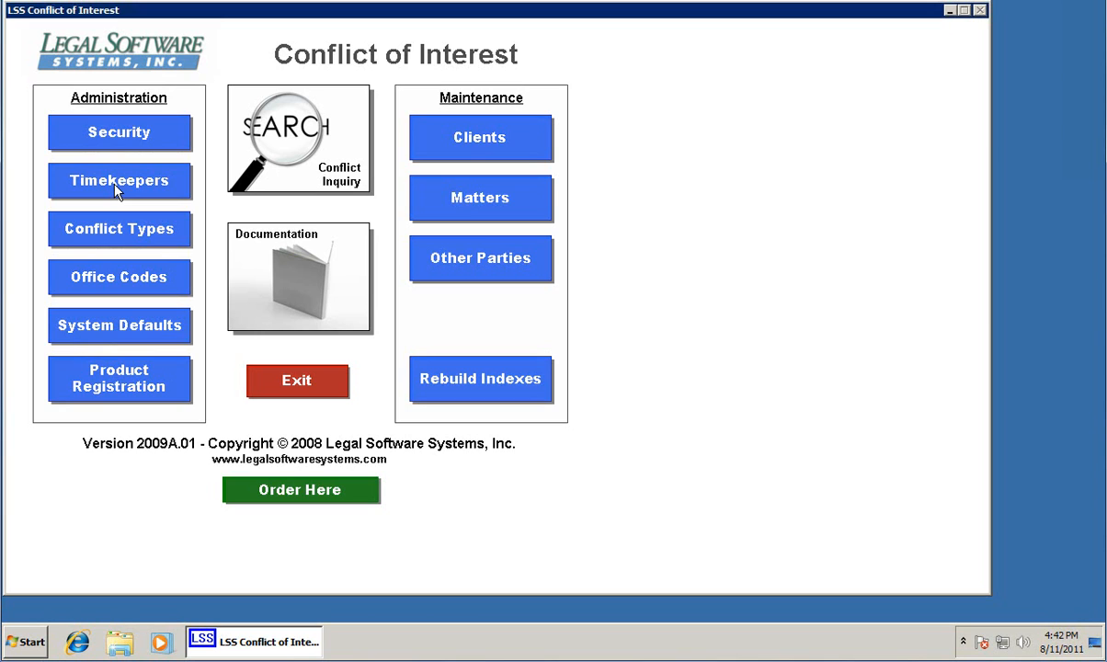
In Timekeepers, add code AAA named Adams, Arnold A. and save it
{"action": "left_click", "coordinate": [118, 180]}
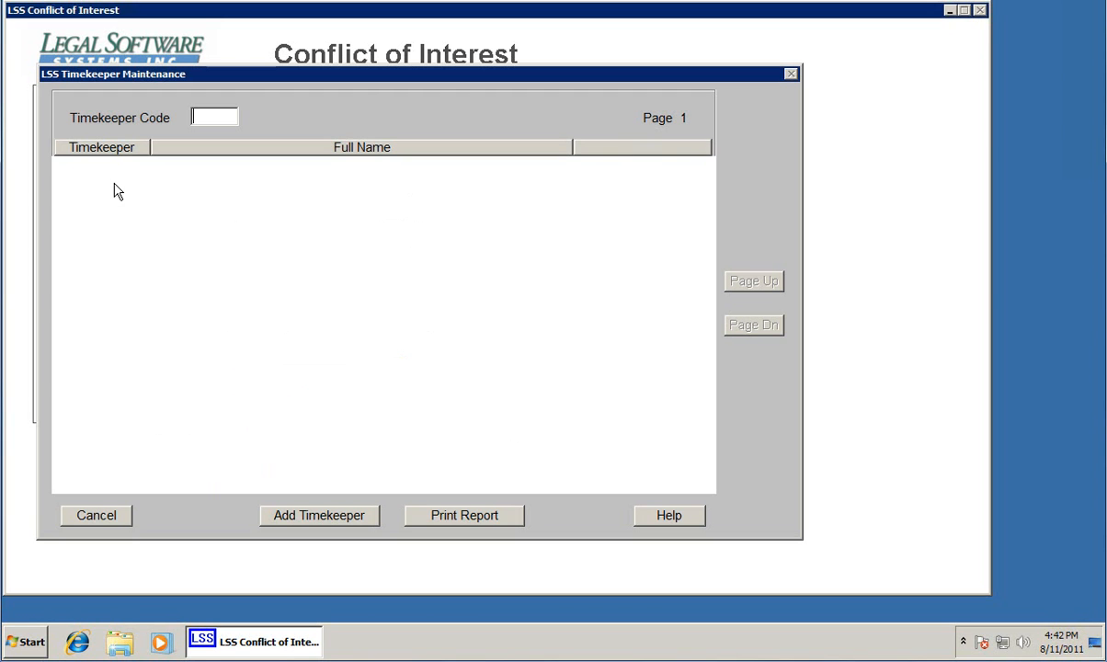
{"action": "mouse_move", "coordinate": [112, 195]}
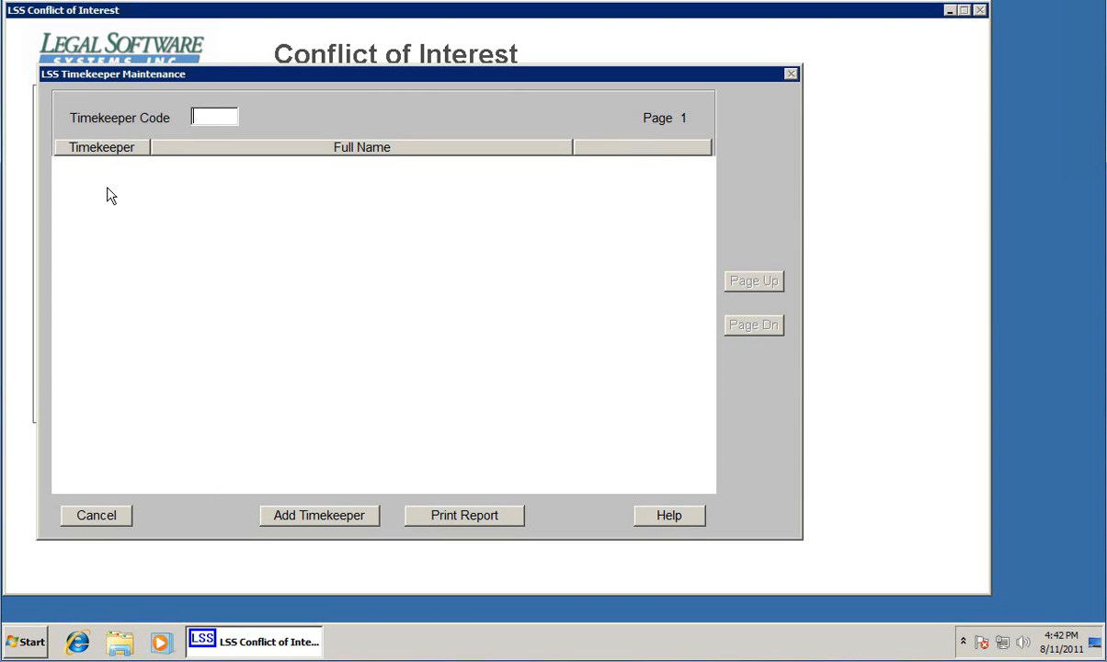
{"action": "type", "text": "aaa"}
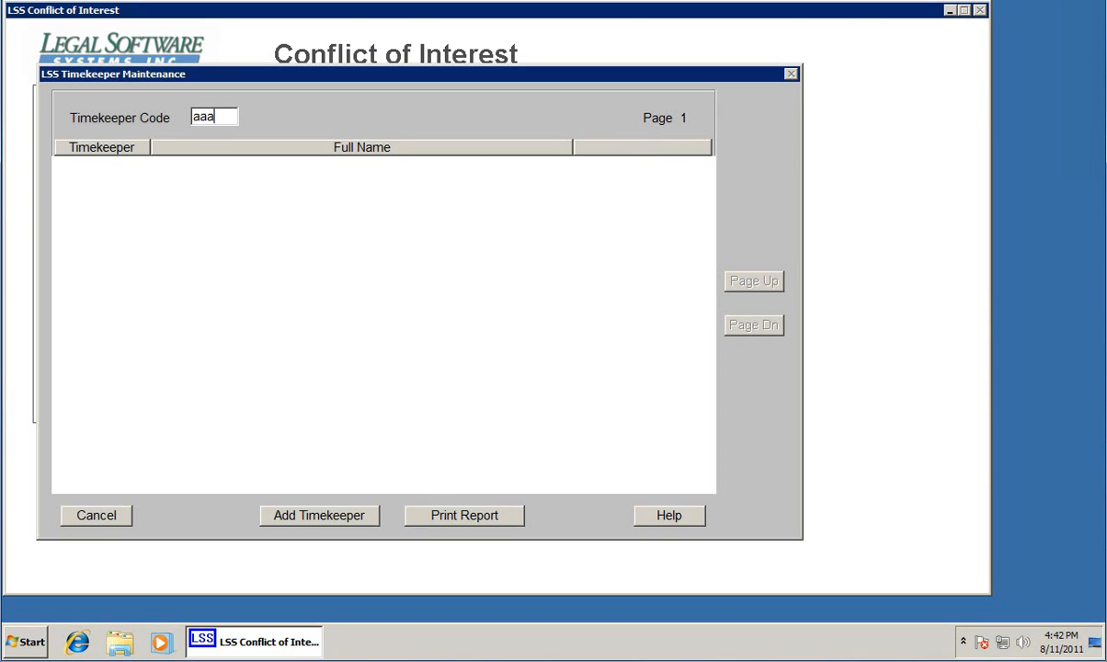
{"action": "left_click", "coordinate": [318, 515]}
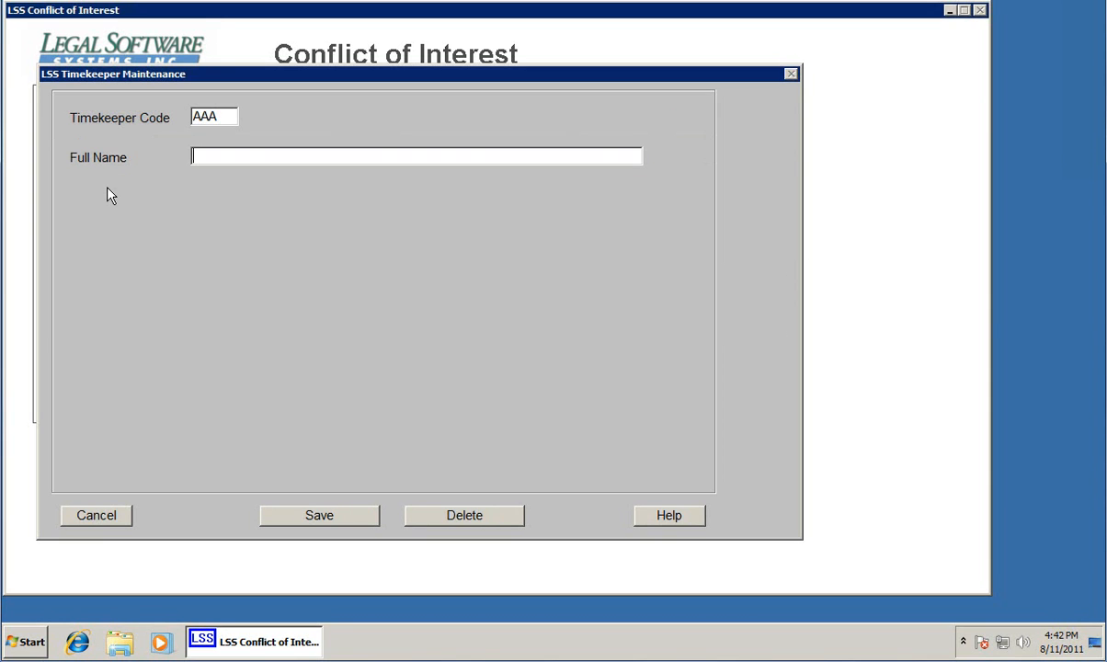
{"action": "type", "text": "Adam"}
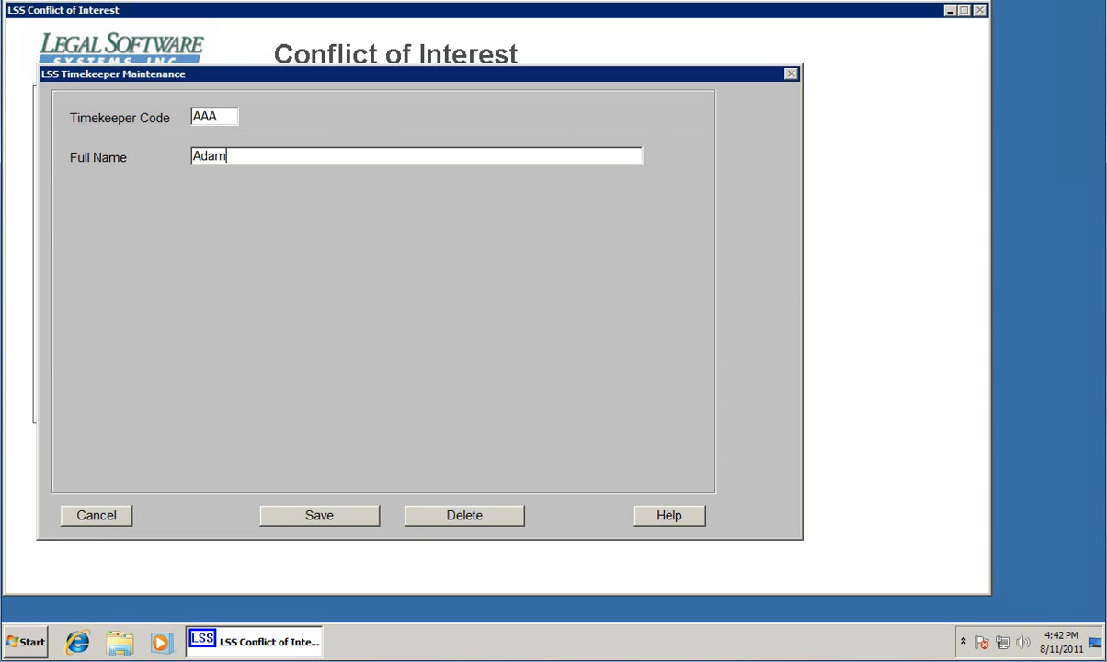
{"action": "type", "text": "s, Arnold"}
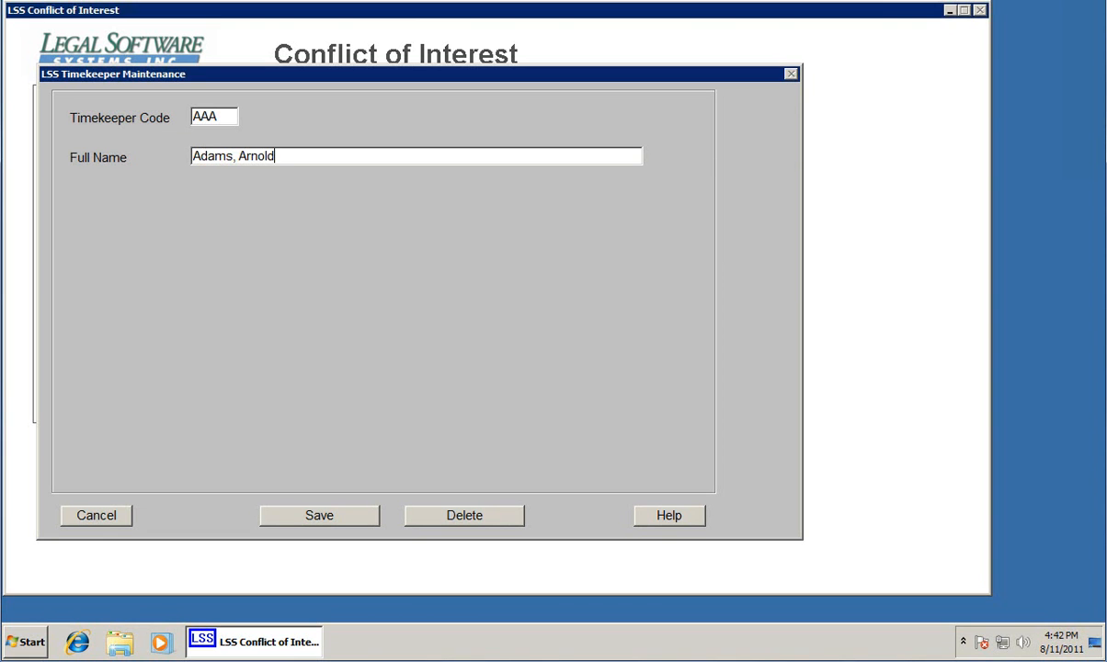
{"action": "left_click", "coordinate": [318, 515]}
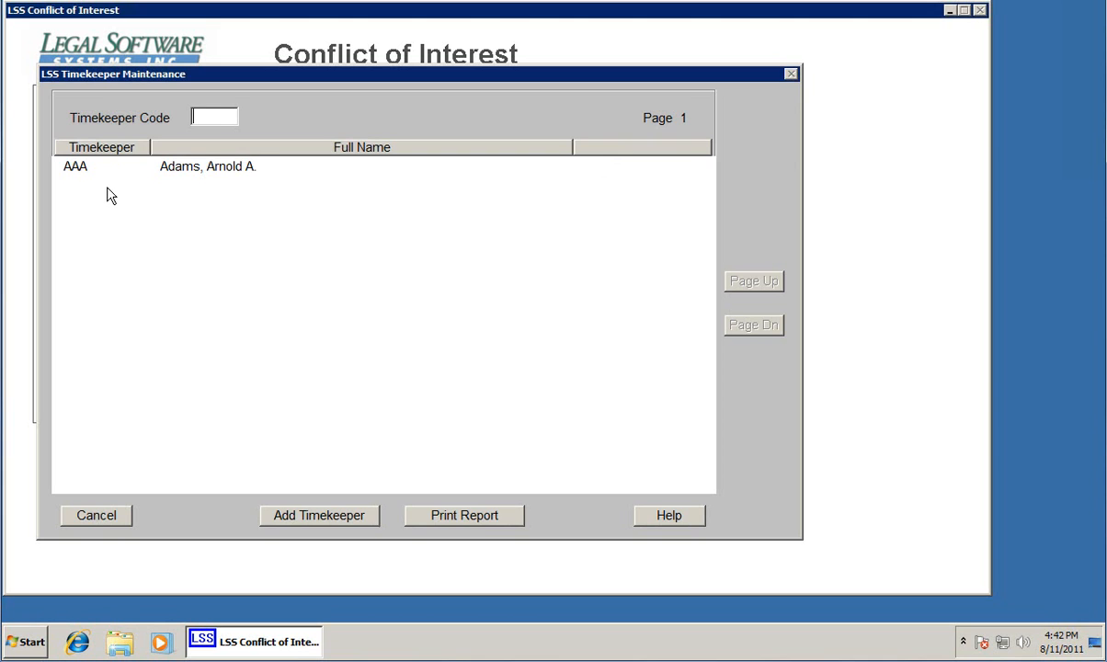
Add timekeeper BBB named Baker, Betty B. and save it
{"action": "left_click", "coordinate": [318, 515]}
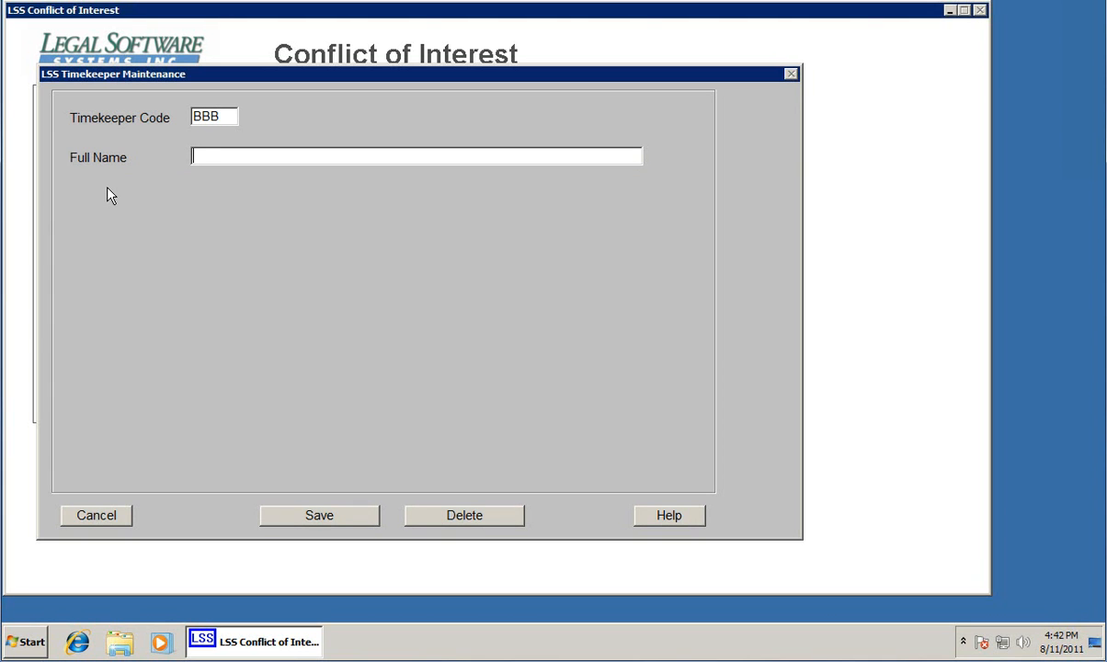
{"action": "type", "text": "Baker, B"}
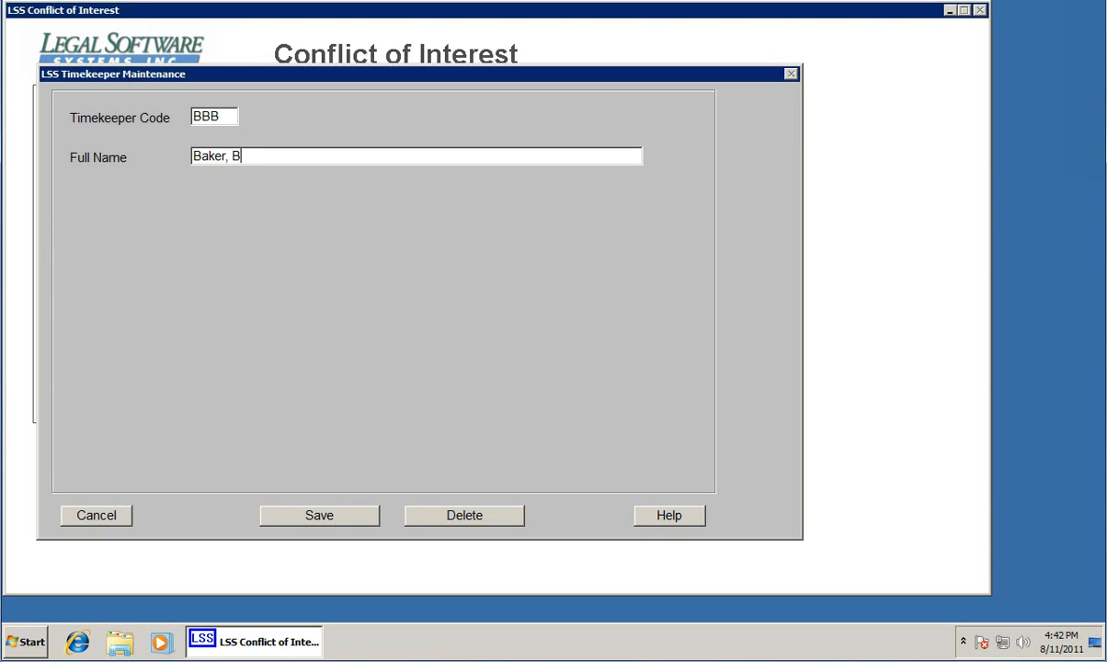
{"action": "type", "text": "etty"}
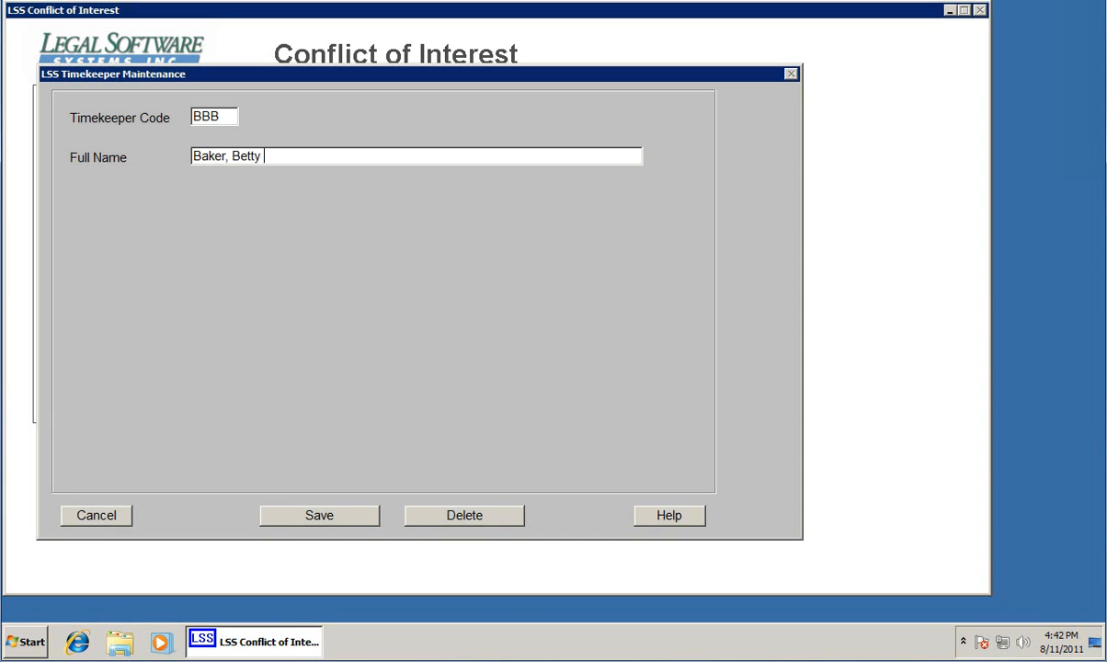
{"action": "type", "text": "B."}
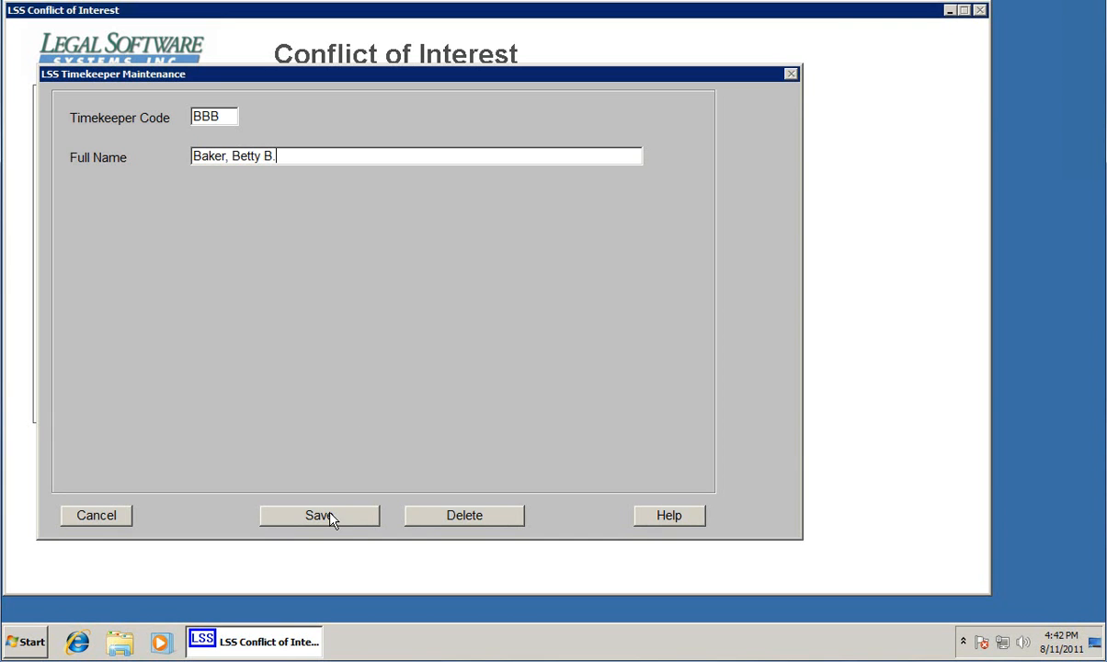
{"action": "left_click", "coordinate": [318, 514]}
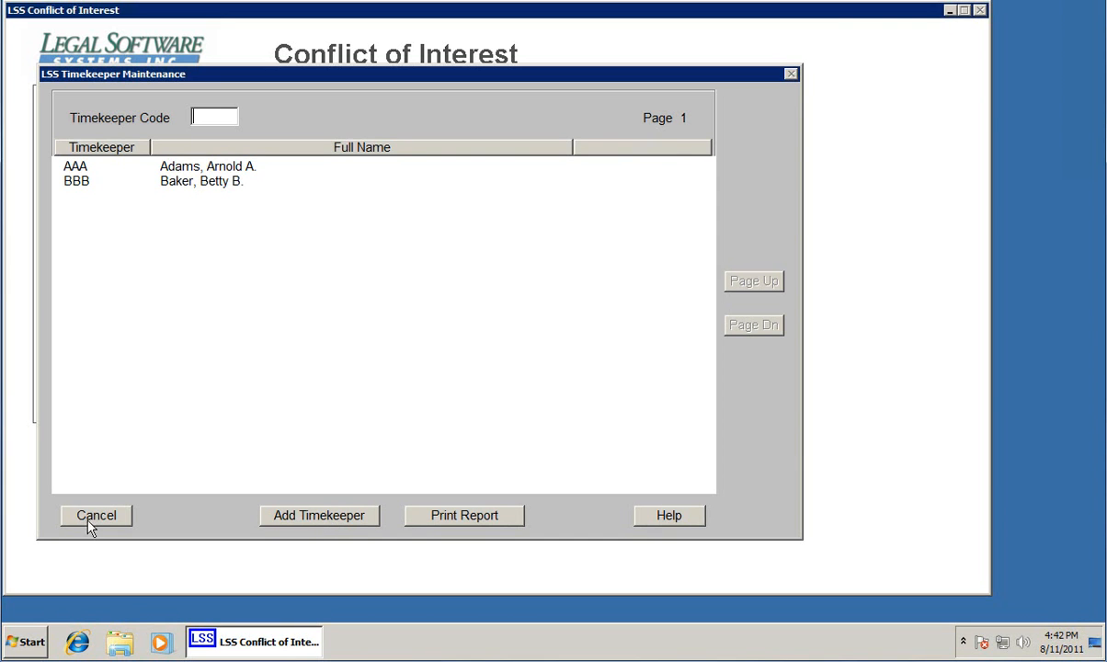
Leave Timekeepers and add conflict type 1 Officer in Conflict Types
{"action": "left_click", "coordinate": [96, 515]}
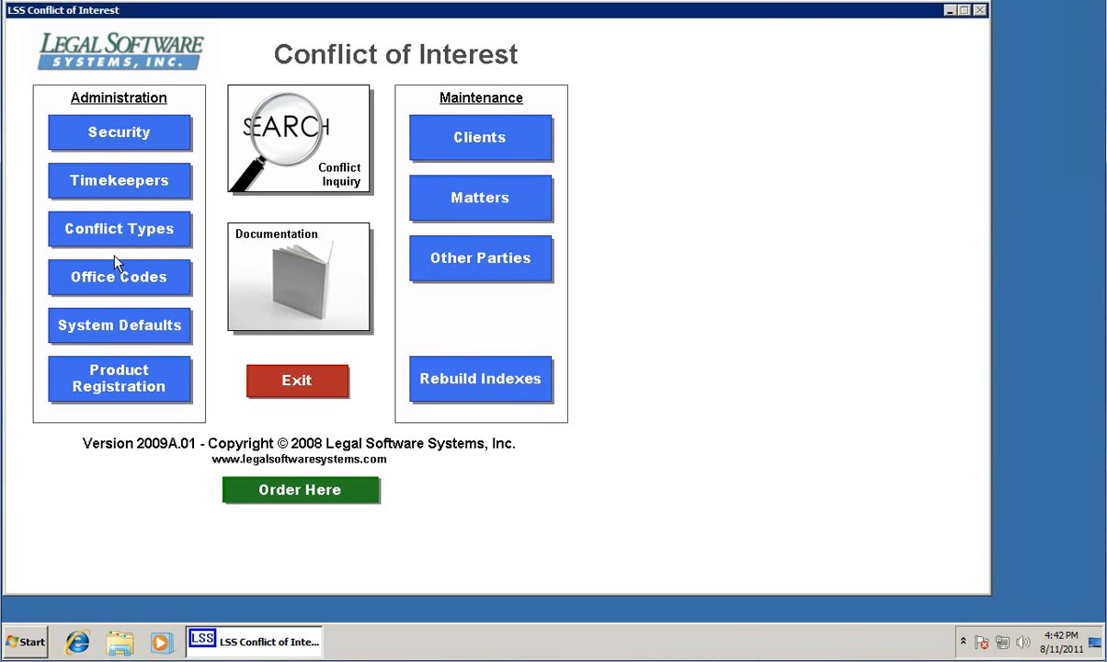
{"action": "mouse_move", "coordinate": [110, 239]}
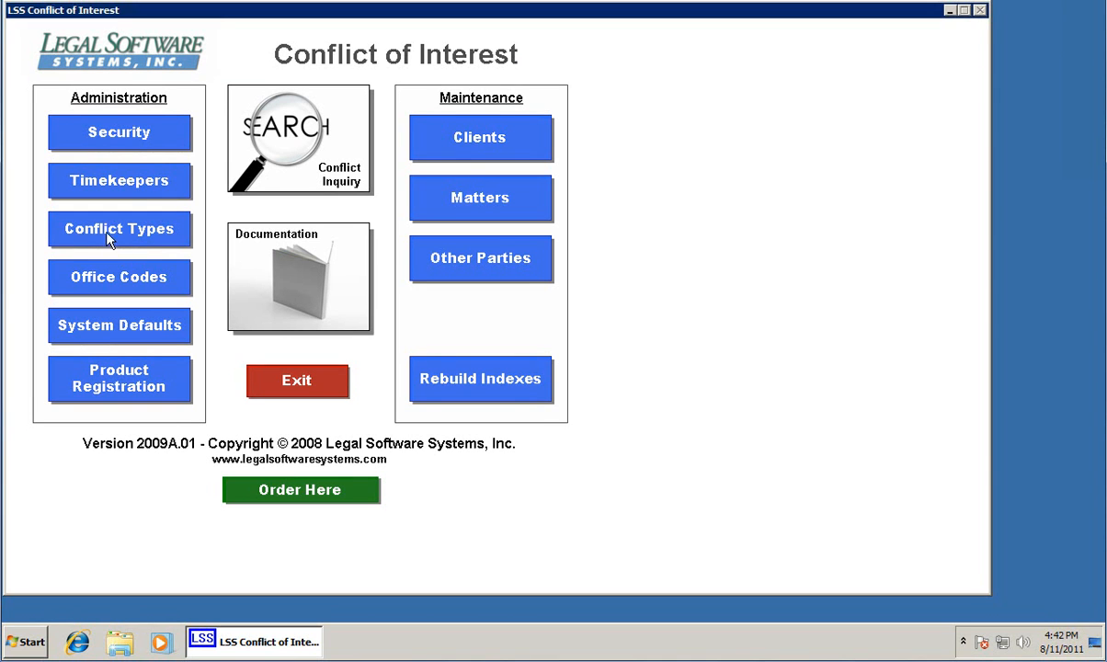
{"action": "mouse_move", "coordinate": [112, 243]}
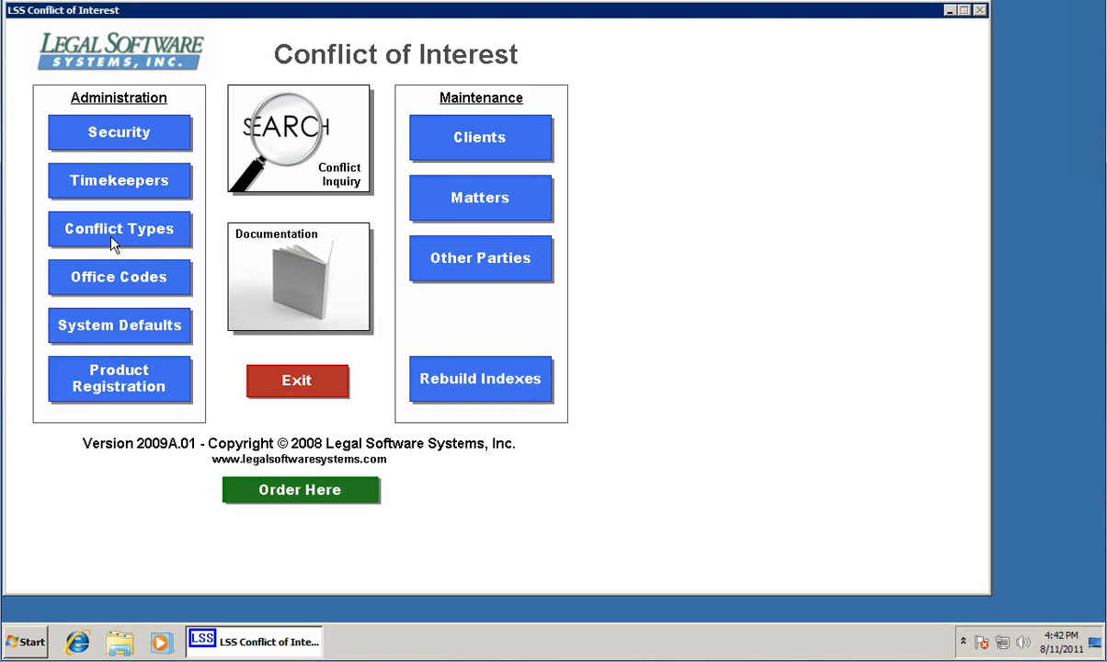
{"action": "left_click", "coordinate": [118, 228]}
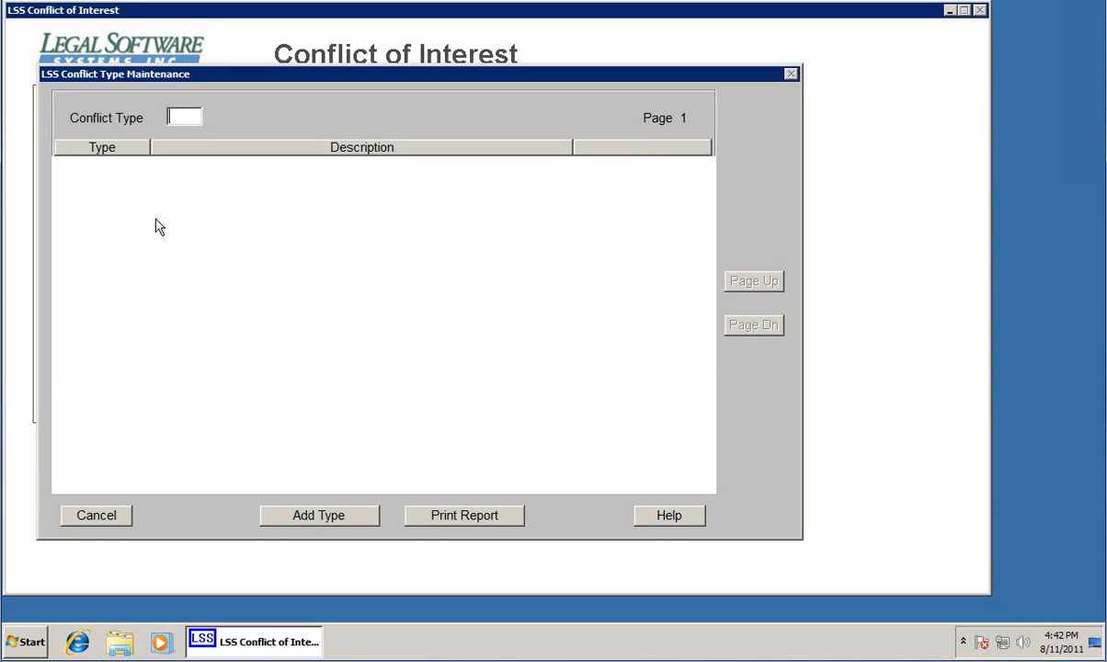
{"action": "type", "text": "1"}
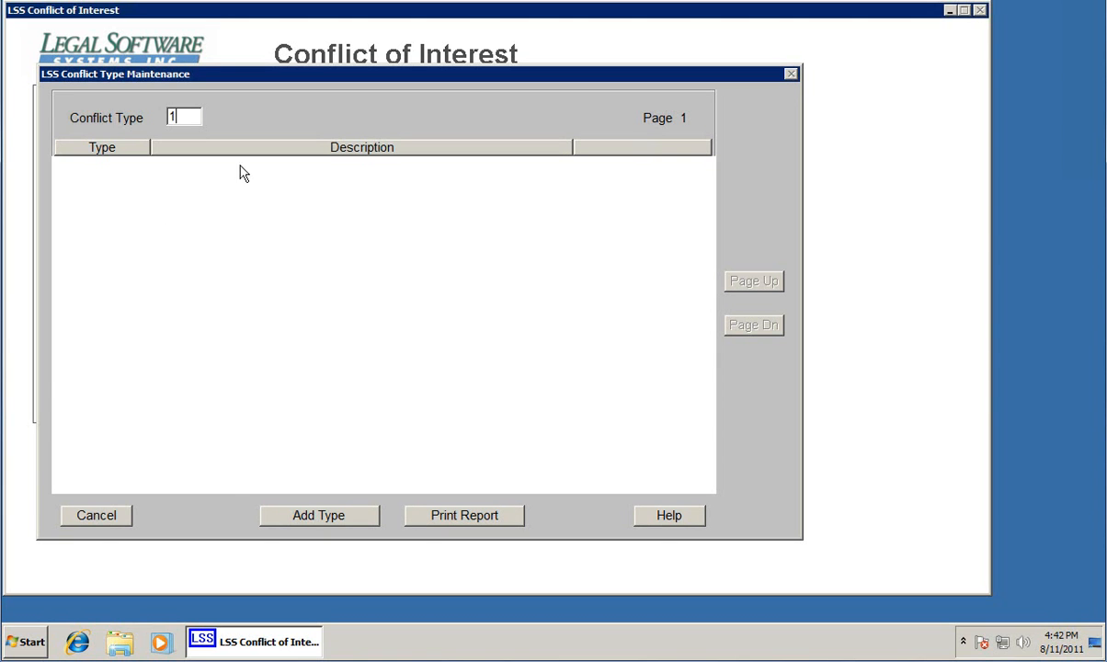
{"action": "left_click", "coordinate": [318, 515]}
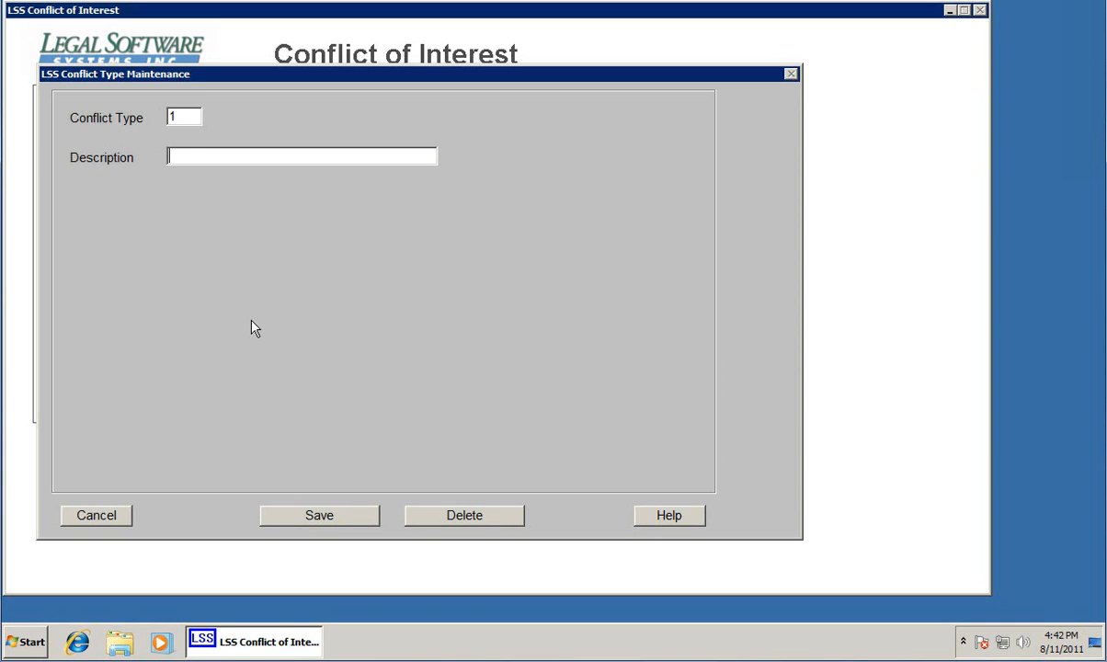
{"action": "type", "text": "Offi"}
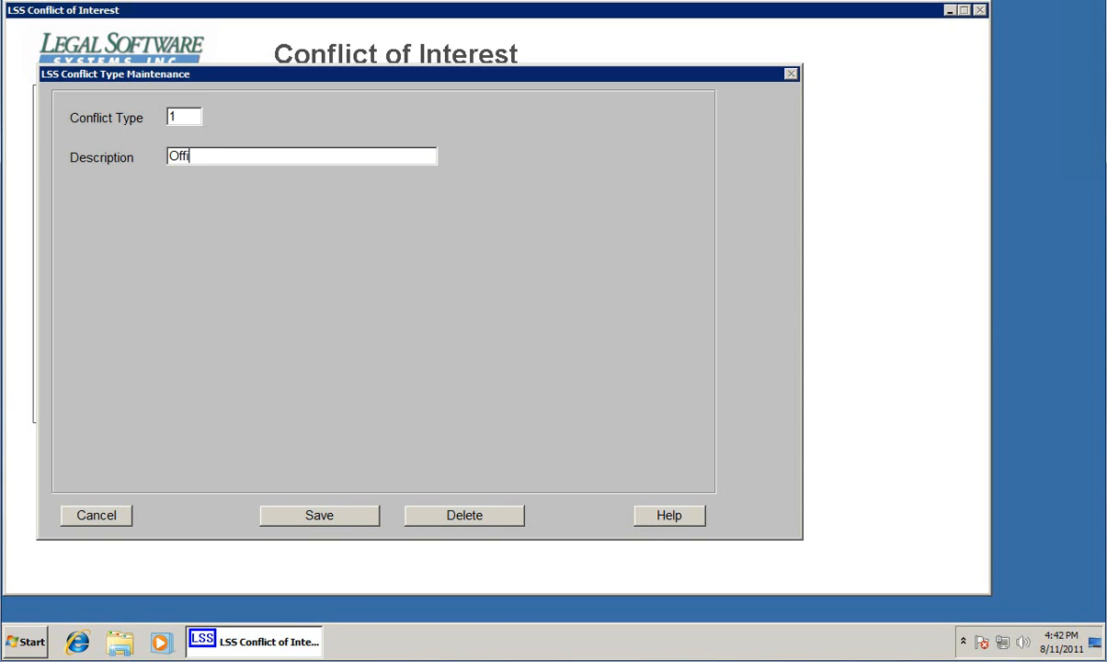
{"action": "type", "text": "cer"}
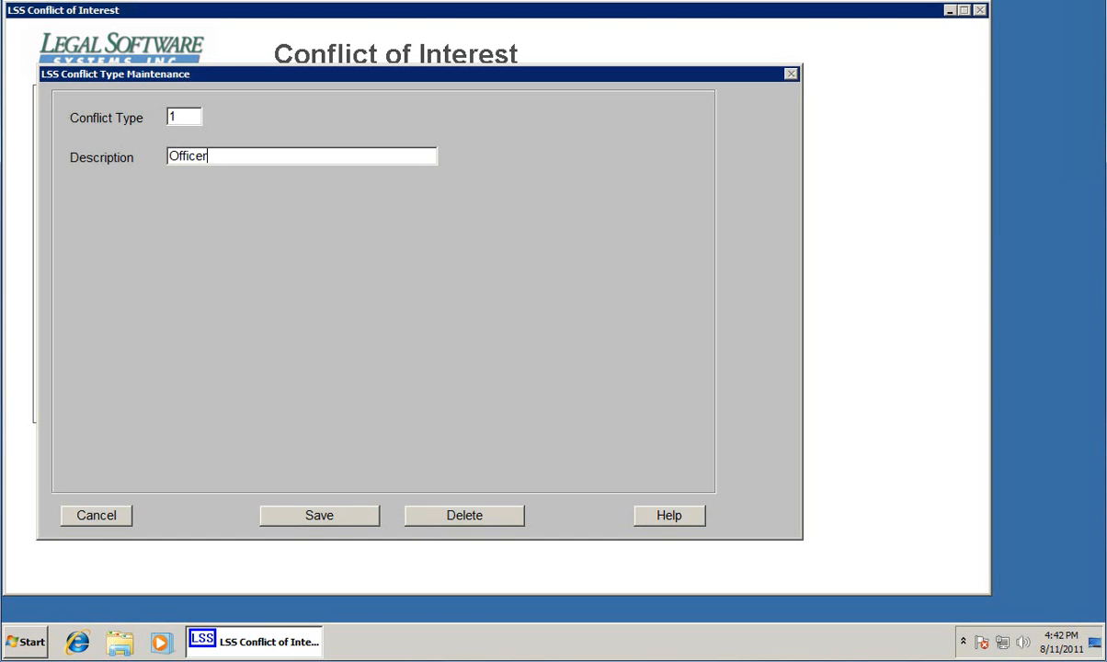
{"action": "left_click", "coordinate": [318, 514]}
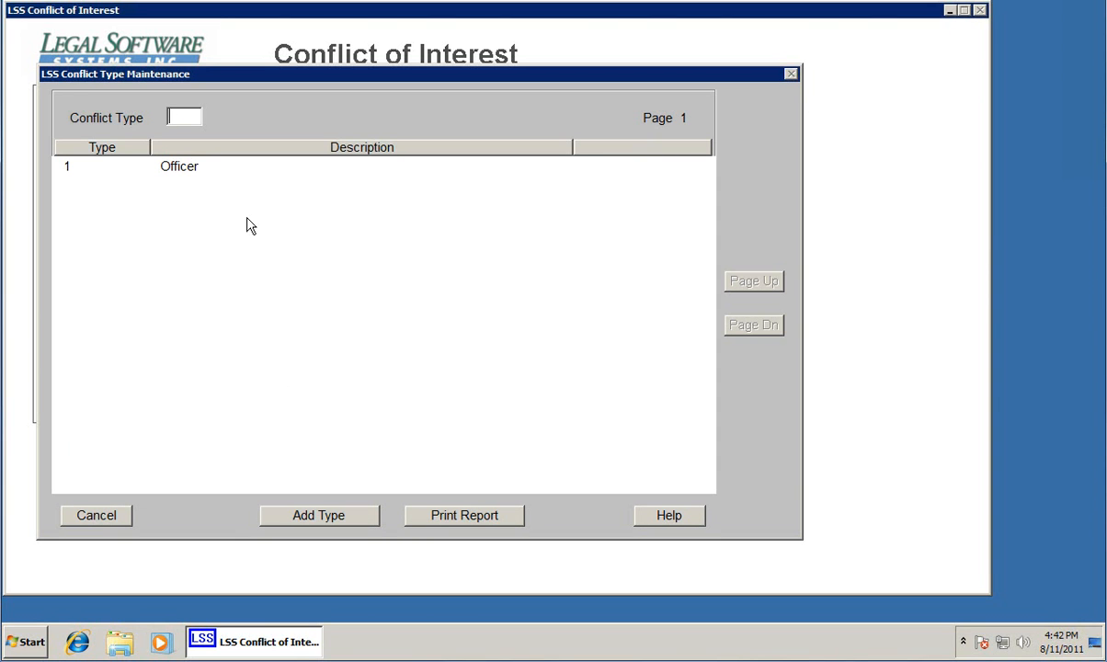
Add conflict type 2 Relative
{"action": "left_click", "coordinate": [318, 514]}
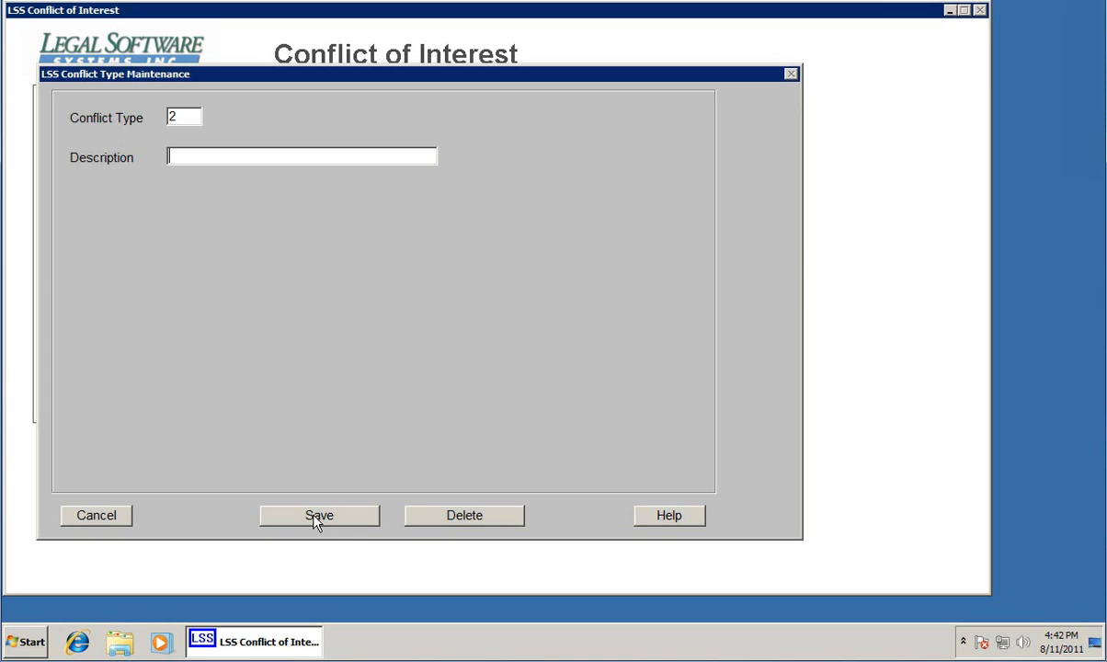
{"action": "type", "text": "Re"}
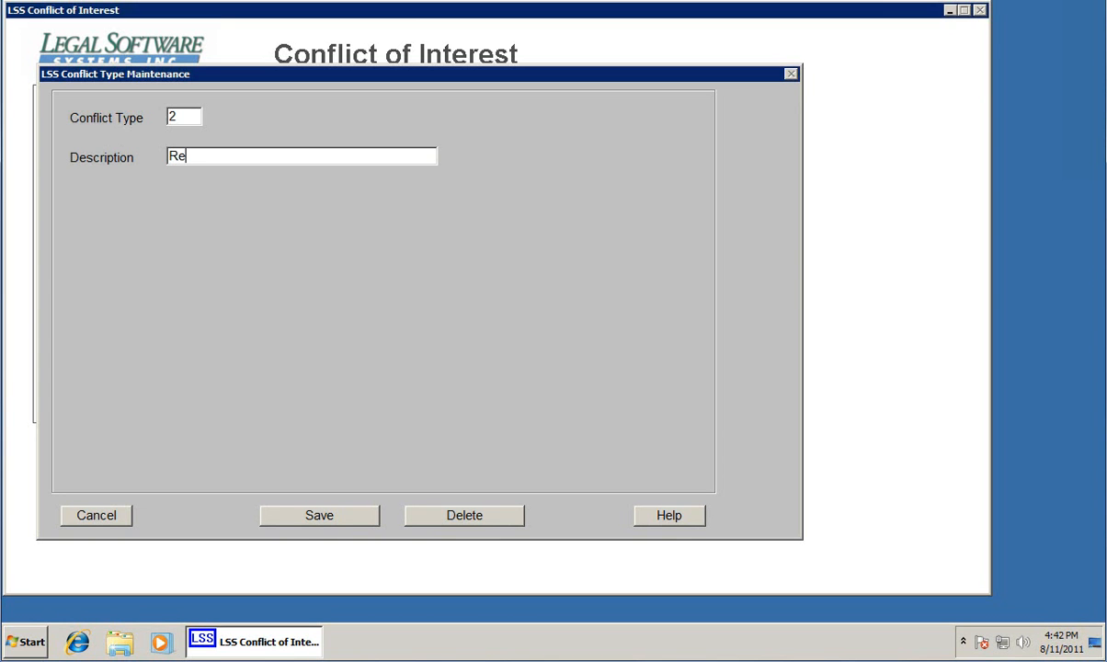
{"action": "type", "text": "lative"}
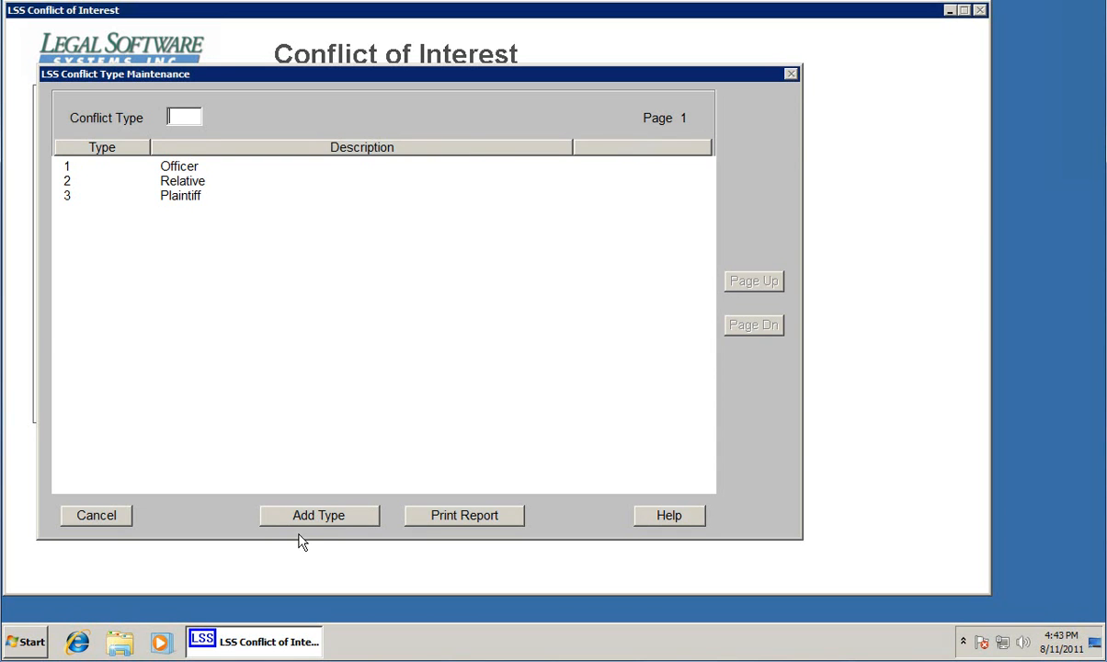
{"action": "mouse_move", "coordinate": [161, 298]}
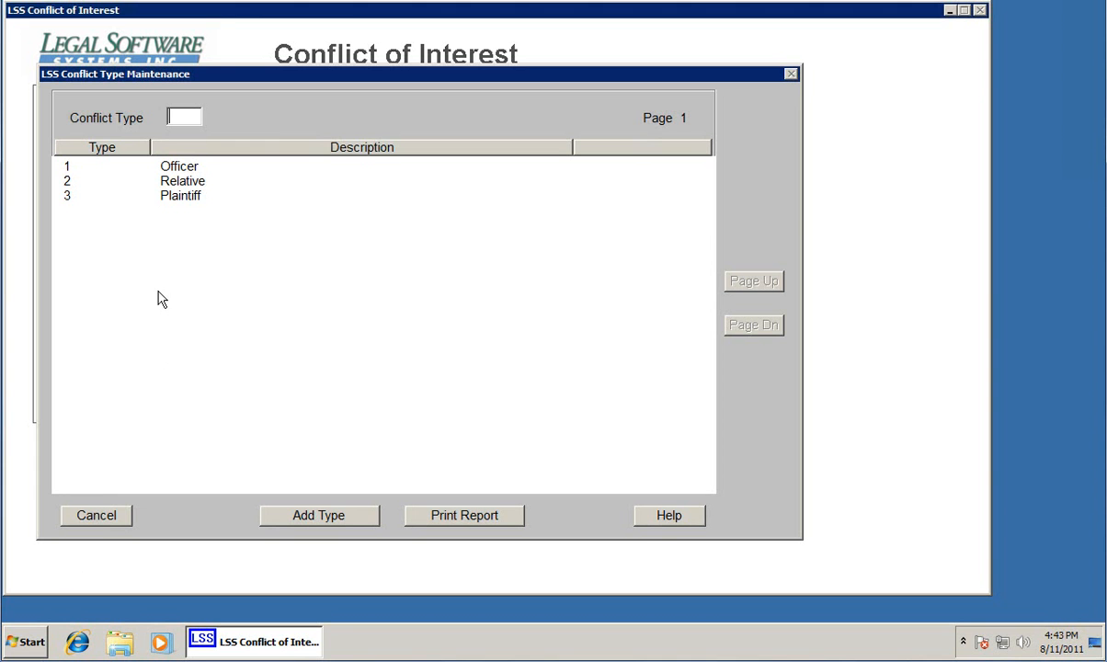
{"action": "left_click", "coordinate": [96, 515]}
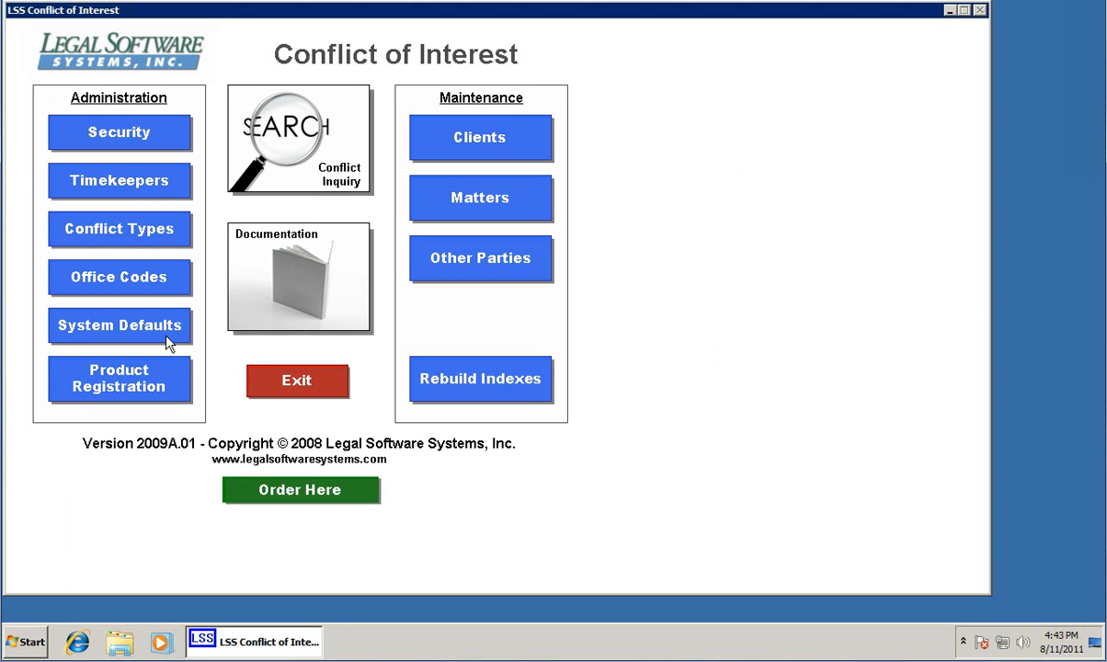
{"action": "mouse_move", "coordinate": [220, 321]}
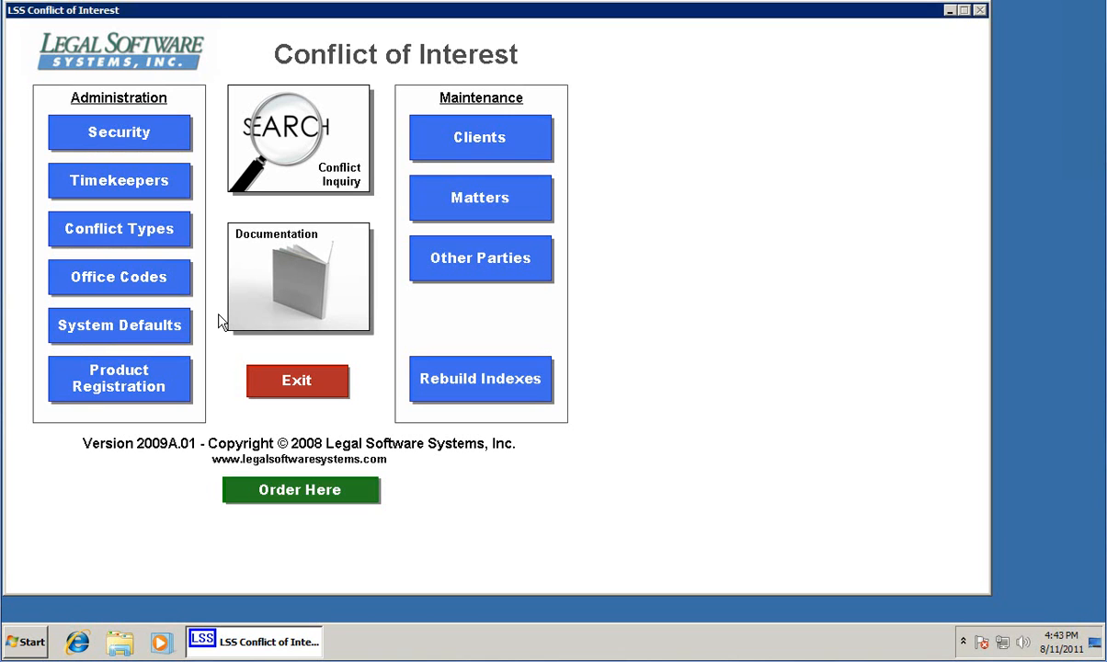
{"action": "mouse_move", "coordinate": [114, 275]}
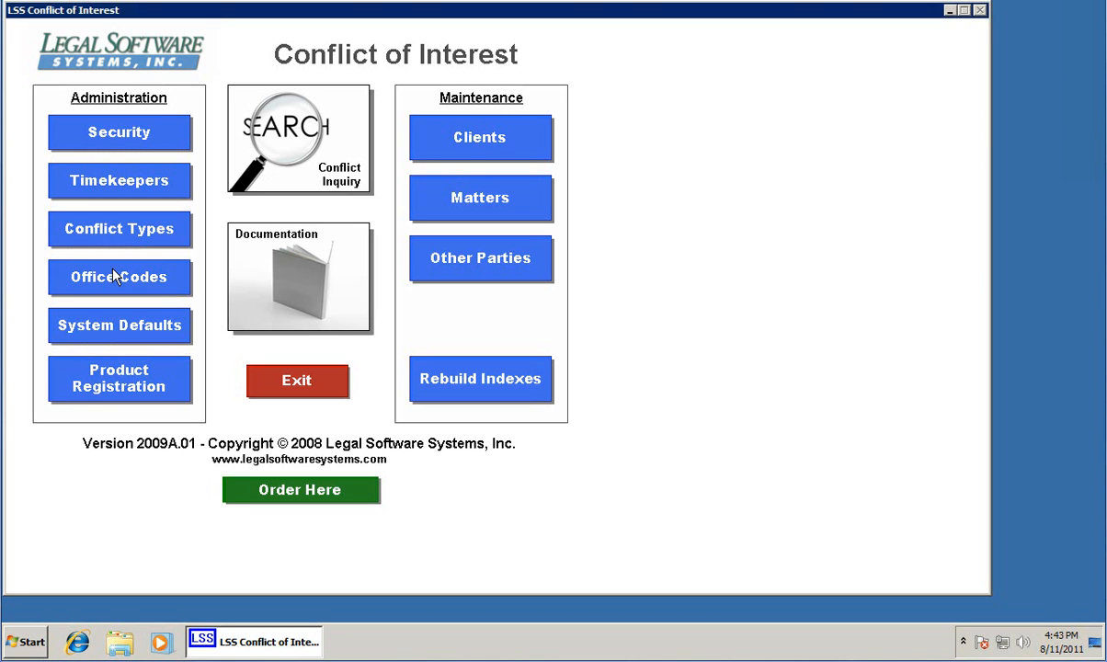
{"action": "left_click", "coordinate": [118, 275]}
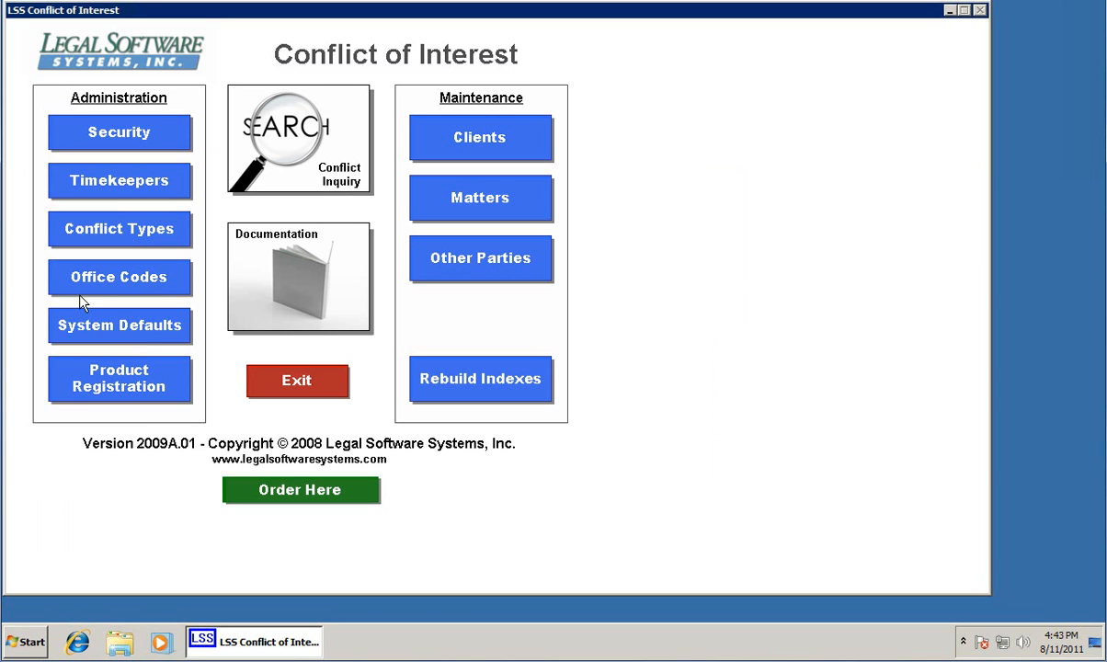
{"action": "left_click", "coordinate": [117, 325]}
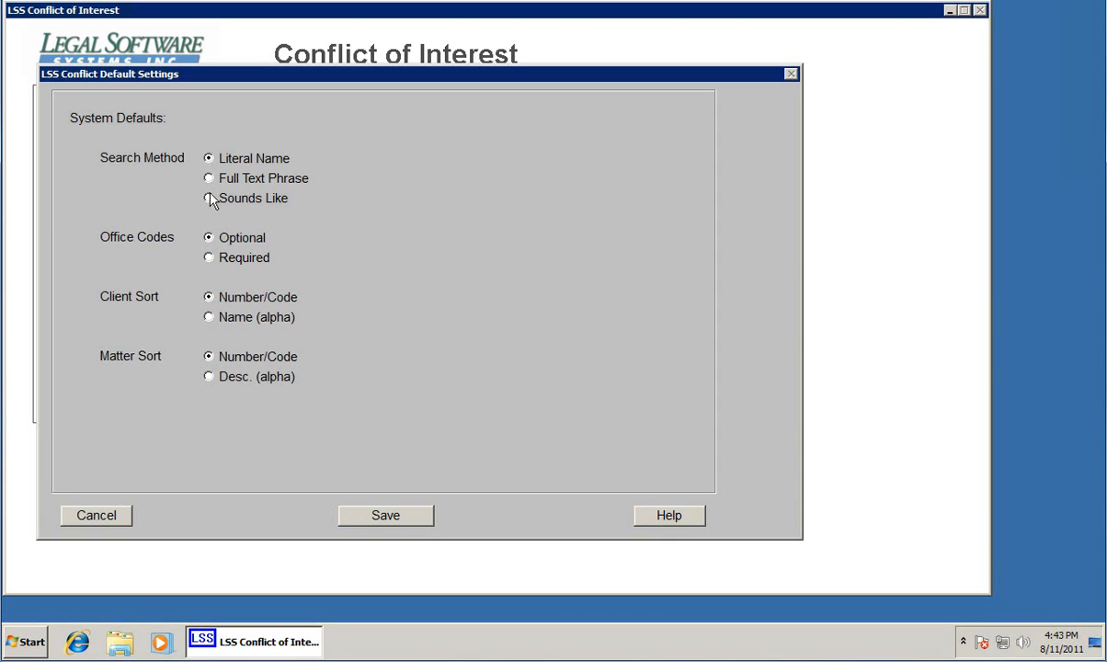
{"action": "left_click", "coordinate": [209, 178]}
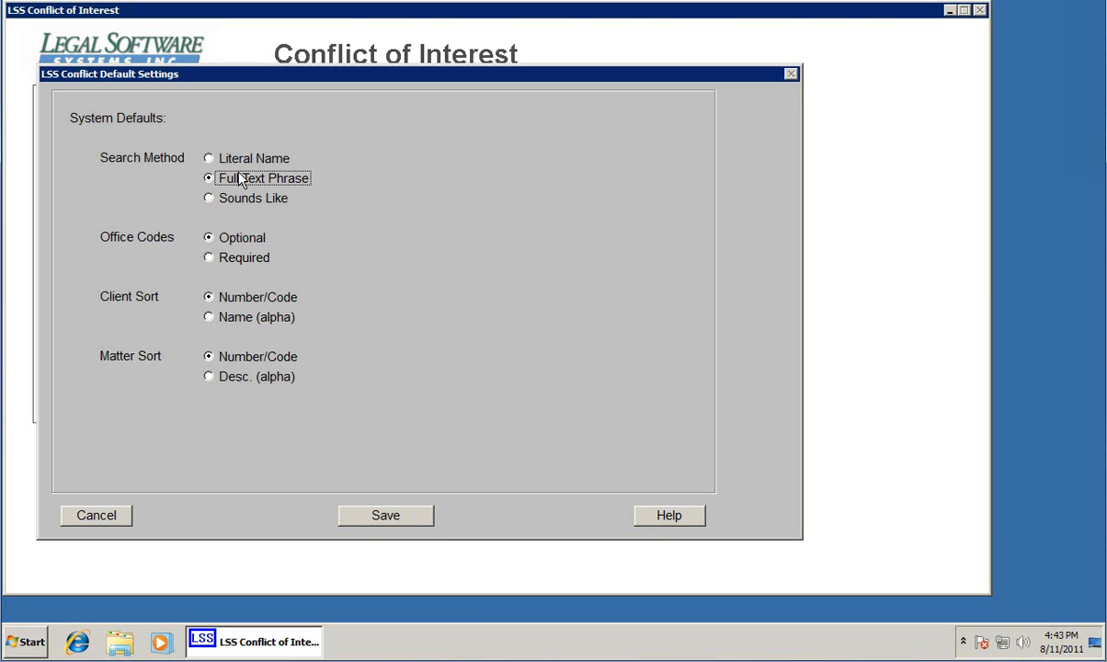
{"action": "mouse_move", "coordinate": [270, 210]}
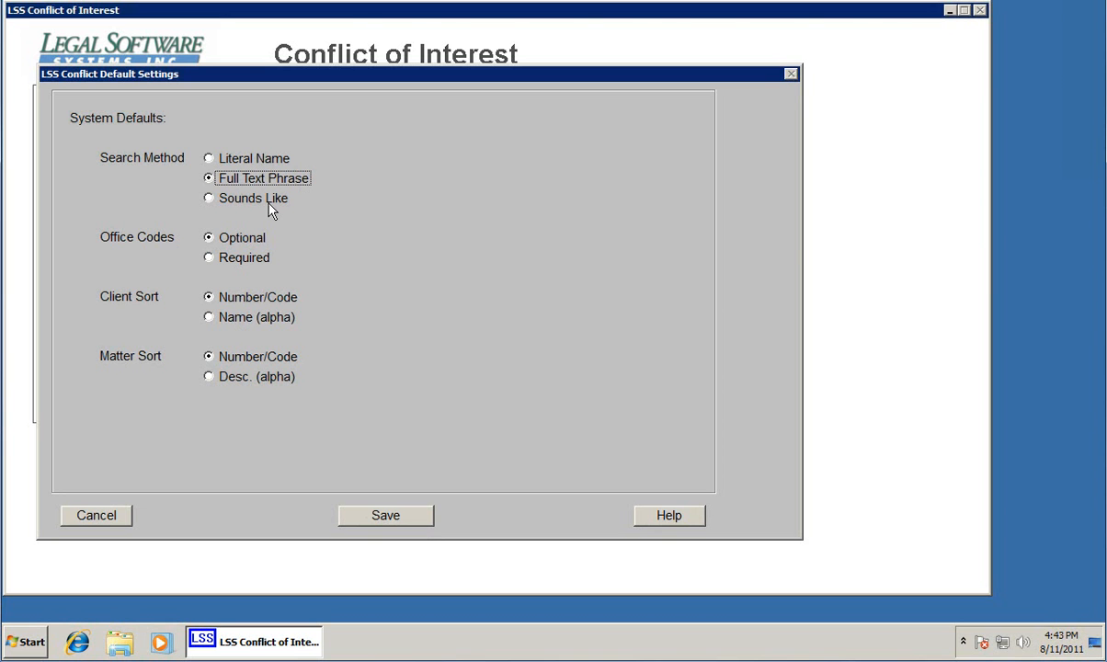
{"action": "left_click", "coordinate": [384, 514]}
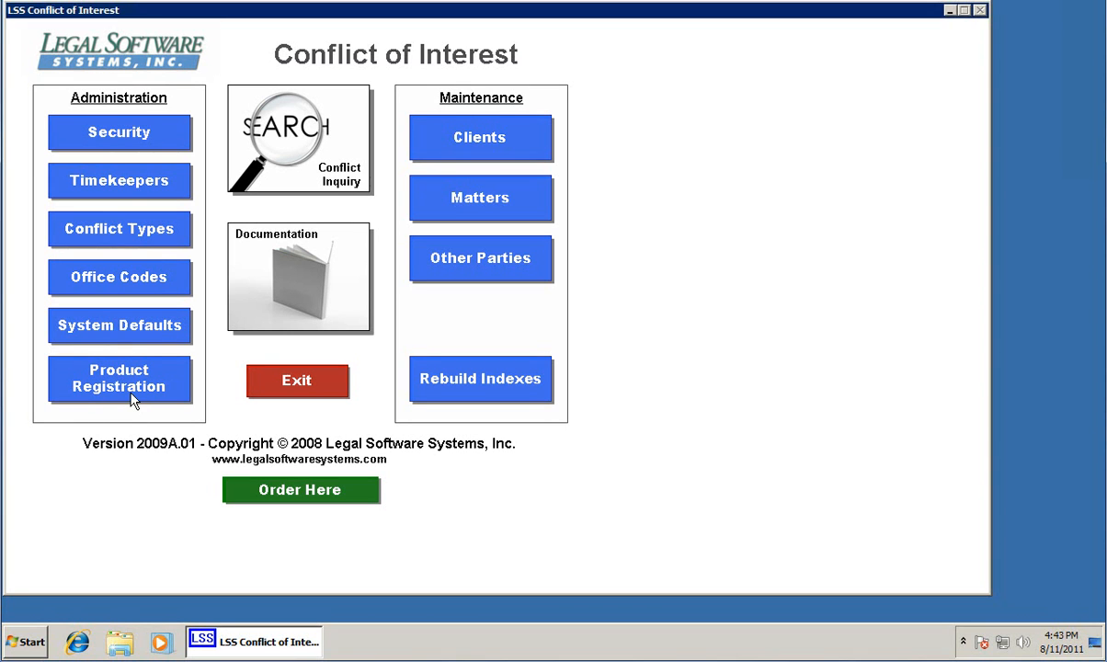
{"action": "mouse_move", "coordinate": [125, 395]}
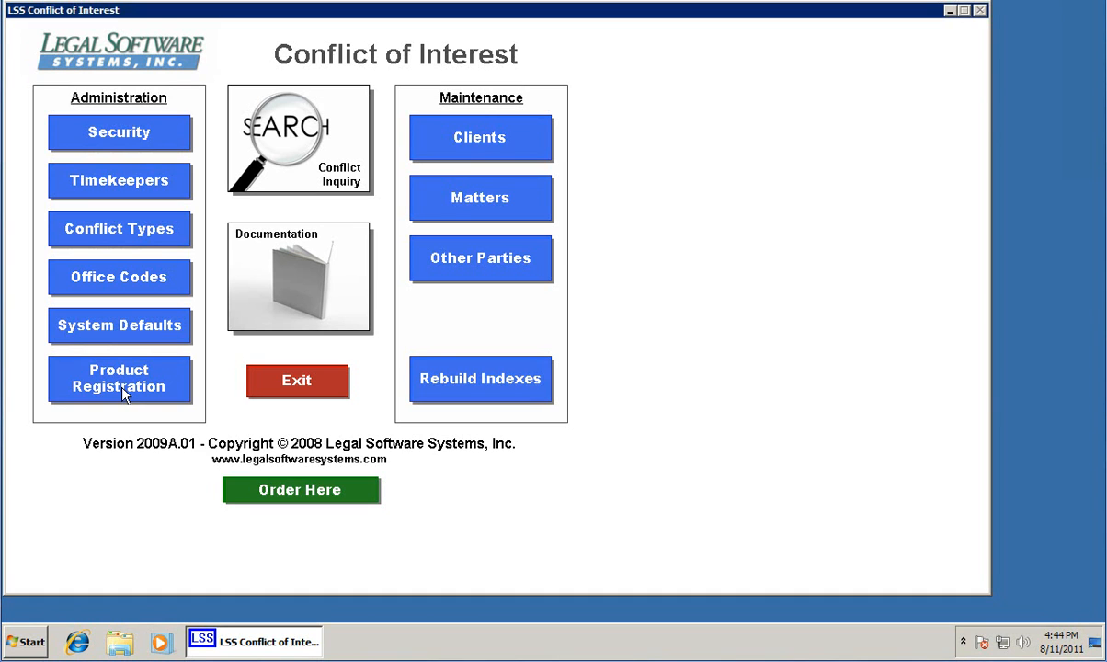
{"action": "mouse_move", "coordinate": [599, 188]}
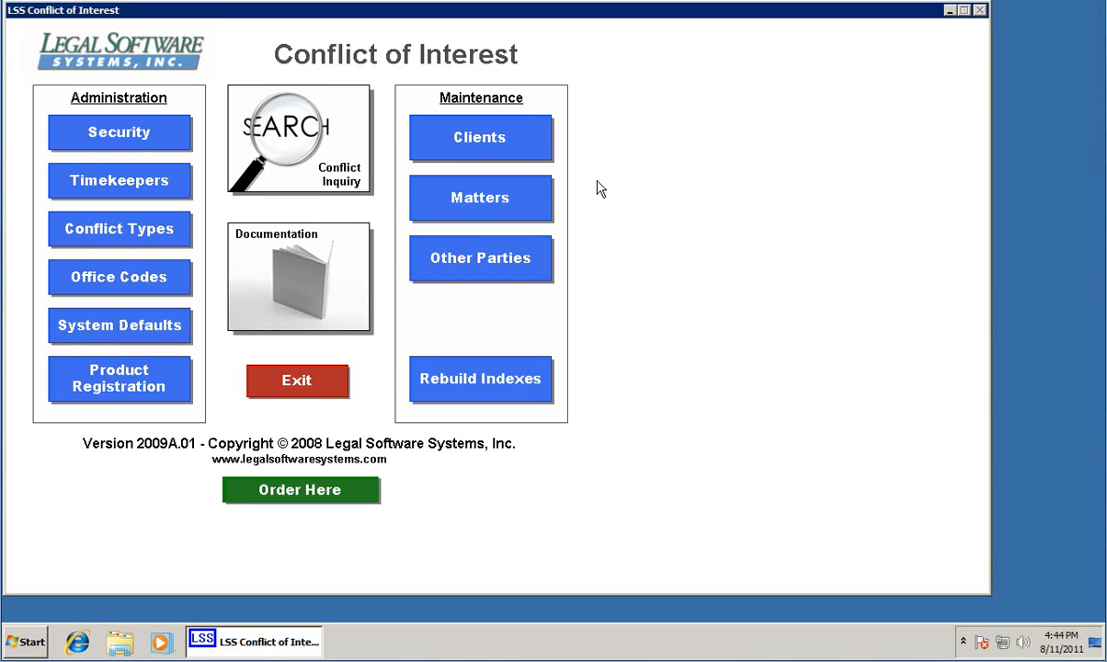
{"action": "mouse_move", "coordinate": [474, 121]}
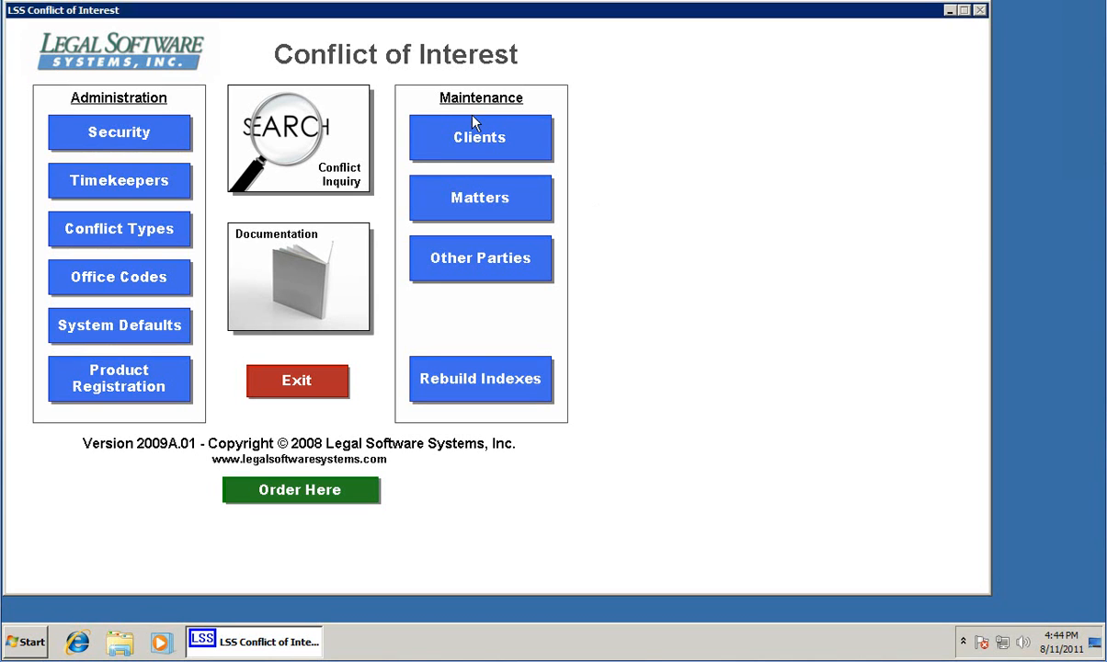
{"action": "mouse_move", "coordinate": [550, 127]}
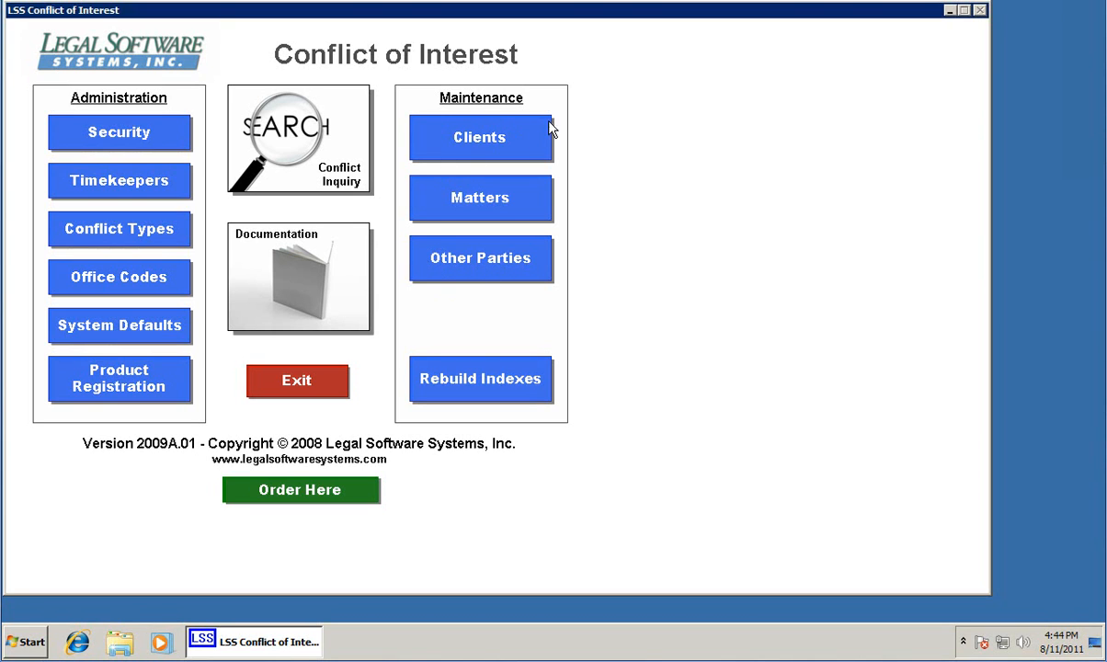
{"action": "mouse_move", "coordinate": [478, 272]}
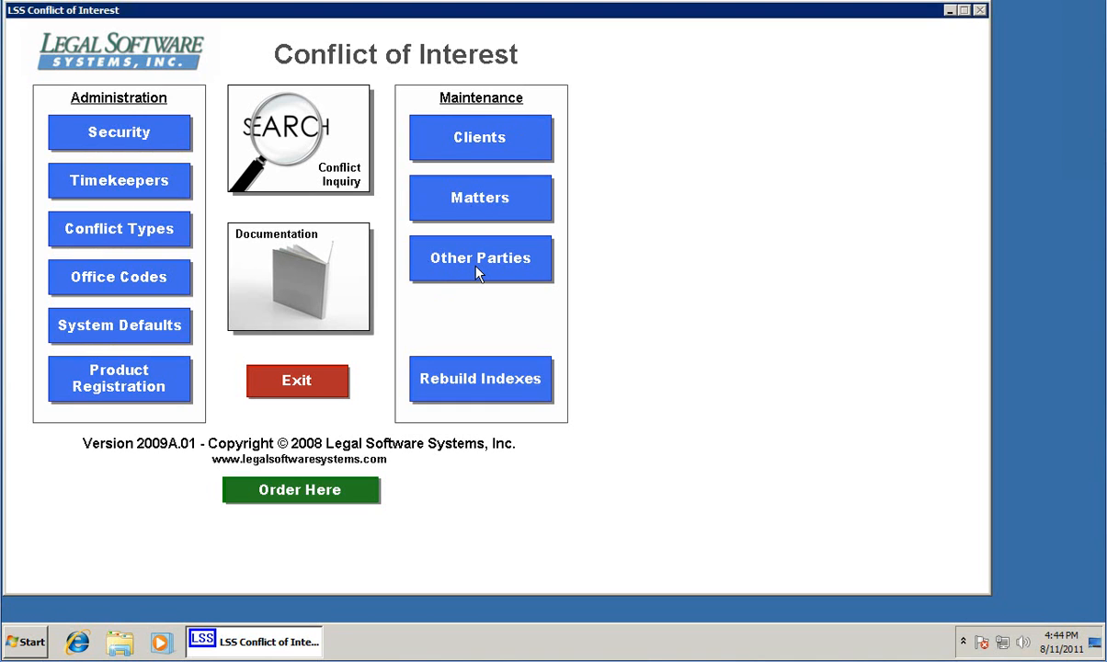
{"action": "mouse_move", "coordinate": [485, 147]}
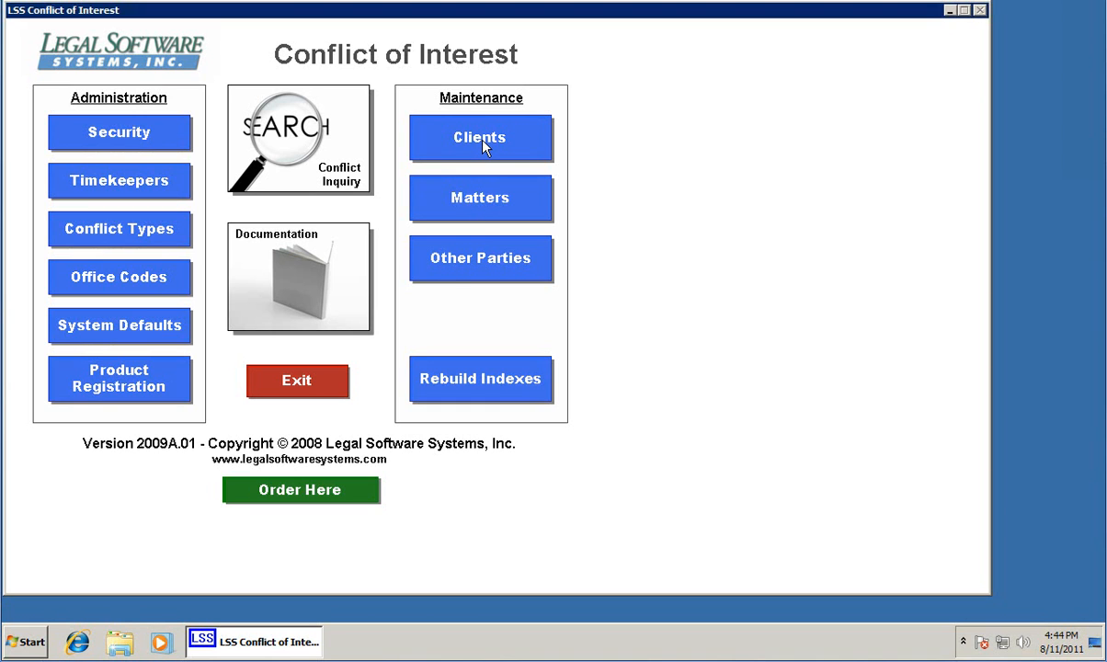
Start client 1001 named Legal Software Systems, Inc. with contact attorney aaa
{"action": "left_click", "coordinate": [480, 136]}
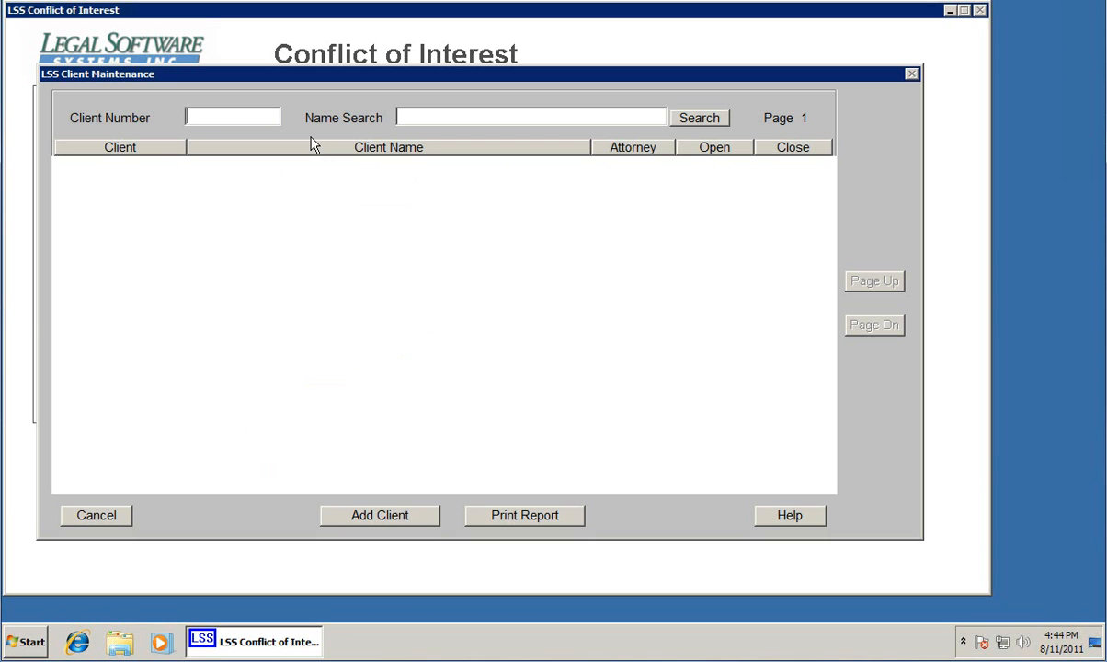
{"action": "type", "text": "1001"}
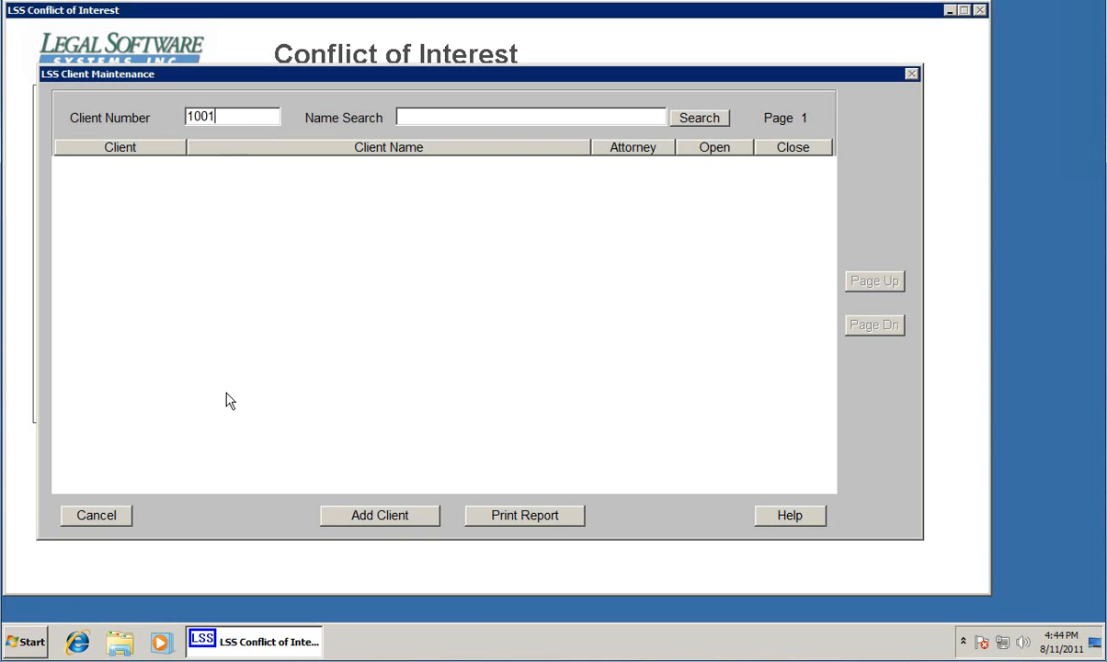
{"action": "left_click", "coordinate": [379, 515]}
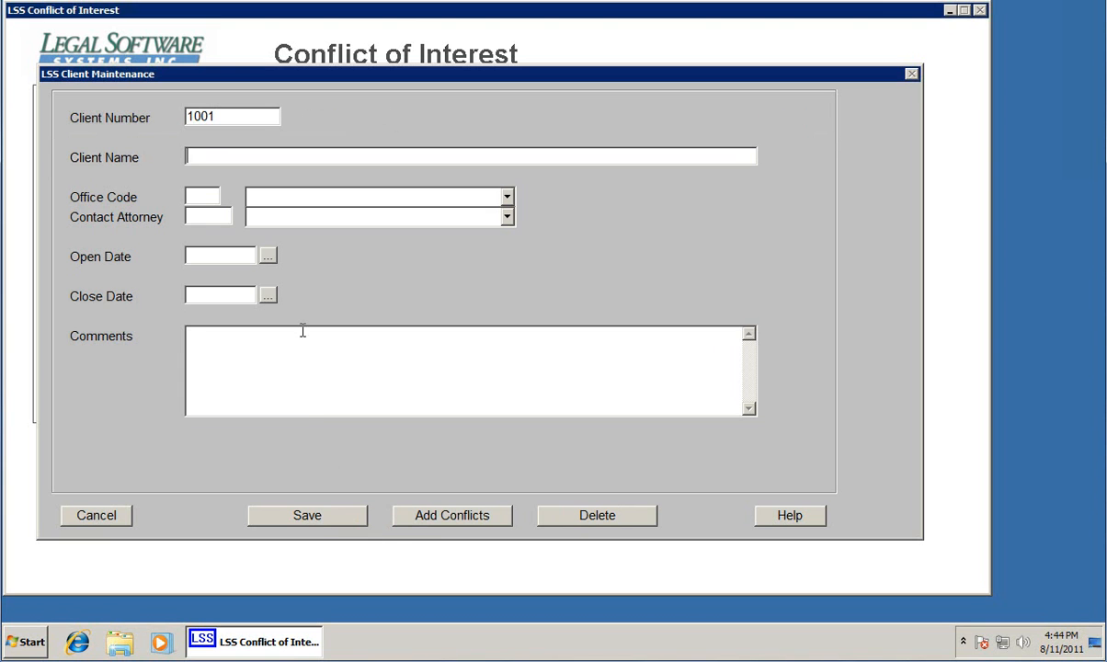
{"action": "type", "text": "Legal Software Systems, Inc."}
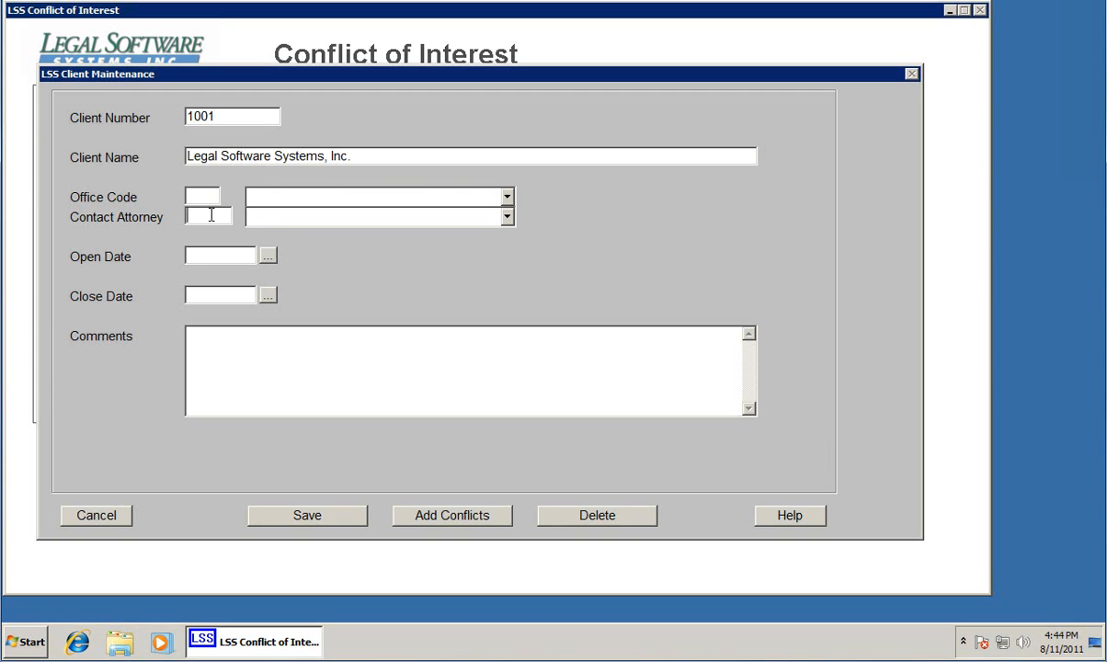
{"action": "type", "text": "aaa"}
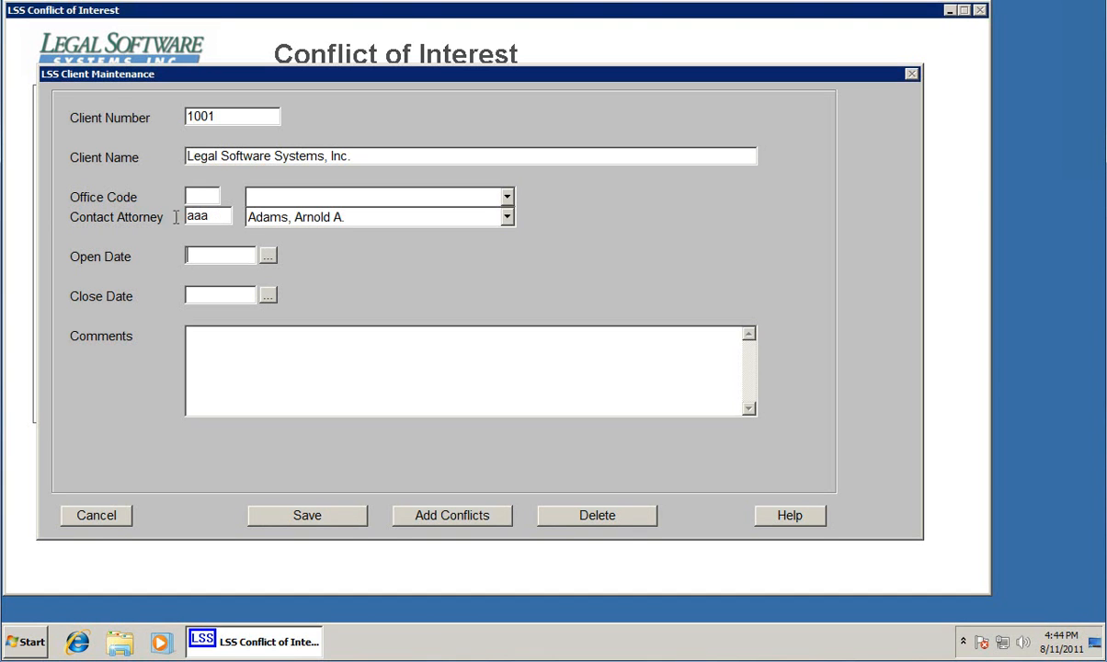
{"action": "mouse_move", "coordinate": [290, 176]}
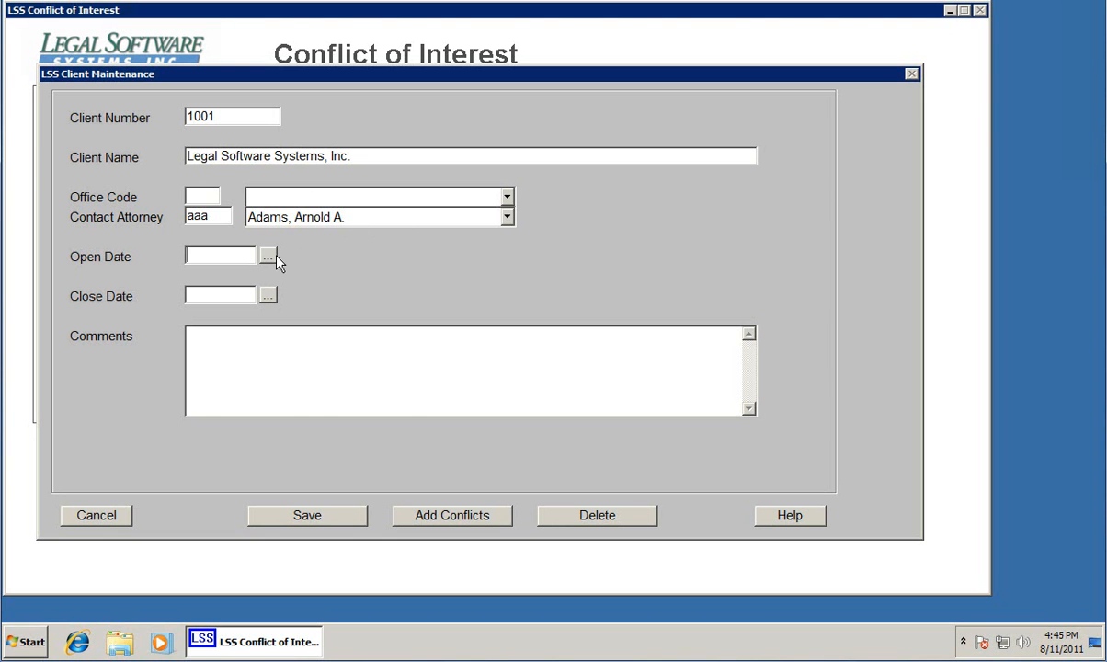
Set open date 08-11-2011, add comment 'This is a really great company to work with.' and save
{"action": "left_click", "coordinate": [268, 254]}
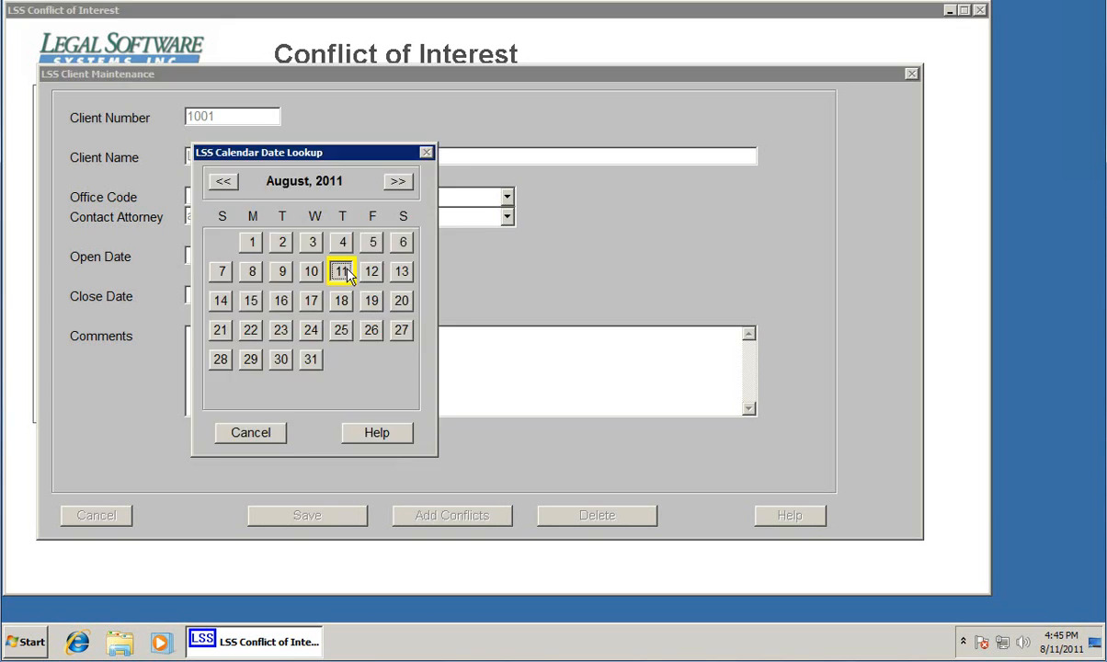
{"action": "left_click", "coordinate": [342, 270]}
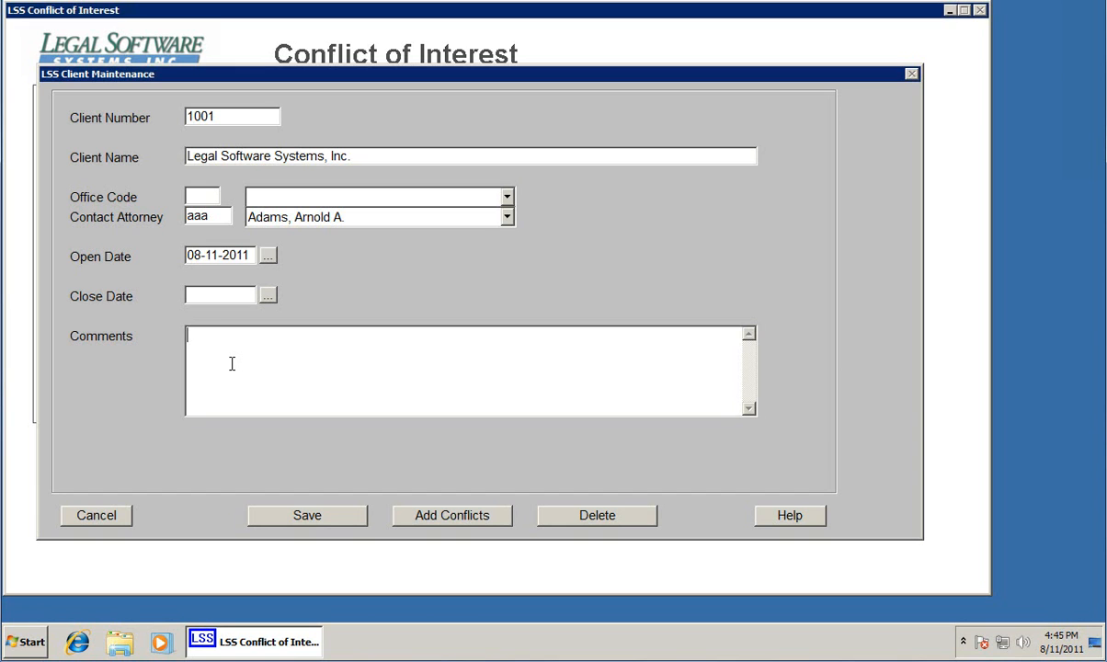
{"action": "type", "text": "This is a reall"}
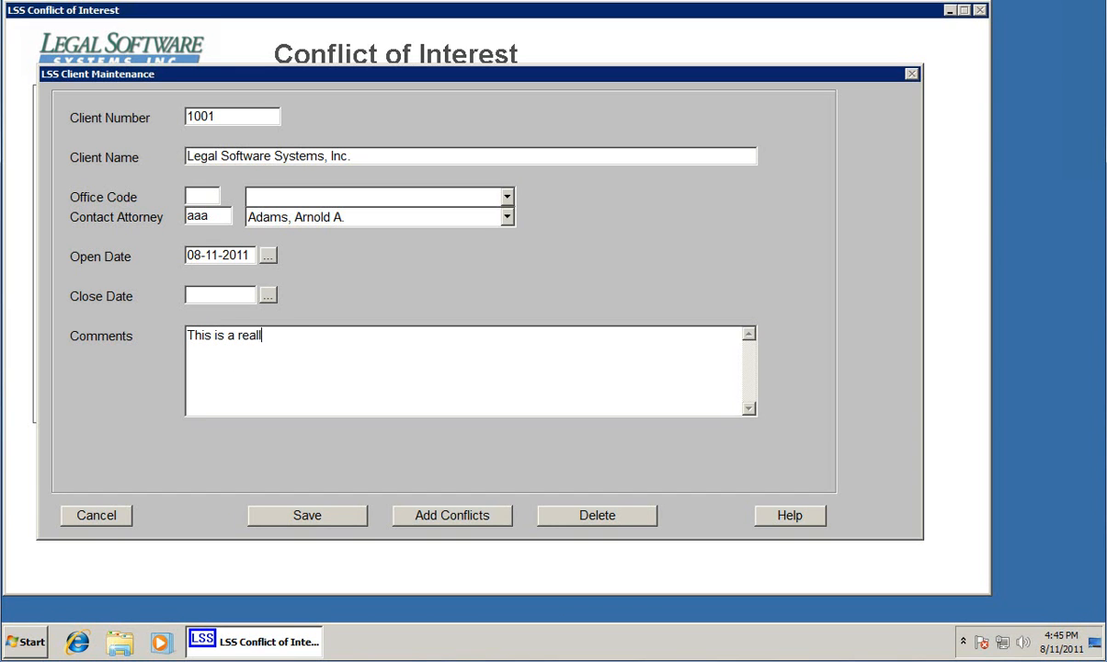
{"action": "type", "text": "y great compan"}
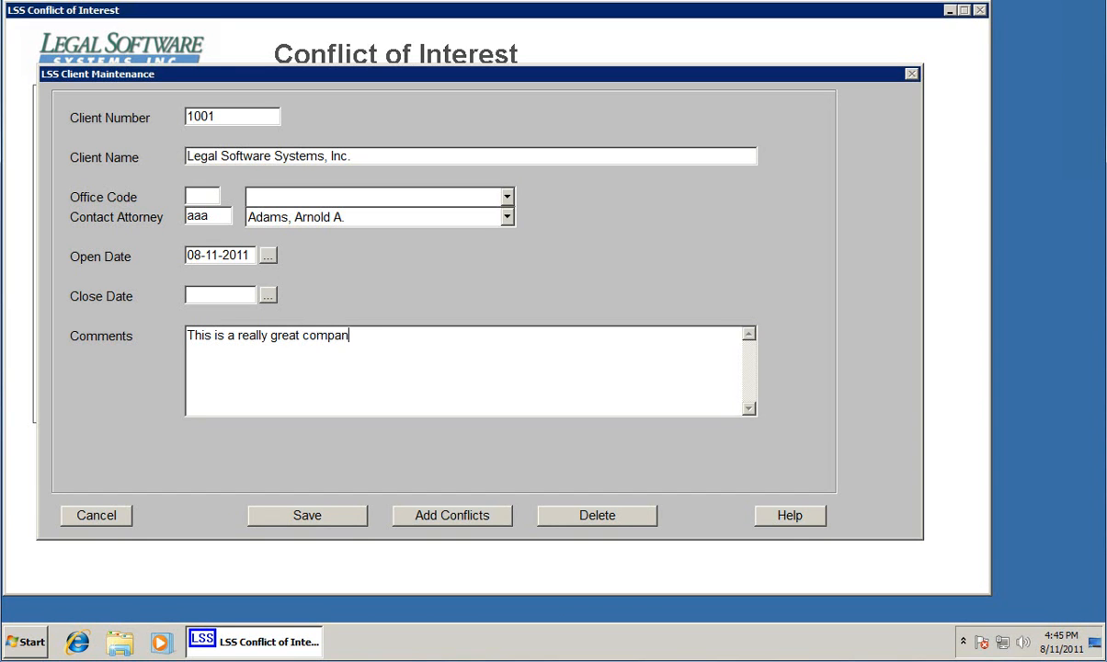
{"action": "type", "text": "y to work with"}
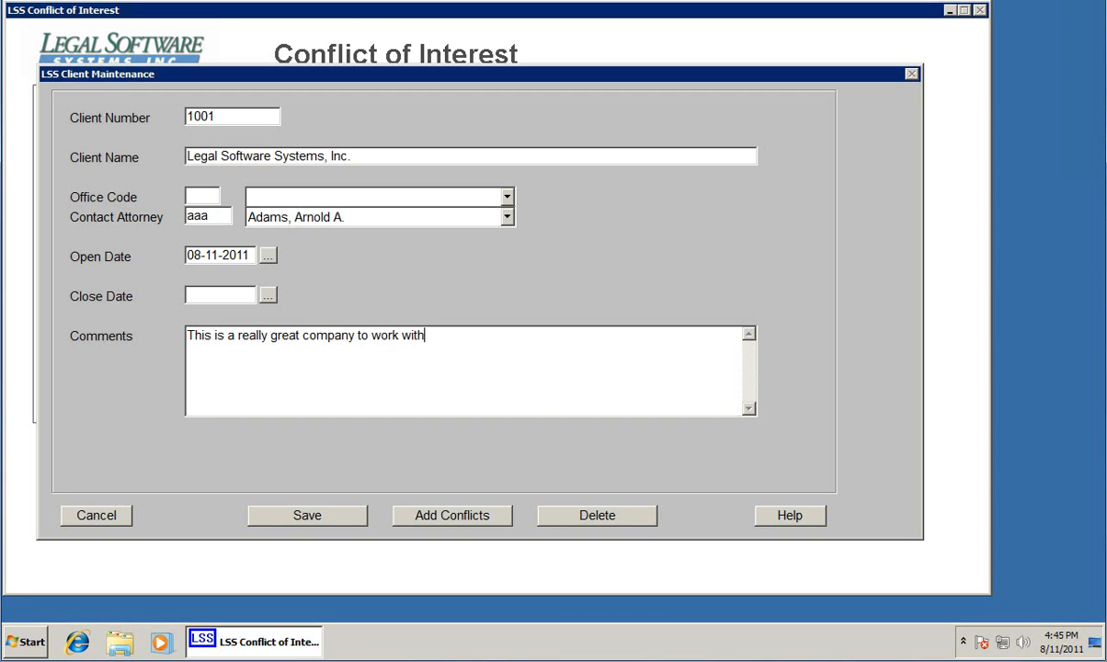
{"action": "type", "text": "."}
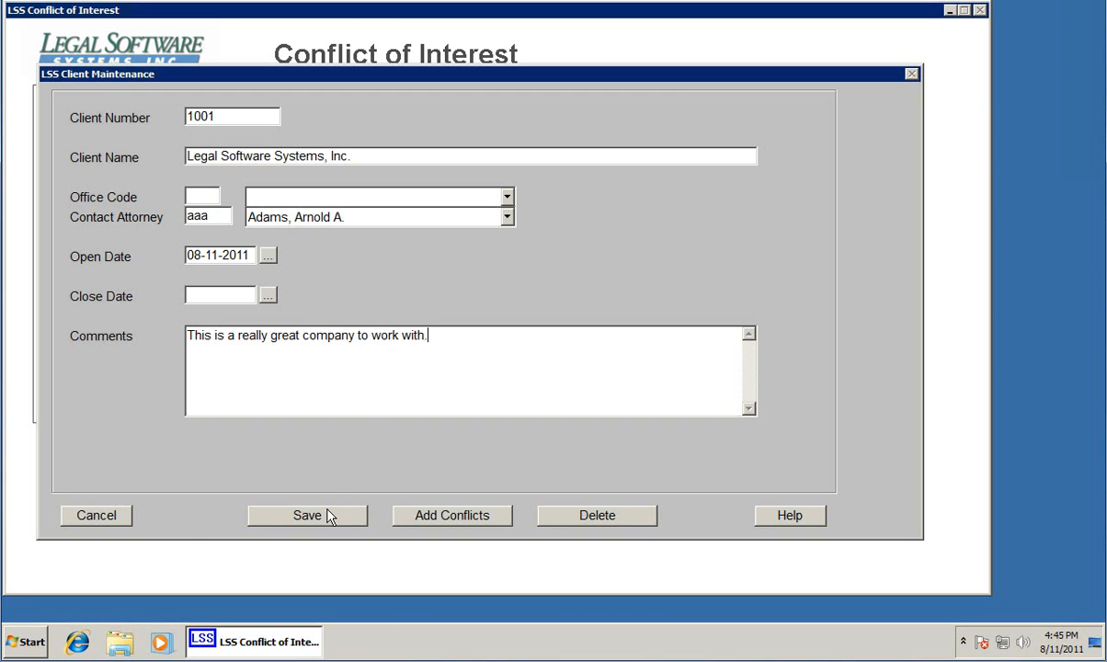
{"action": "left_click", "coordinate": [305, 515]}
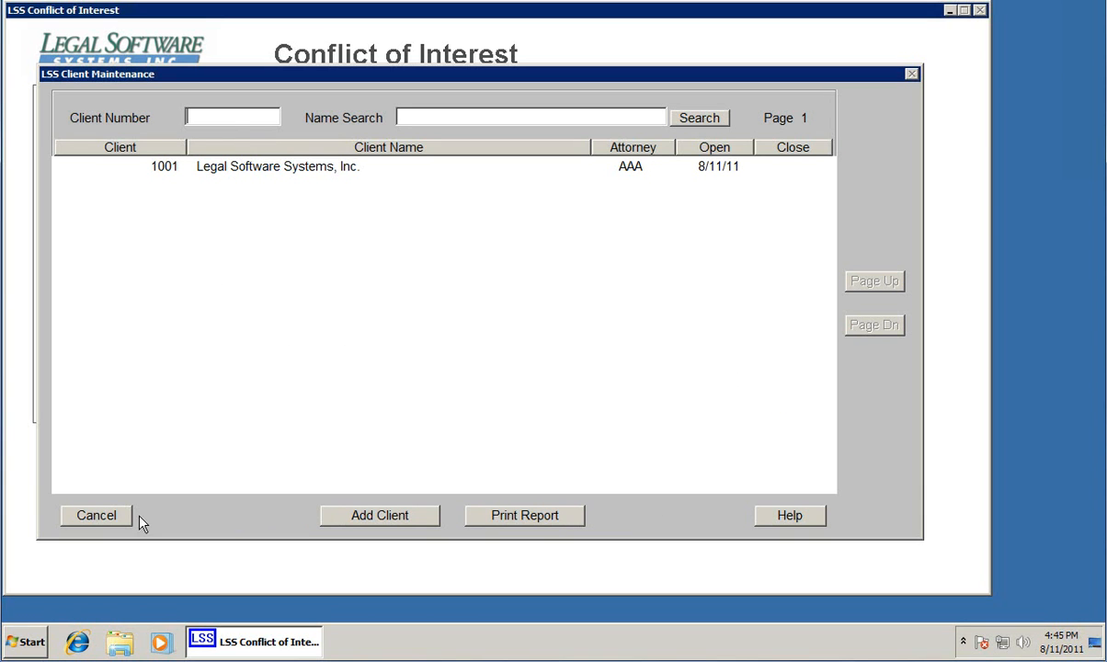
Leave Client Maintenance and bring up the Matters list showing client 1001
{"action": "left_click", "coordinate": [95, 515]}
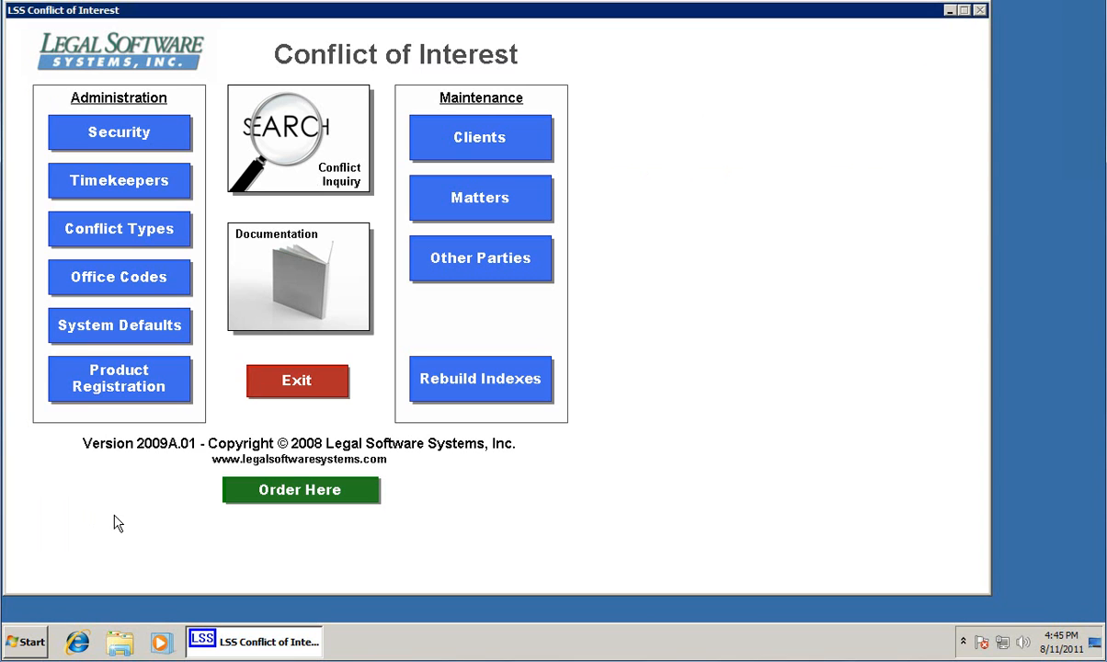
{"action": "mouse_move", "coordinate": [143, 504]}
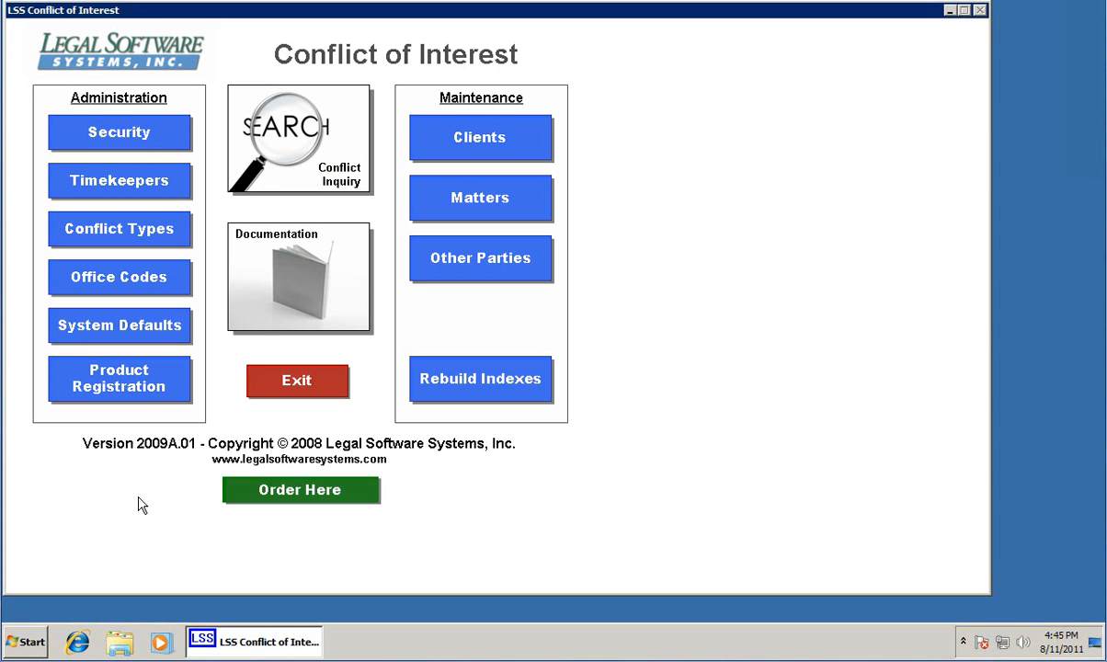
{"action": "mouse_move", "coordinate": [480, 199]}
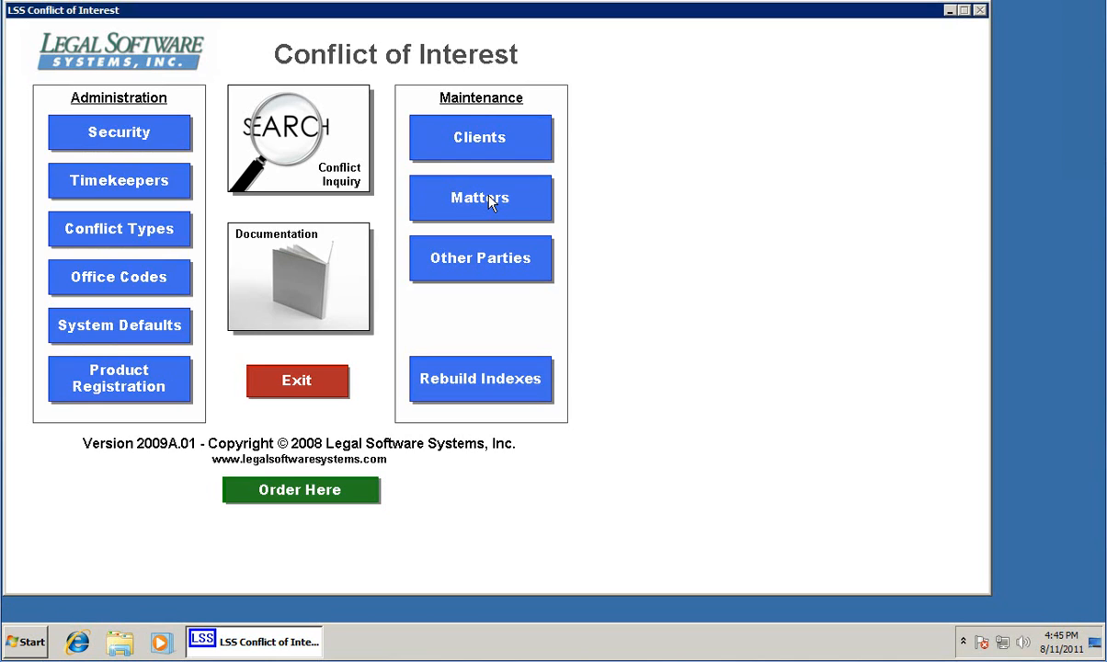
{"action": "left_click", "coordinate": [479, 198]}
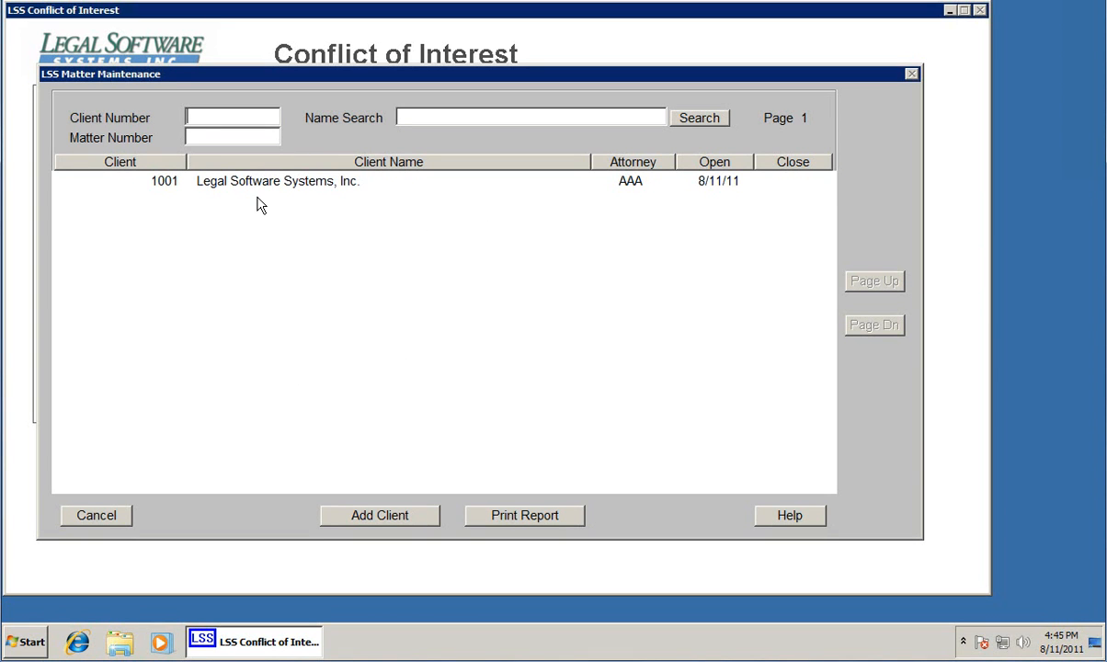
Create matter 001 for client 1001 described as Employment Matter
{"action": "double_click", "coordinate": [275, 182]}
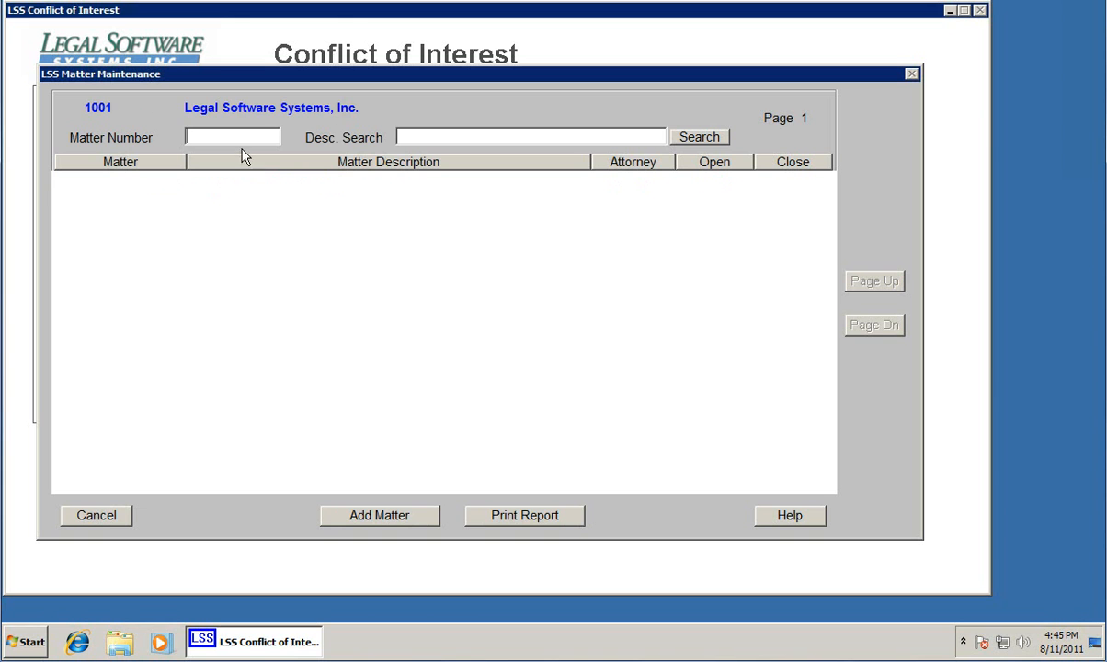
{"action": "type", "text": "001"}
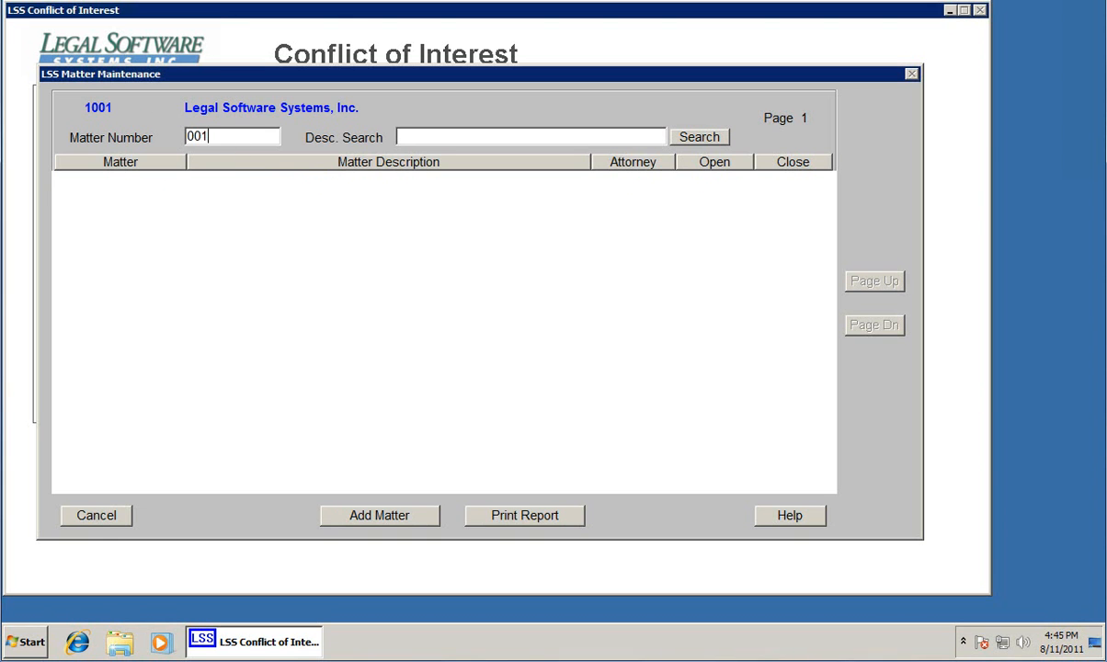
{"action": "left_click", "coordinate": [379, 514]}
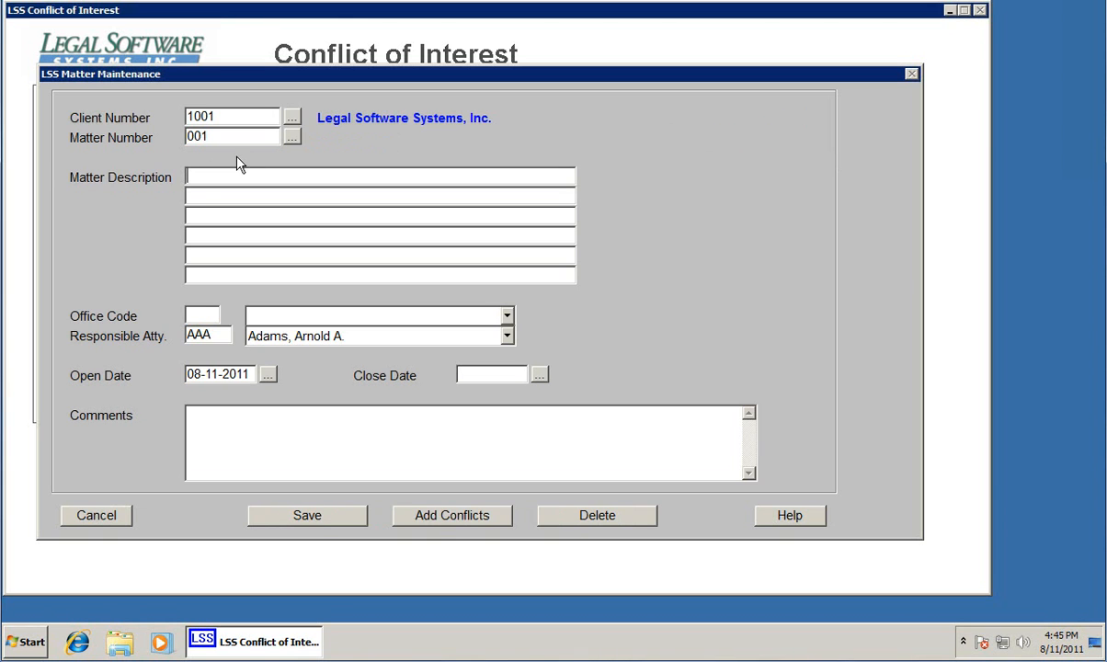
{"action": "type", "text": "Empl"}
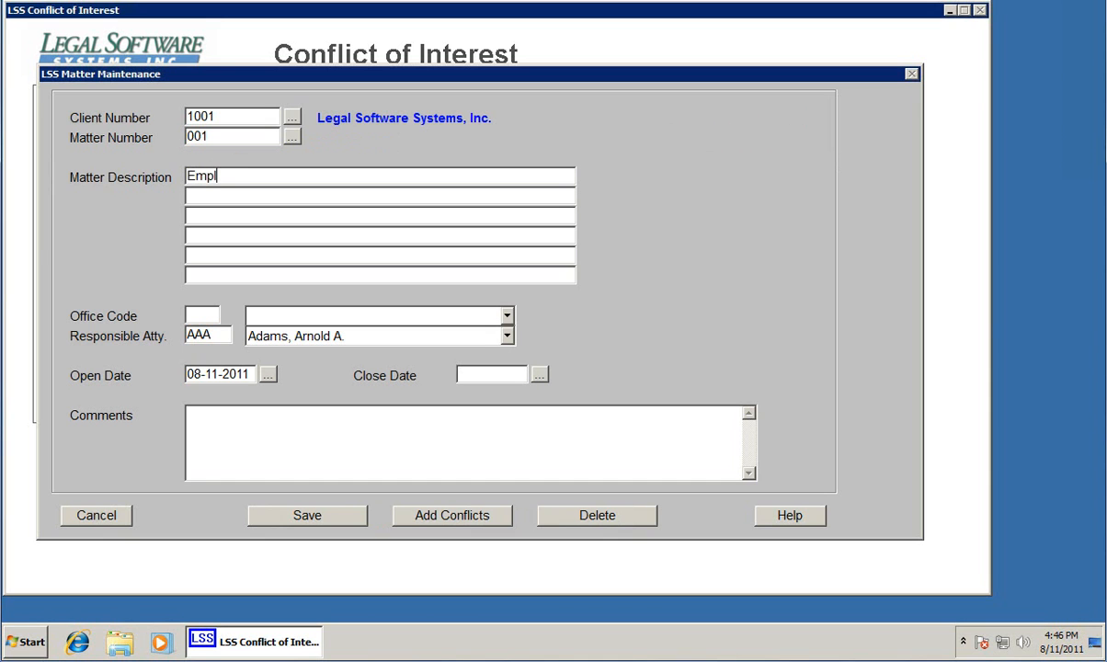
{"action": "type", "text": "oyment Mat"}
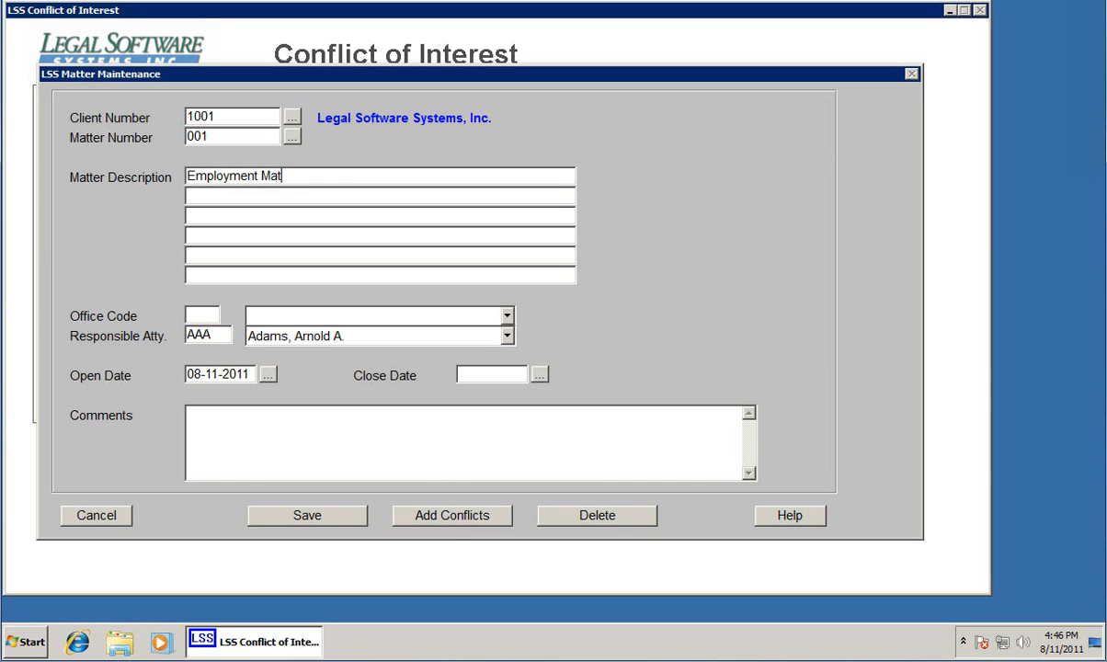
{"action": "type", "text": "ter"}
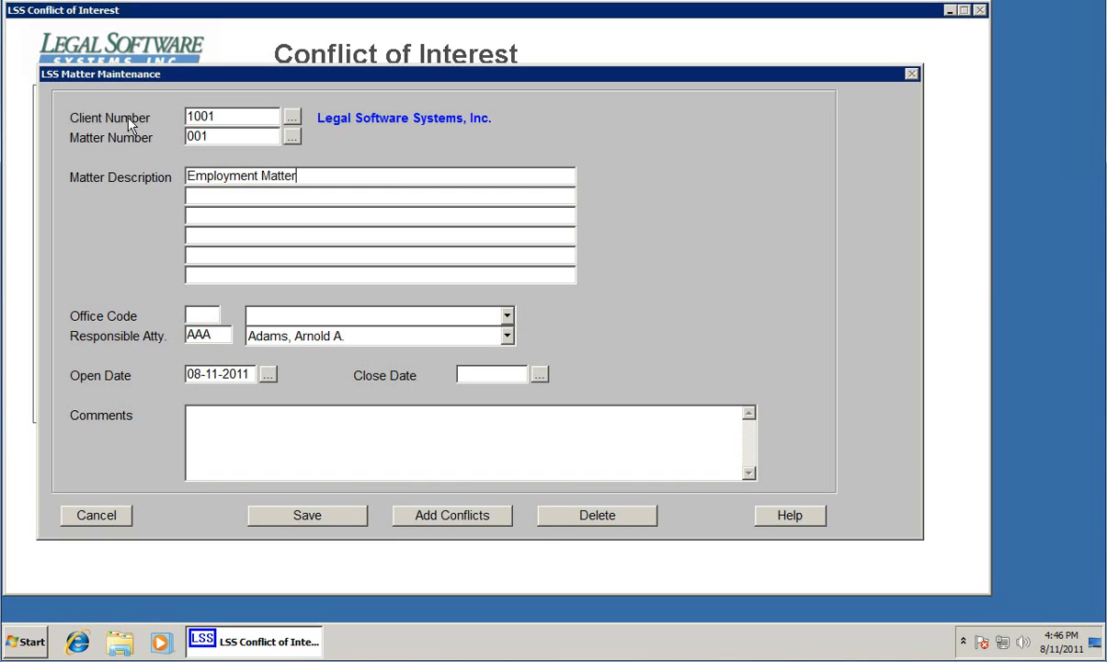
{"action": "mouse_move", "coordinate": [169, 358]}
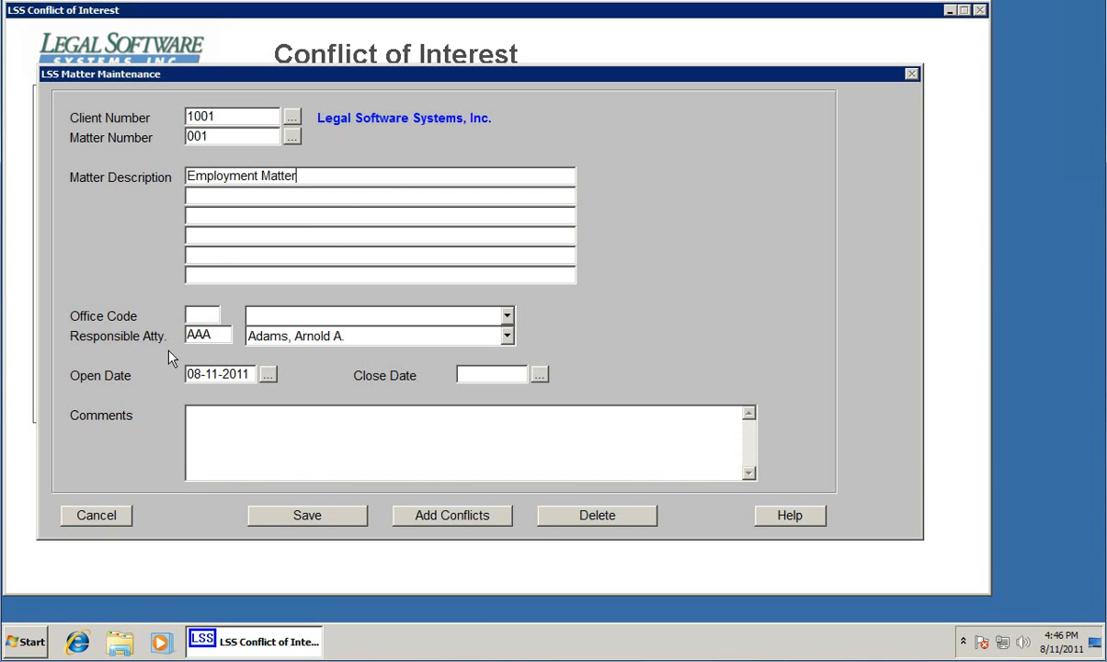
{"action": "mouse_move", "coordinate": [202, 353]}
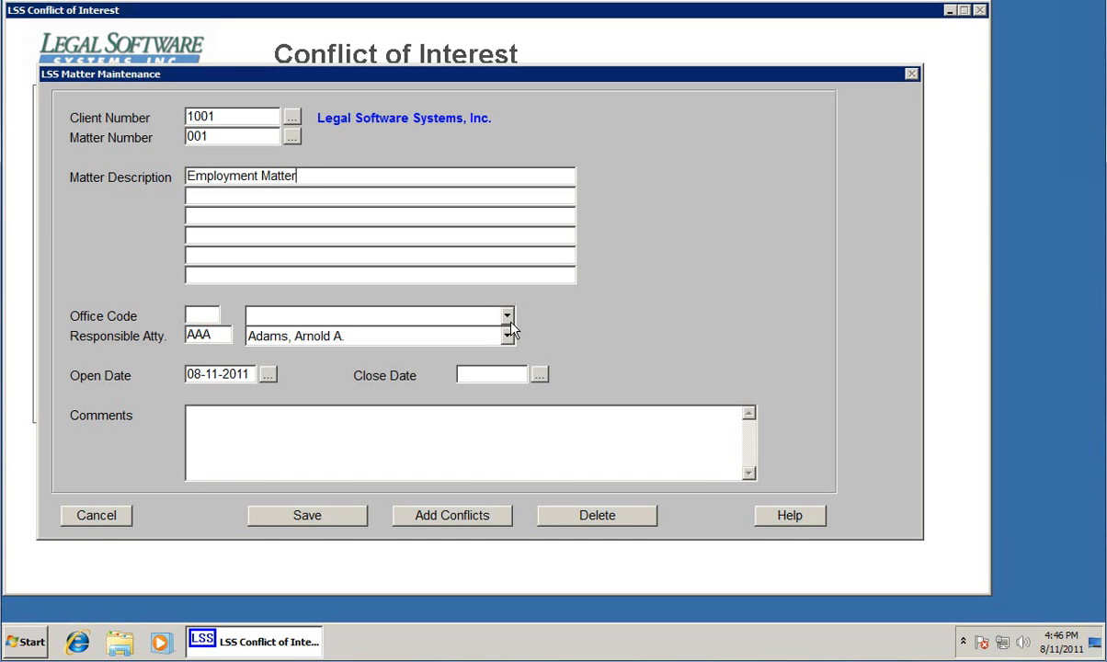
Assign attorney BBB and add comment 'the comments are fully searchable'
{"action": "left_click", "coordinate": [377, 334]}
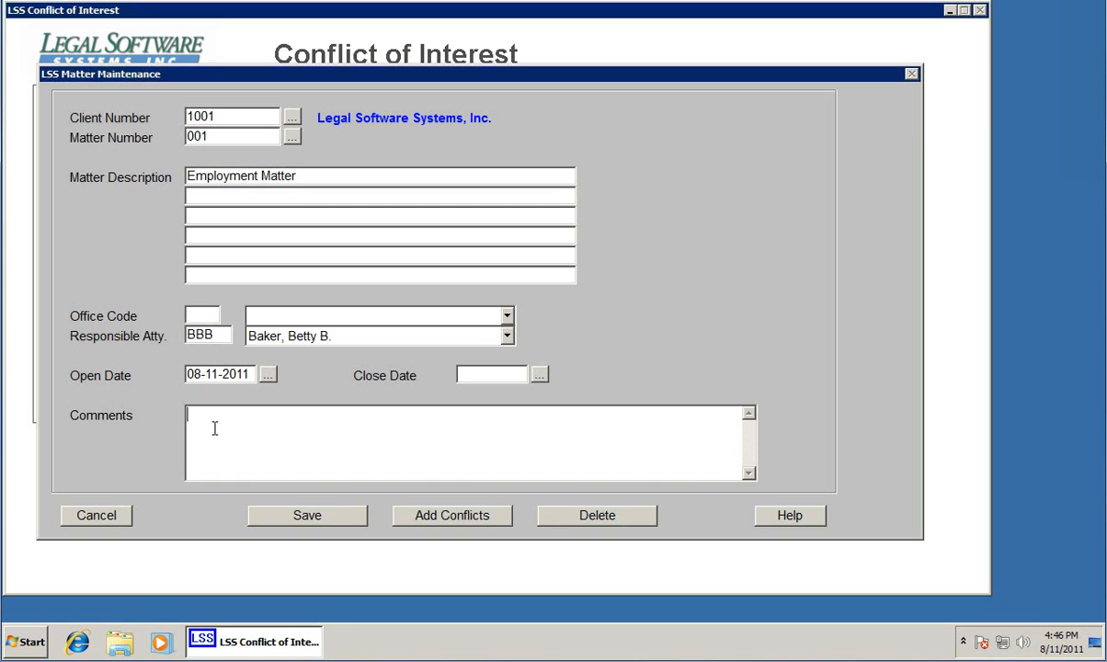
{"action": "type", "text": "these"}
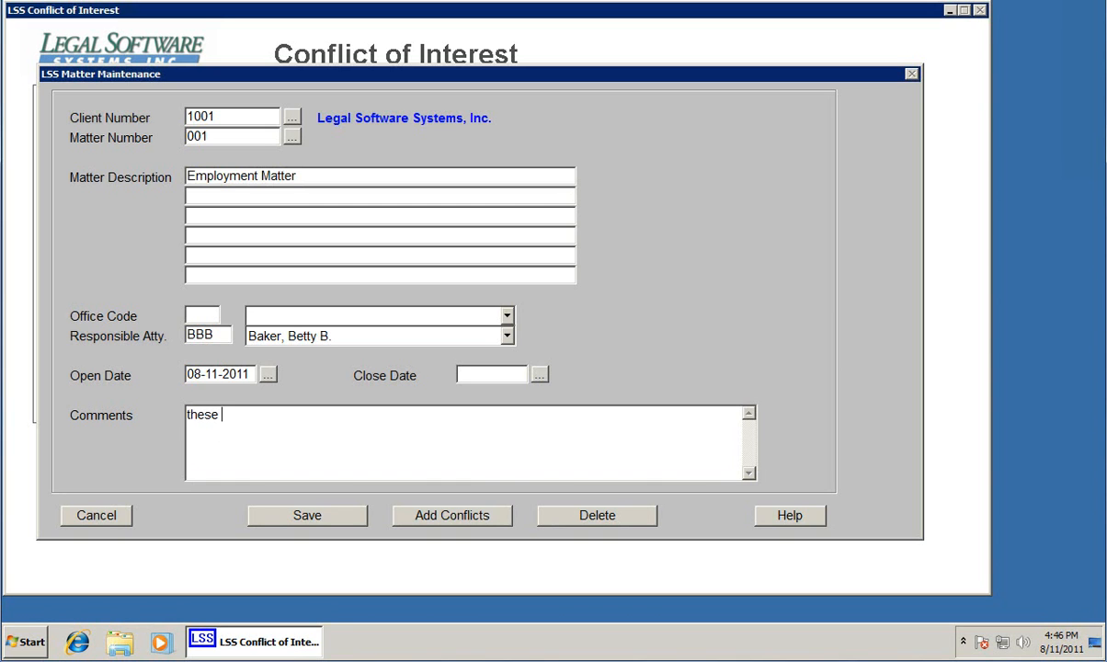
{"action": "type", "text": "comments are ful"}
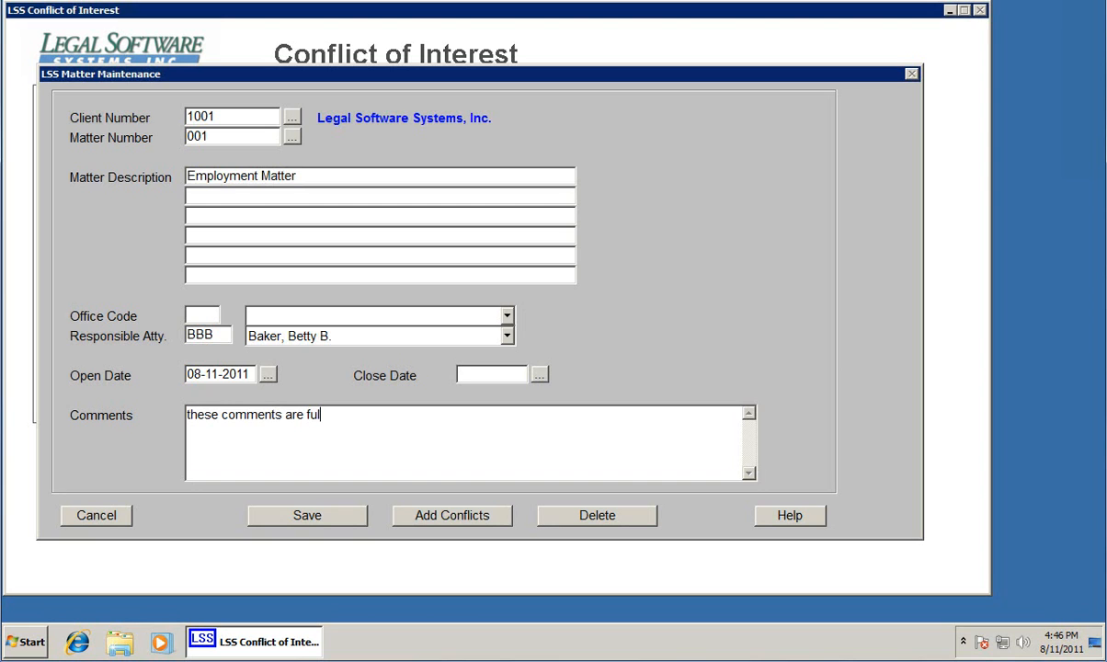
{"action": "type", "text": "ly searchable"}
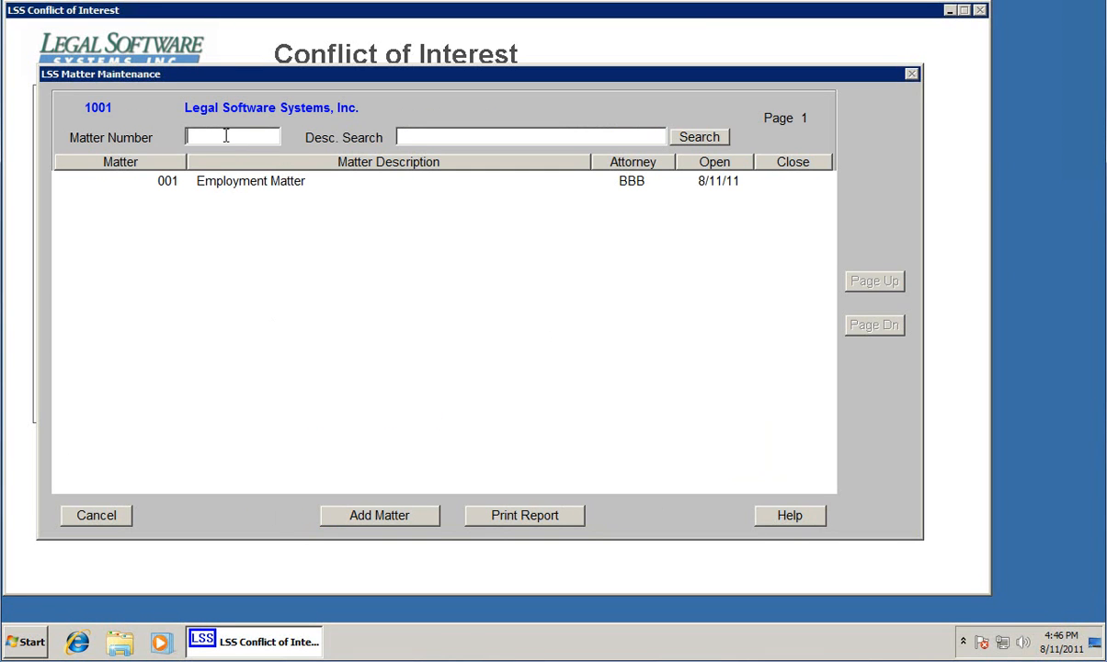
Add matter 002 described as Land Sale Agreement and save it
{"action": "left_click", "coordinate": [378, 515]}
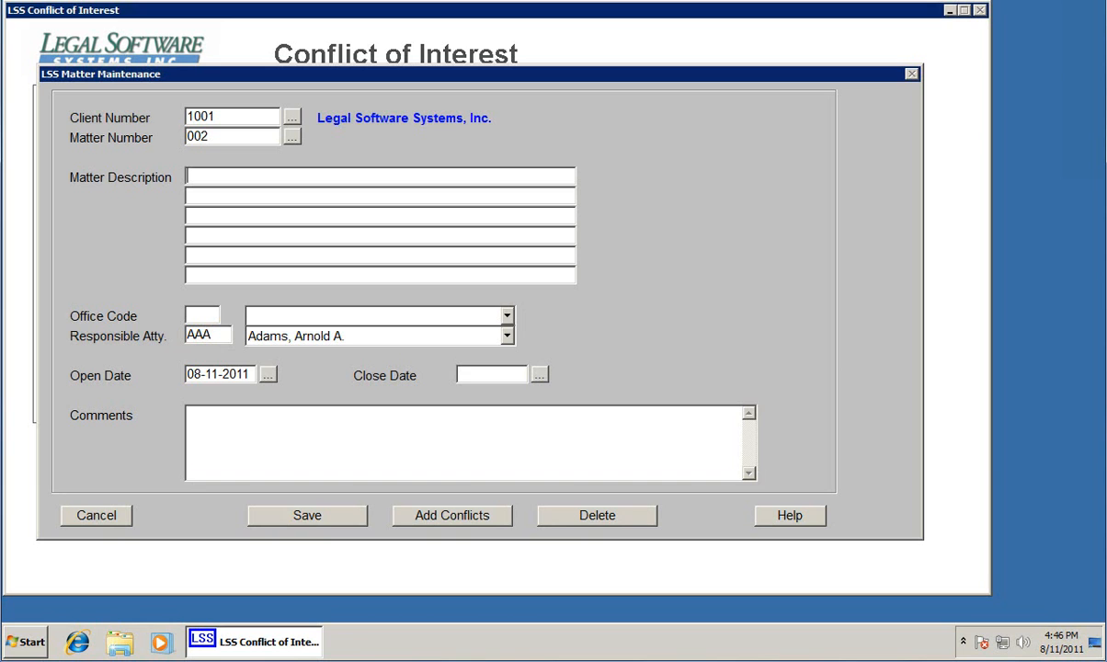
{"action": "type", "text": "Land"}
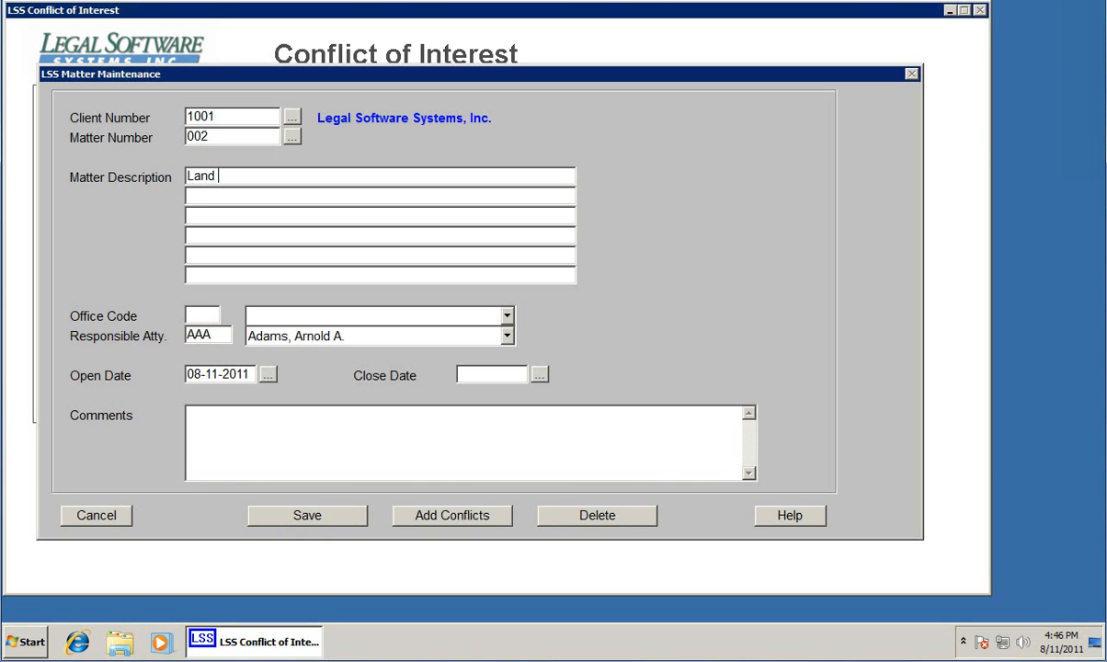
{"action": "type", "text": "Sale Agreement"}
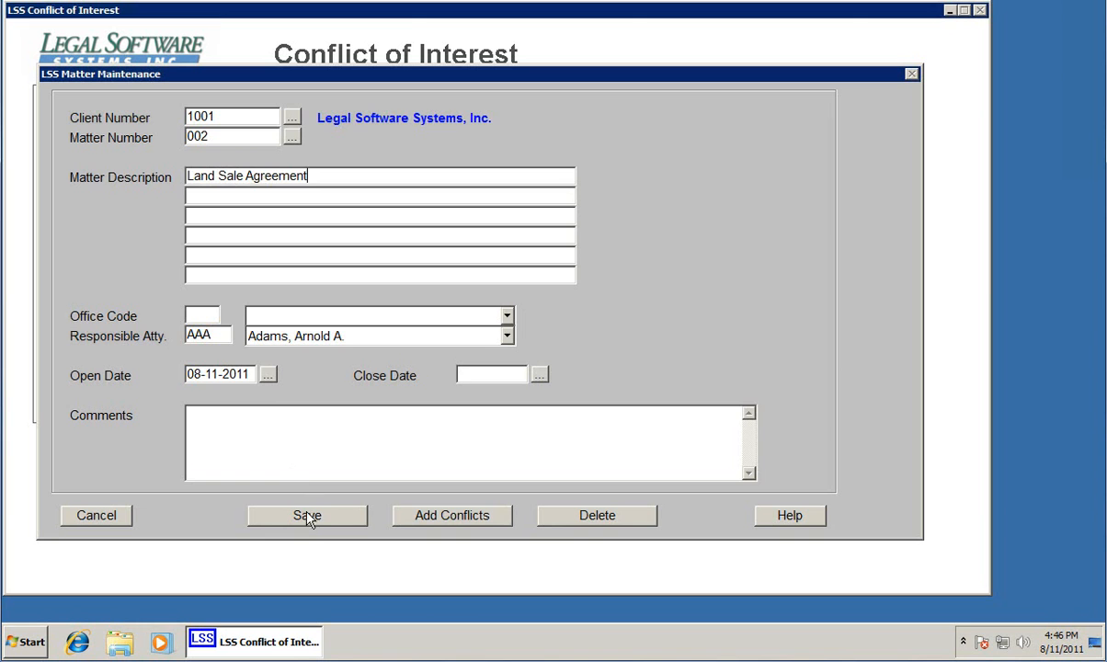
{"action": "left_click", "coordinate": [305, 515]}
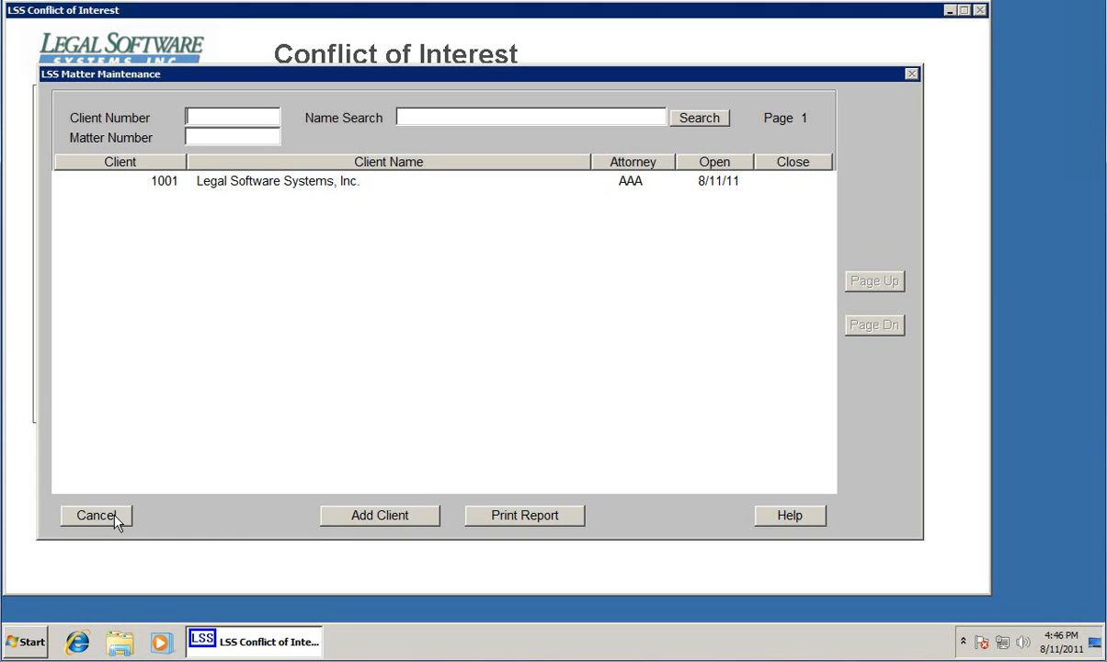
Return to the main menu and bring up the Other Parties conflict name list
{"action": "left_click", "coordinate": [96, 515]}
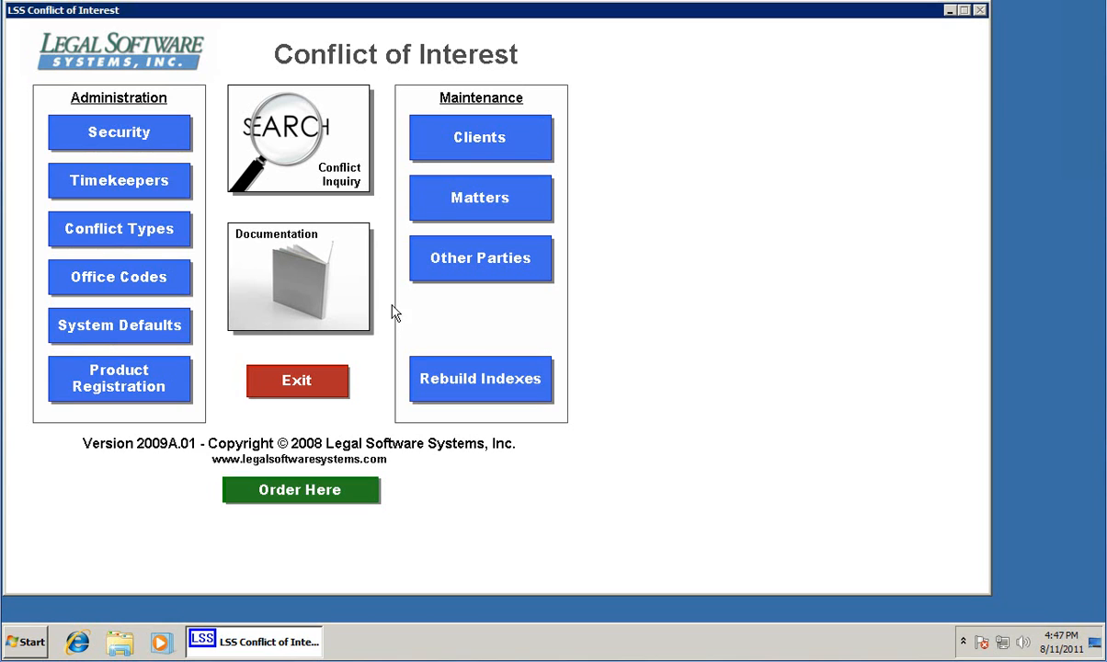
{"action": "mouse_move", "coordinate": [386, 308]}
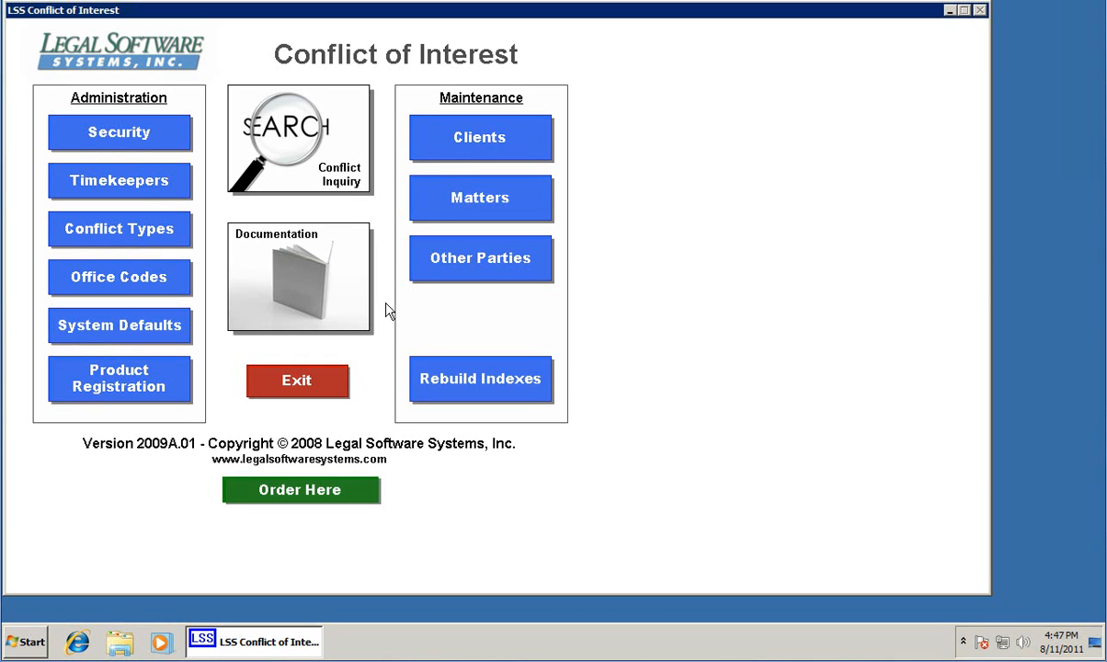
{"action": "mouse_move", "coordinate": [477, 272]}
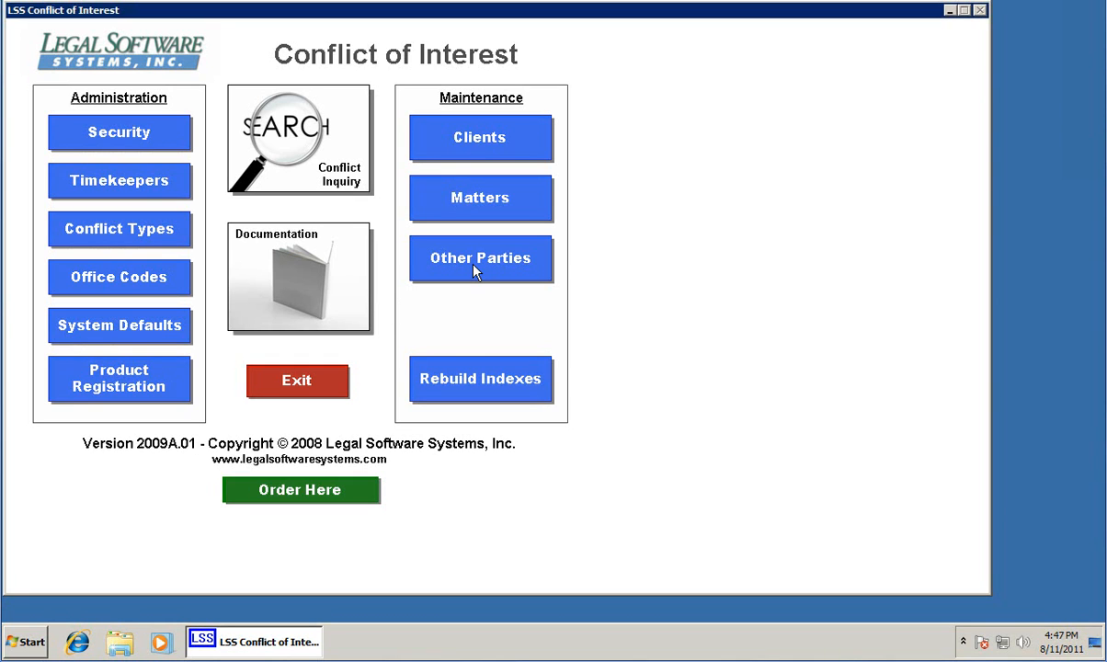
{"action": "left_click", "coordinate": [480, 257]}
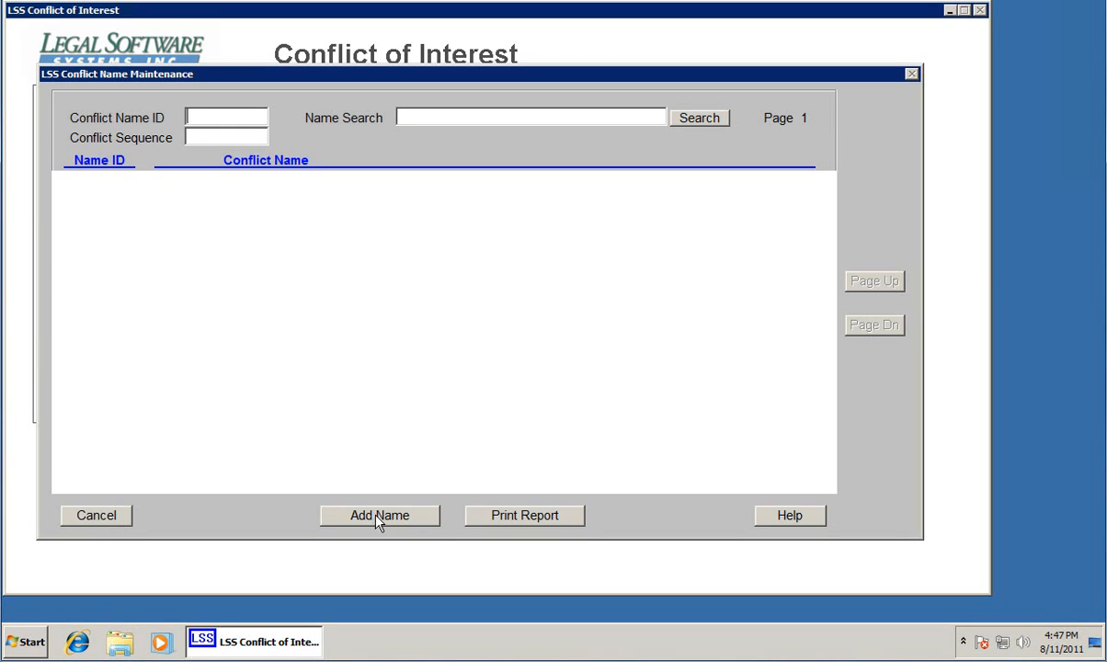
Add conflict name Doe, John Henry and save it as ID 1
{"action": "left_click", "coordinate": [379, 515]}
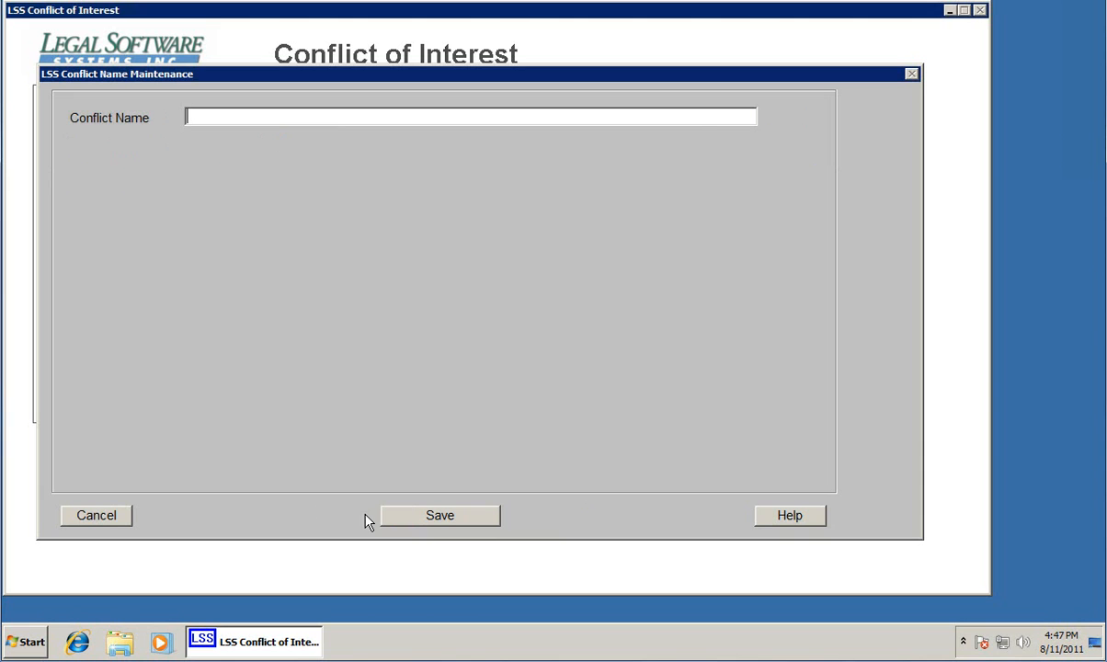
{"action": "type", "text": "Doe, Joh"}
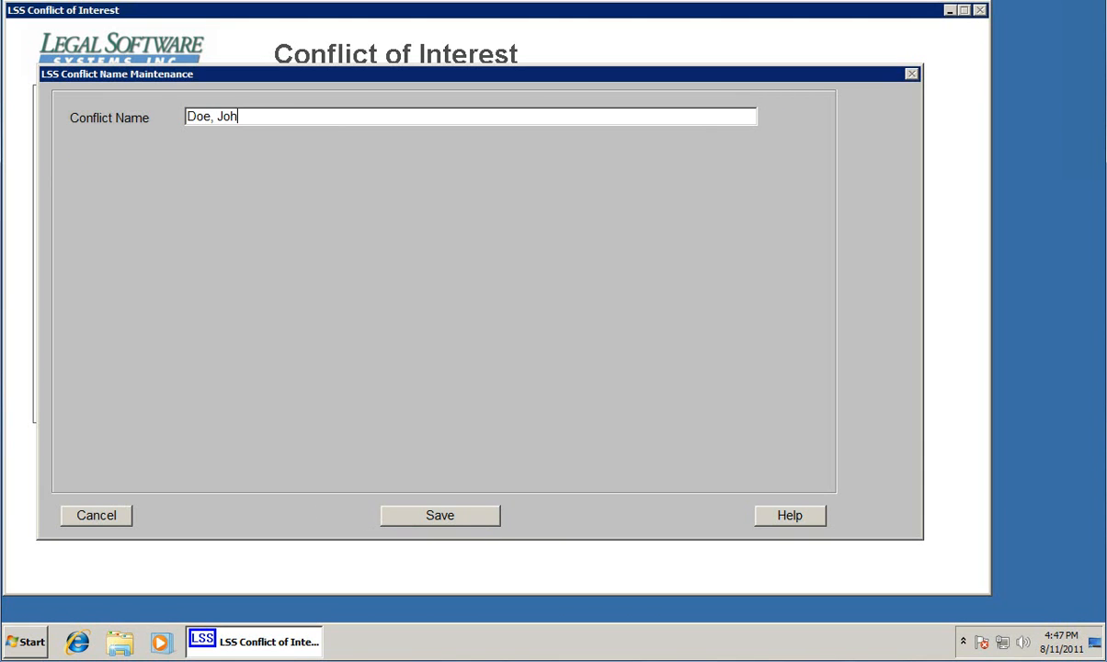
{"action": "type", "text": "n Henry"}
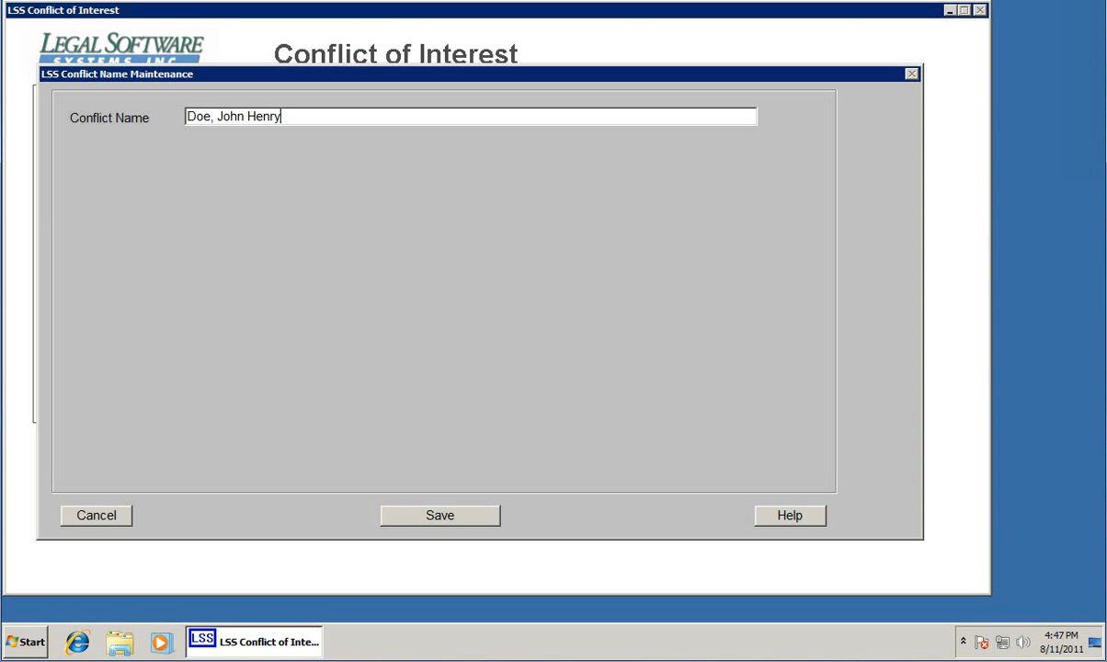
{"action": "mouse_move", "coordinate": [371, 311]}
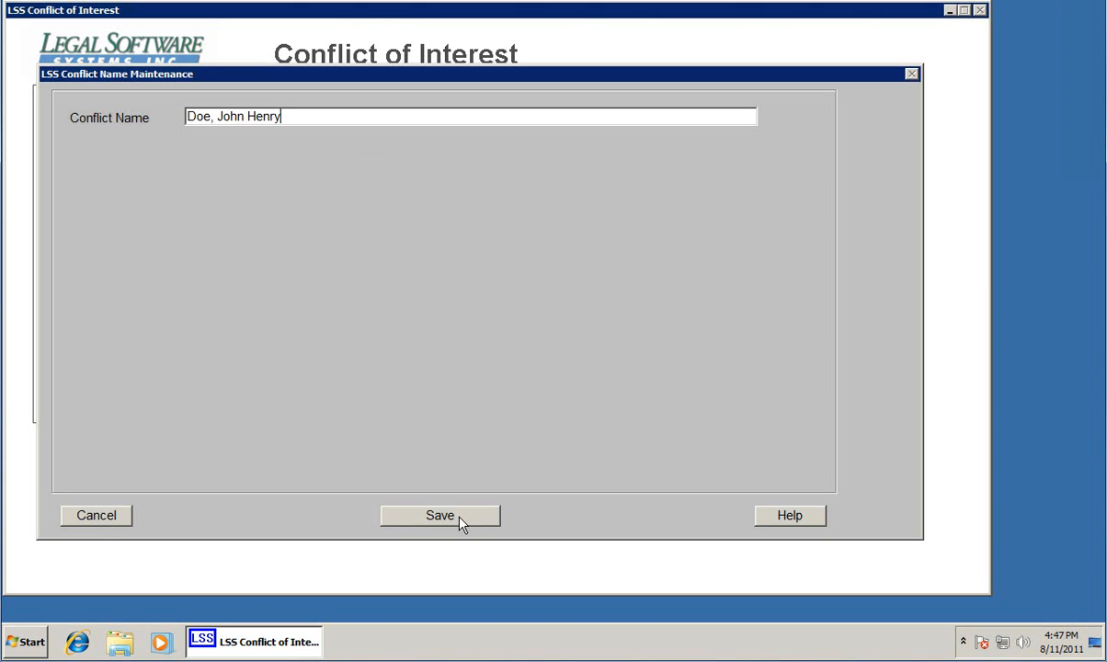
{"action": "left_click", "coordinate": [439, 514]}
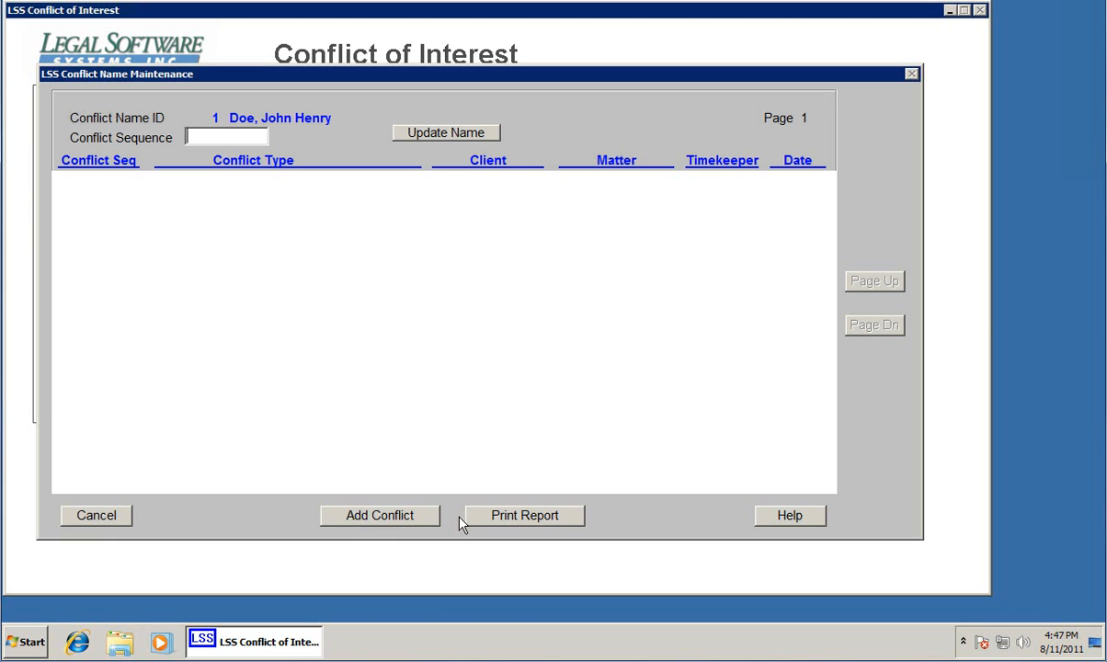
{"action": "mouse_move", "coordinate": [364, 142]}
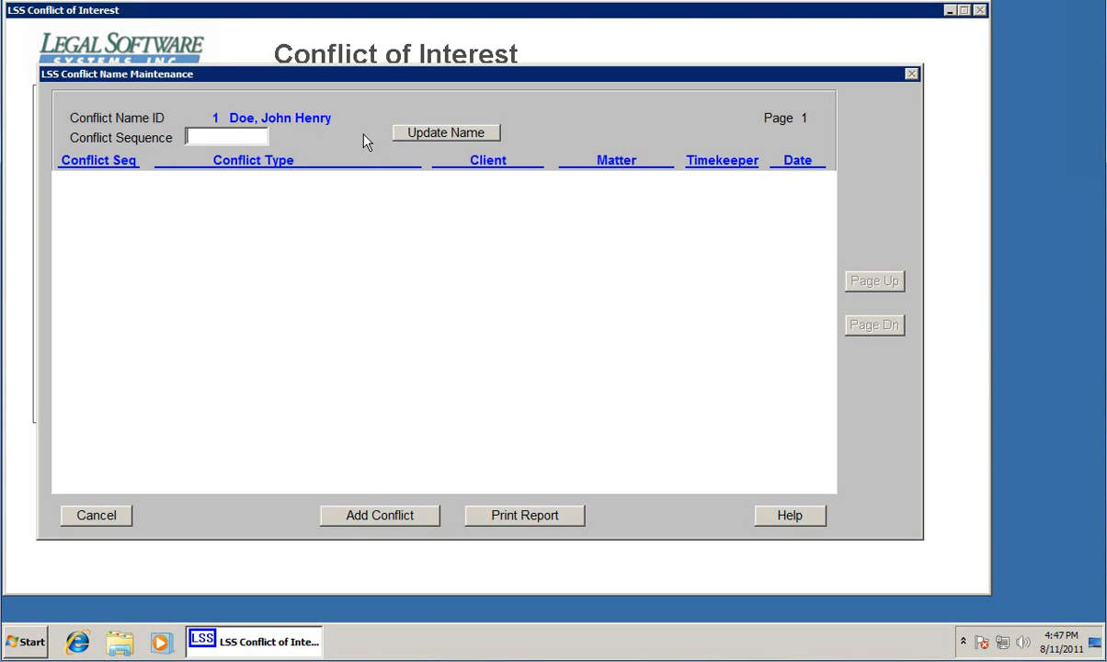
{"action": "mouse_move", "coordinate": [378, 523]}
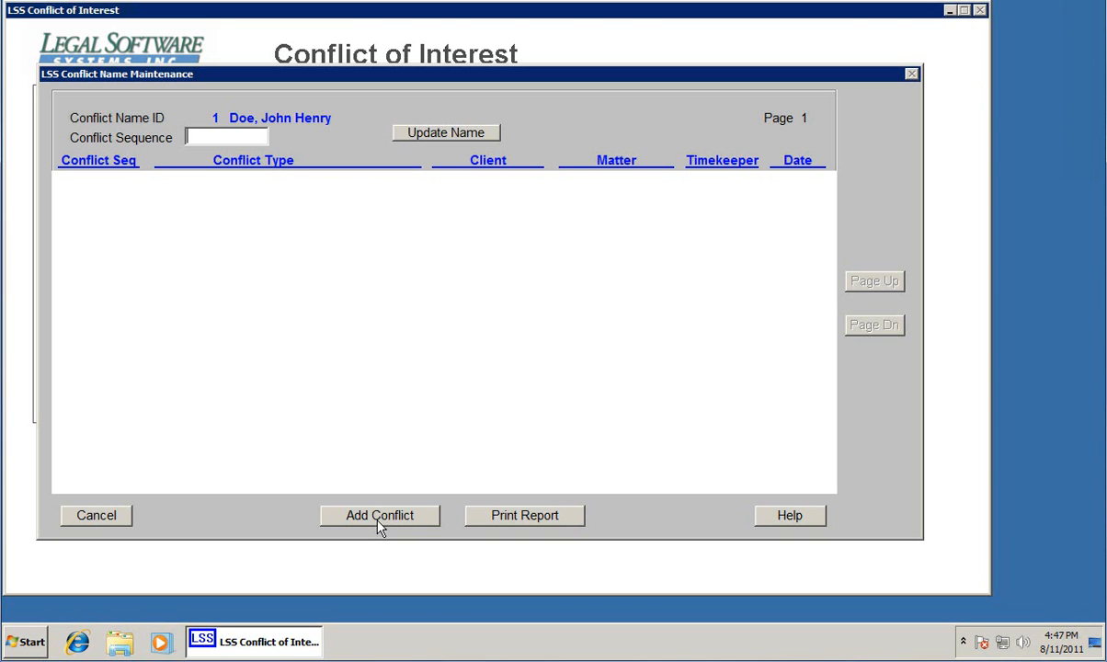
Start an Officer conflict on client 1001 with timekeeper aaa
{"action": "left_click", "coordinate": [379, 515]}
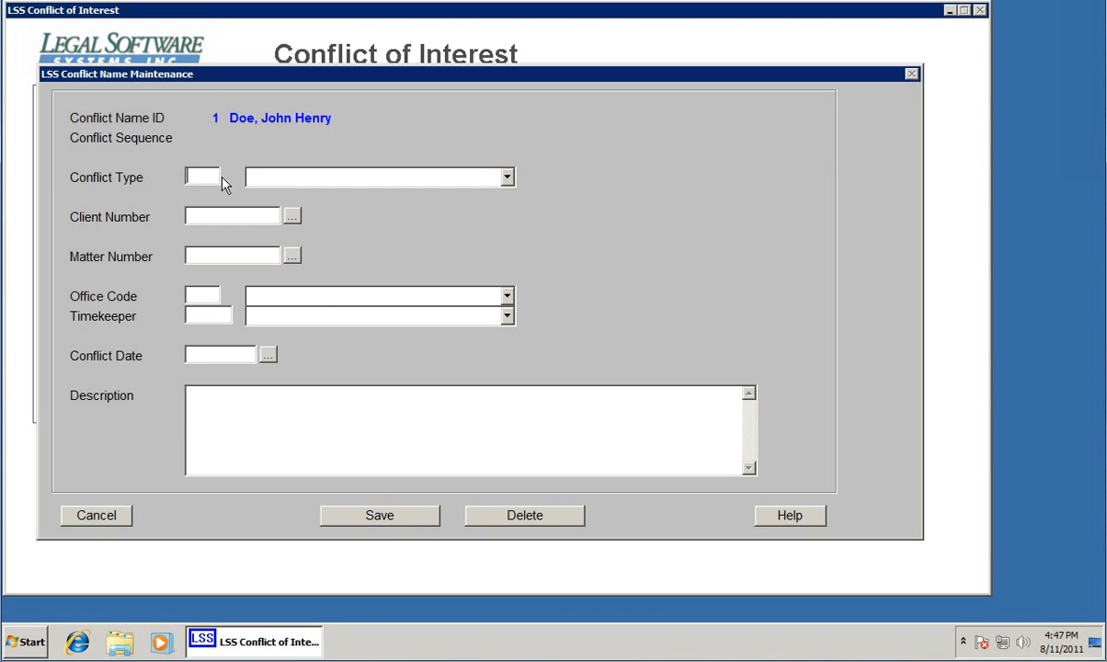
{"action": "left_click", "coordinate": [506, 177]}
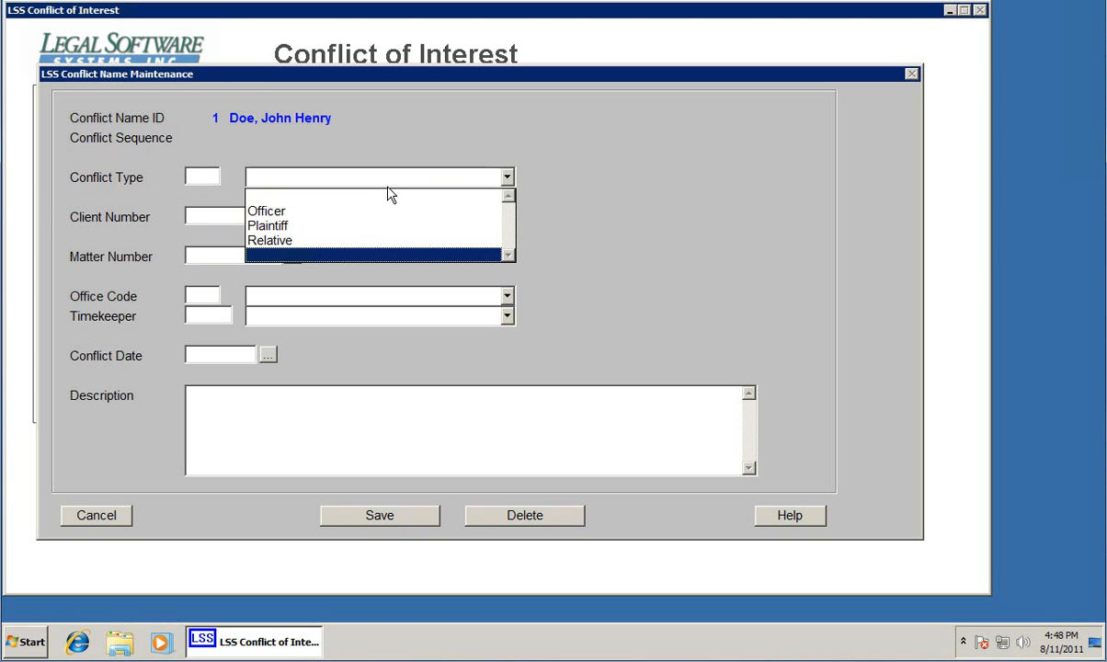
{"action": "left_click", "coordinate": [266, 210]}
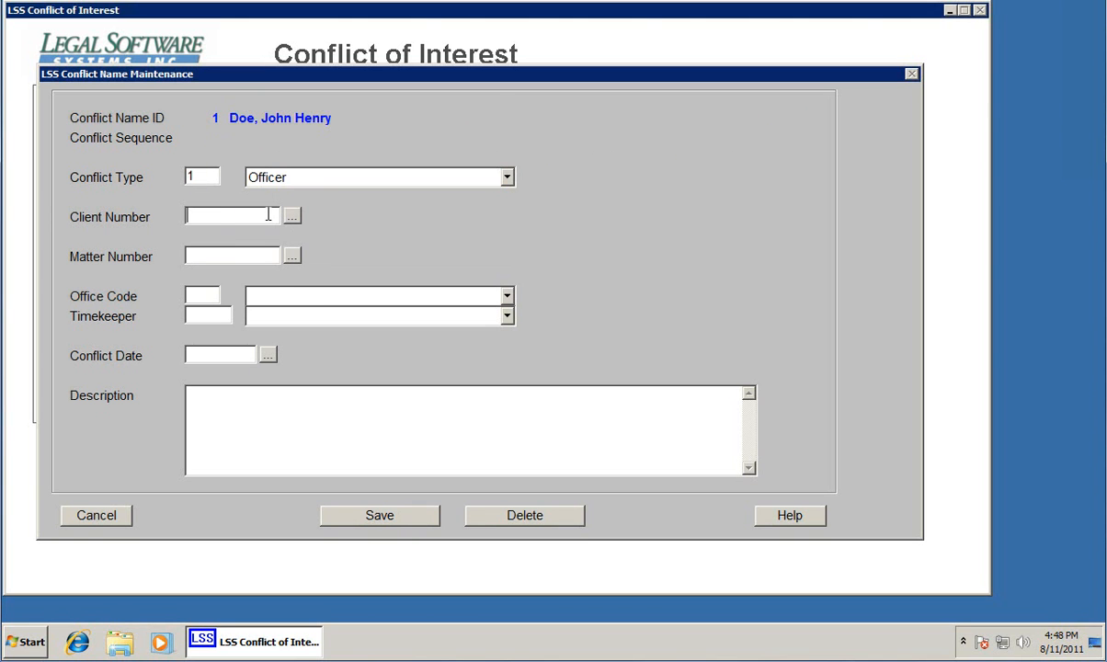
{"action": "type", "text": "1001"}
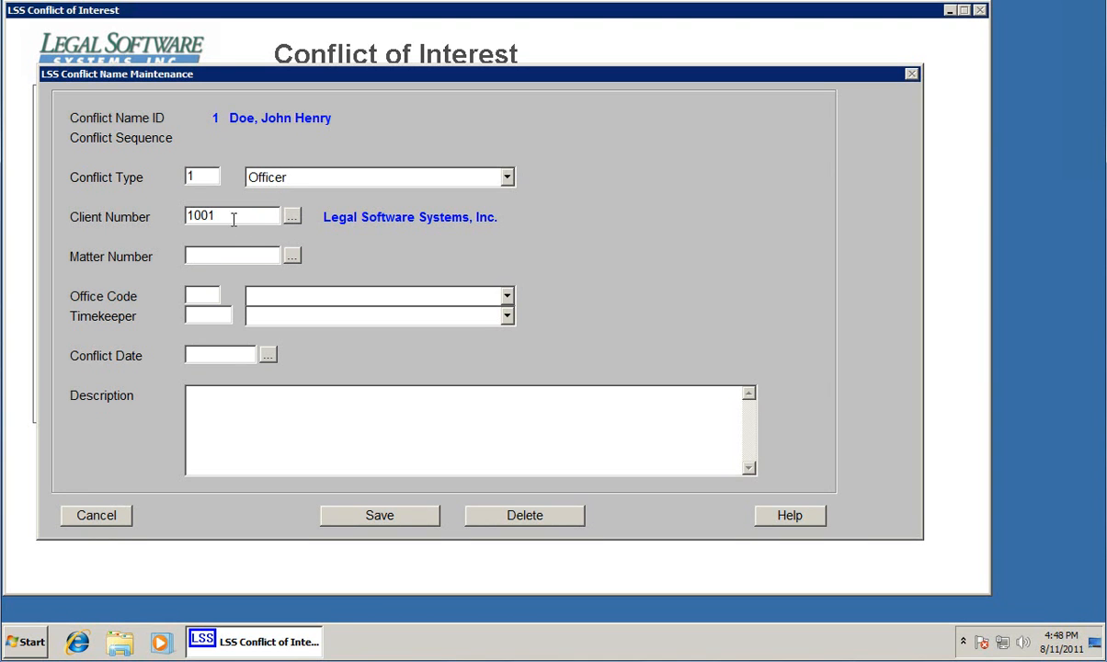
{"action": "mouse_move", "coordinate": [221, 263]}
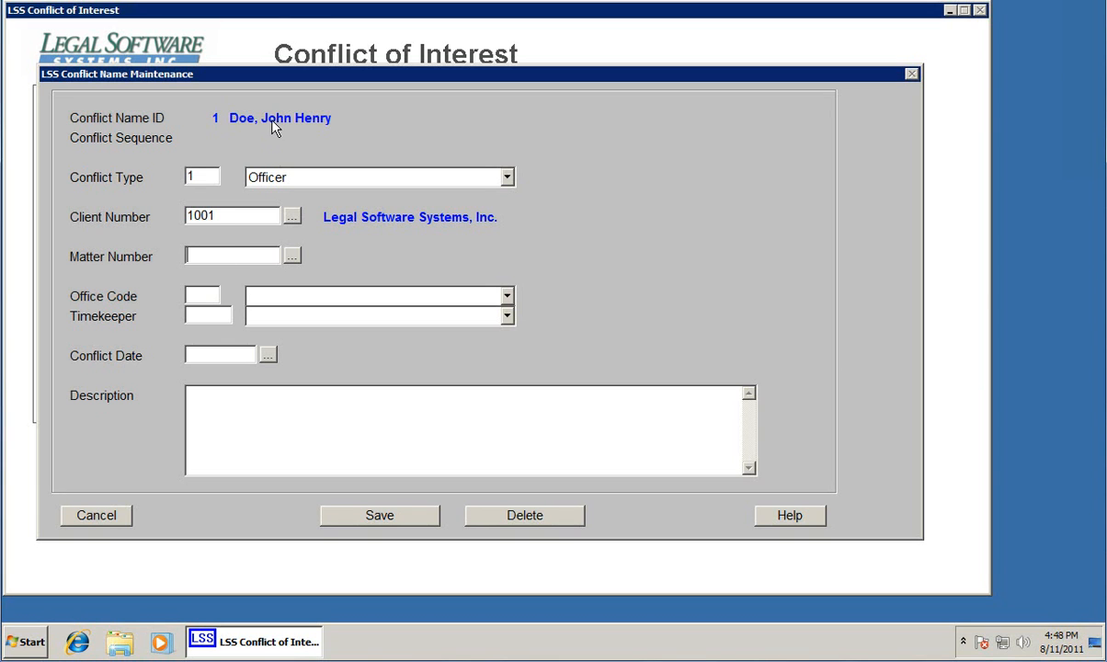
{"action": "mouse_move", "coordinate": [228, 243]}
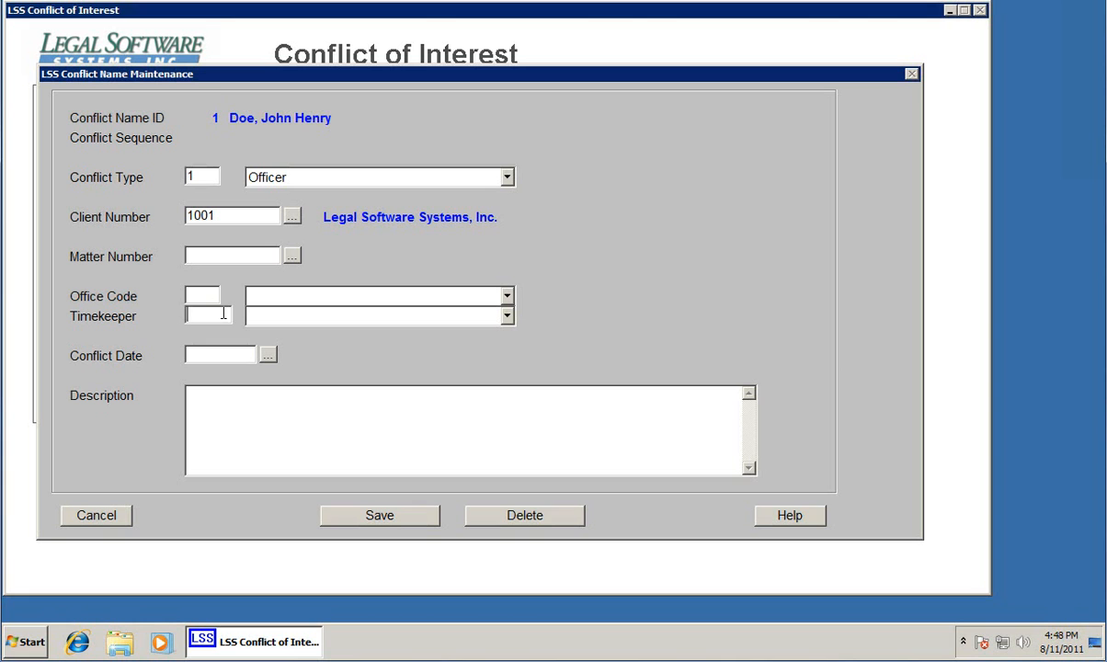
{"action": "type", "text": "aaa"}
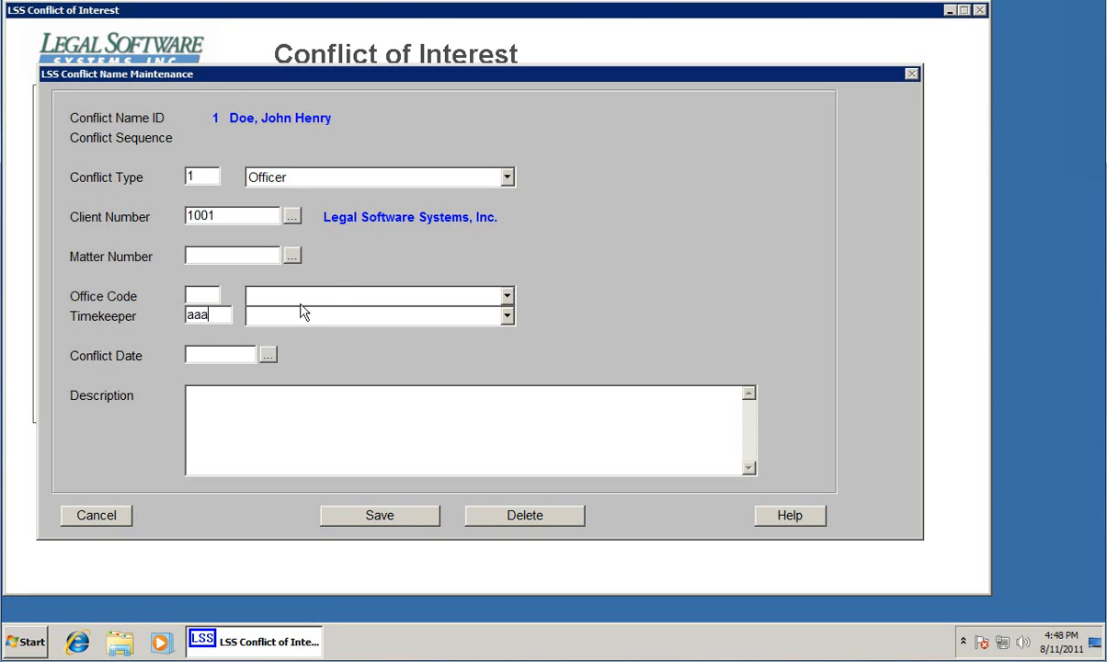
{"action": "mouse_move", "coordinate": [273, 357]}
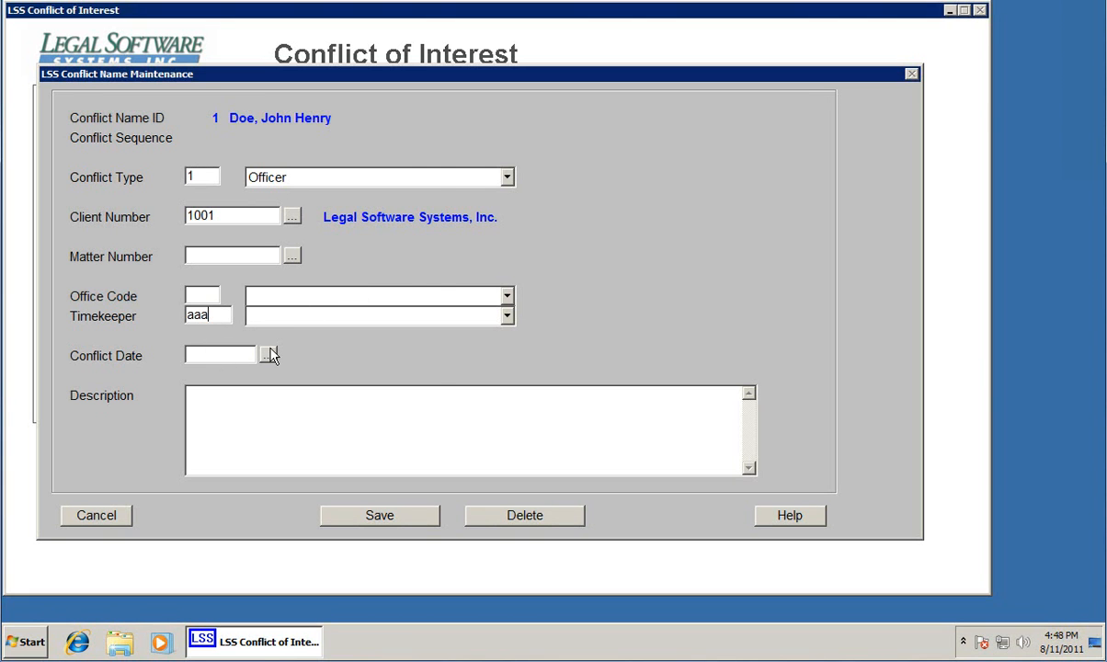
Date the conflict 08-11-2011, describe it as President, and save it
{"action": "left_click", "coordinate": [271, 355]}
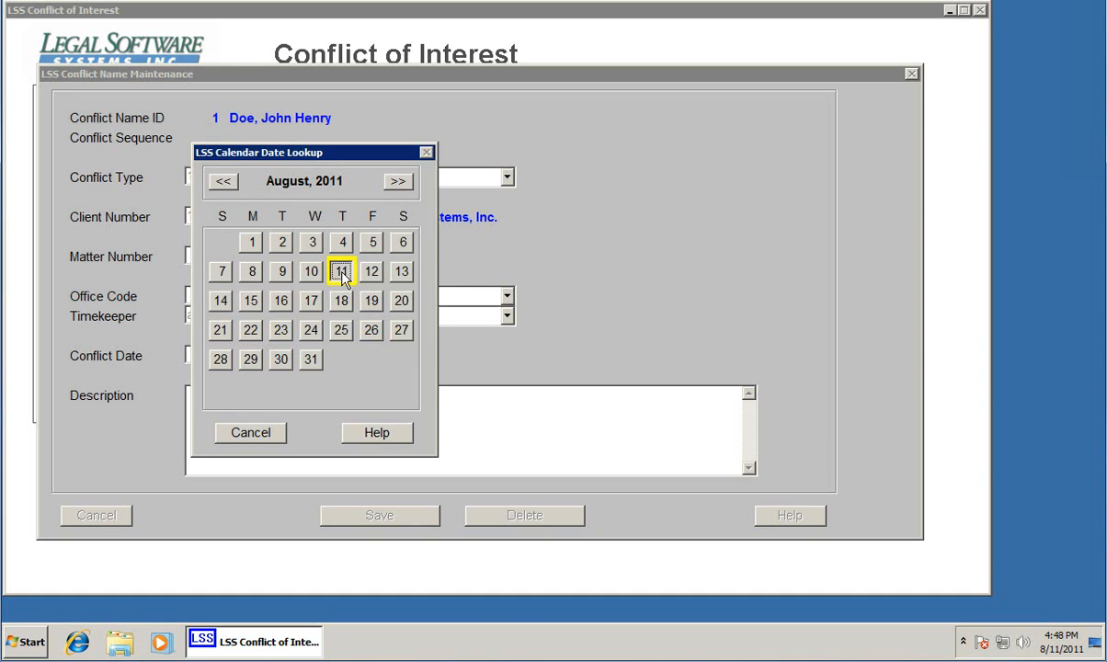
{"action": "left_click", "coordinate": [340, 270]}
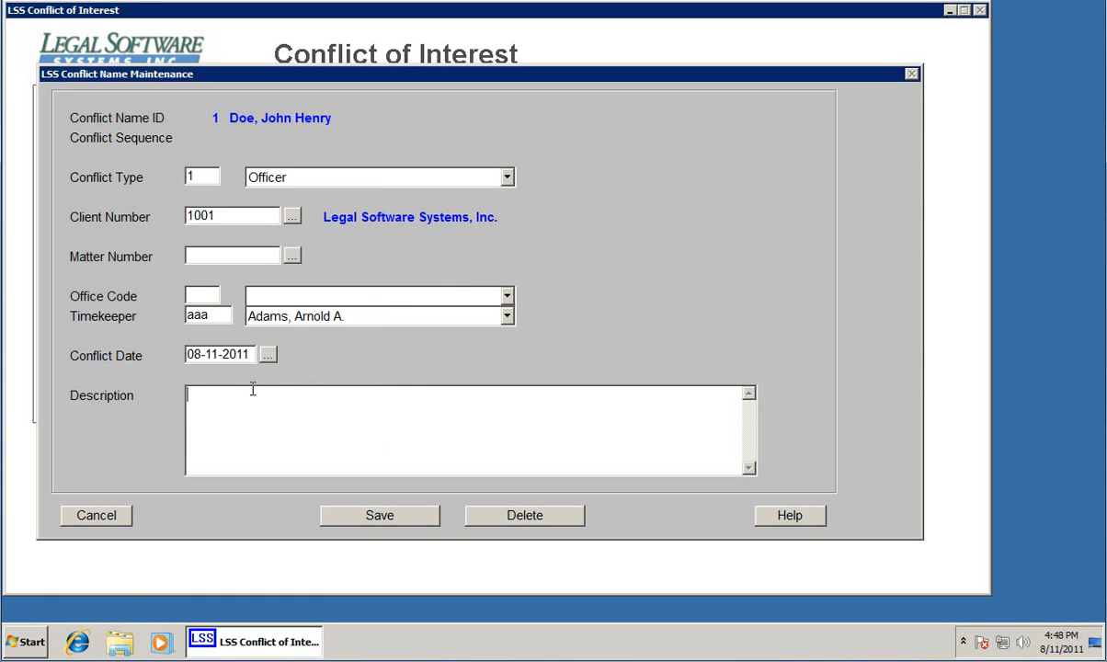
{"action": "type", "text": "Pres"}
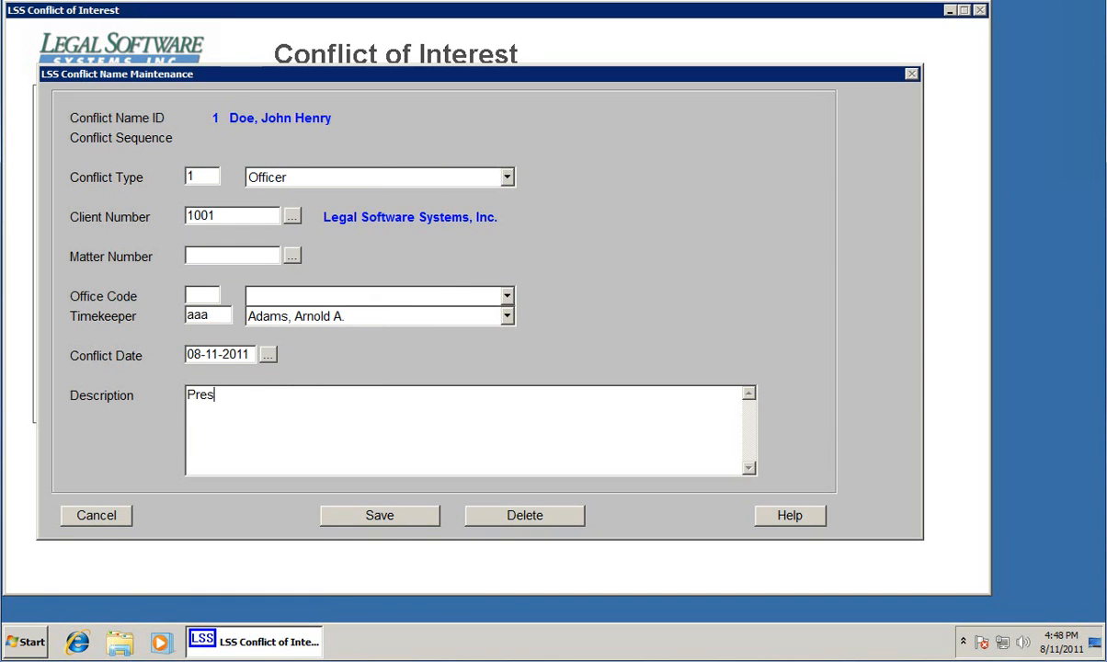
{"action": "type", "text": "ident"}
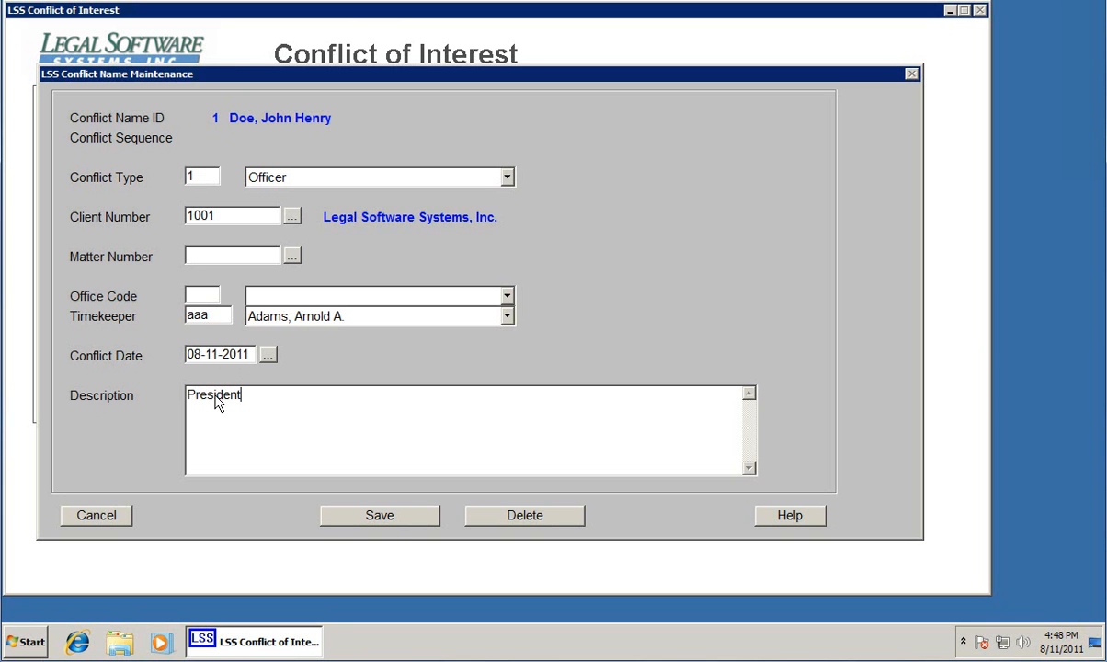
{"action": "left_click", "coordinate": [379, 515]}
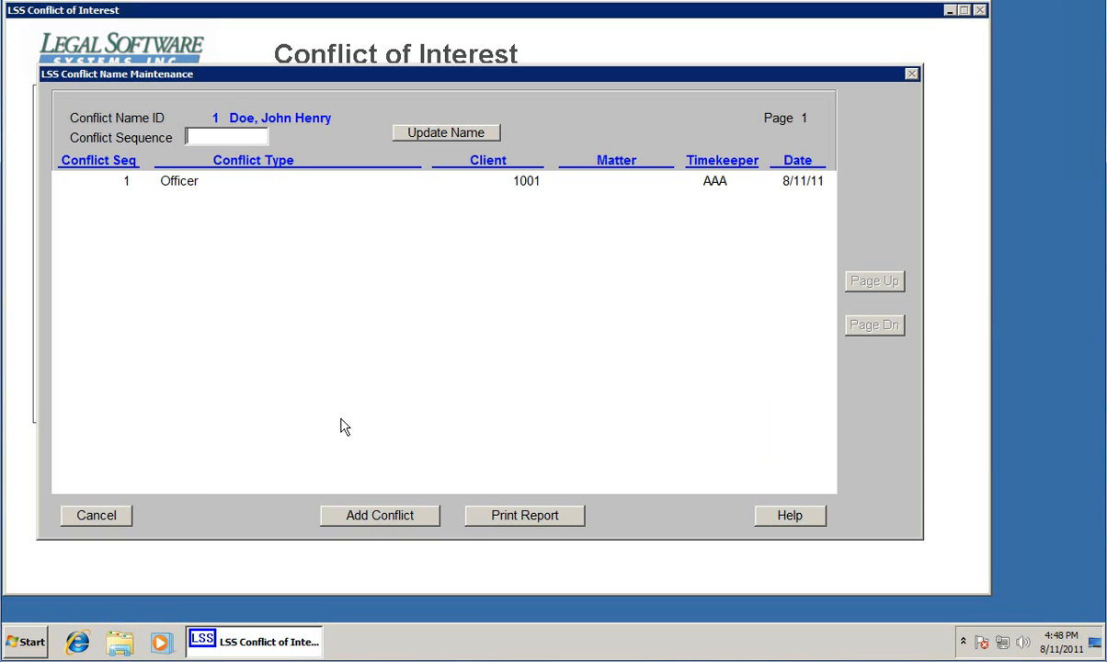
{"action": "mouse_move", "coordinate": [297, 372]}
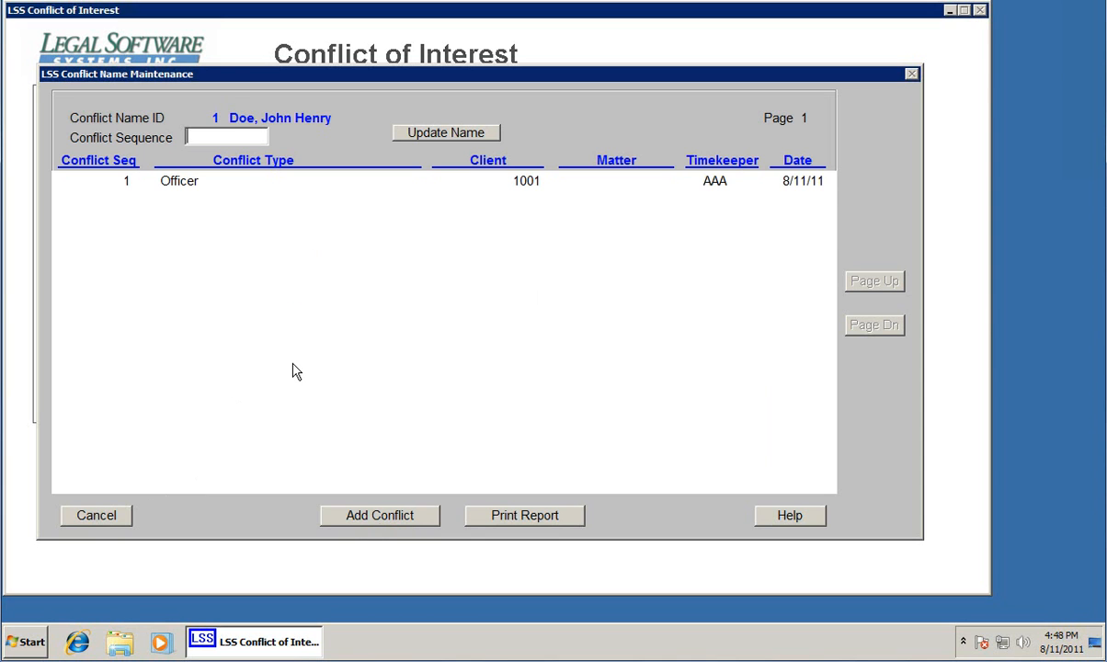
{"action": "mouse_move", "coordinate": [266, 309]}
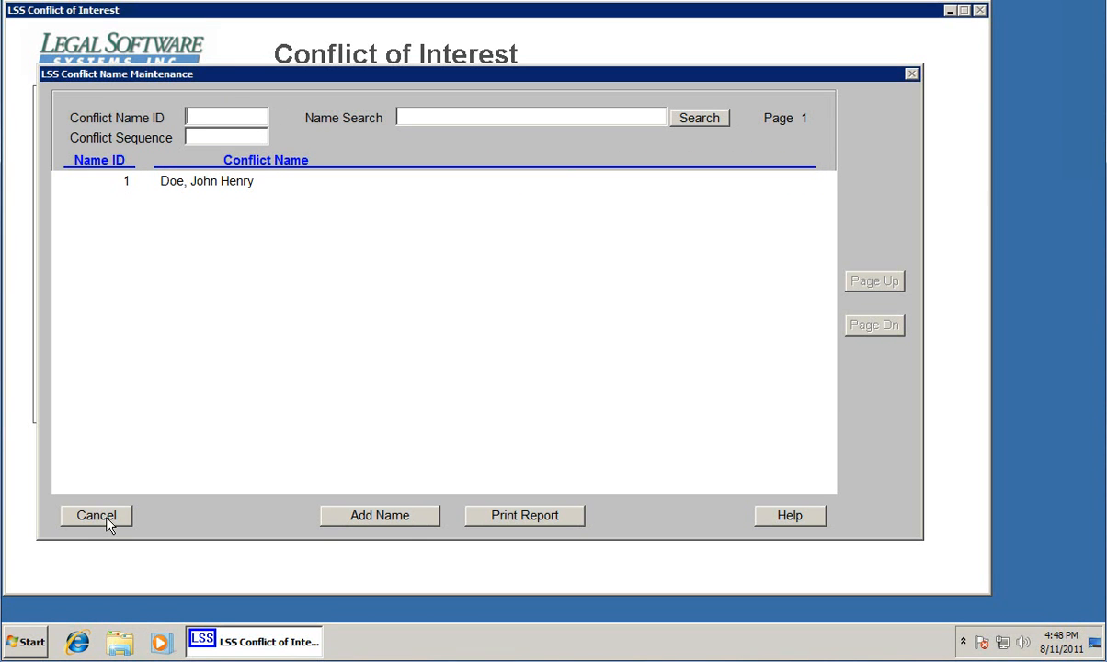
{"action": "left_click", "coordinate": [379, 515]}
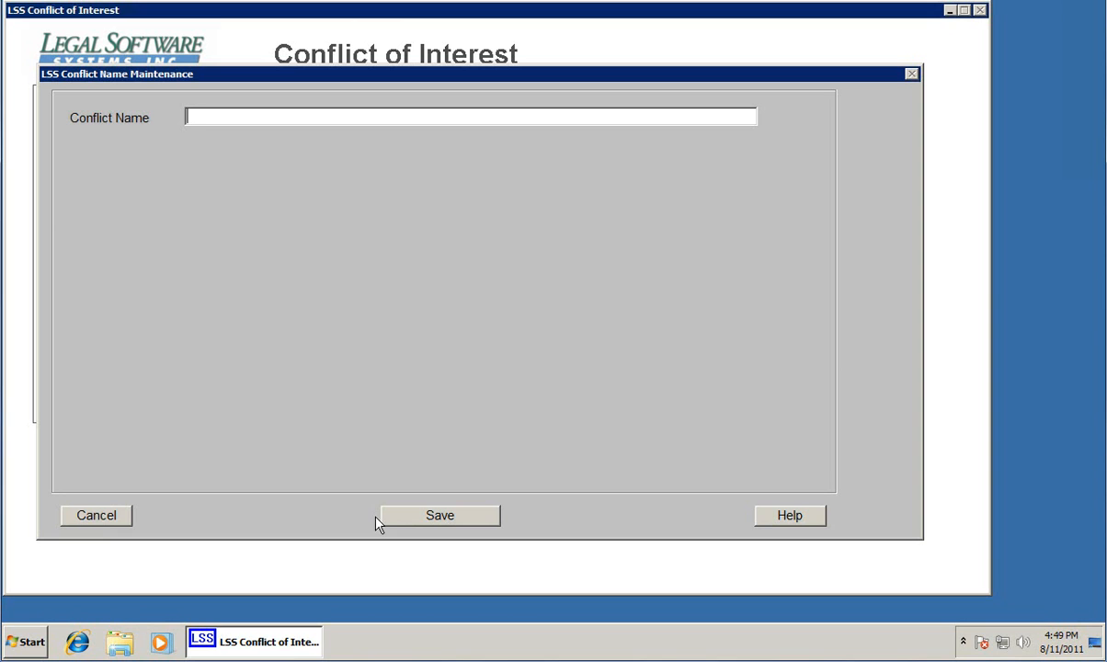
{"action": "type", "text": "Williams,"}
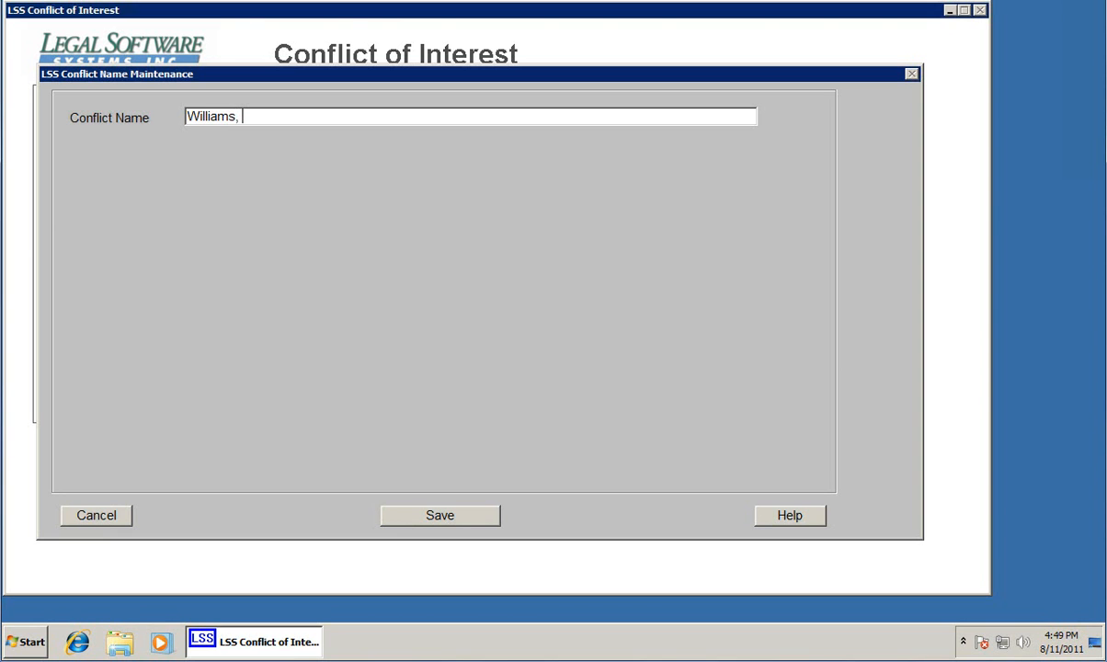
{"action": "type", "text": "Chris"}
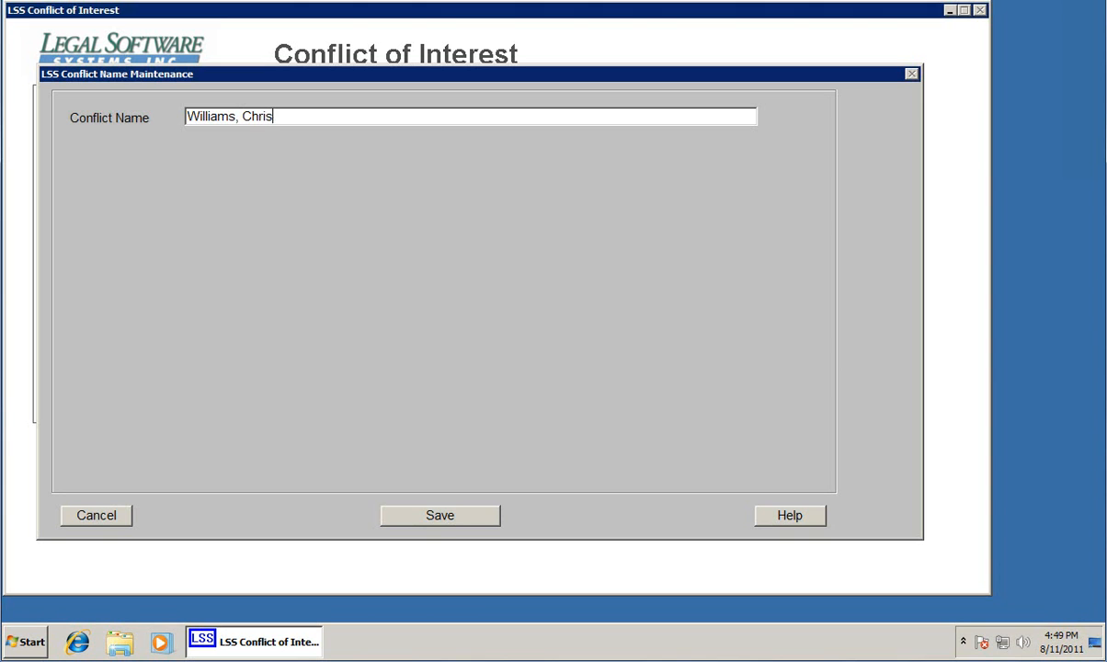
{"action": "type", "text": "A."}
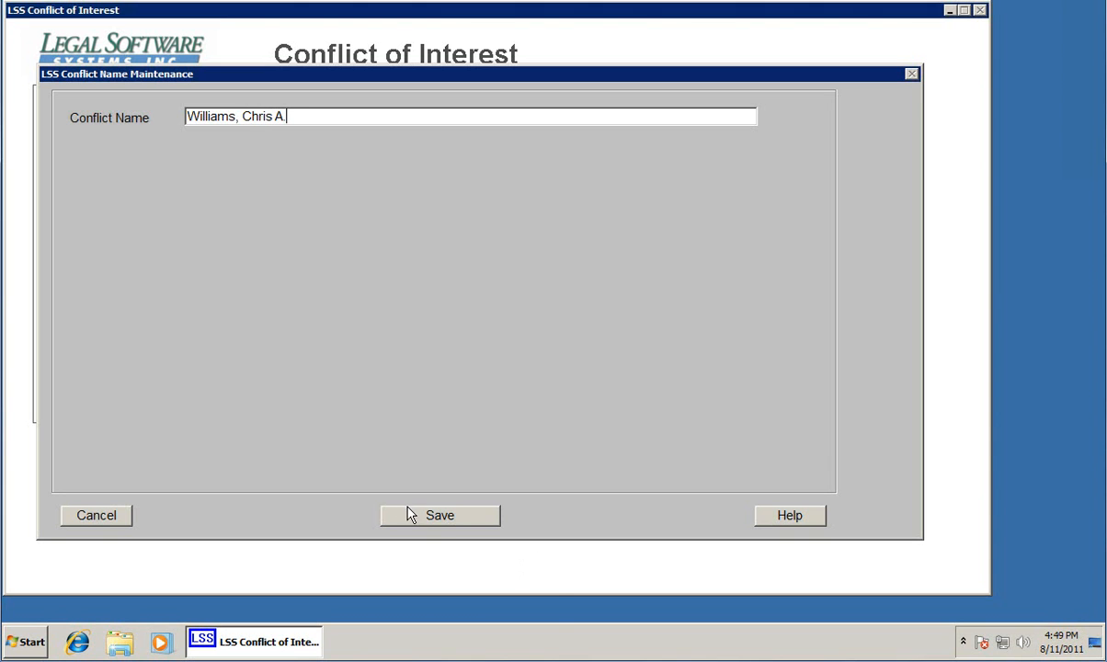
{"action": "left_click", "coordinate": [439, 515]}
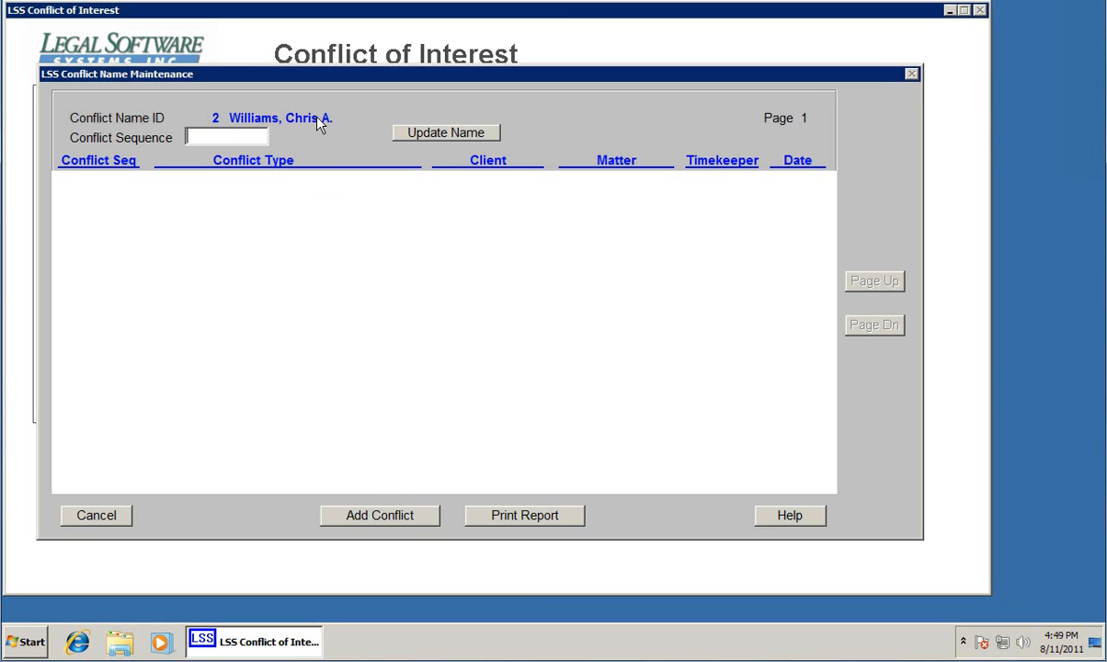
Start a Plaintiff conflict on client 1001, correcting matter 002 to 001
{"action": "left_click", "coordinate": [378, 515]}
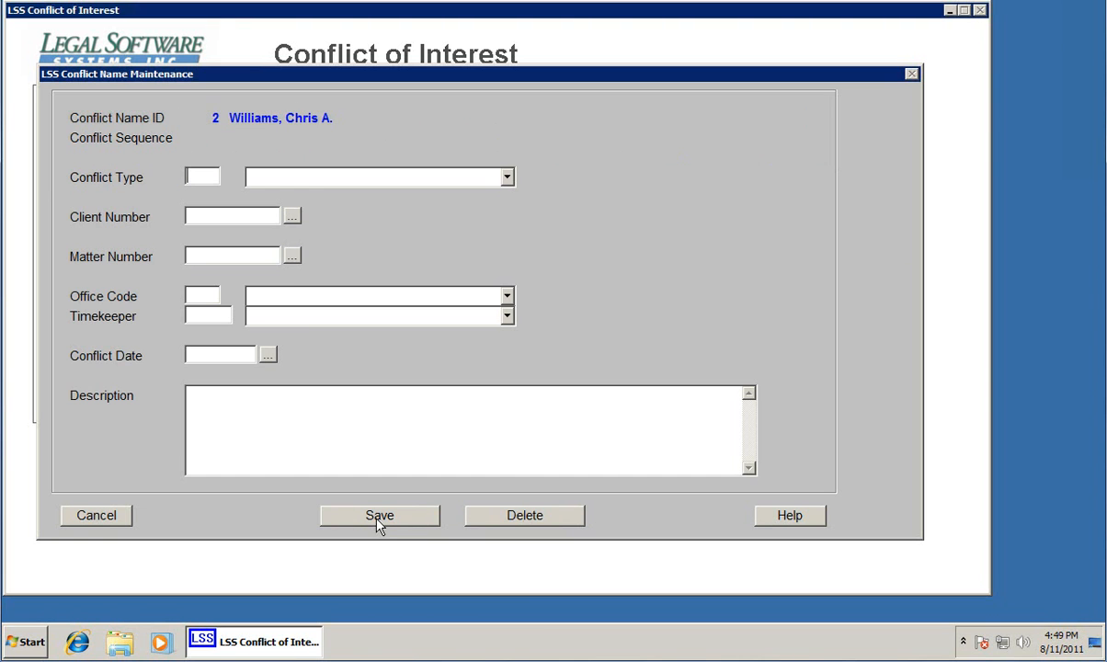
{"action": "left_click", "coordinate": [508, 177]}
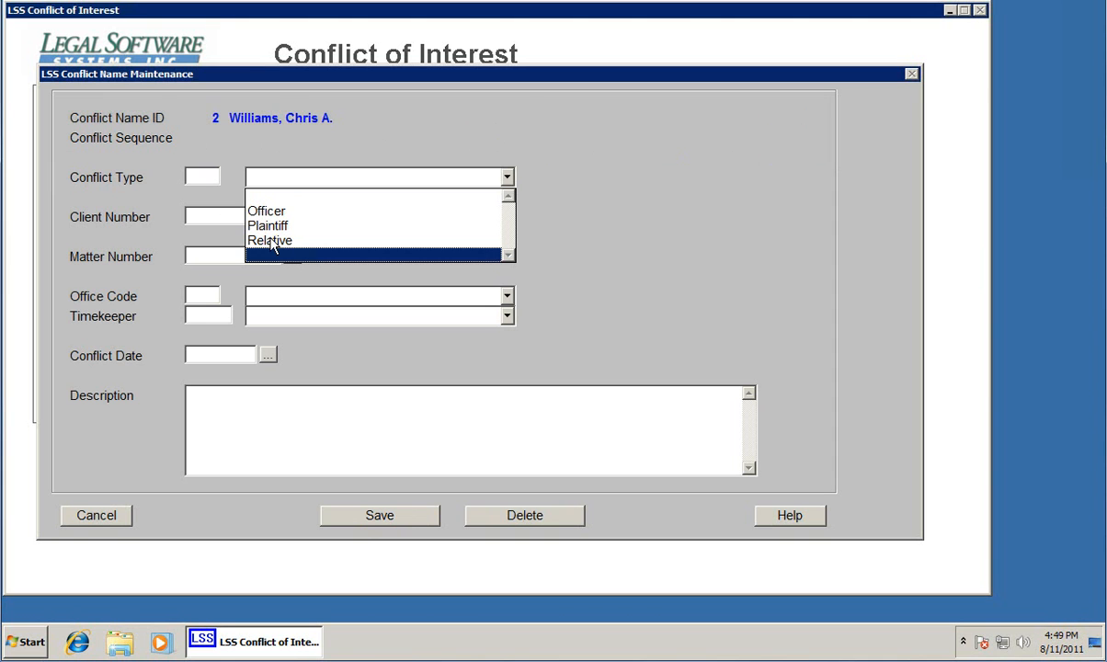
{"action": "left_click", "coordinate": [268, 225]}
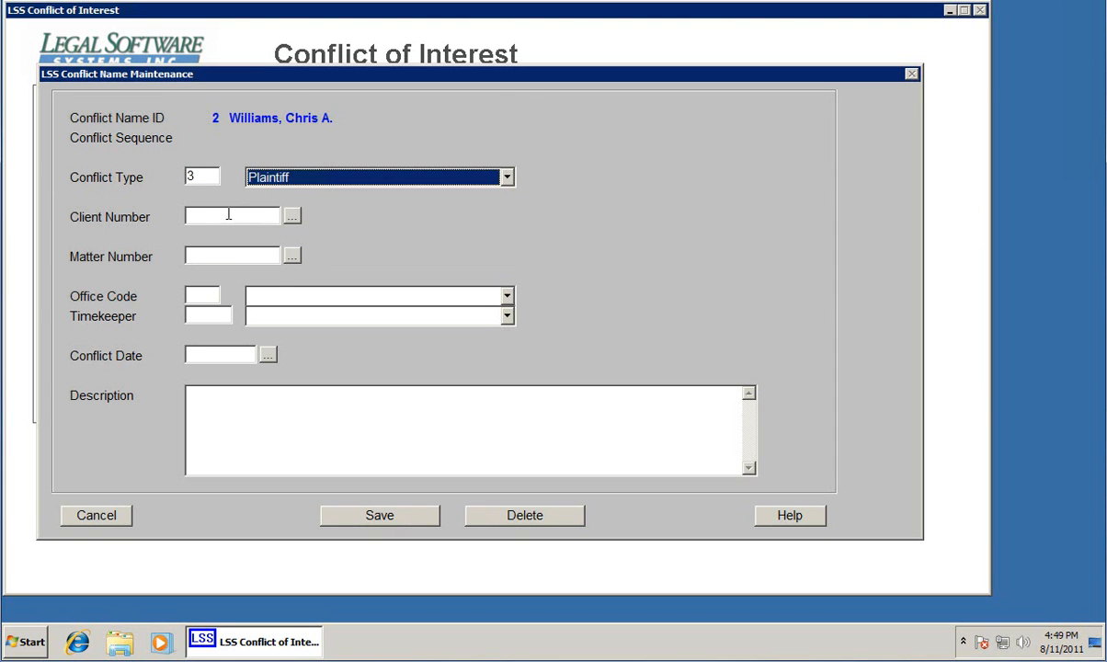
{"action": "type", "text": "1001"}
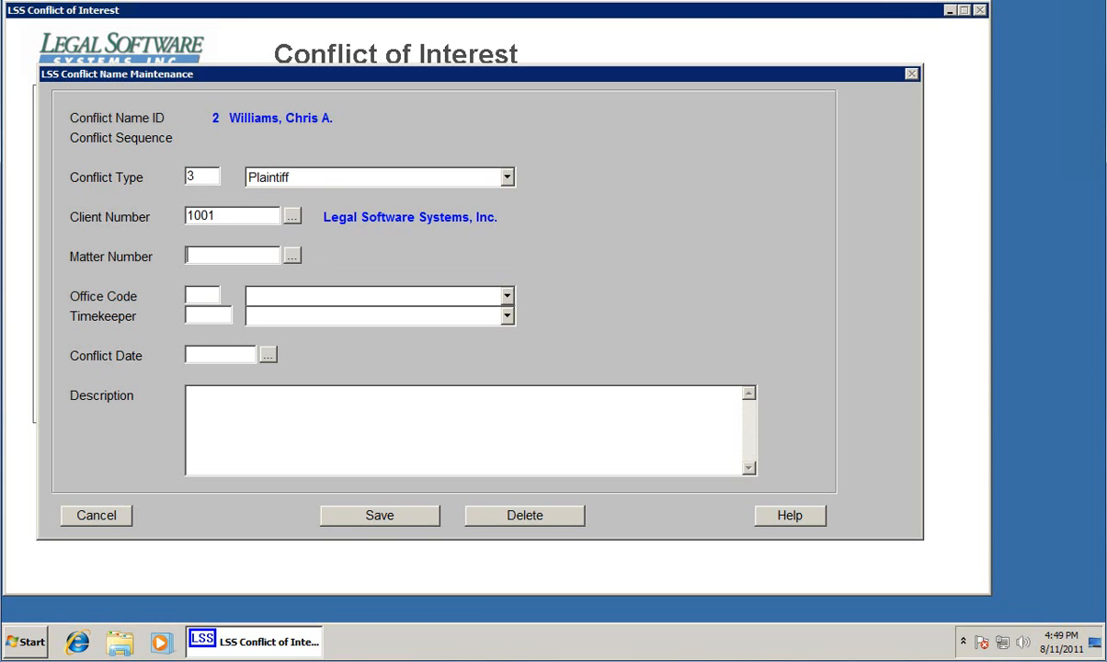
{"action": "type", "text": "002"}
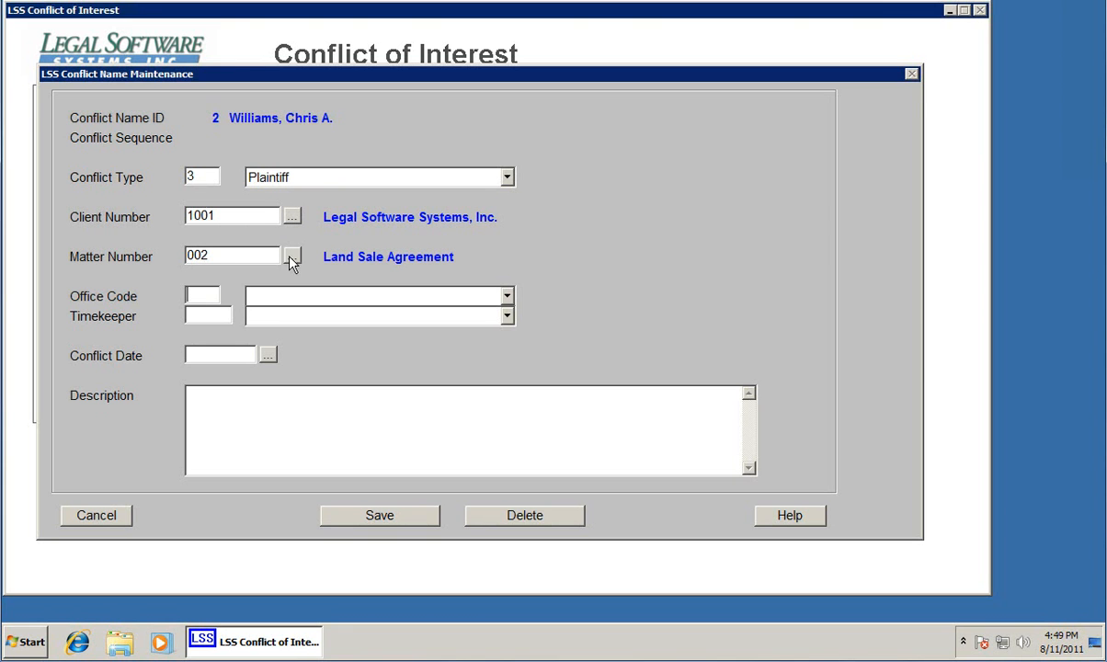
{"action": "left_click", "coordinate": [293, 255]}
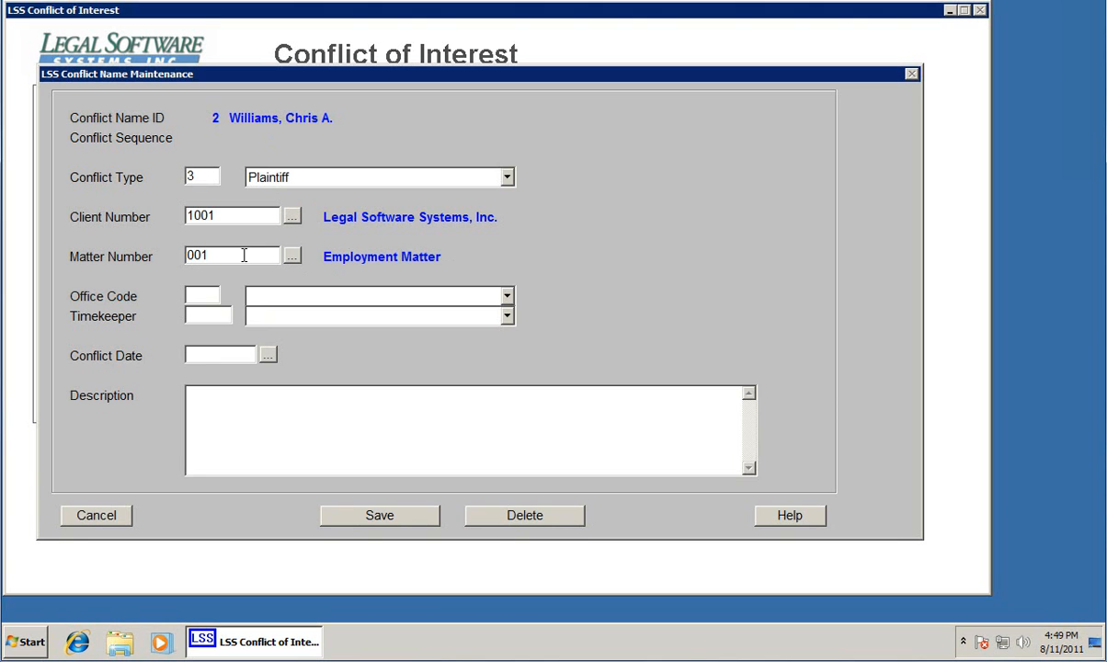
Set timekeeper aaa and date 08-11-2011, then return to the names list
{"action": "left_click", "coordinate": [206, 314]}
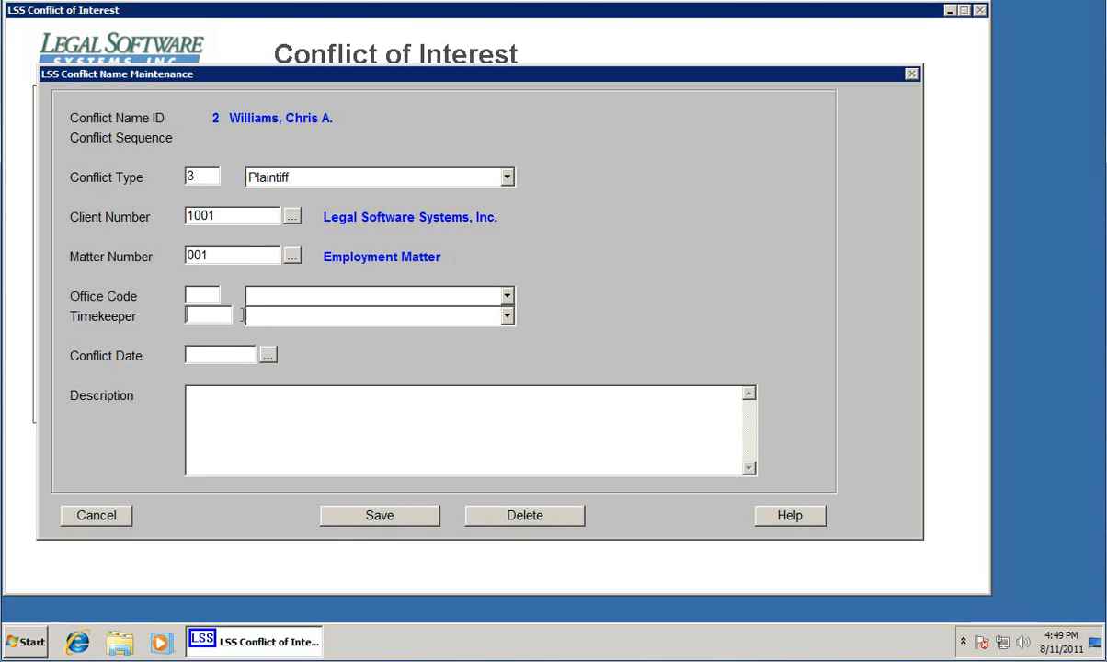
{"action": "left_click", "coordinate": [269, 354]}
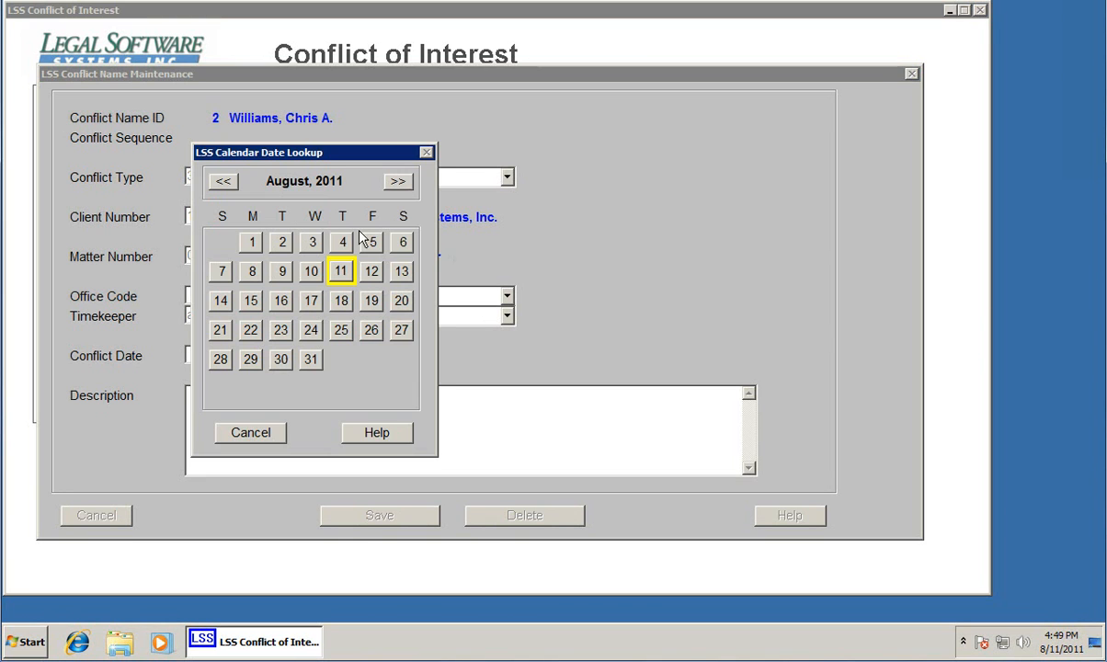
{"action": "left_click", "coordinate": [342, 270]}
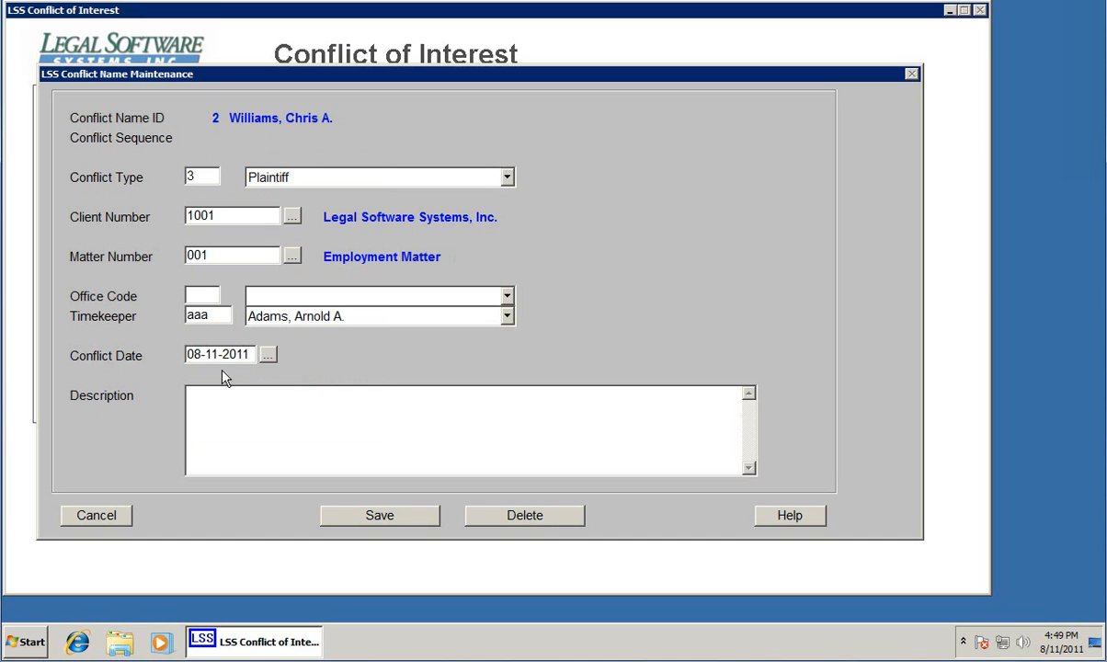
{"action": "left_click", "coordinate": [215, 426]}
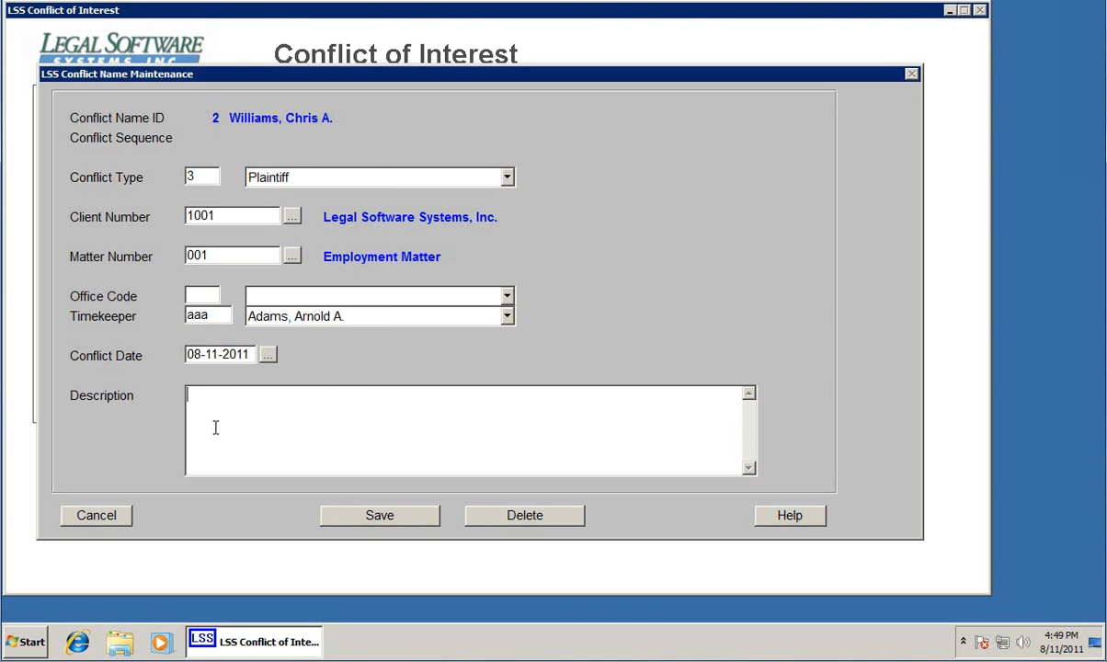
{"action": "mouse_move", "coordinate": [331, 456]}
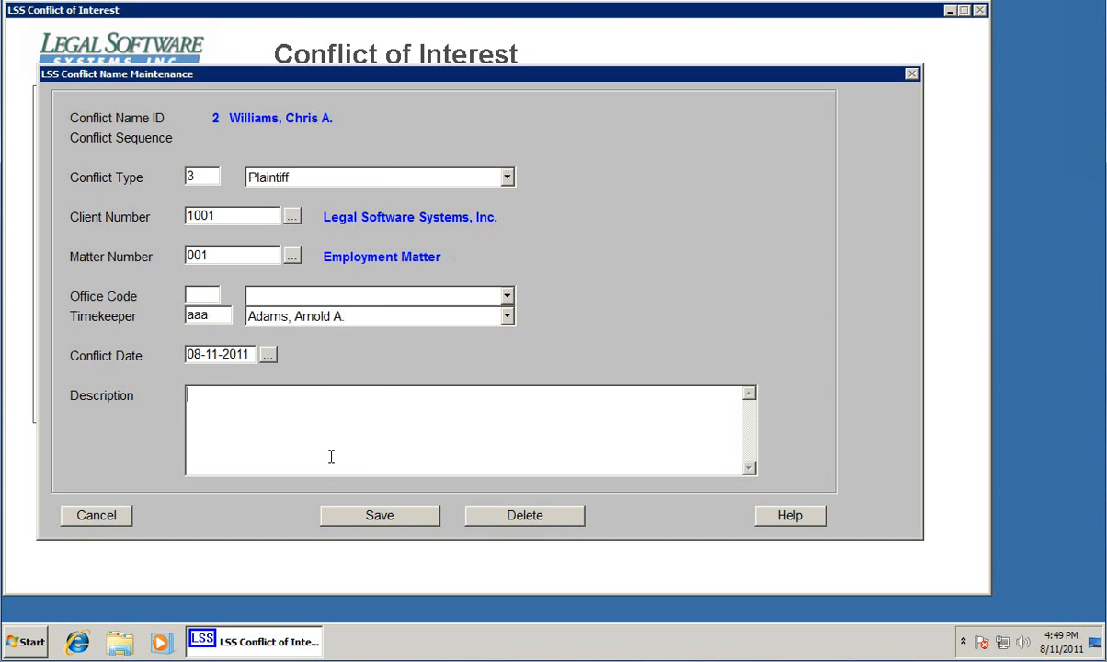
{"action": "left_click", "coordinate": [378, 515]}
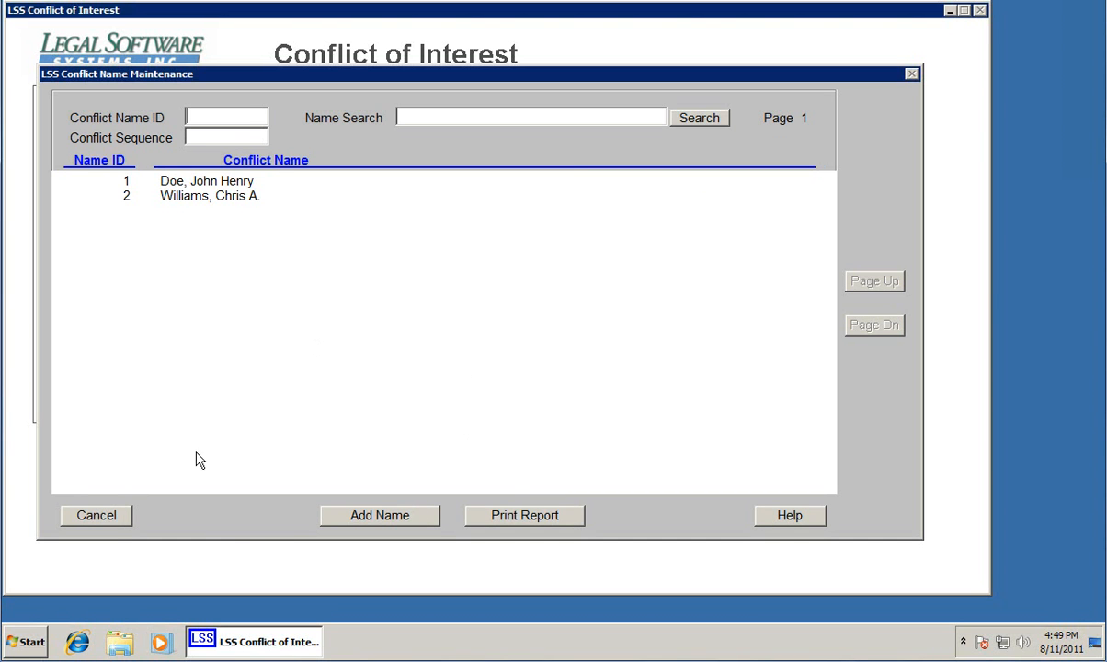
{"action": "left_click", "coordinate": [95, 515]}
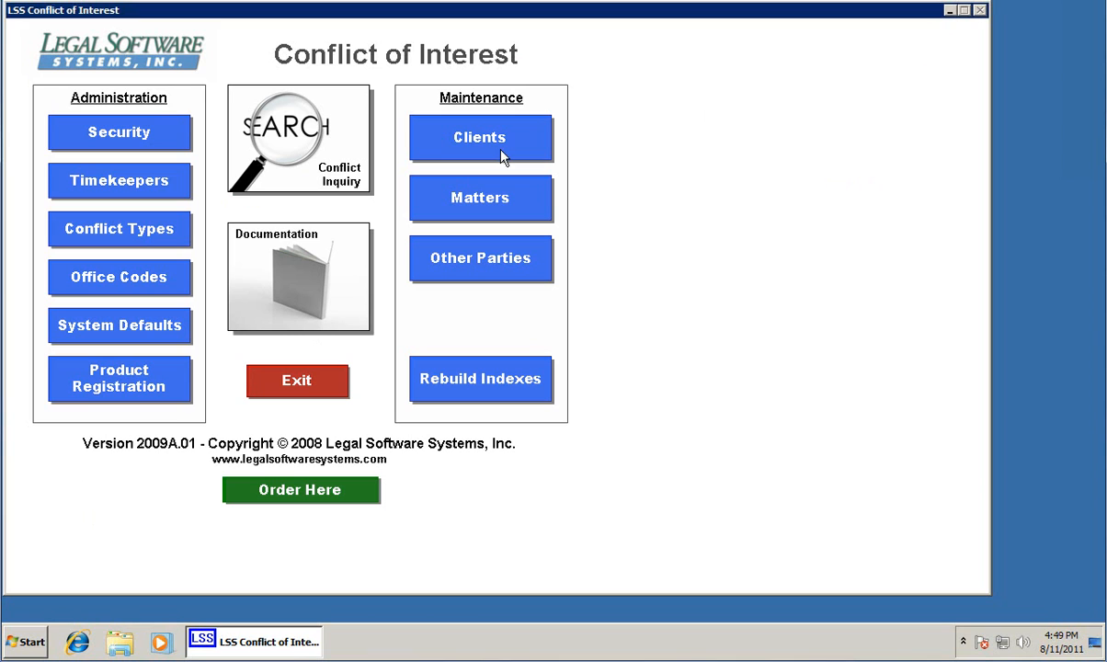
{"action": "mouse_move", "coordinate": [496, 267]}
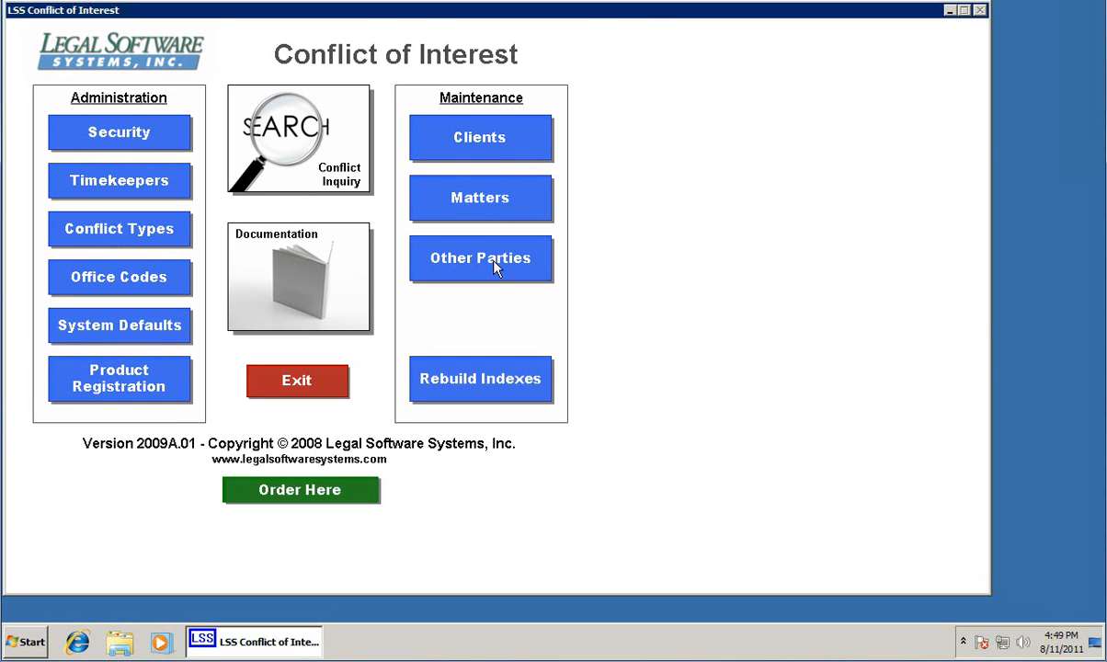
{"action": "mouse_move", "coordinate": [497, 287]}
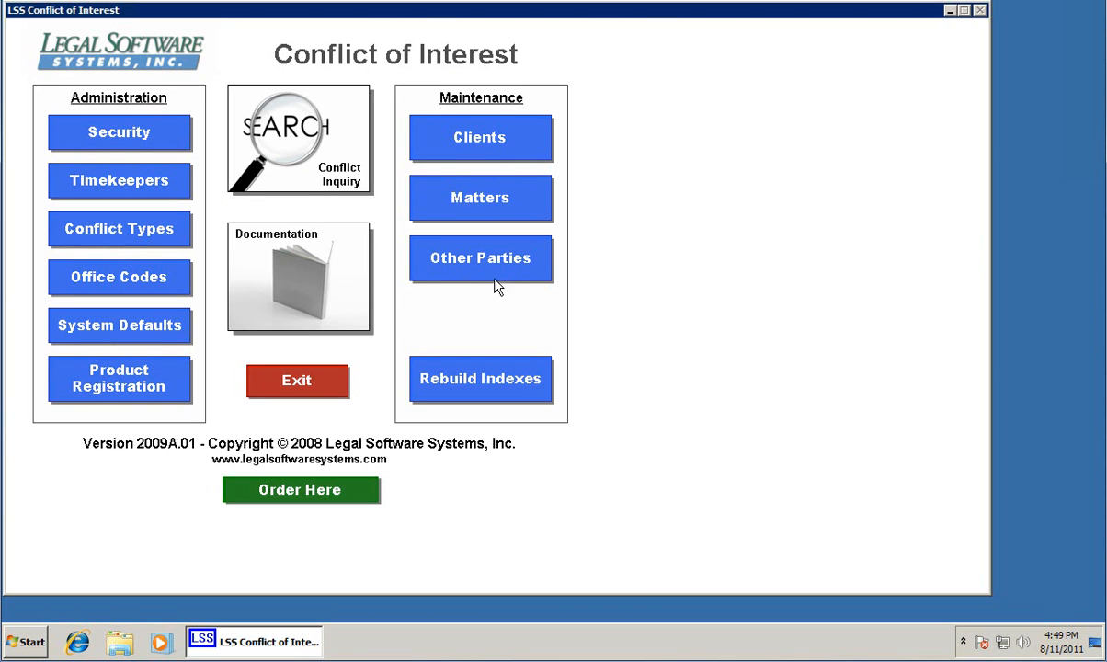
{"action": "mouse_move", "coordinate": [445, 294]}
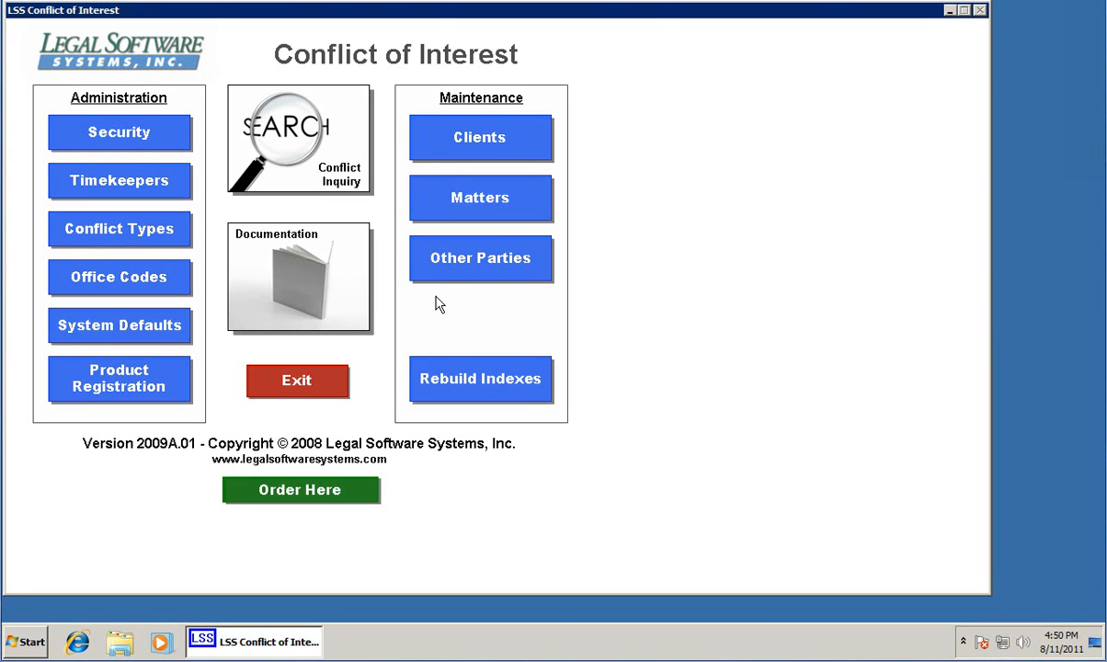
{"action": "mouse_move", "coordinate": [411, 283]}
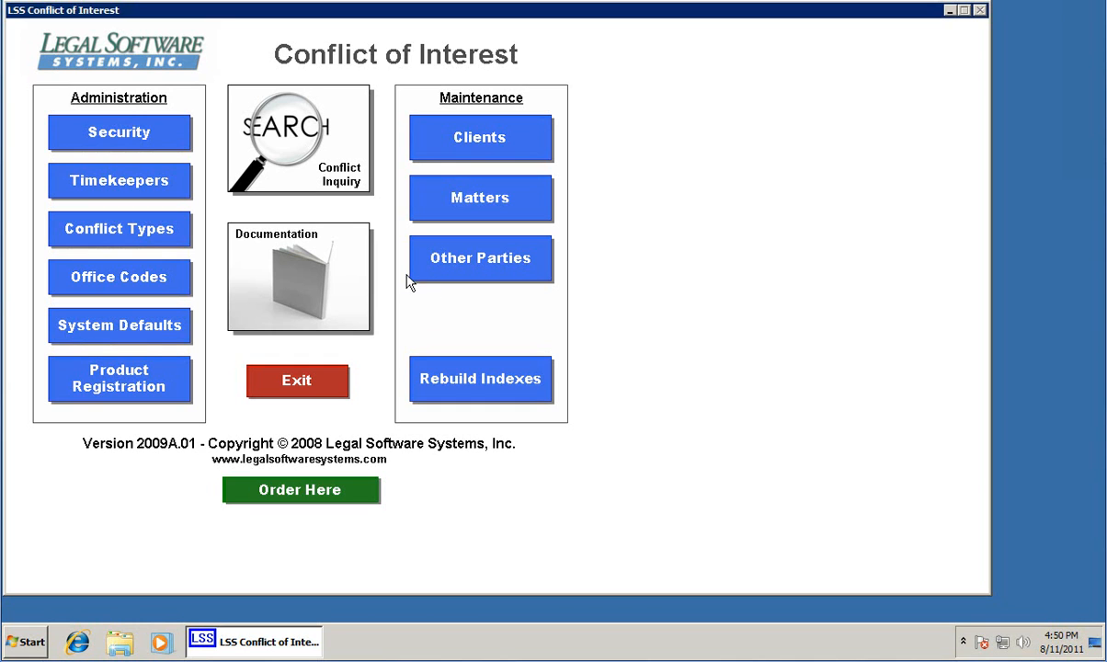
{"action": "mouse_move", "coordinate": [266, 136]}
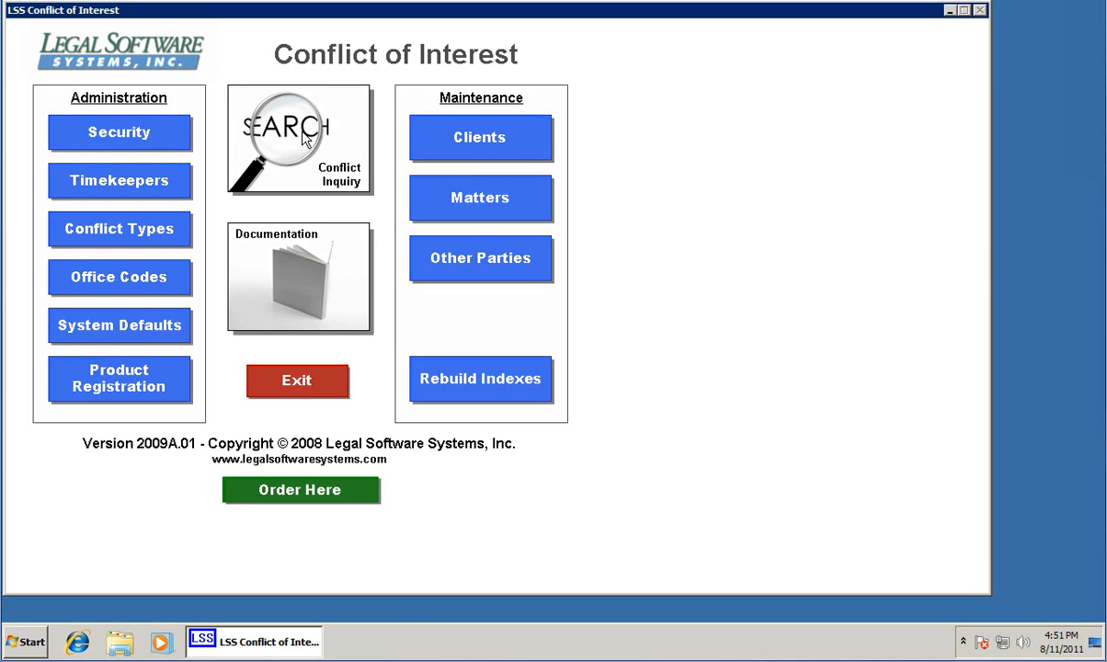
Run a Conflict Inquiry search for 'henry', finding Doe, John Henry
{"action": "left_click", "coordinate": [298, 138]}
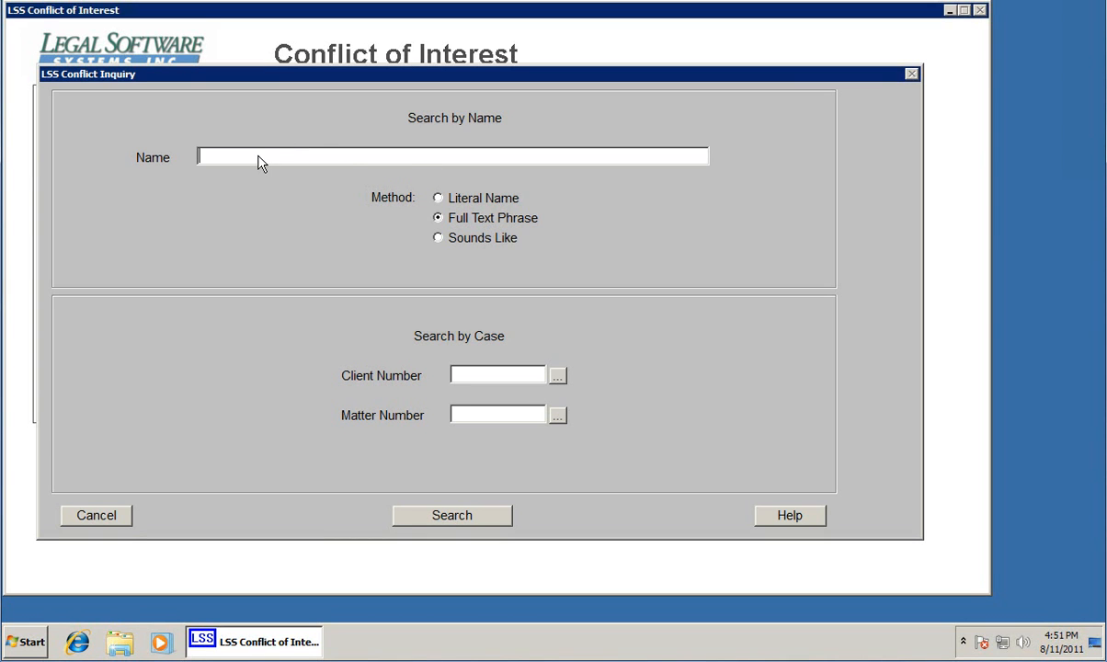
{"action": "mouse_move", "coordinate": [278, 158]}
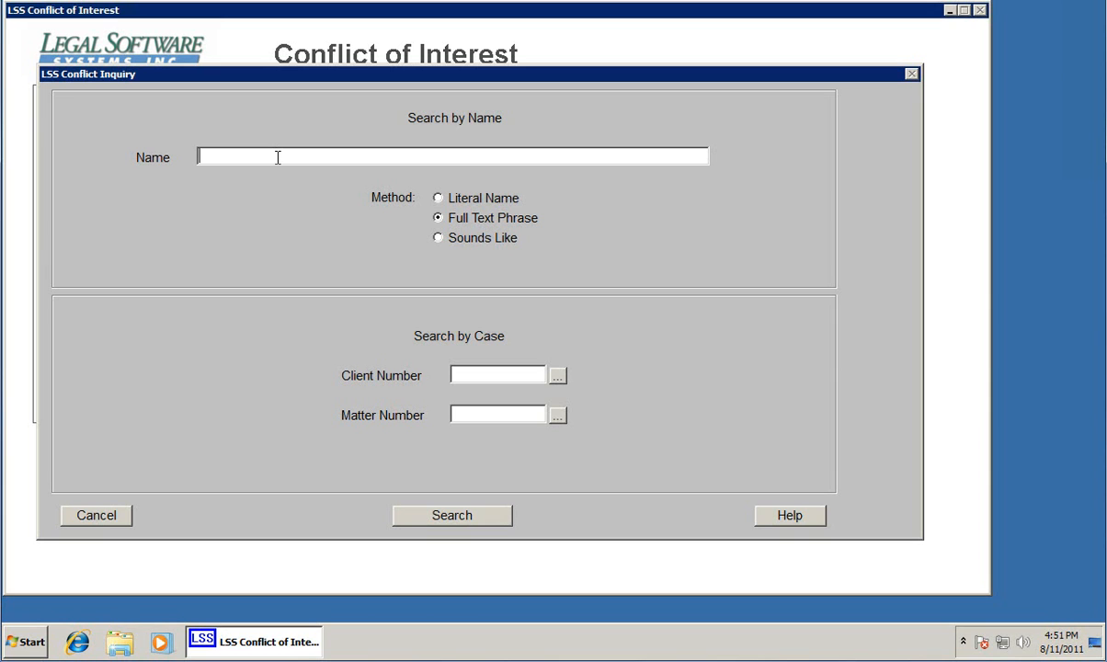
{"action": "type", "text": "hen"}
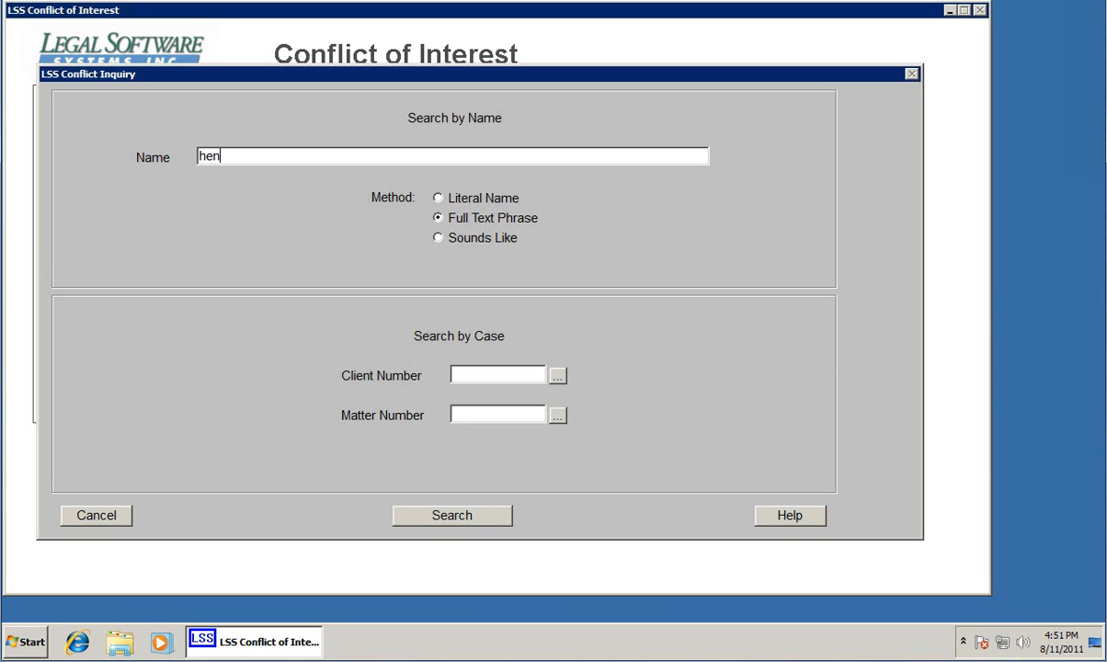
{"action": "type", "text": "ry"}
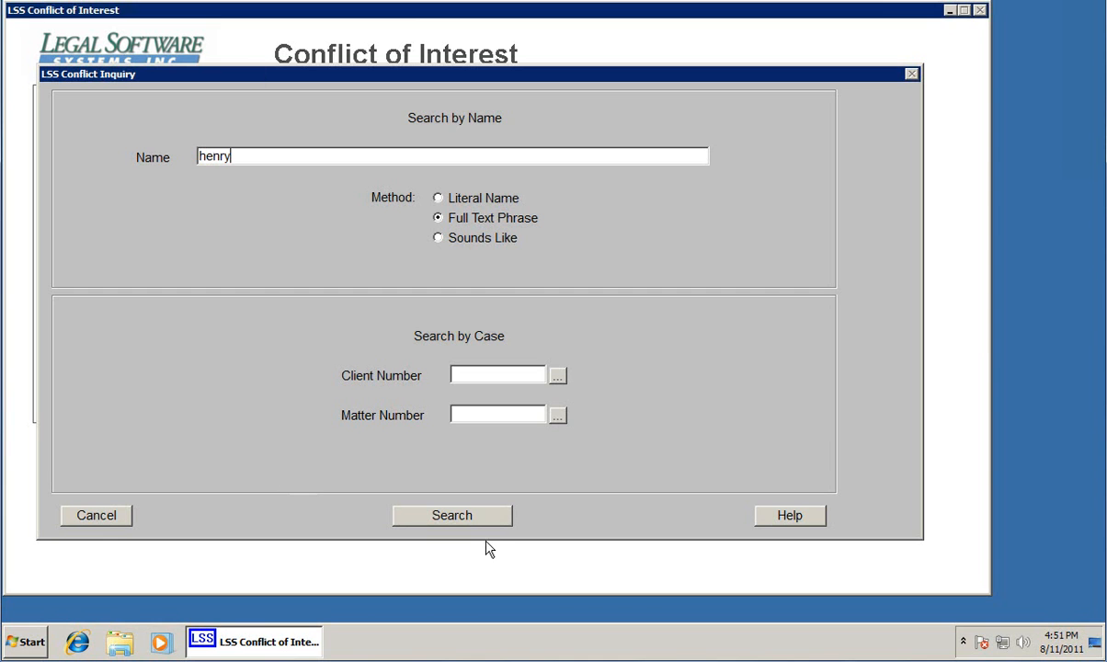
{"action": "left_click", "coordinate": [453, 515]}
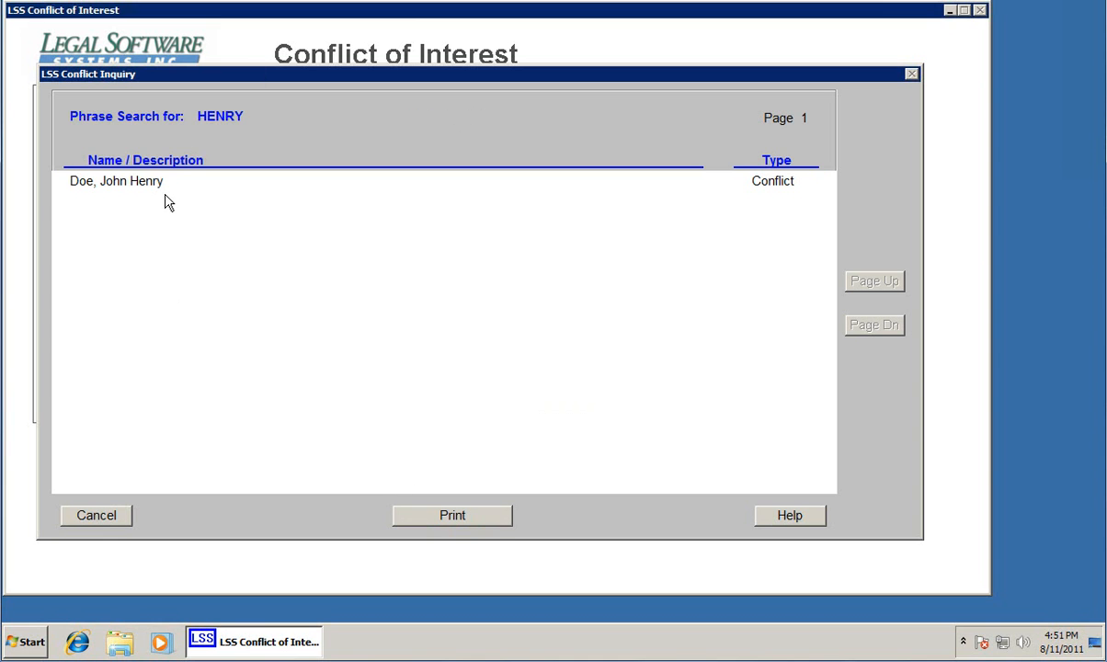
{"action": "mouse_move", "coordinate": [364, 471]}
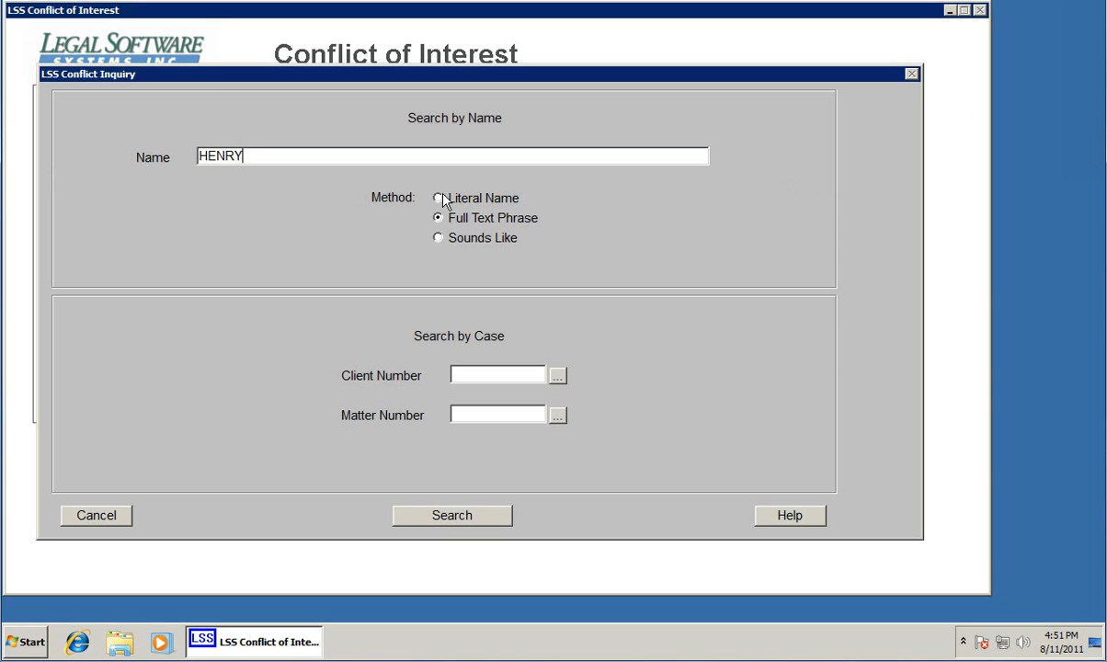
{"action": "mouse_move", "coordinate": [463, 202]}
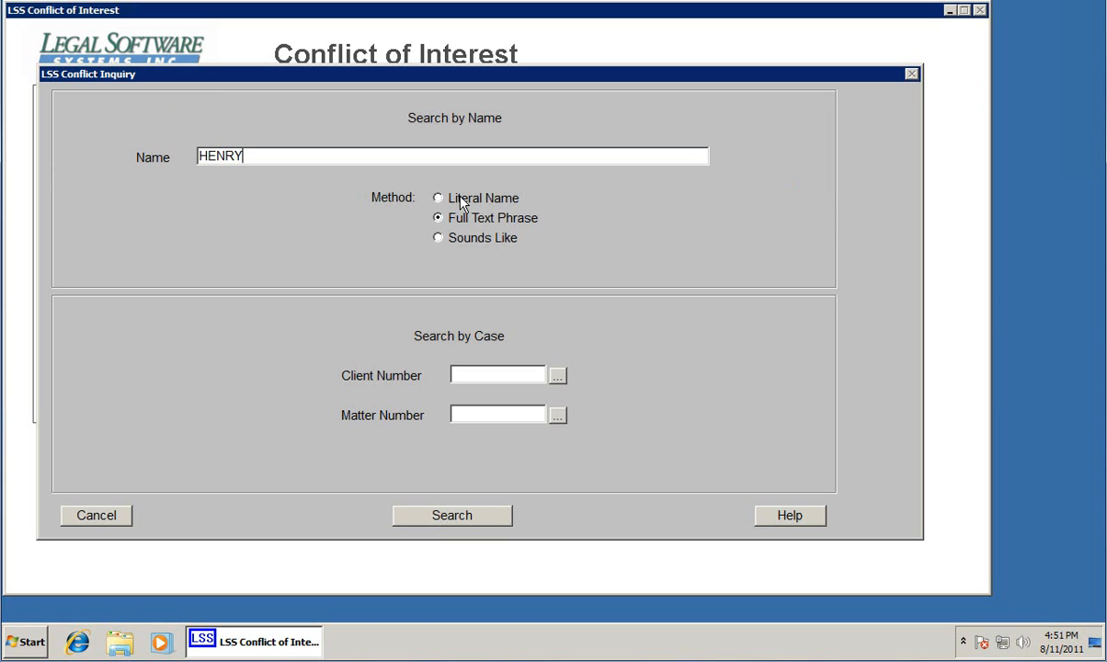
{"action": "mouse_move", "coordinate": [496, 230]}
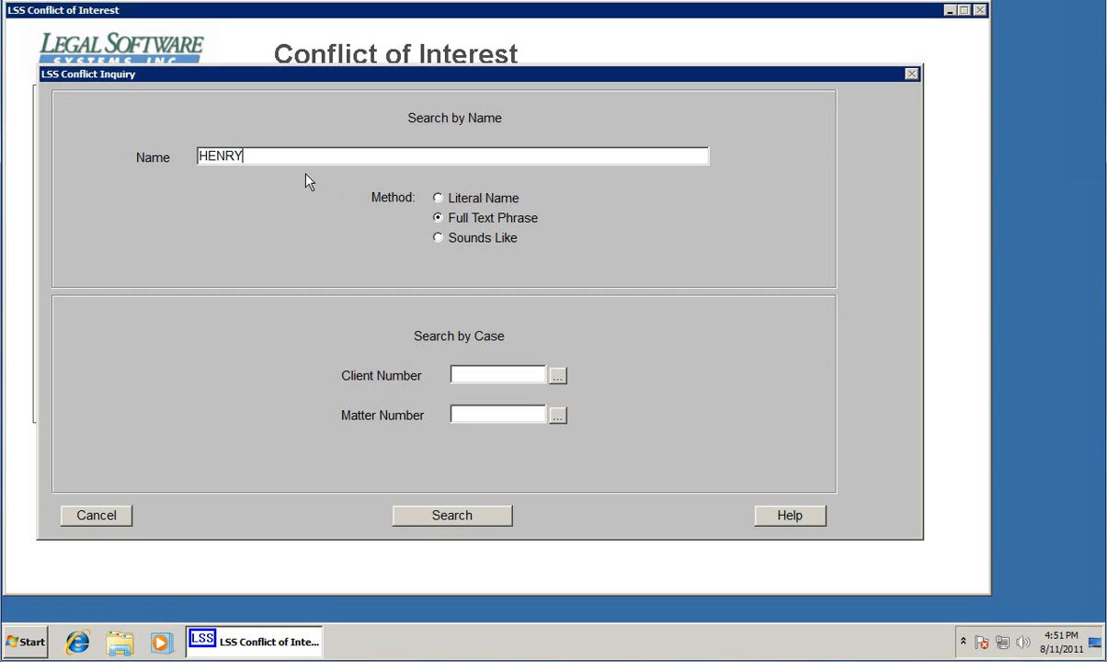
Search 'doe' with Literal Name matching, finding Doe, John Henry
{"action": "left_click", "coordinate": [438, 198]}
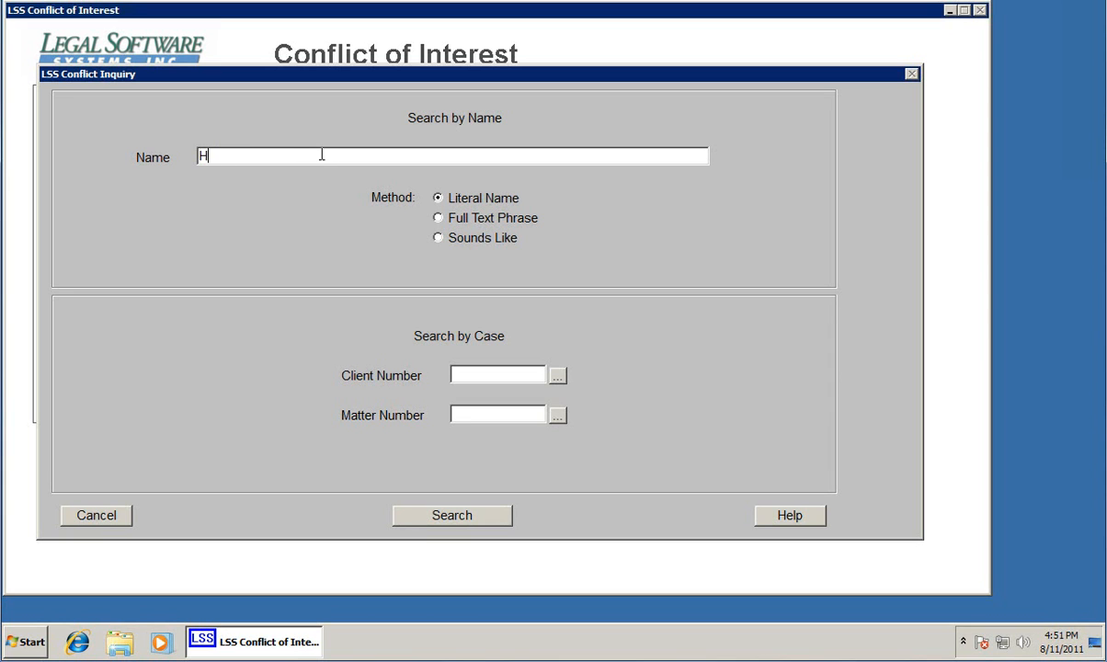
{"action": "type", "text": "doe"}
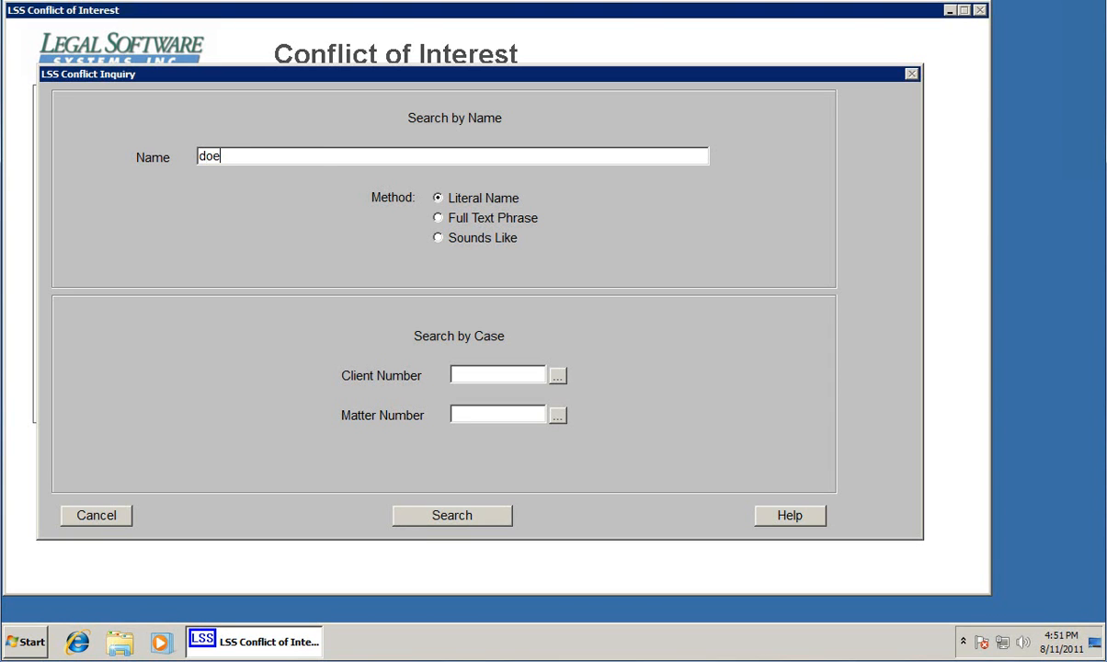
{"action": "left_click", "coordinate": [452, 515]}
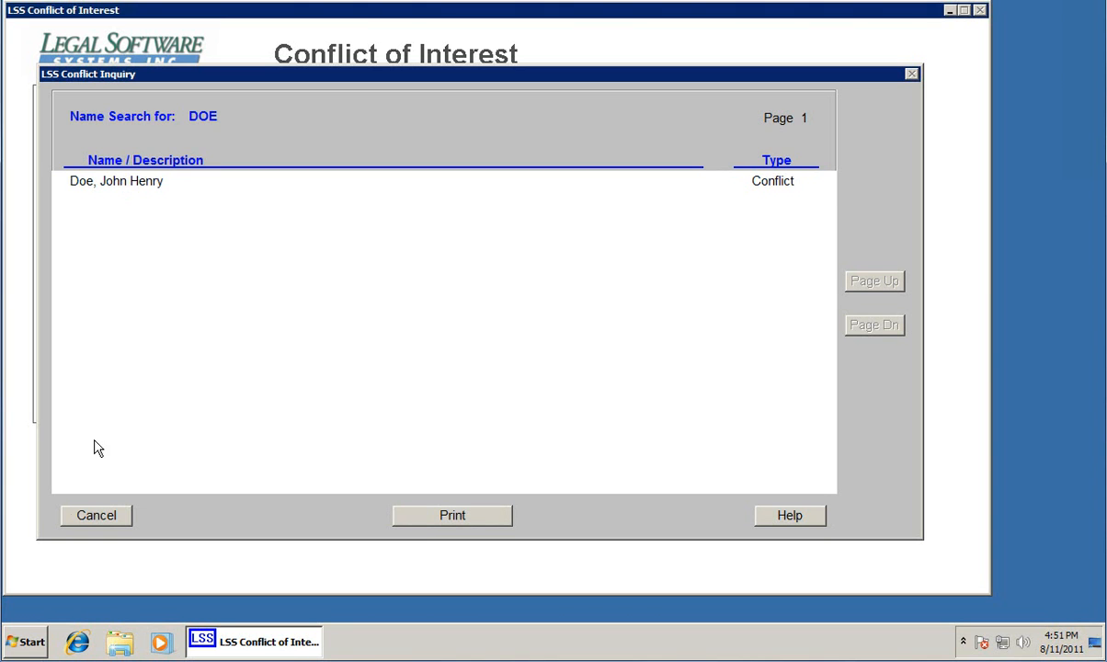
{"action": "left_click", "coordinate": [96, 515]}
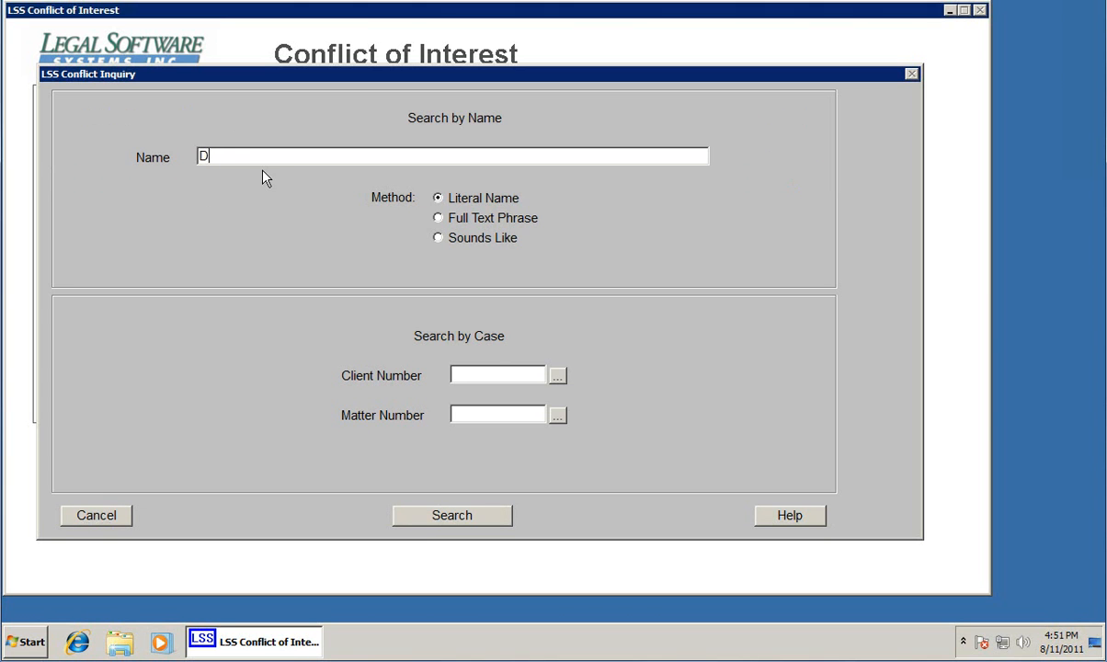
Search 'HENRY DOE' as a Full Text Phrase, finding Doe, John Henry
{"action": "left_click", "coordinate": [453, 515]}
{"action": "type", "text": "HENRY"}
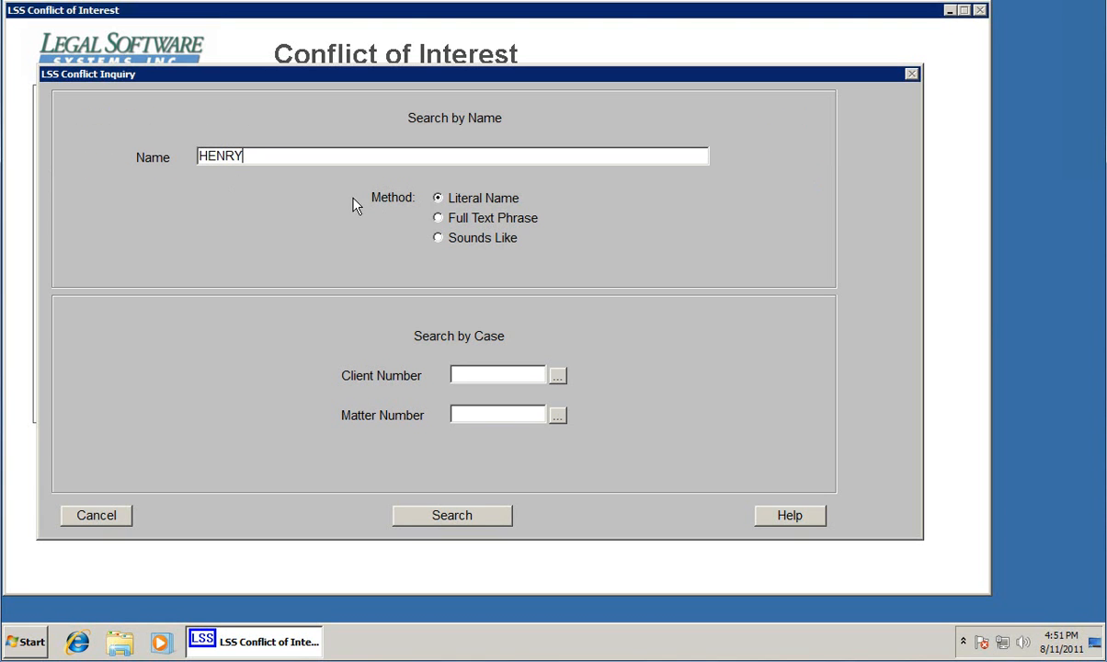
{"action": "left_click", "coordinate": [437, 217]}
{"action": "type", "text": " d"}
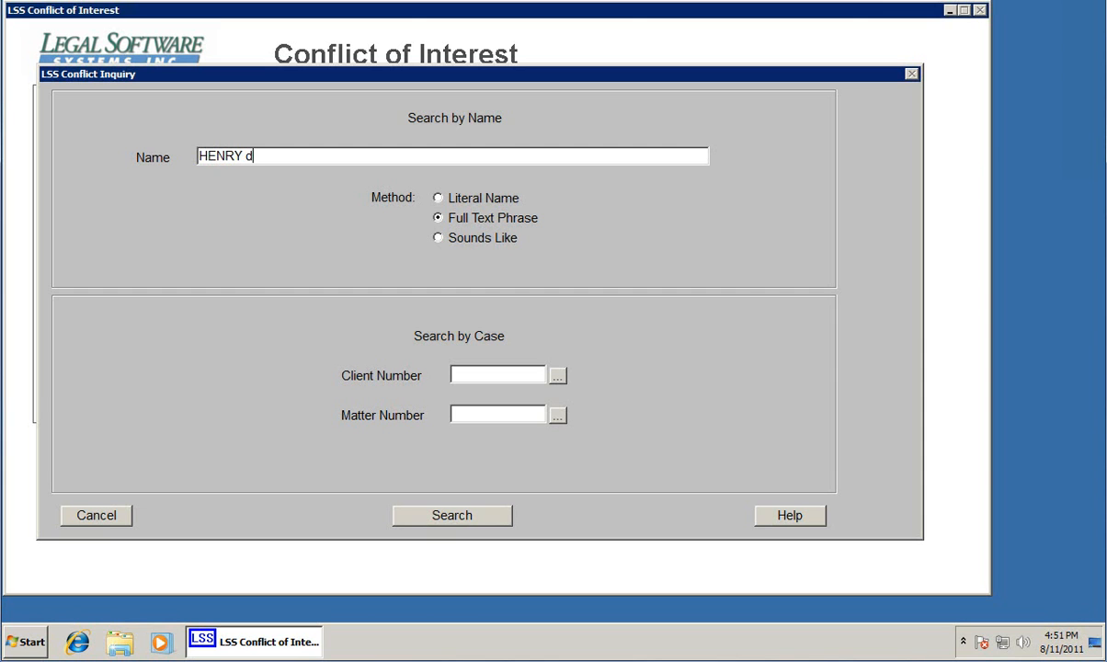
{"action": "left_click", "coordinate": [452, 515]}
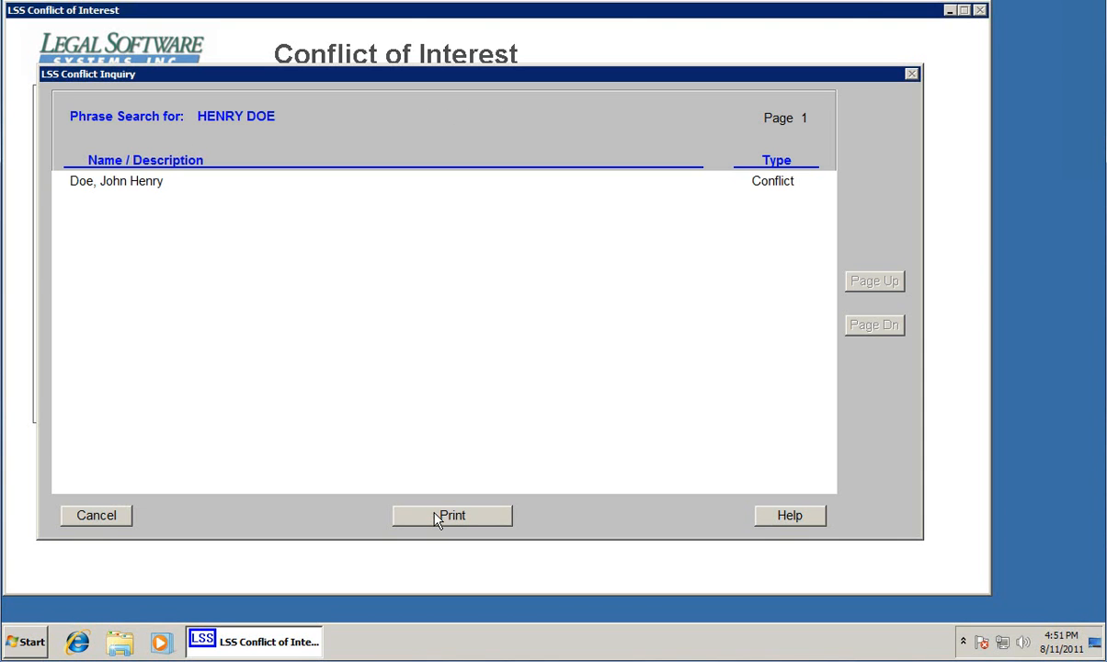
{"action": "left_click", "coordinate": [120, 182]}
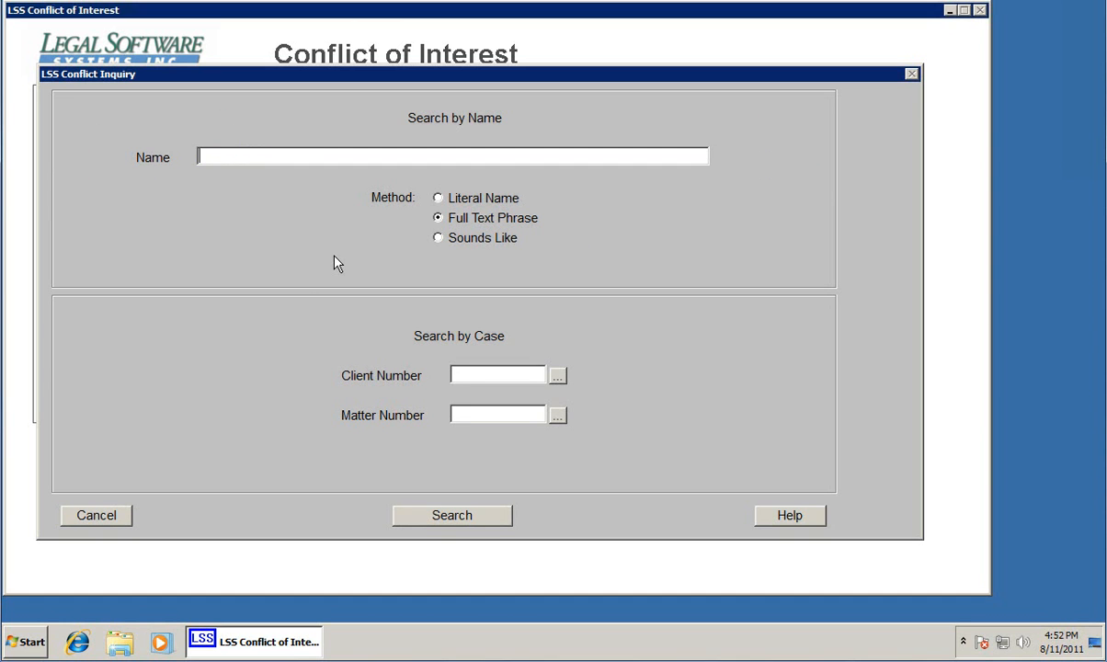
Search 'search' and review the Employment Matter record it finds
{"action": "type", "text": "search"}
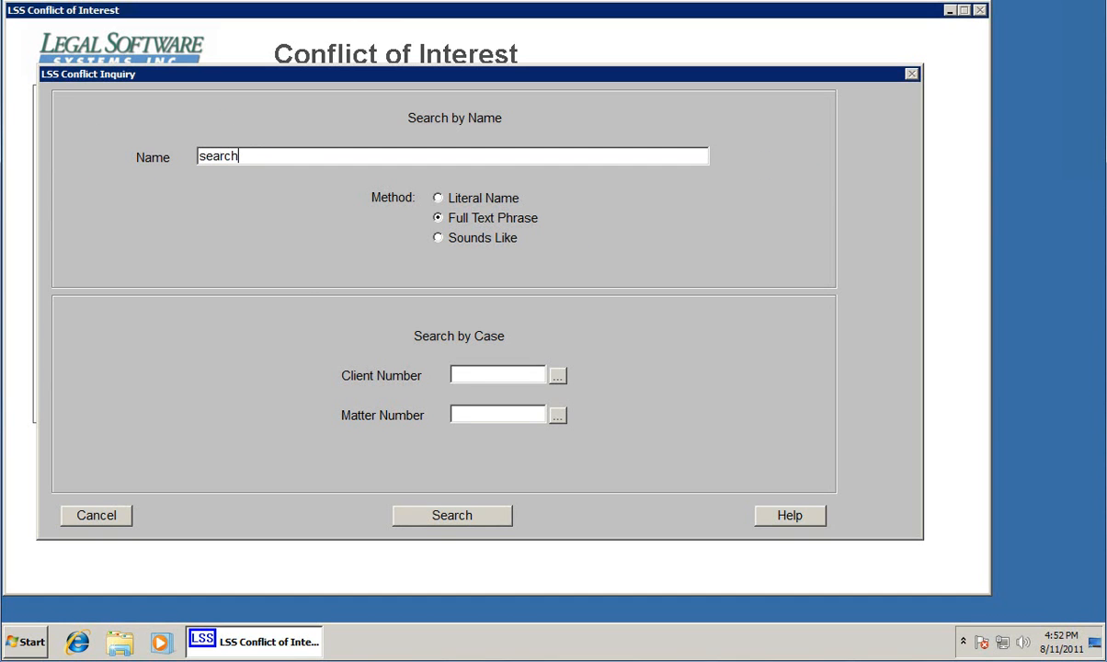
{"action": "left_click", "coordinate": [453, 515]}
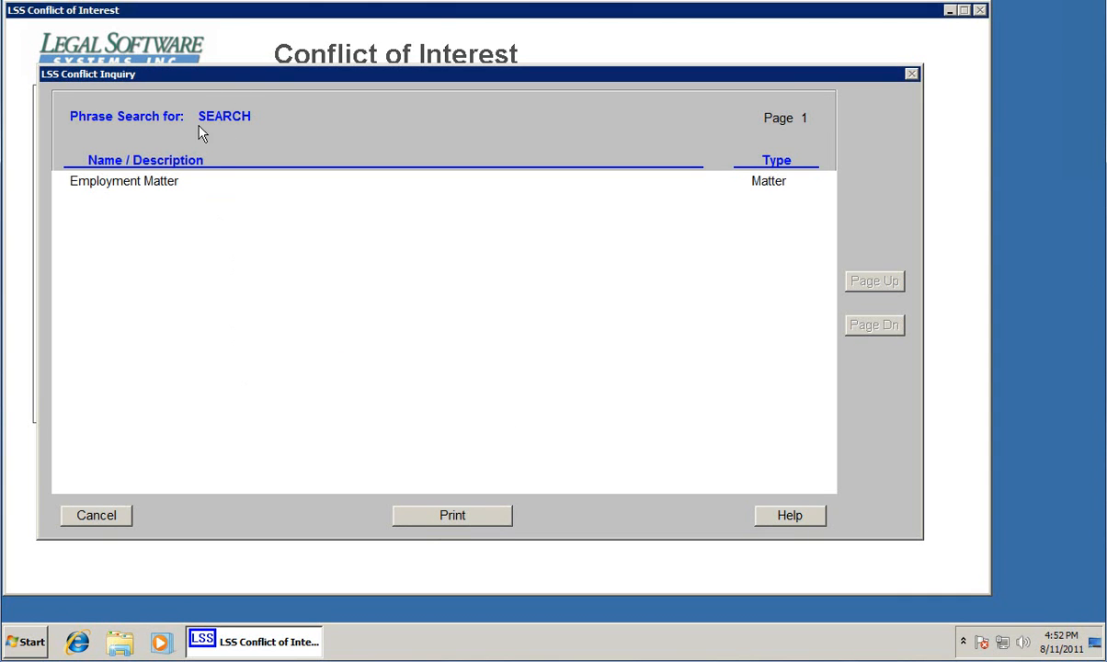
{"action": "double_click", "coordinate": [125, 180]}
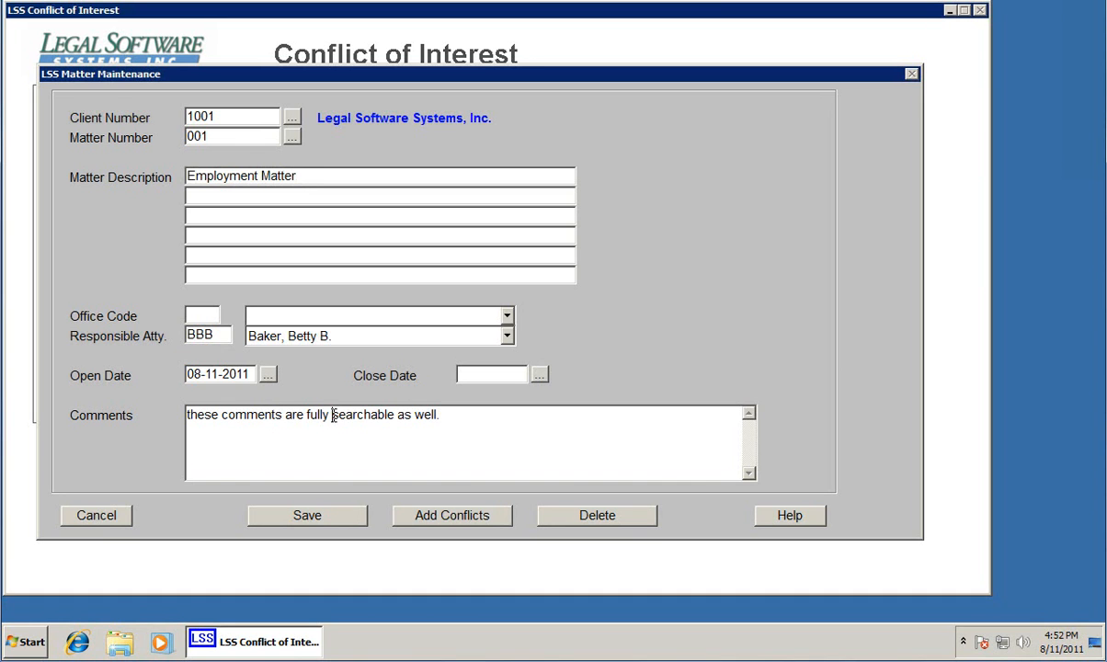
{"action": "double_click", "coordinate": [348, 415]}
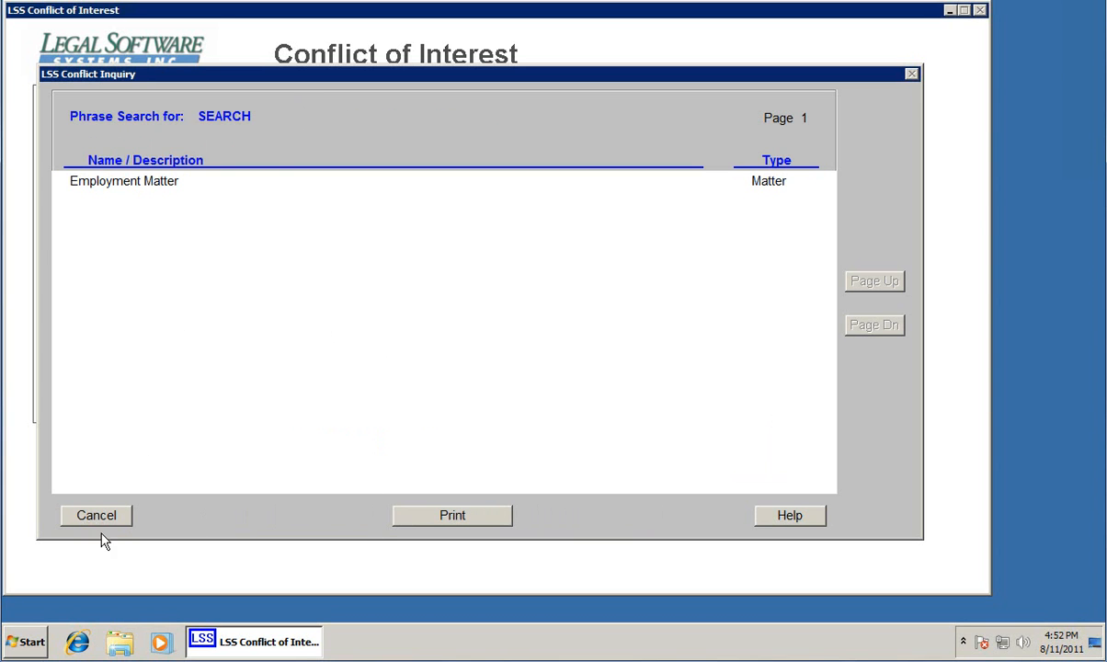
{"action": "left_click", "coordinate": [95, 515]}
{"action": "type", "text": "S"}
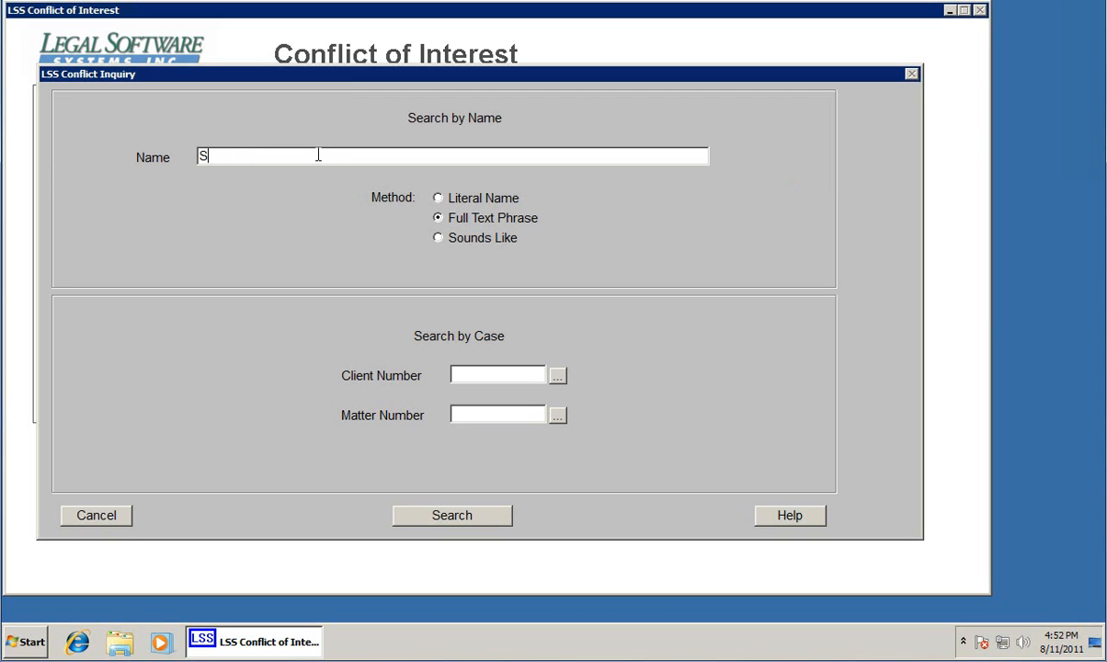
Search 'legal software' and review the Legal Software Systems, Inc. client record
{"action": "type", "text": "legal"}
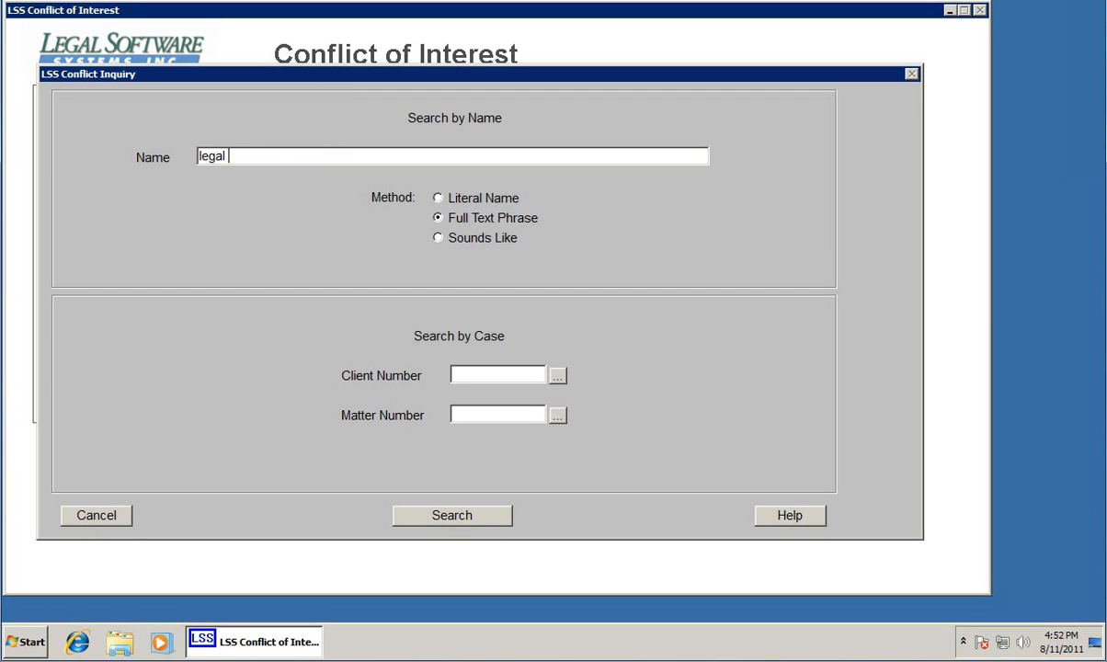
{"action": "left_click", "coordinate": [452, 514]}
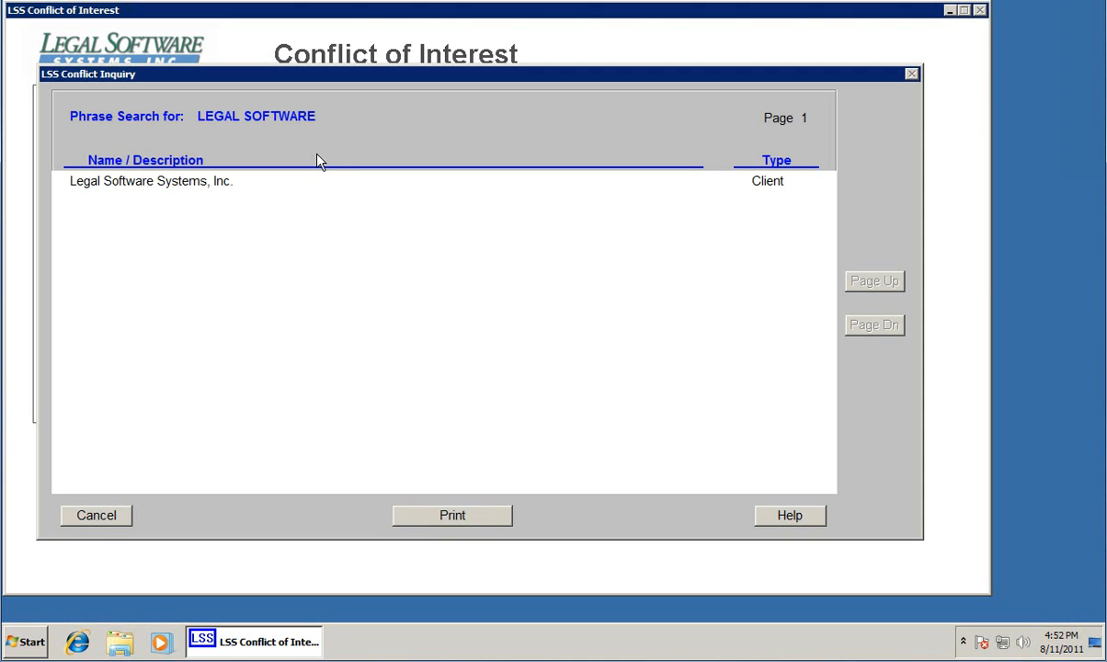
{"action": "double_click", "coordinate": [151, 182]}
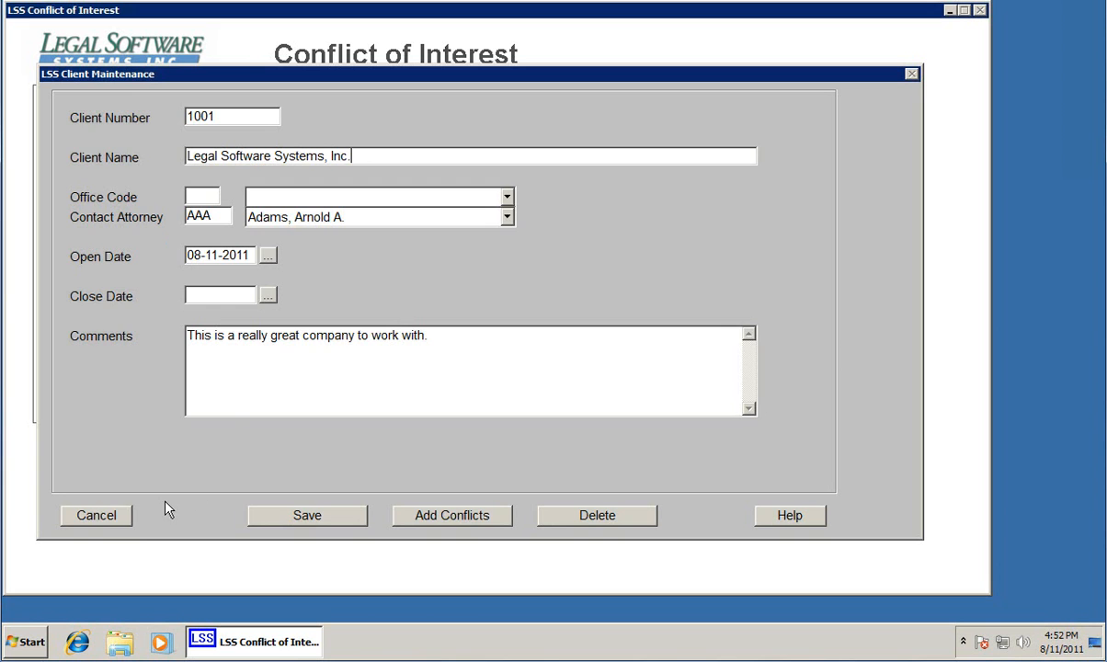
{"action": "left_click", "coordinate": [452, 515]}
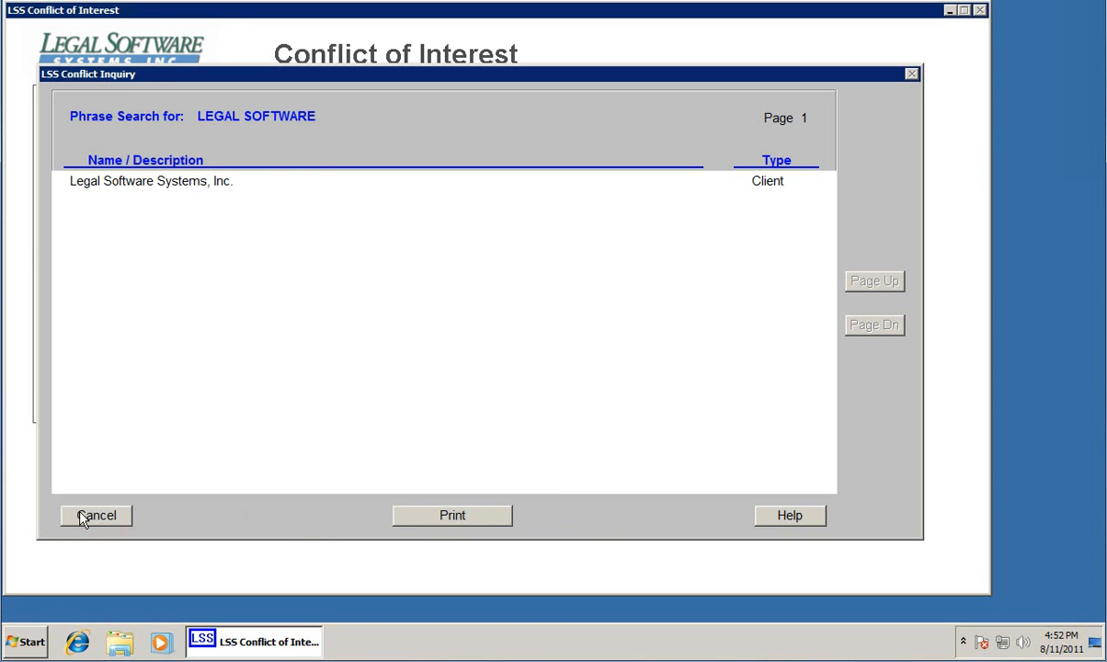
{"action": "left_click", "coordinate": [96, 515]}
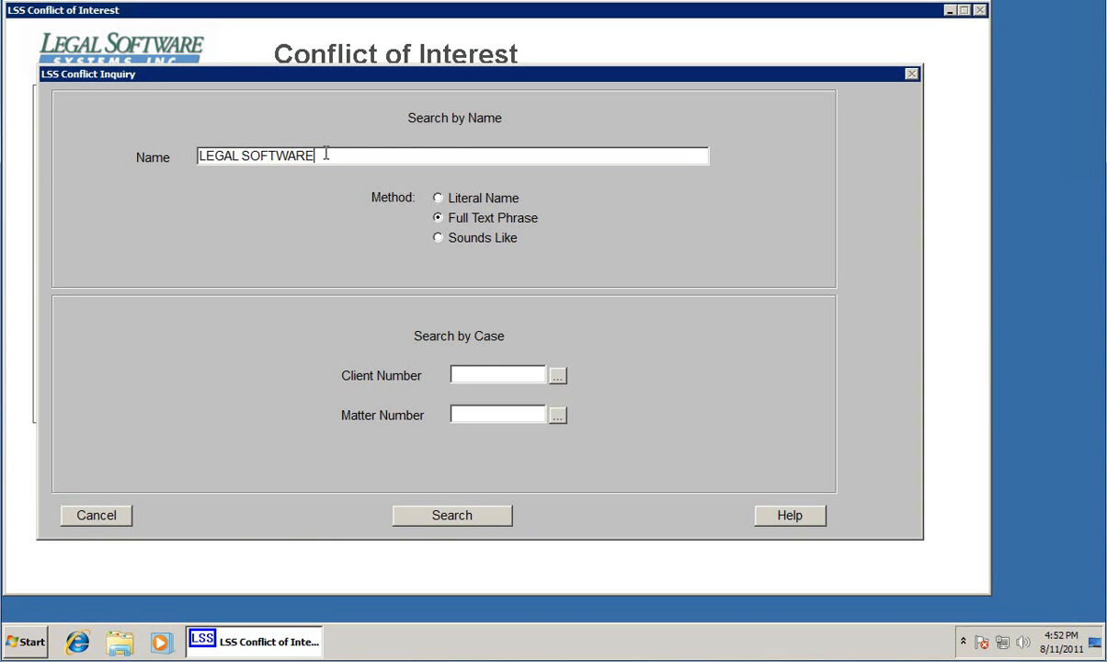
{"action": "type", "text": "c"}
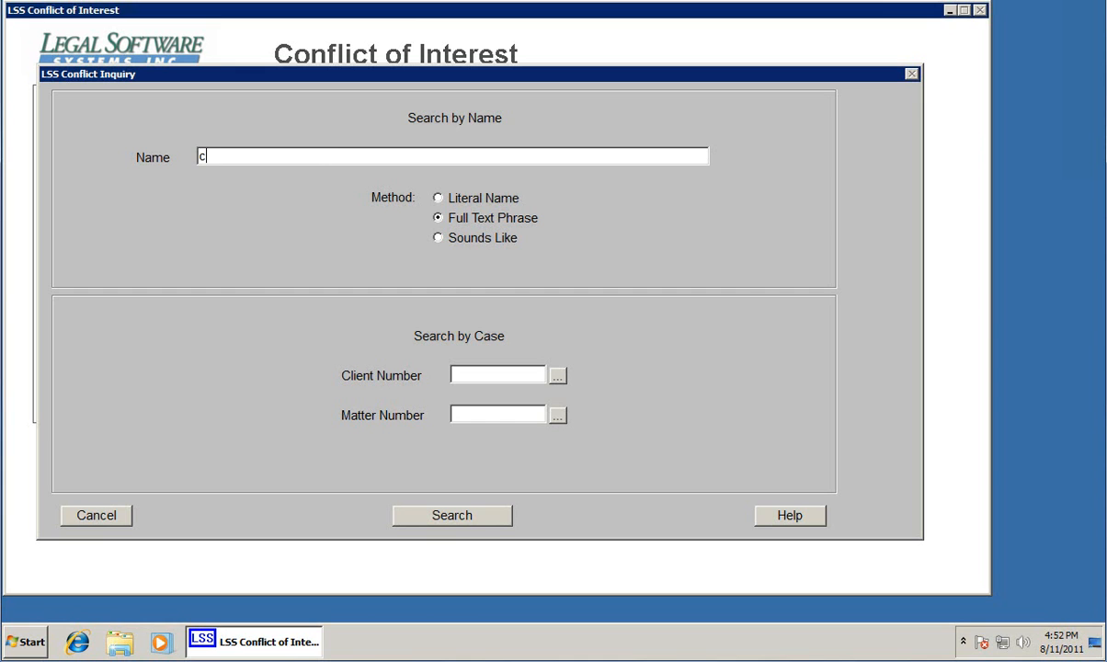
{"action": "type", "text": "hris willi"}
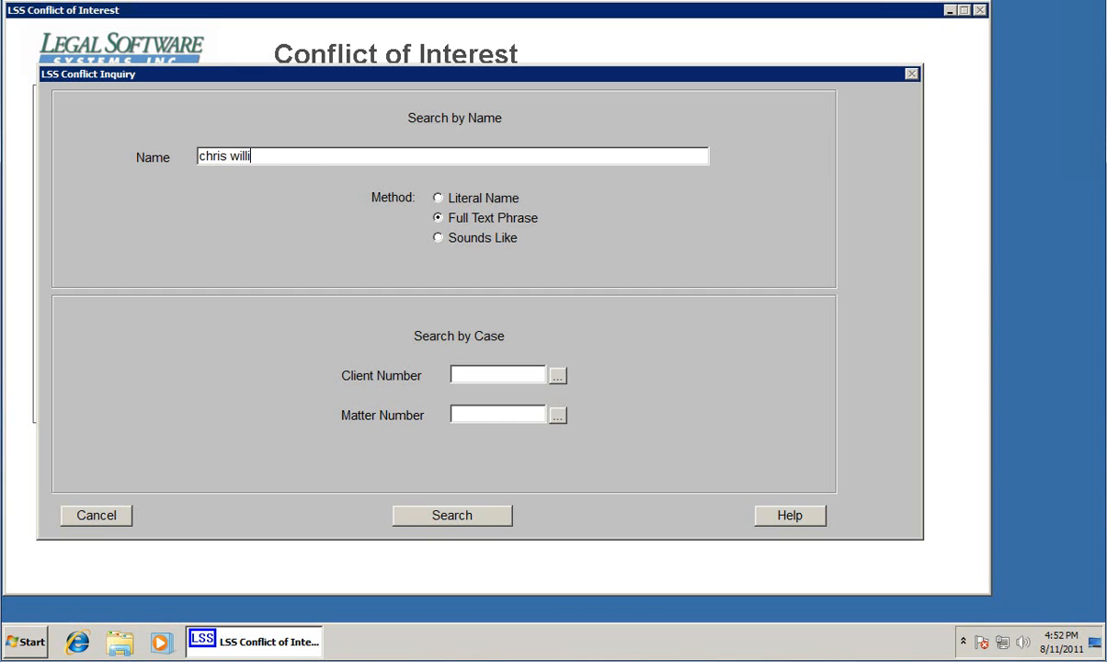
{"action": "left_click", "coordinate": [452, 515]}
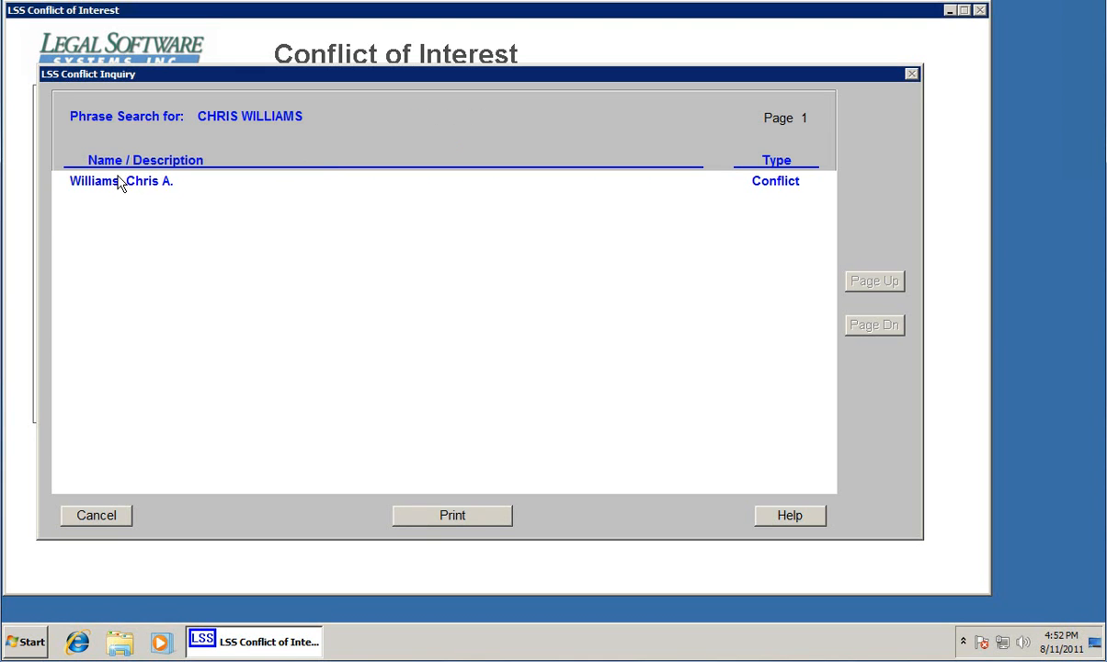
{"action": "double_click", "coordinate": [122, 181]}
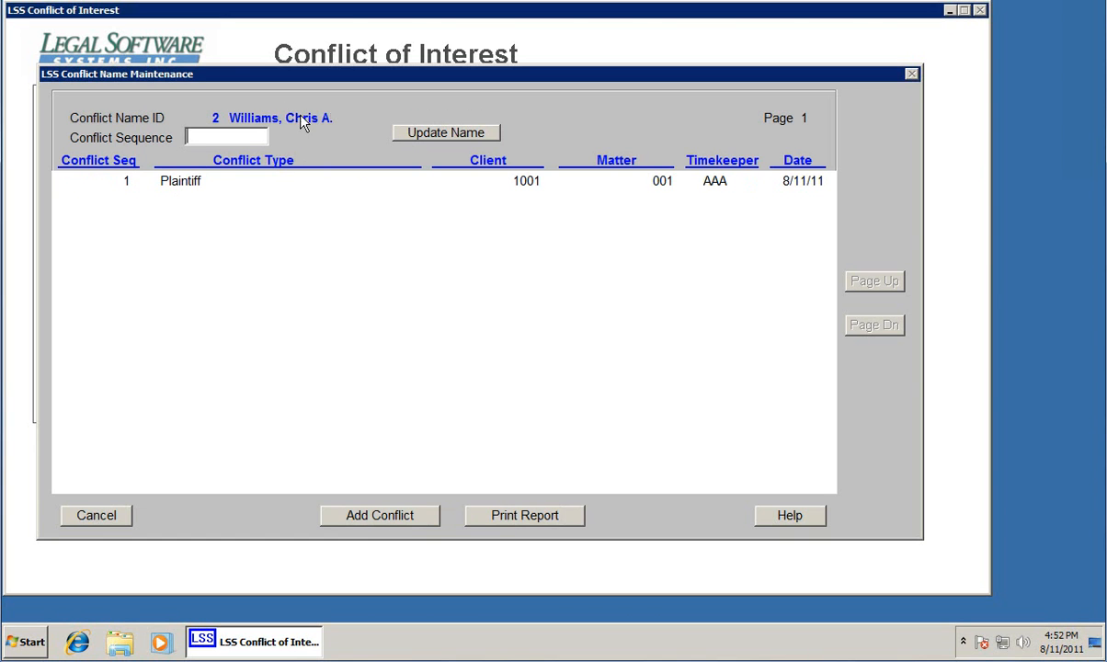
{"action": "left_click", "coordinate": [180, 182]}
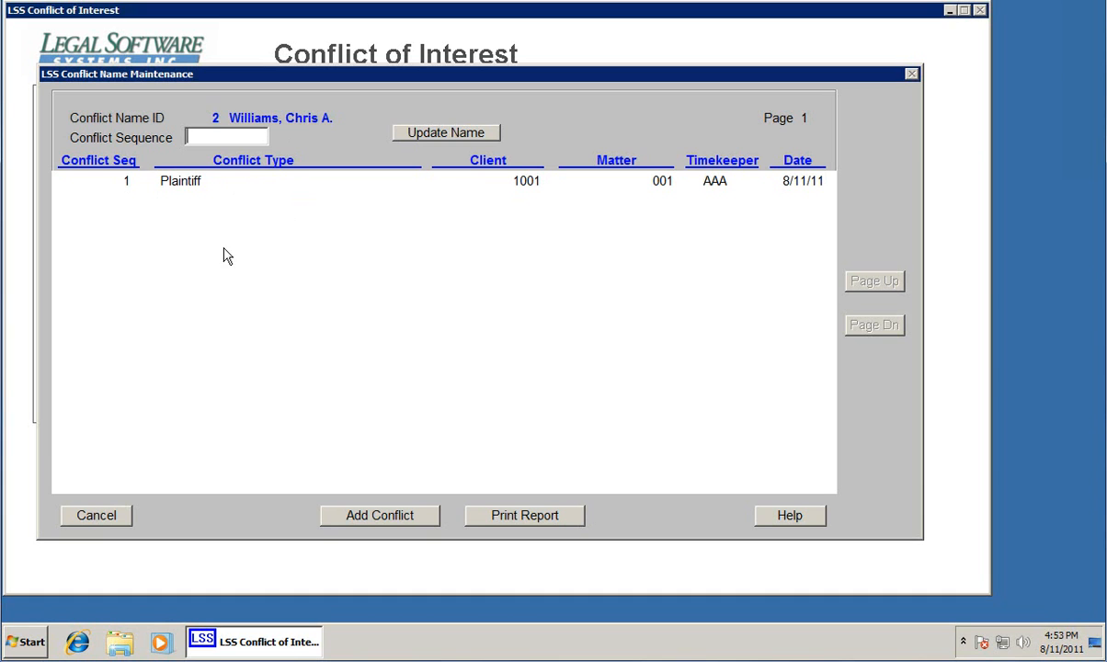
{"action": "mouse_move", "coordinate": [417, 290]}
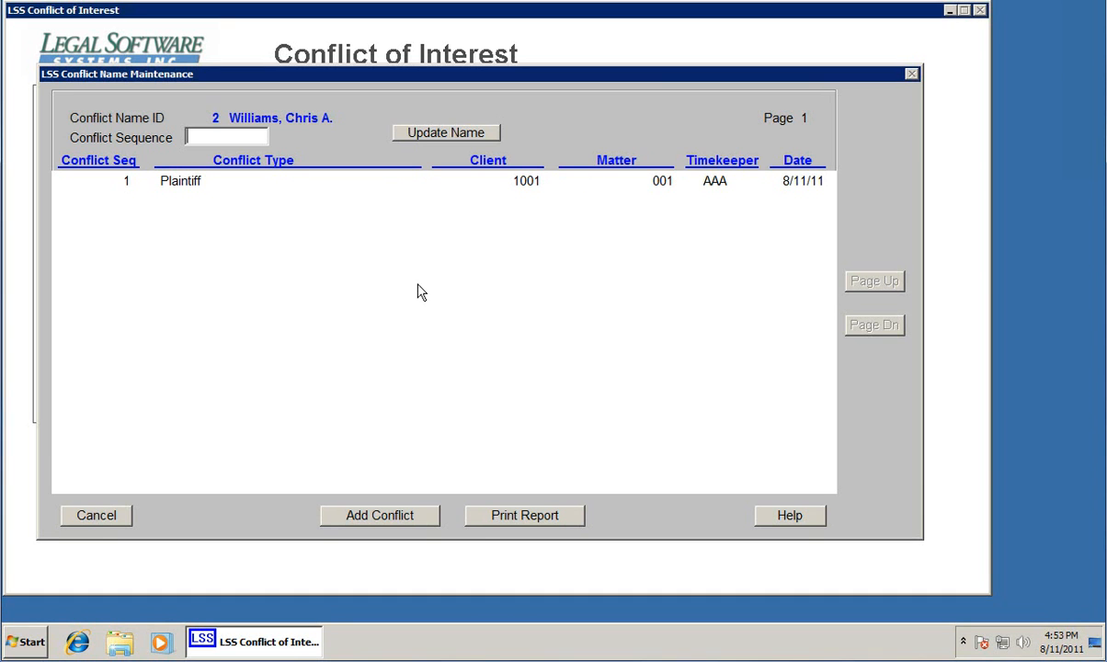
{"action": "mouse_move", "coordinate": [257, 176]}
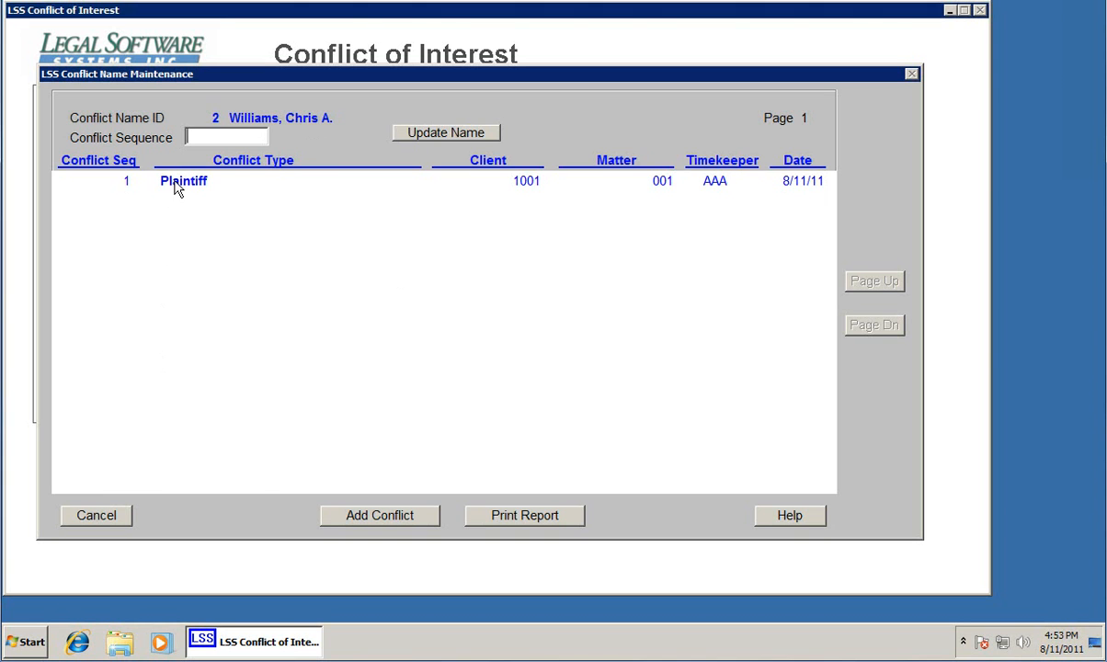
{"action": "double_click", "coordinate": [184, 180]}
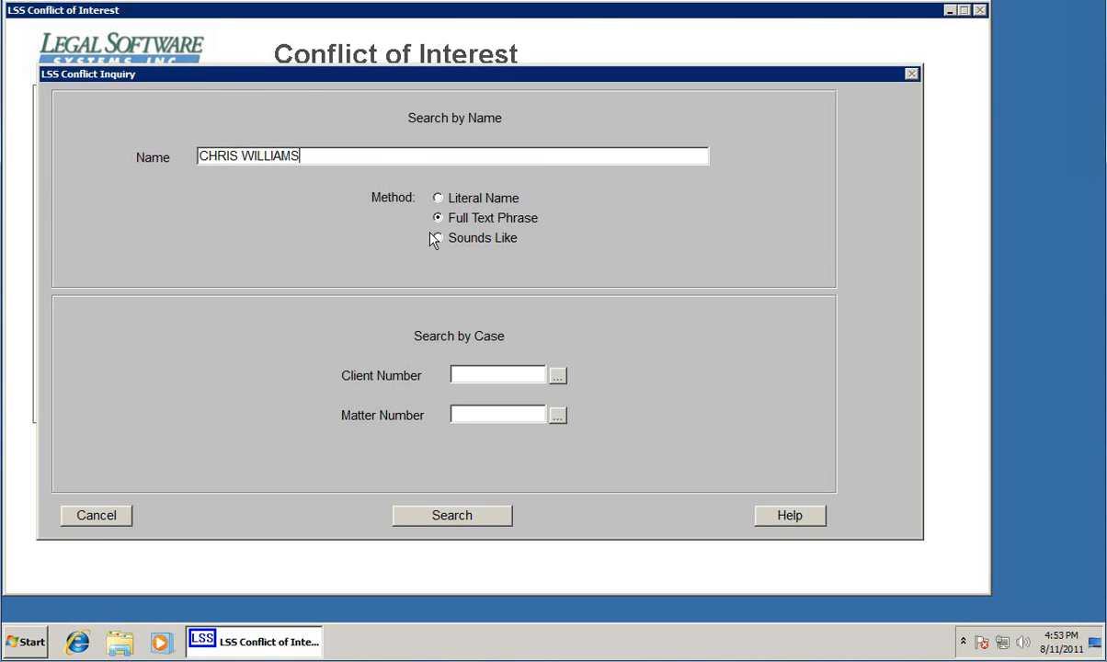
Search by client 1001, listing Doe, John Henry and Williams, Chris A
{"action": "key", "text": "Backspace"}
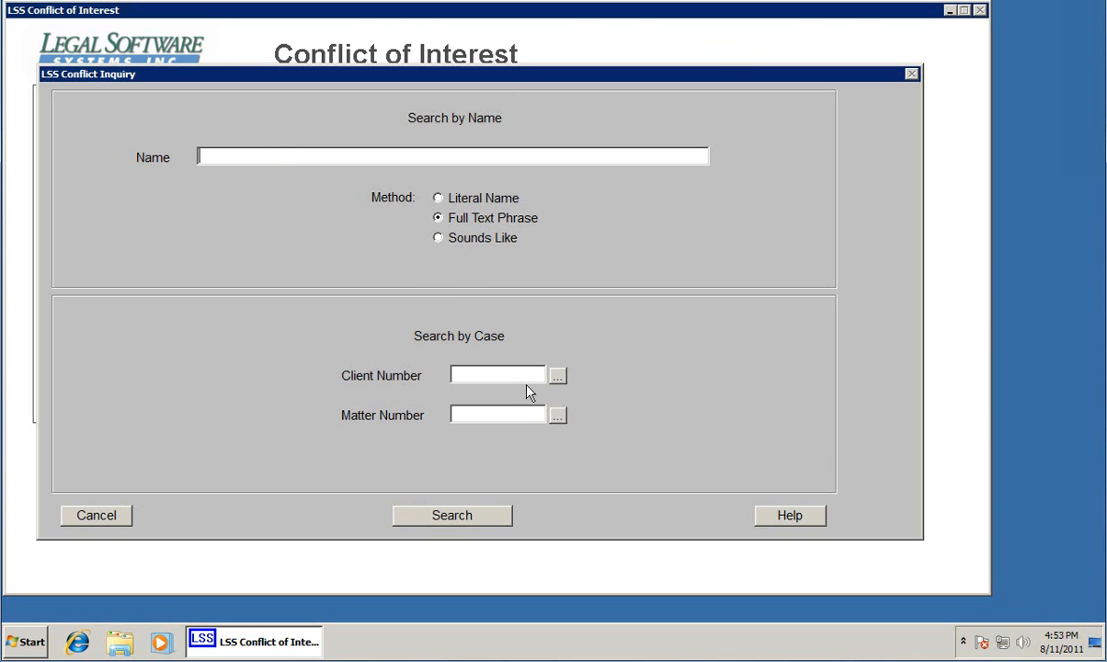
{"action": "type", "text": "1"}
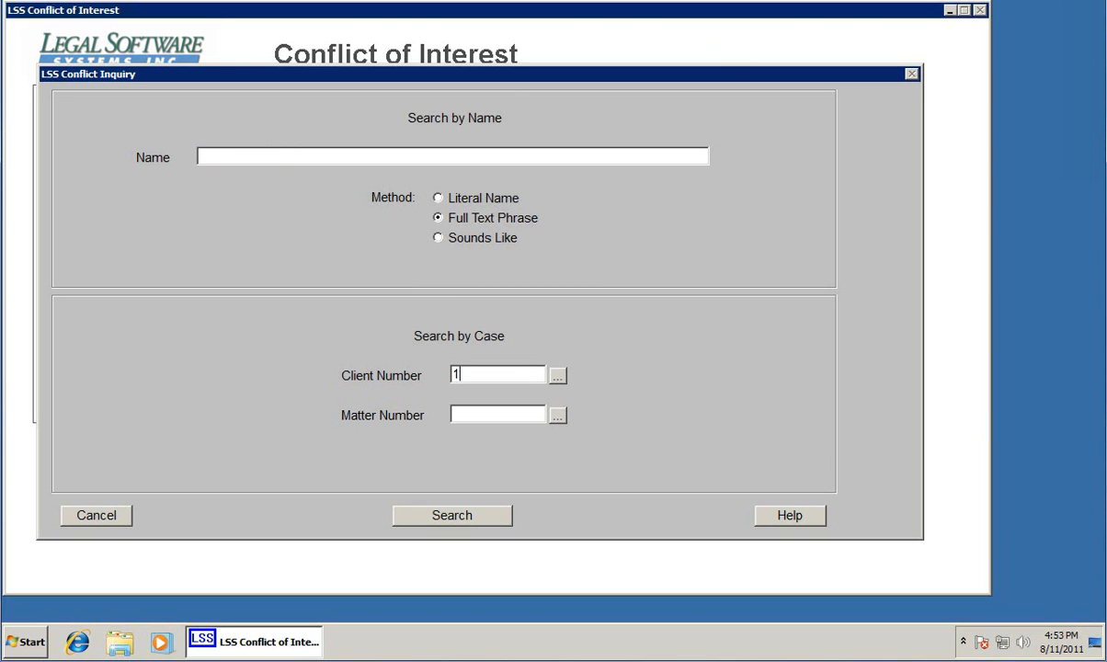
{"action": "left_click", "coordinate": [453, 514]}
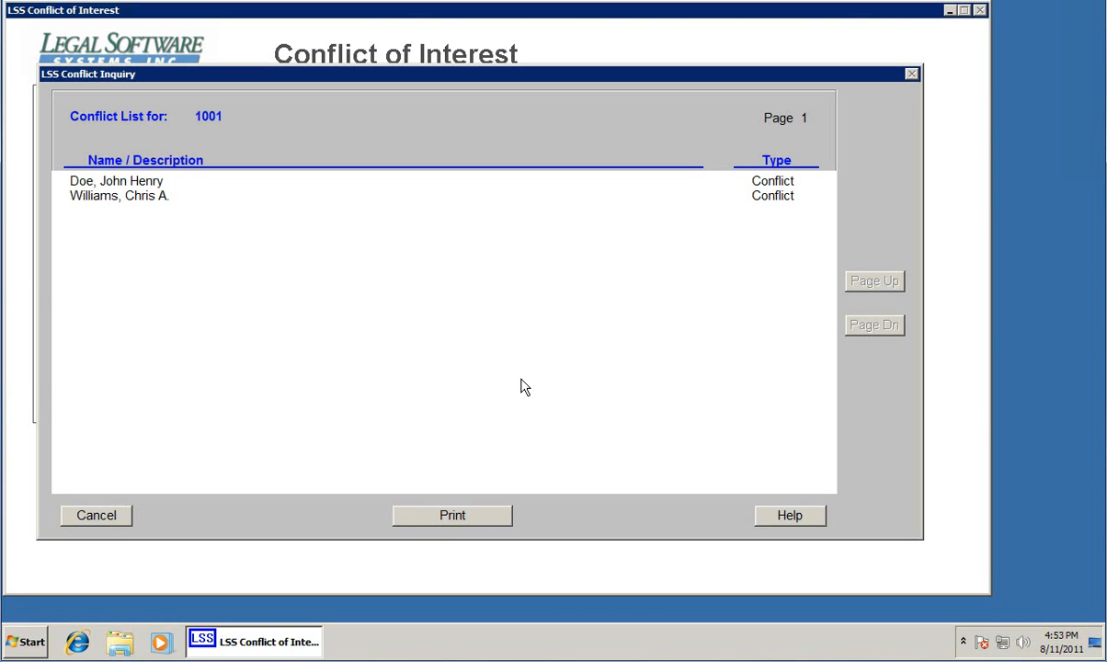
{"action": "mouse_move", "coordinate": [203, 121]}
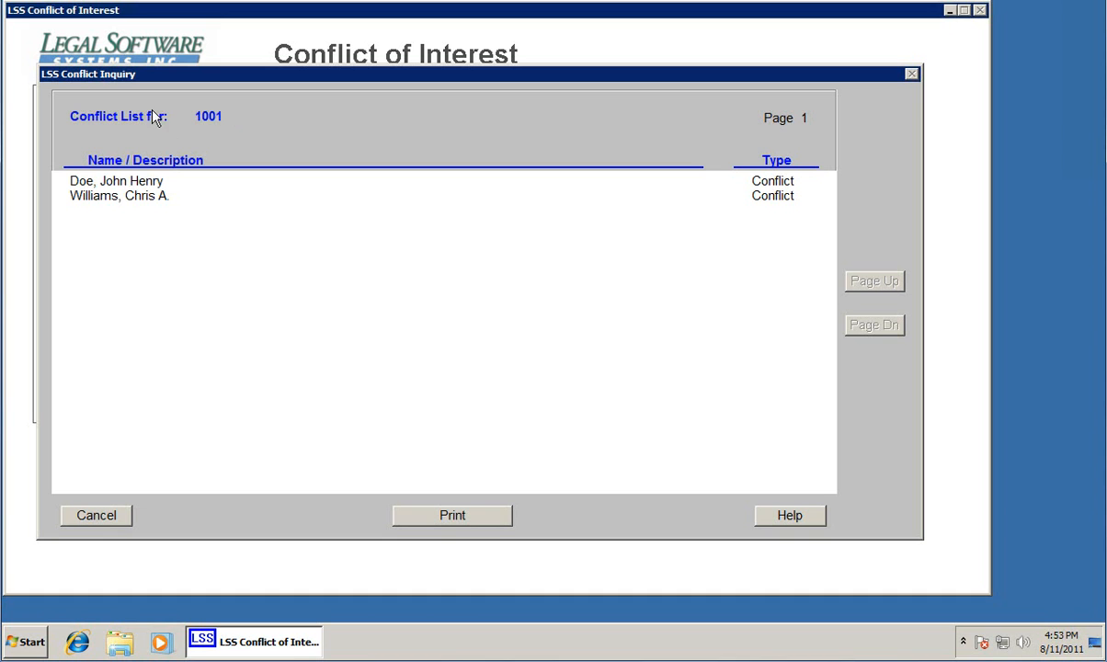
{"action": "left_click", "coordinate": [120, 195]}
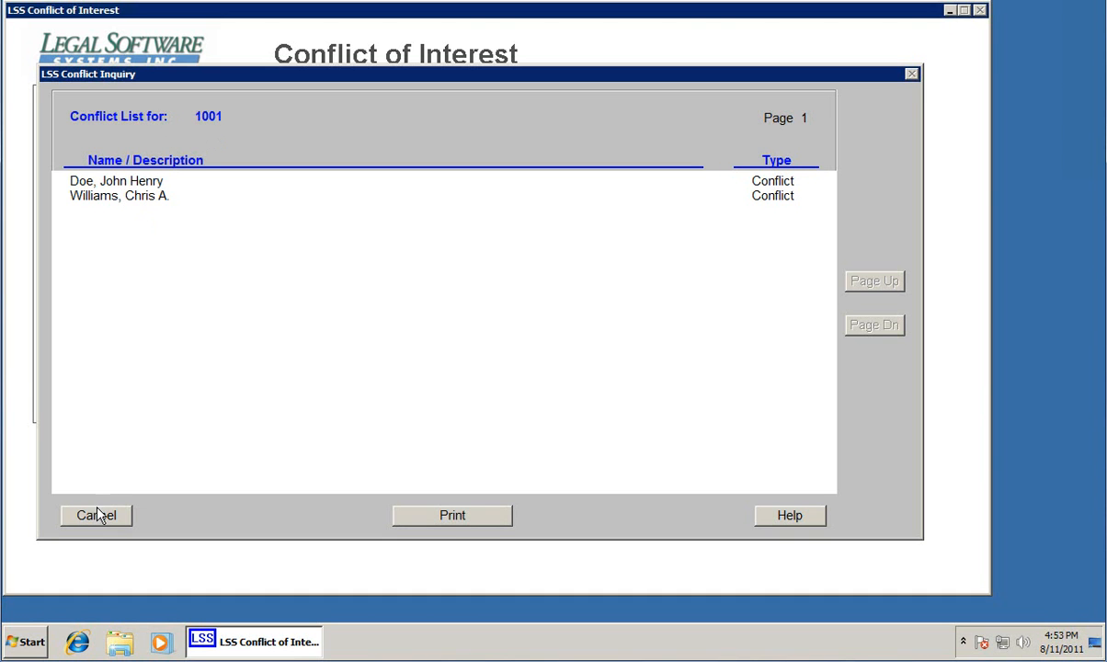
{"action": "left_click", "coordinate": [121, 180]}
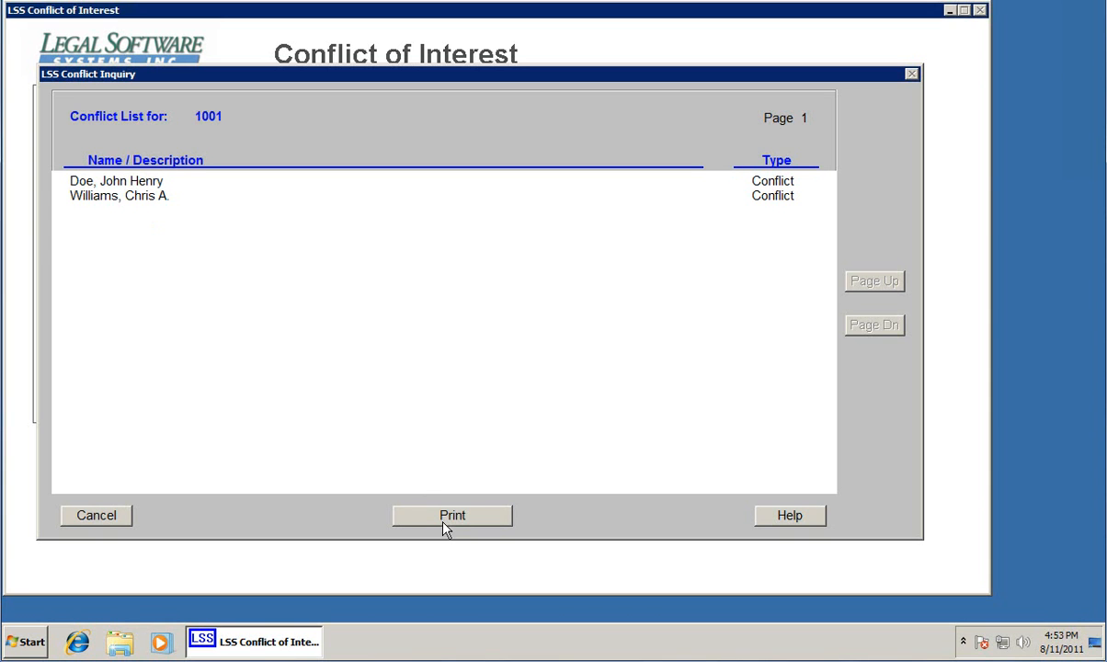
{"action": "mouse_move", "coordinate": [419, 515]}
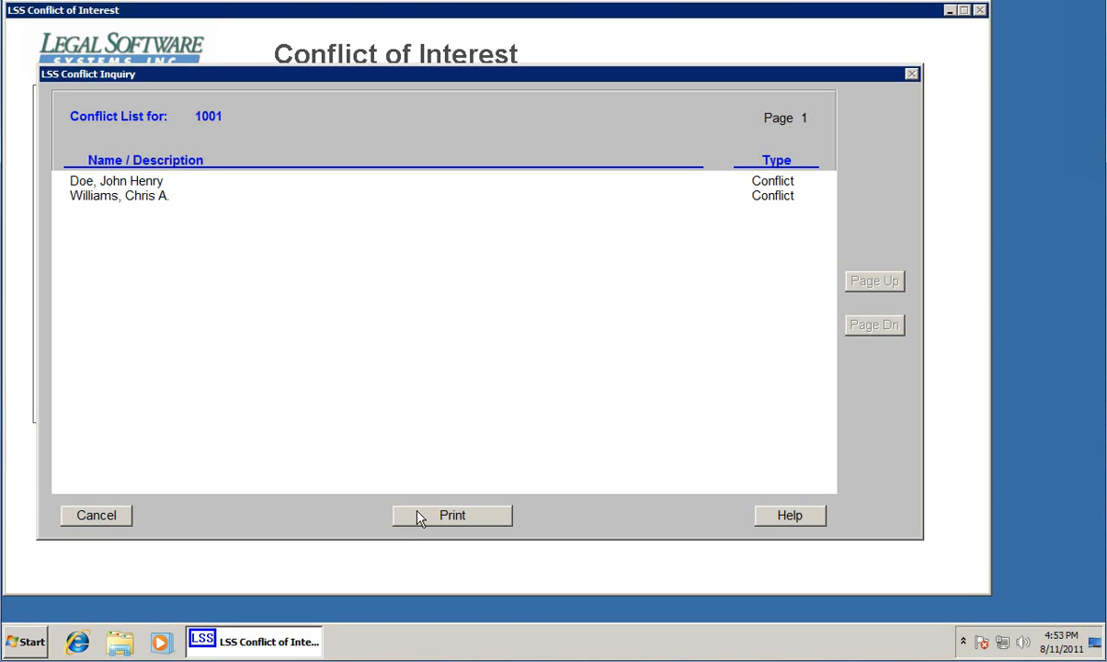
{"action": "mouse_move", "coordinate": [96, 522]}
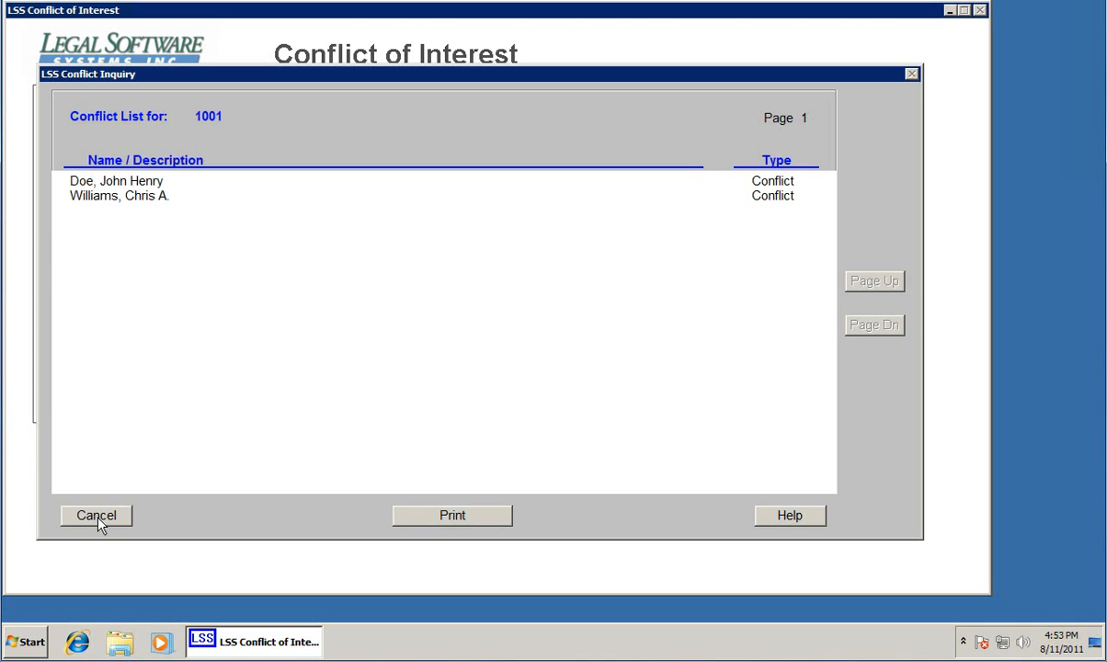
Close the client list and the conflict inquiry back to the main menu
{"action": "left_click", "coordinate": [95, 515]}
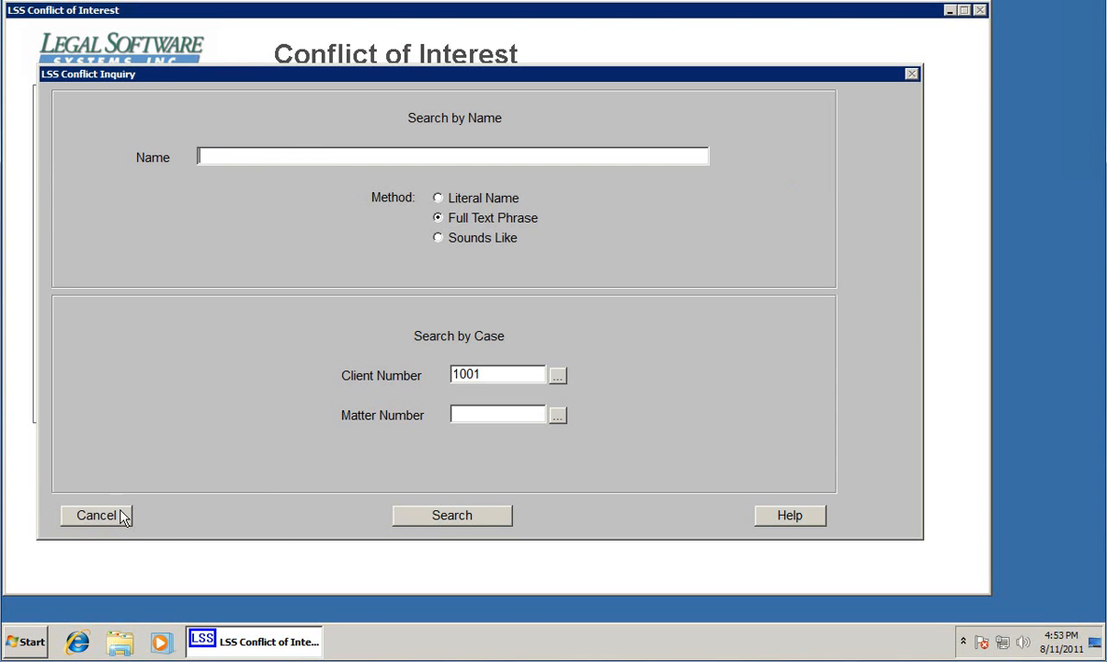
{"action": "left_click", "coordinate": [95, 515]}
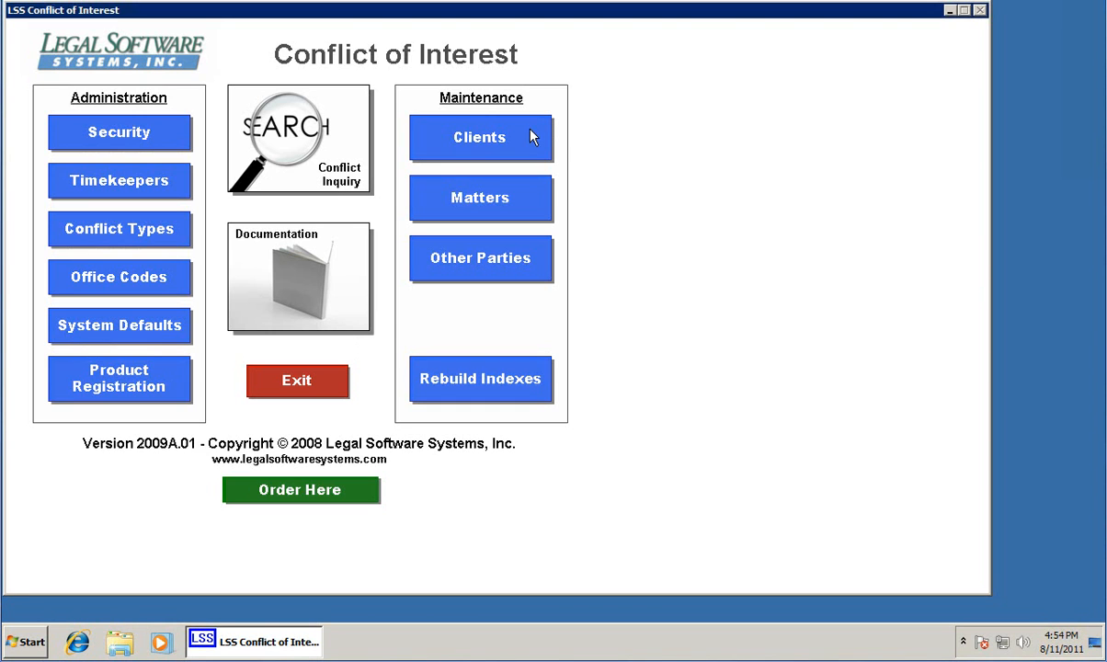
{"action": "mouse_move", "coordinate": [514, 199]}
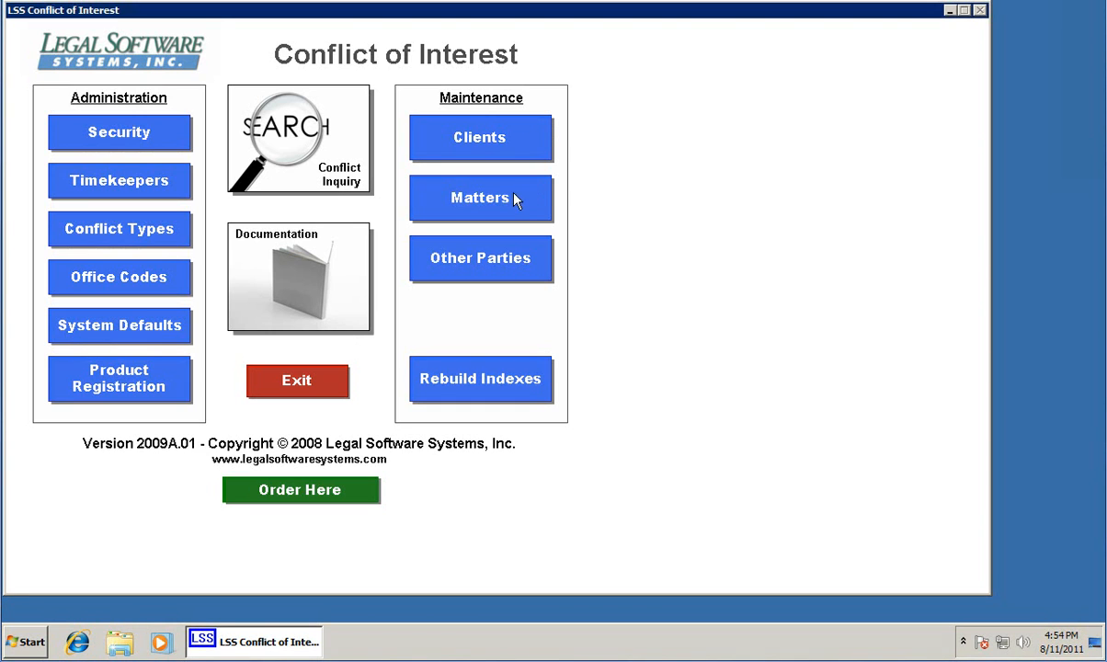
{"action": "mouse_move", "coordinate": [543, 162]}
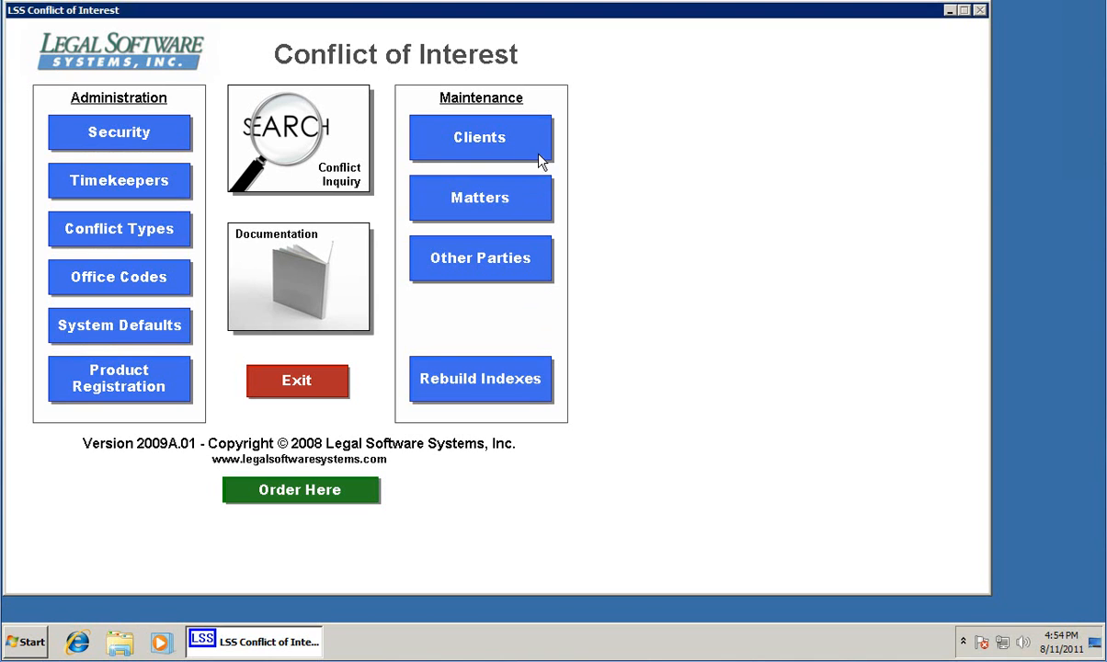
{"action": "mouse_move", "coordinate": [522, 143]}
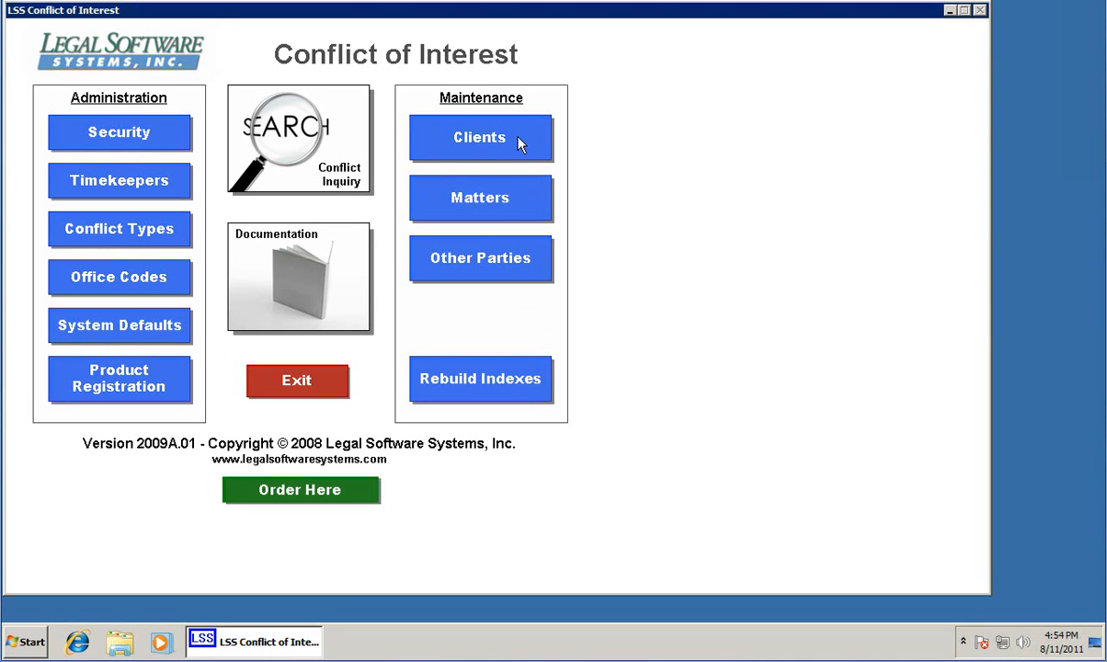
{"action": "mouse_move", "coordinate": [552, 262]}
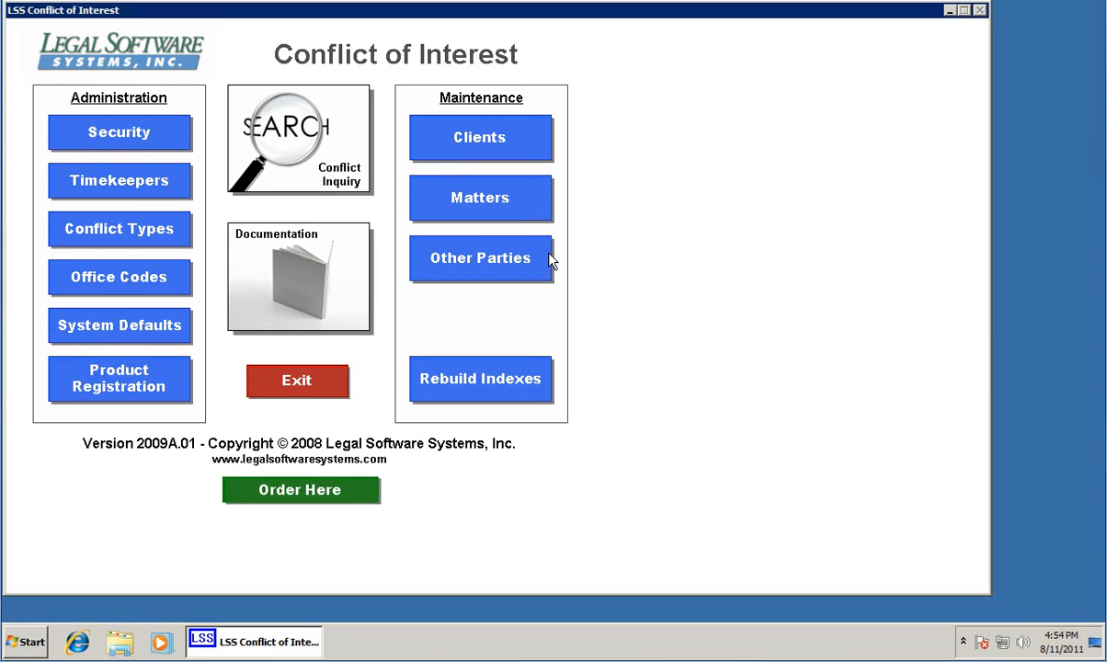
{"action": "mouse_move", "coordinate": [542, 276]}
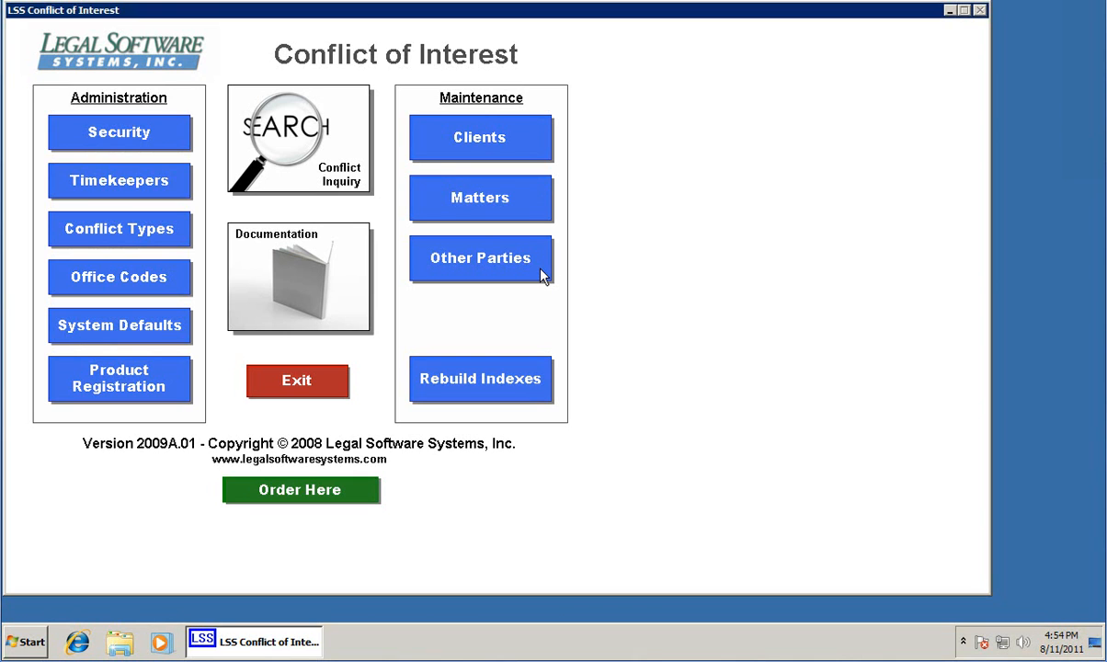
{"action": "mouse_move", "coordinate": [430, 200]}
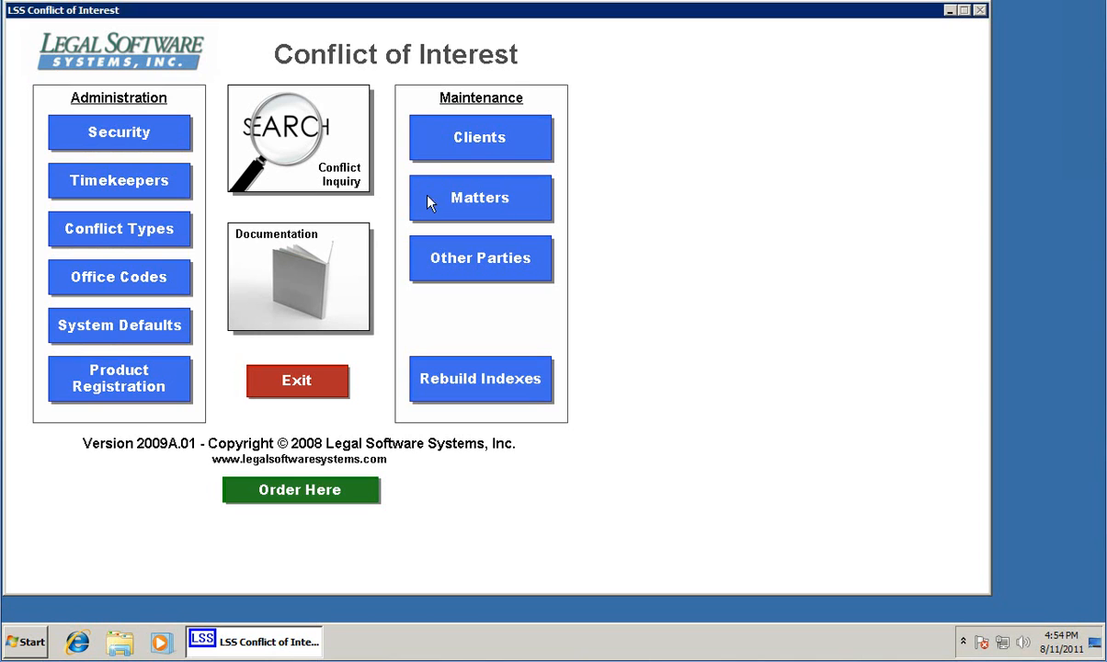
Open Matters maintenance, showing client 1001's matter list
{"action": "left_click", "coordinate": [480, 199]}
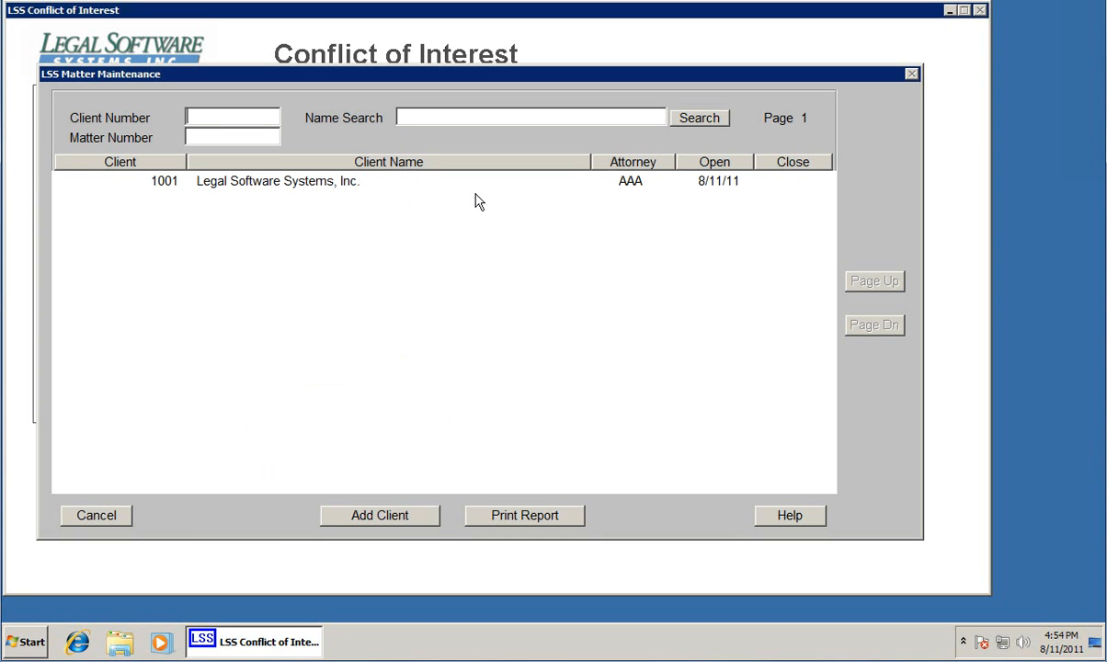
Create client 1002, Sample client name, contact attorney aa, matter opened 08-11-2011
{"action": "type", "text": "1002"}
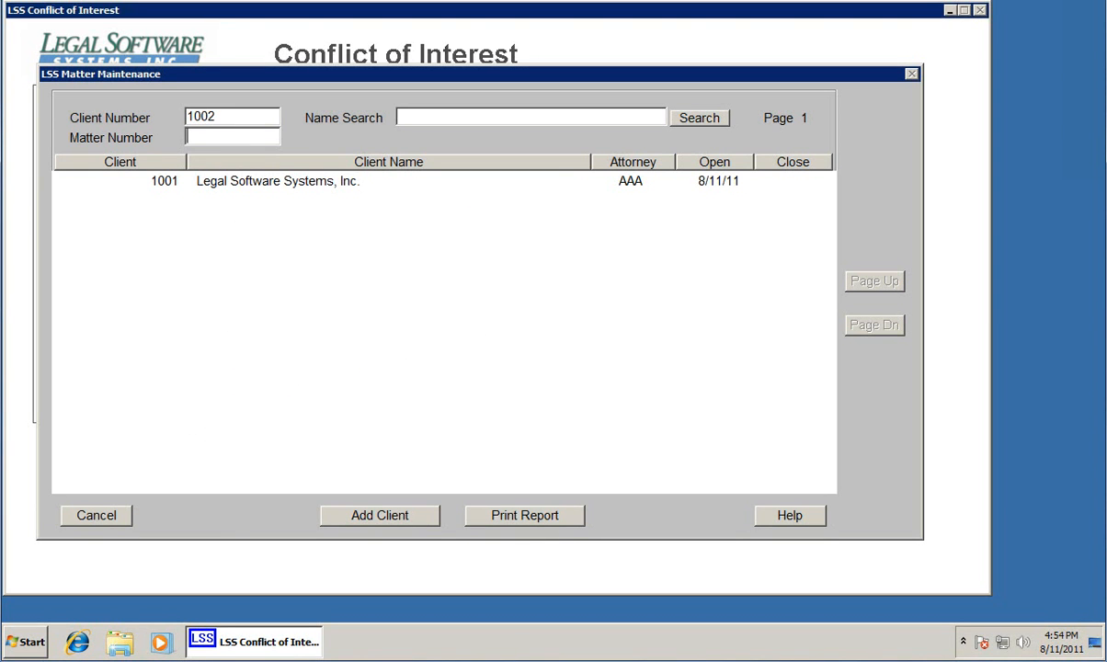
{"action": "left_click", "coordinate": [378, 515]}
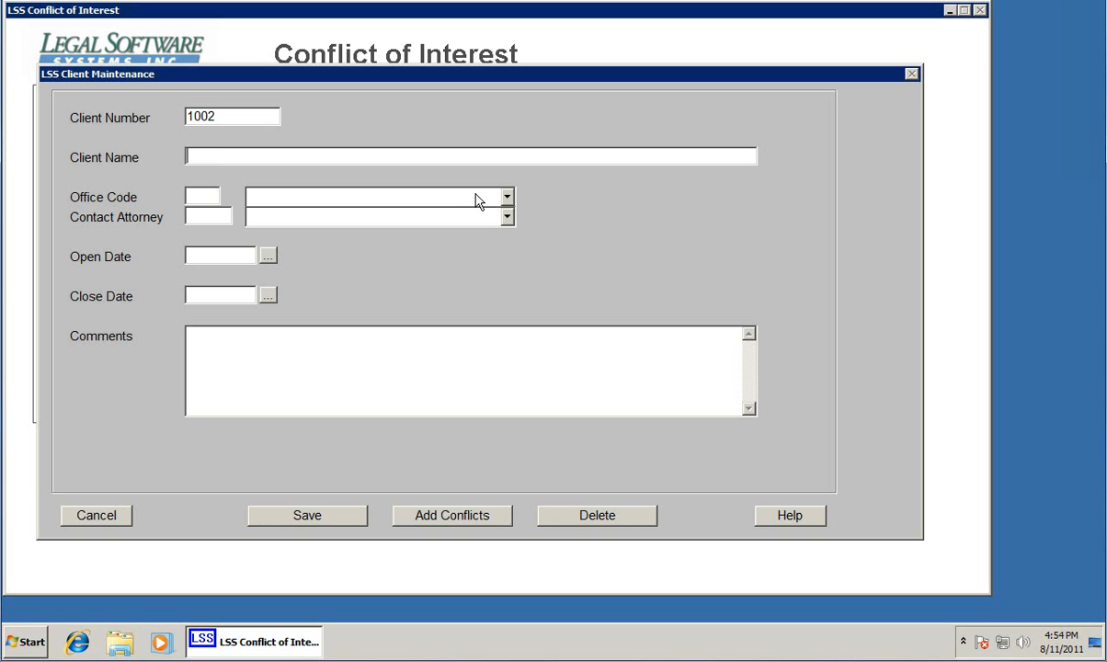
{"action": "type", "text": "Same"}
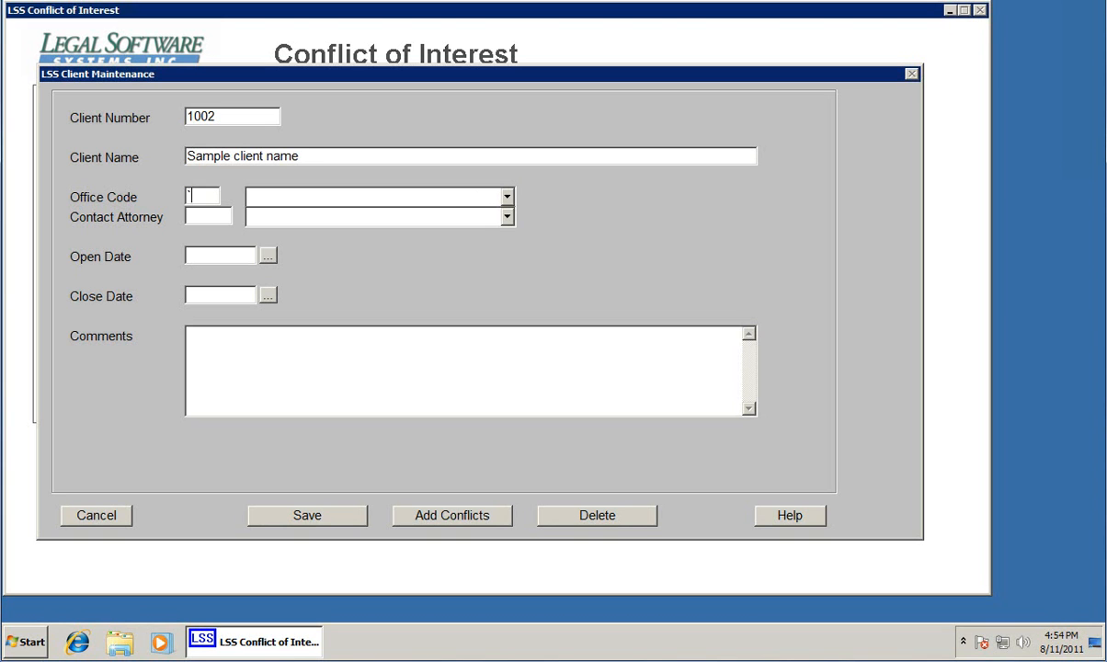
{"action": "type", "text": "aa"}
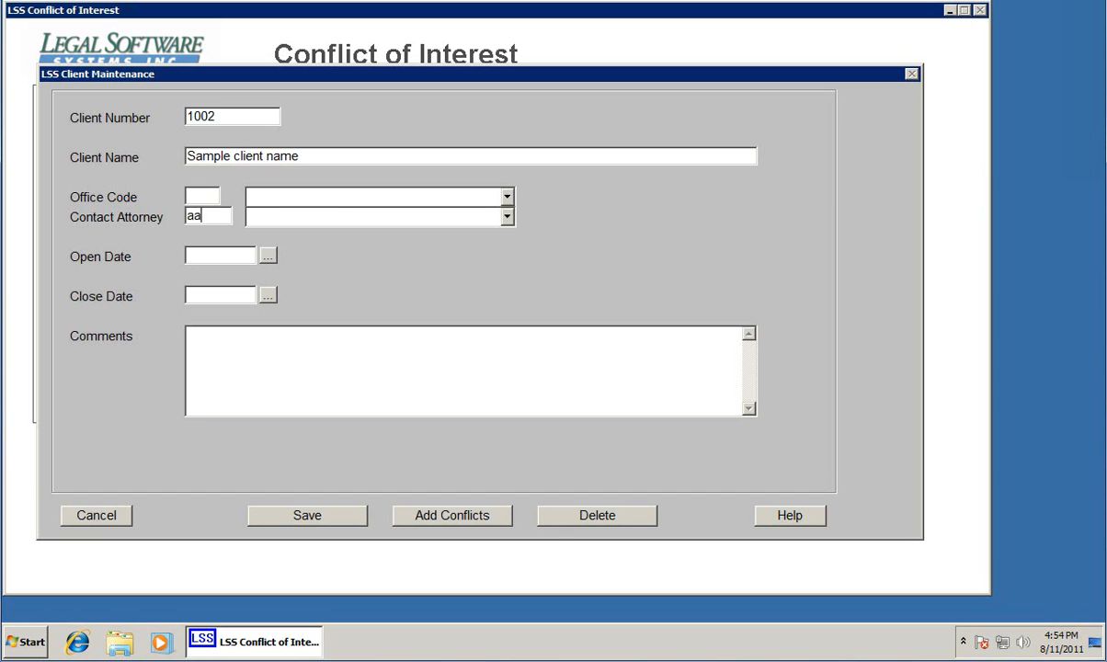
{"action": "type", "text": "08-11-2011"}
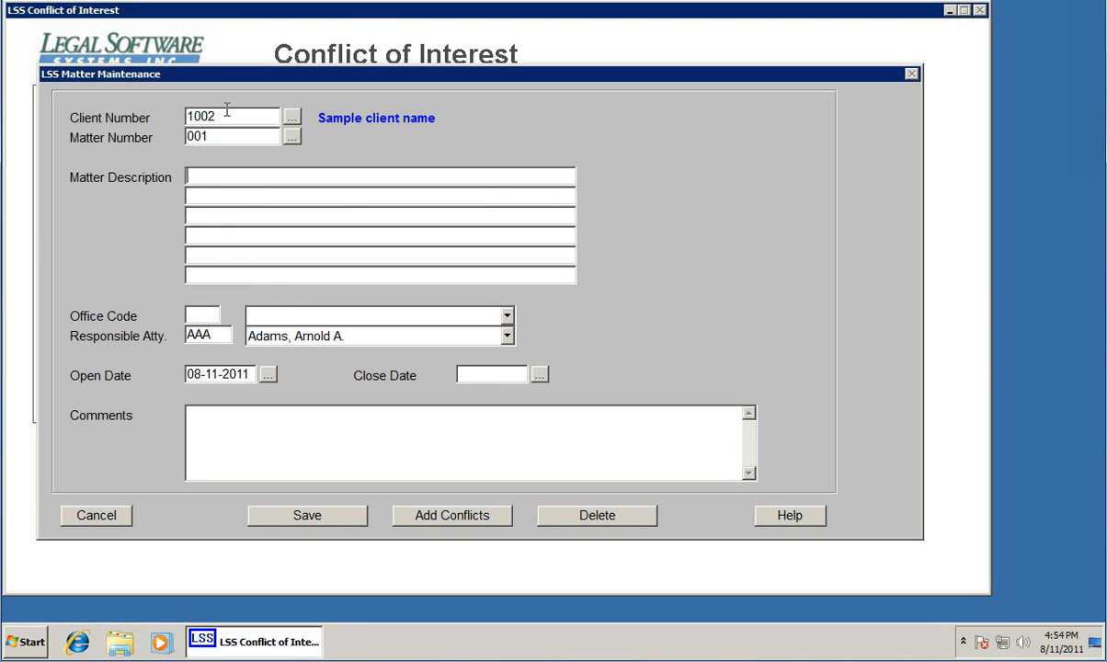
Describe matter 001 as 'sample matter description' and begin adding a conflict name
{"action": "type", "text": "sample matter desc"}
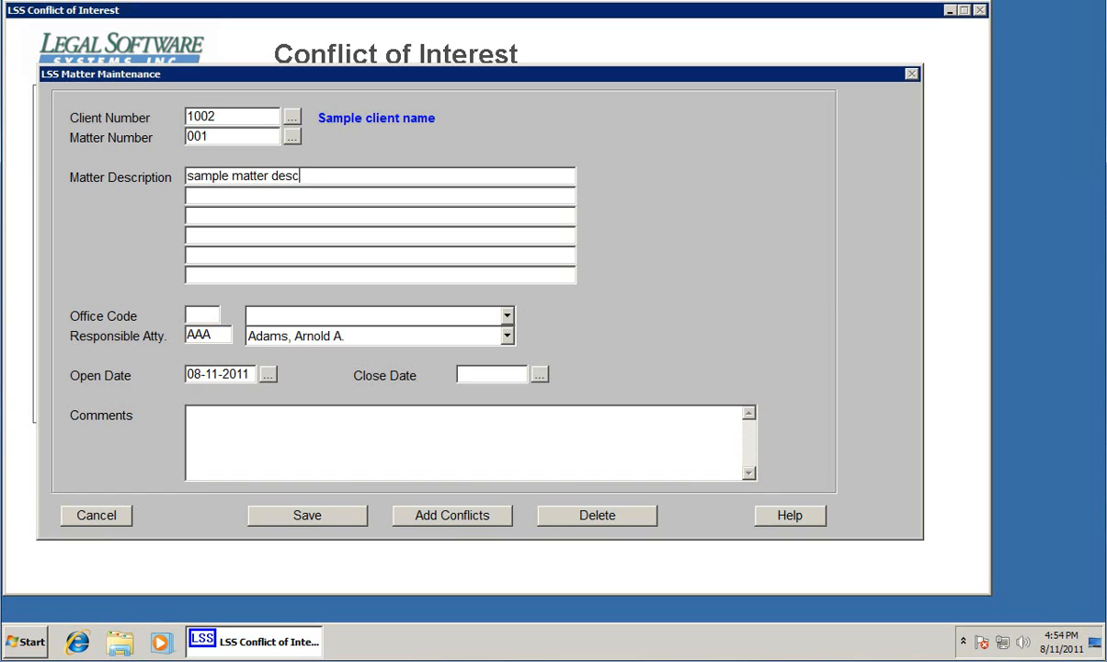
{"action": "type", "text": "ription"}
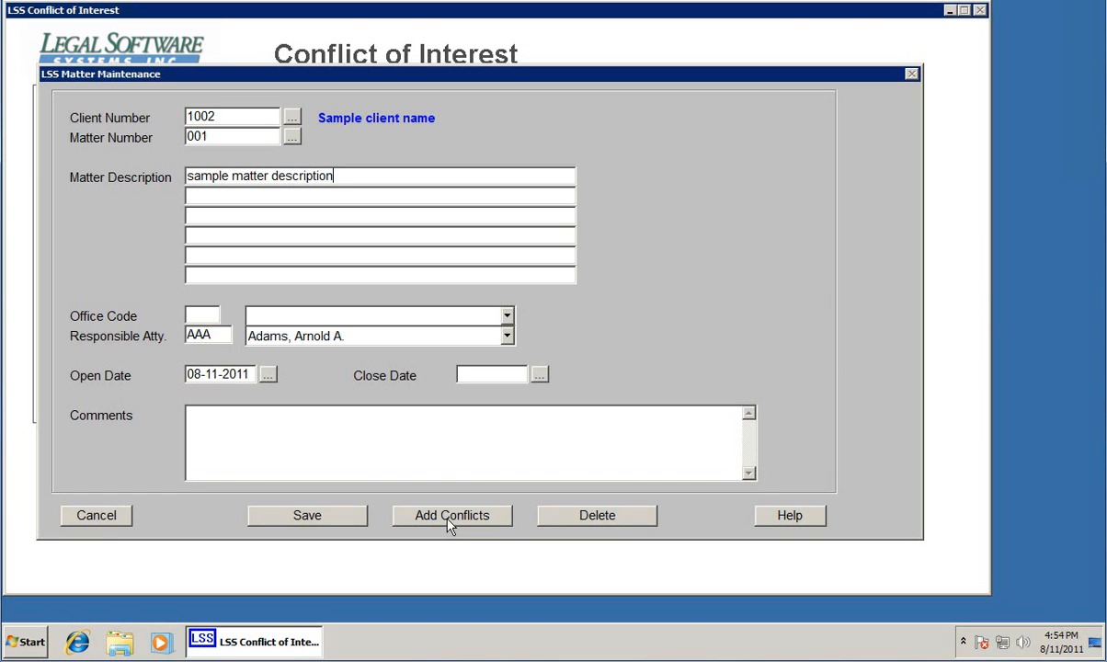
{"action": "left_click", "coordinate": [452, 514]}
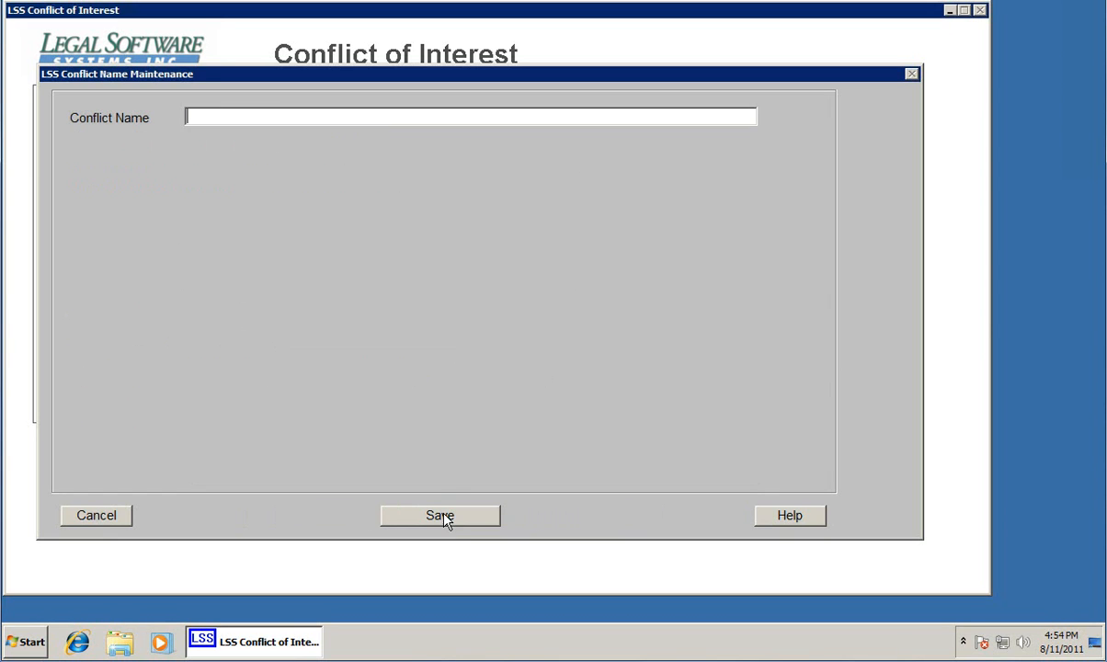
Save the new conflict name 'sample conflict name'
{"action": "type", "text": "sample co"}
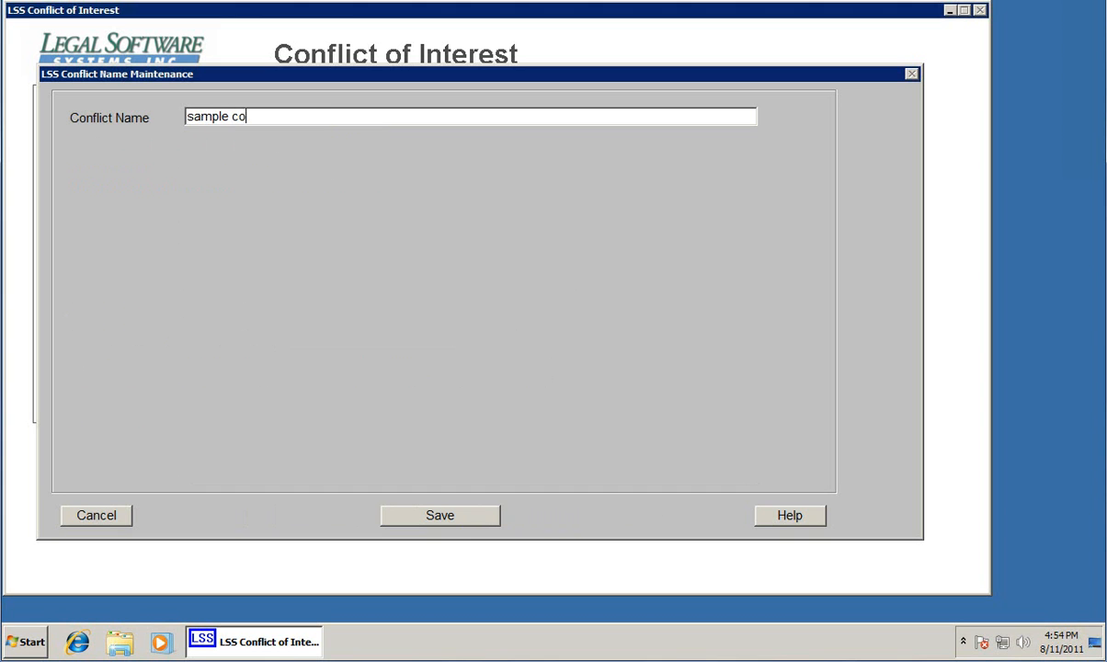
{"action": "type", "text": "nflict name"}
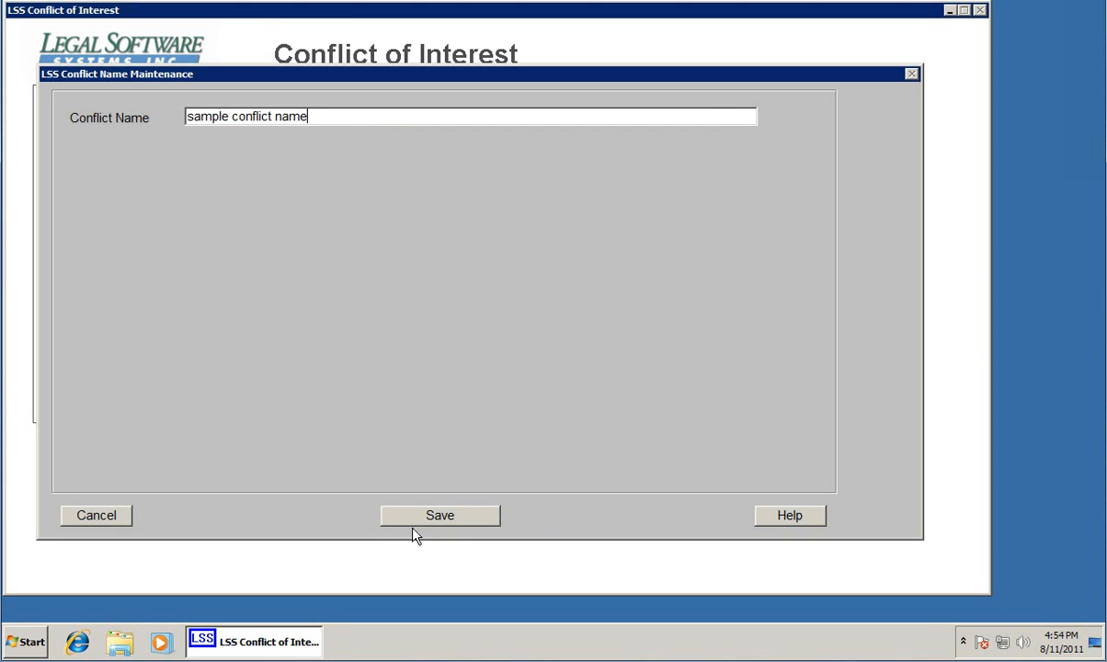
{"action": "left_click", "coordinate": [440, 514]}
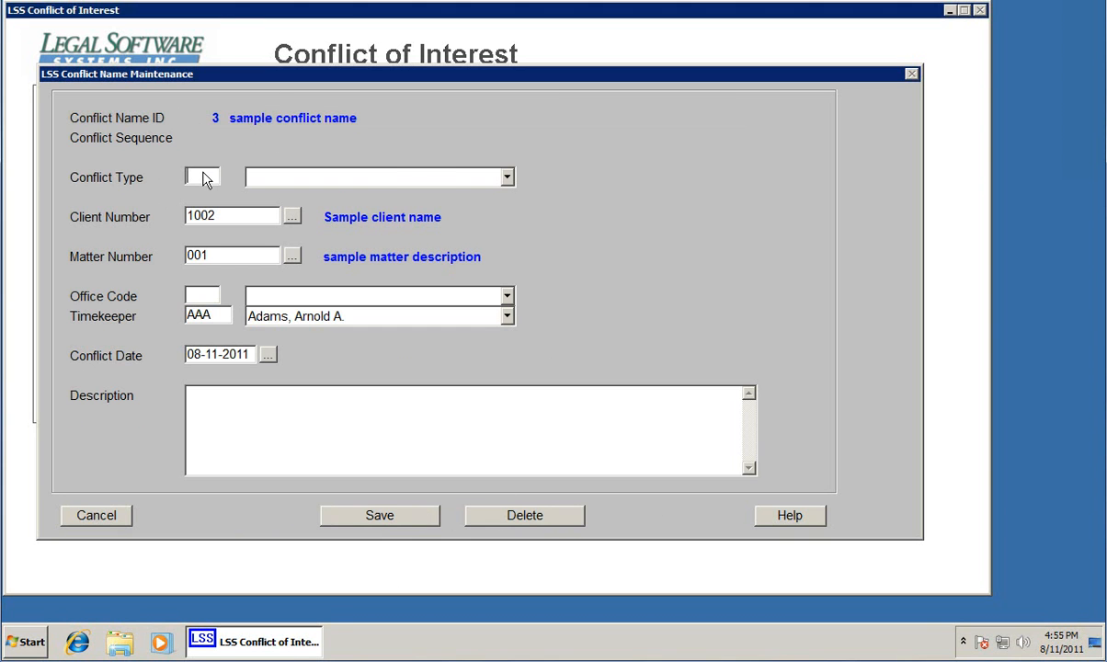
Record it as a Relative conflict on client 1002, matter 001
{"action": "left_click", "coordinate": [507, 176]}
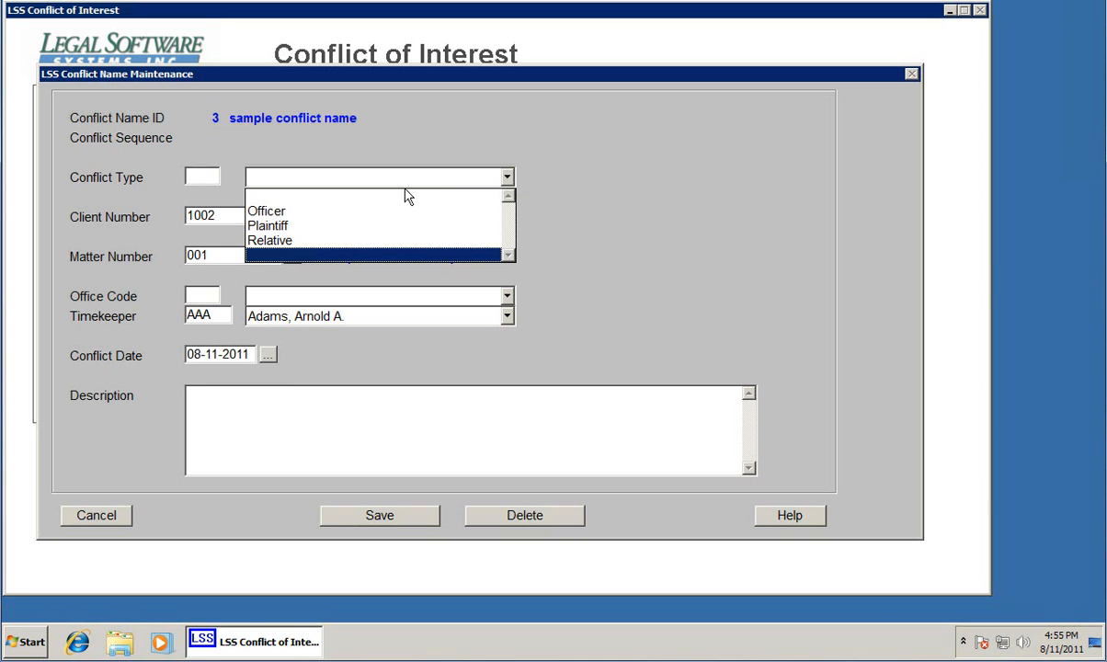
{"action": "left_click", "coordinate": [270, 239]}
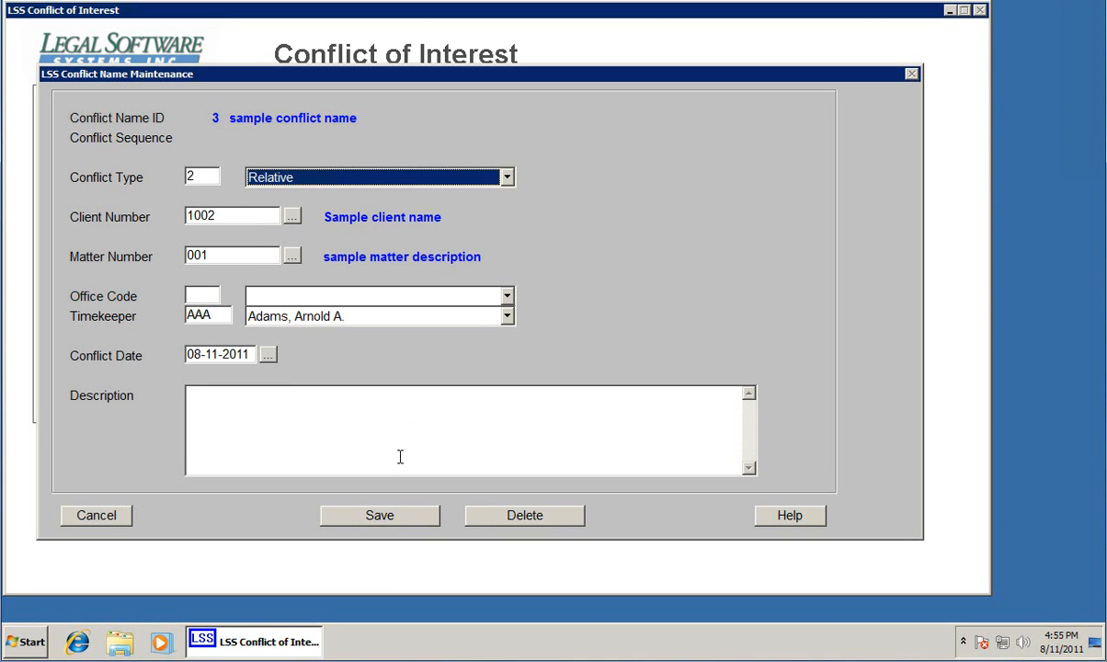
{"action": "left_click", "coordinate": [292, 253]}
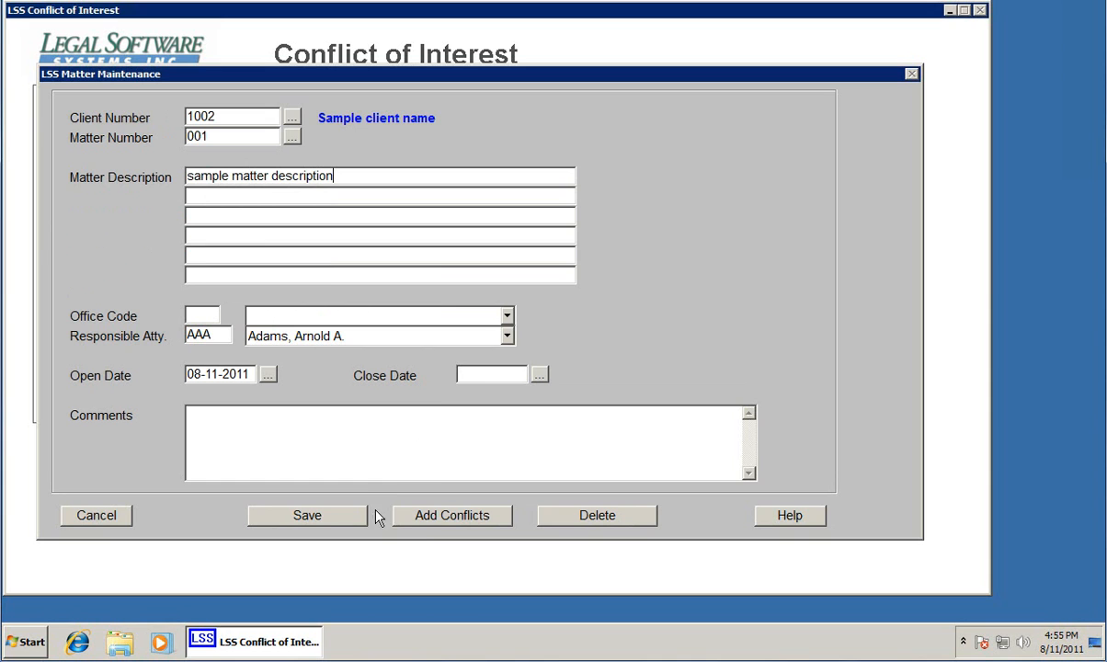
{"action": "mouse_move", "coordinate": [333, 103]}
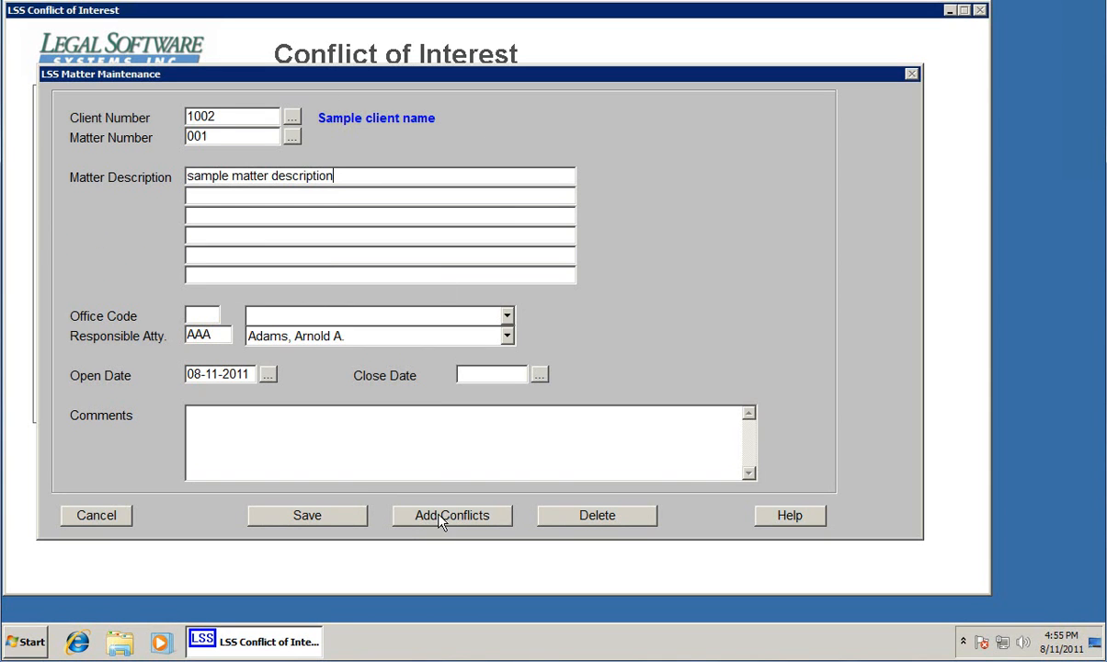
{"action": "mouse_move", "coordinate": [257, 485]}
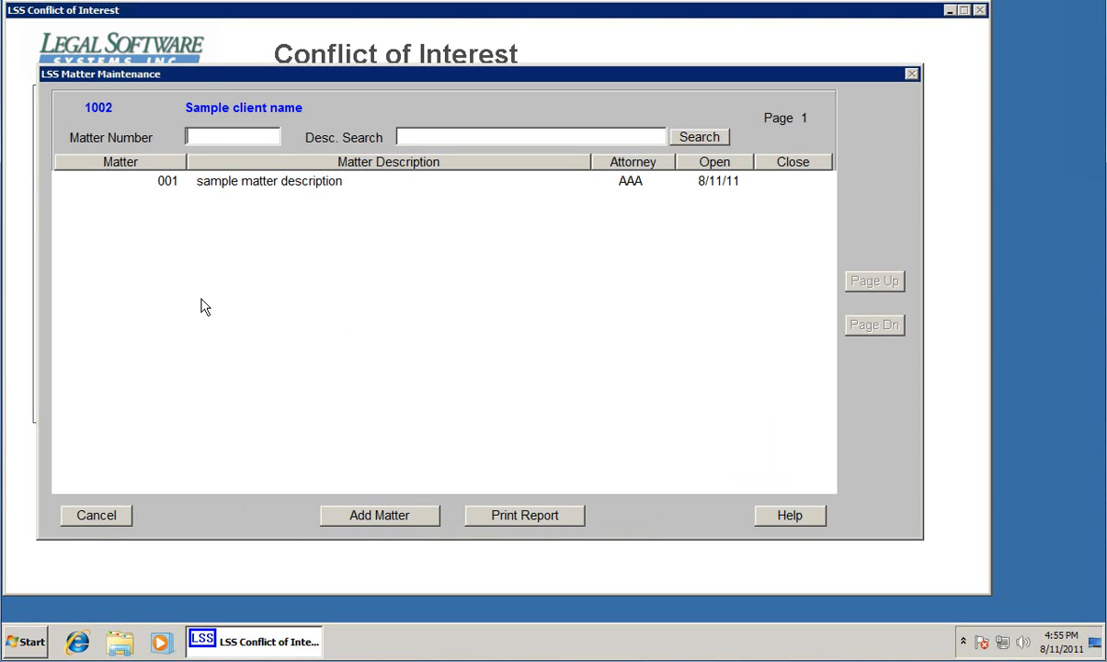
Close the matter and client lists for client 1002, returning to the main menu
{"action": "left_click", "coordinate": [95, 515]}
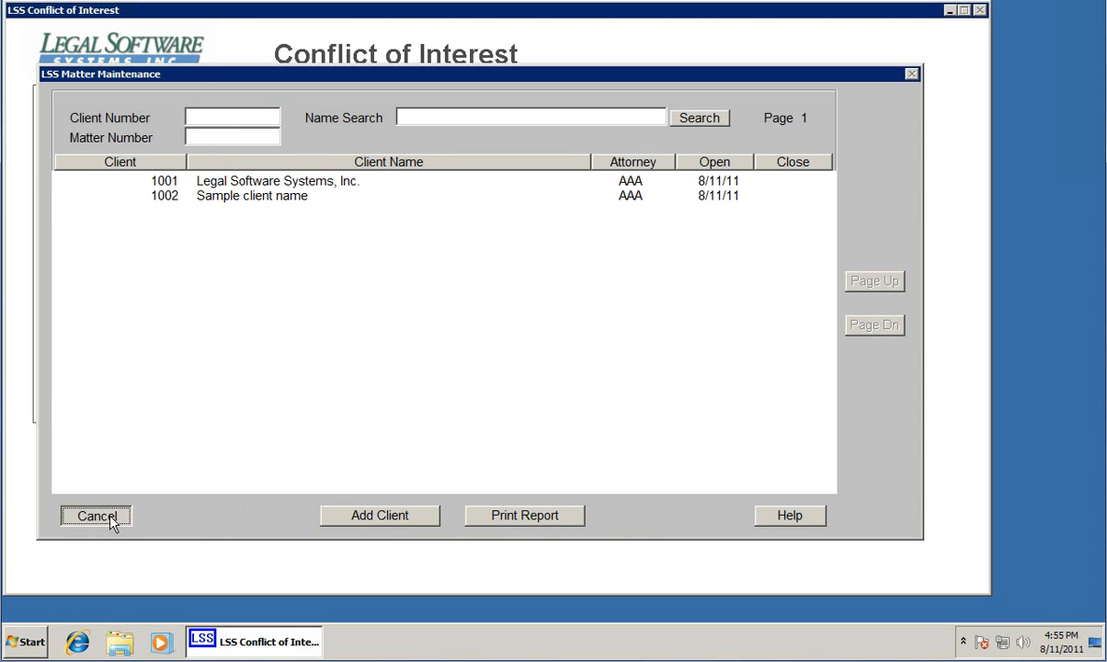
{"action": "left_click", "coordinate": [96, 515]}
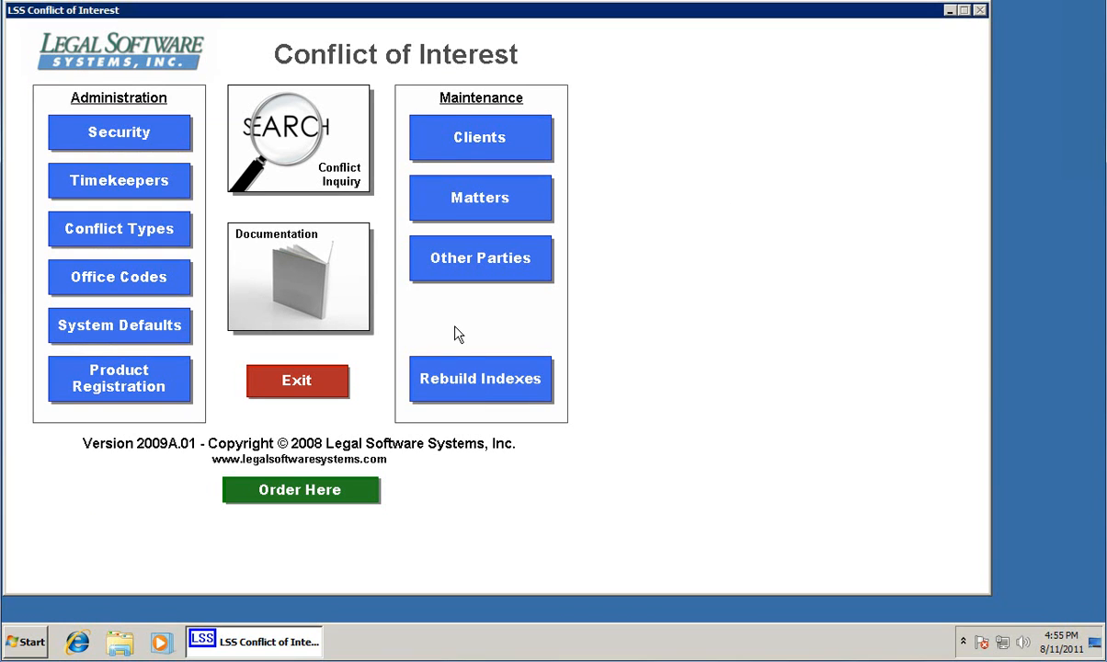
{"action": "mouse_move", "coordinate": [467, 325]}
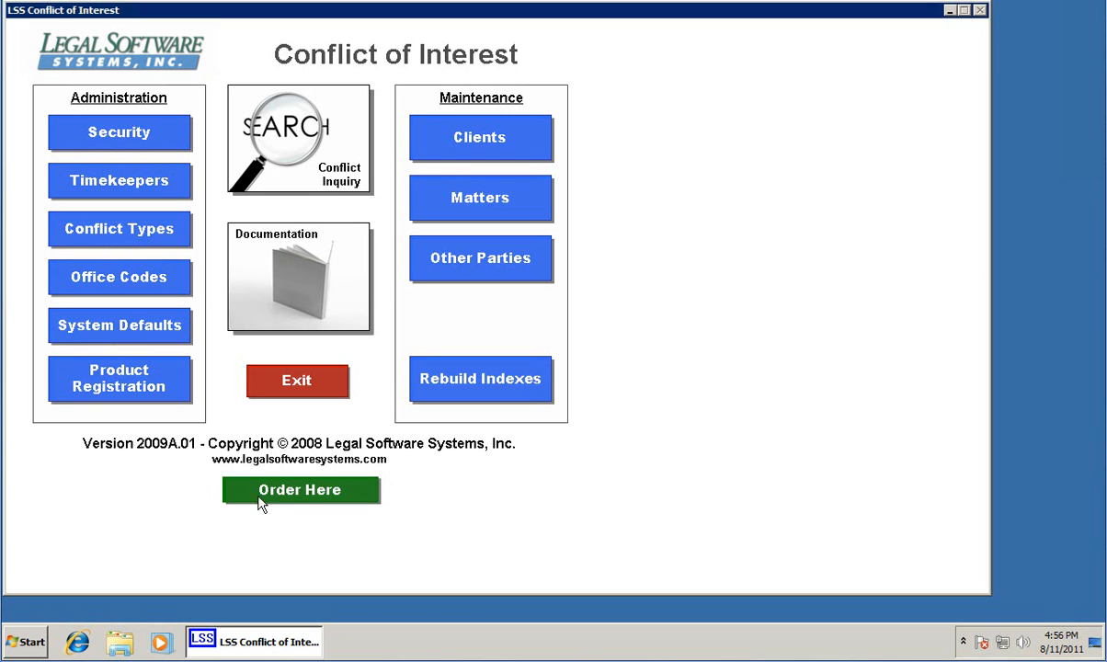
{"action": "mouse_move", "coordinate": [294, 500]}
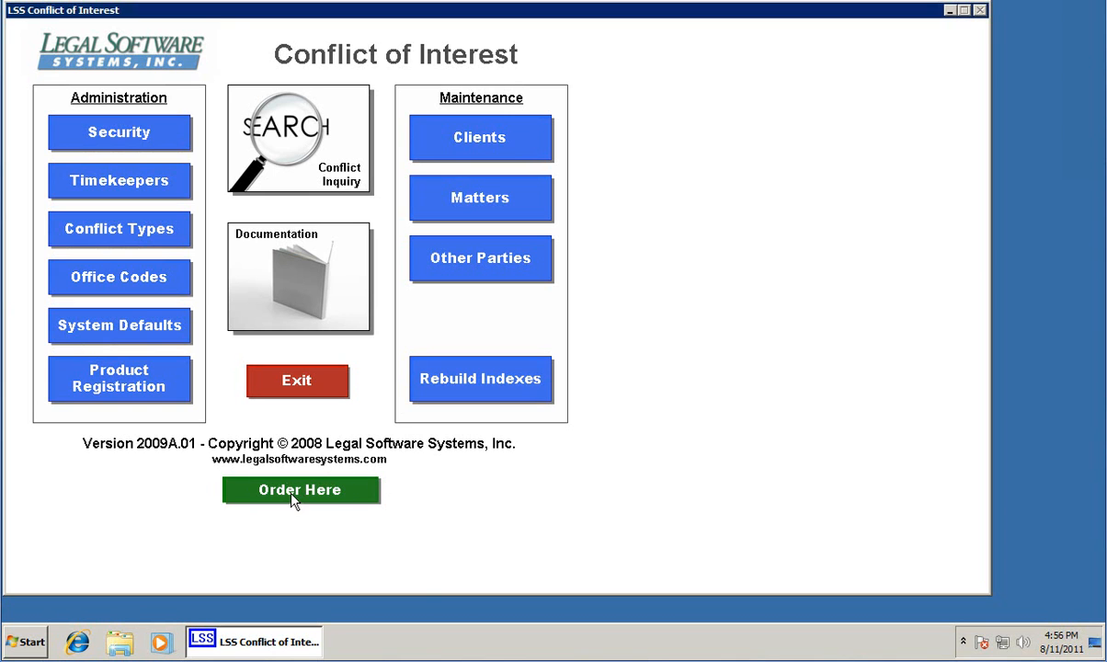
Bring up the software order form from the main menu
{"action": "left_click", "coordinate": [300, 489]}
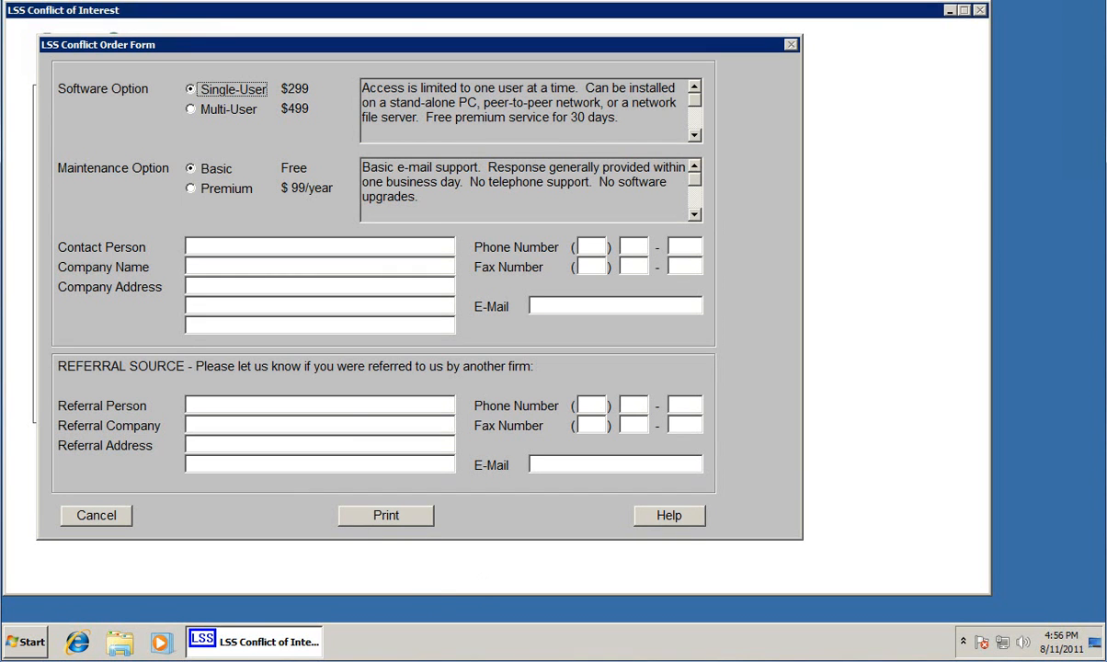
{"action": "mouse_move", "coordinate": [347, 99]}
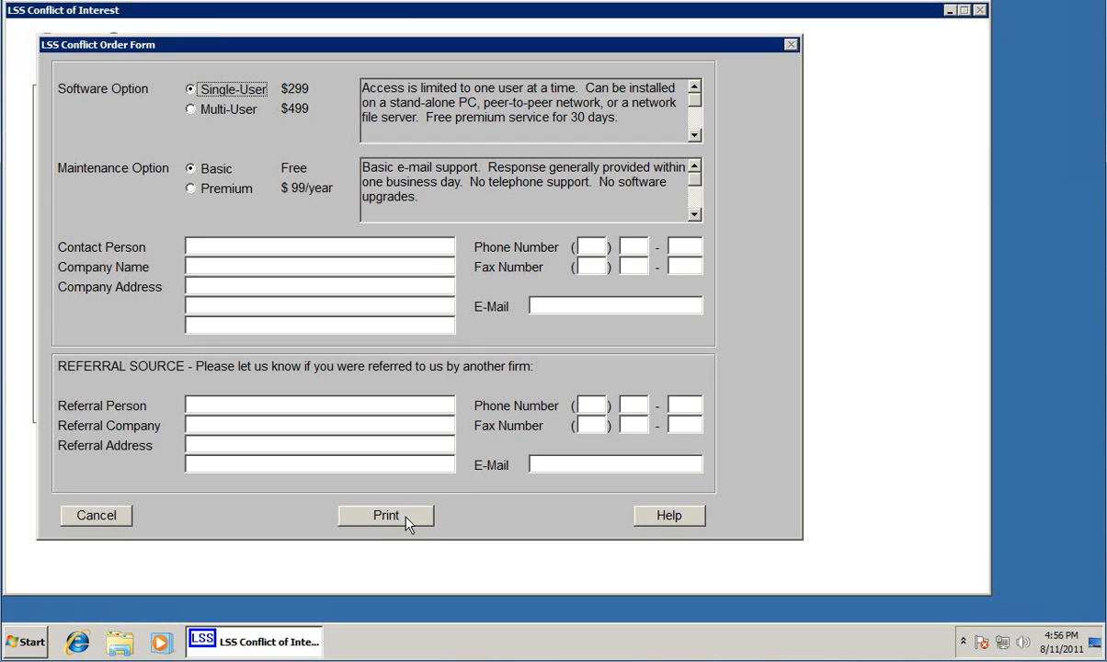
{"action": "mouse_move", "coordinate": [390, 526]}
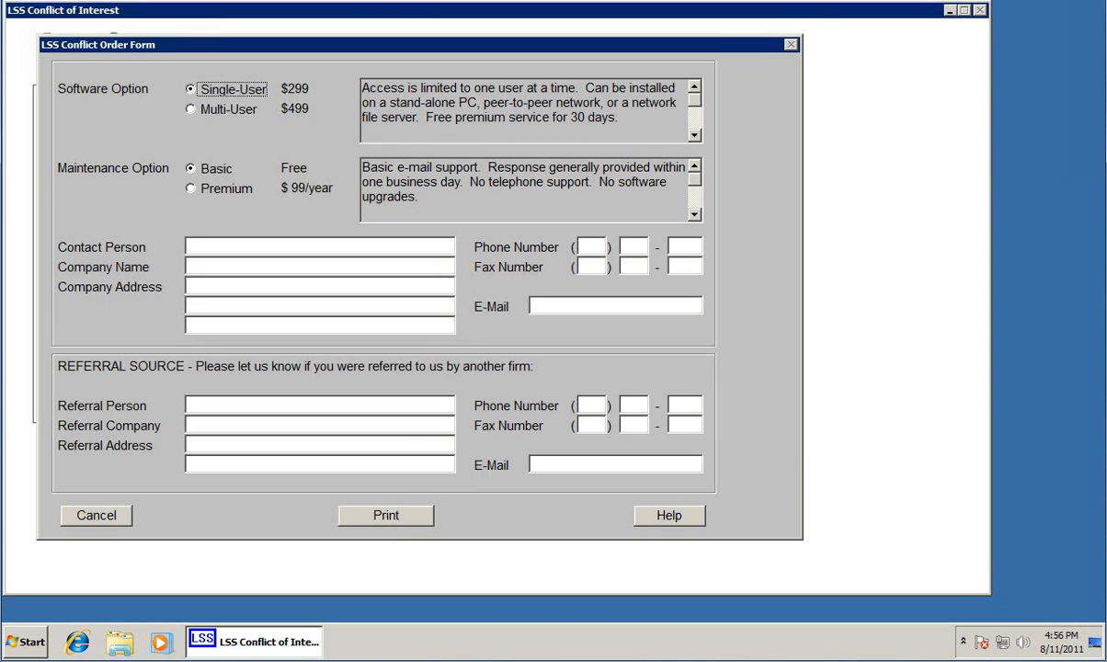
{"action": "mouse_move", "coordinate": [309, 99]}
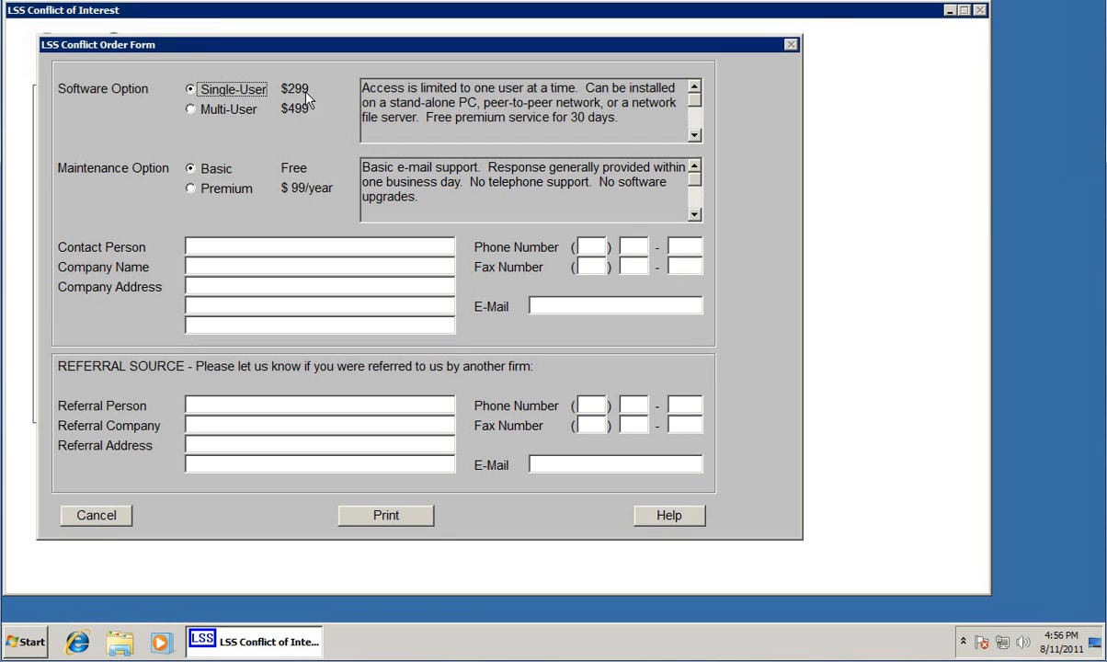
{"action": "mouse_move", "coordinate": [294, 112]}
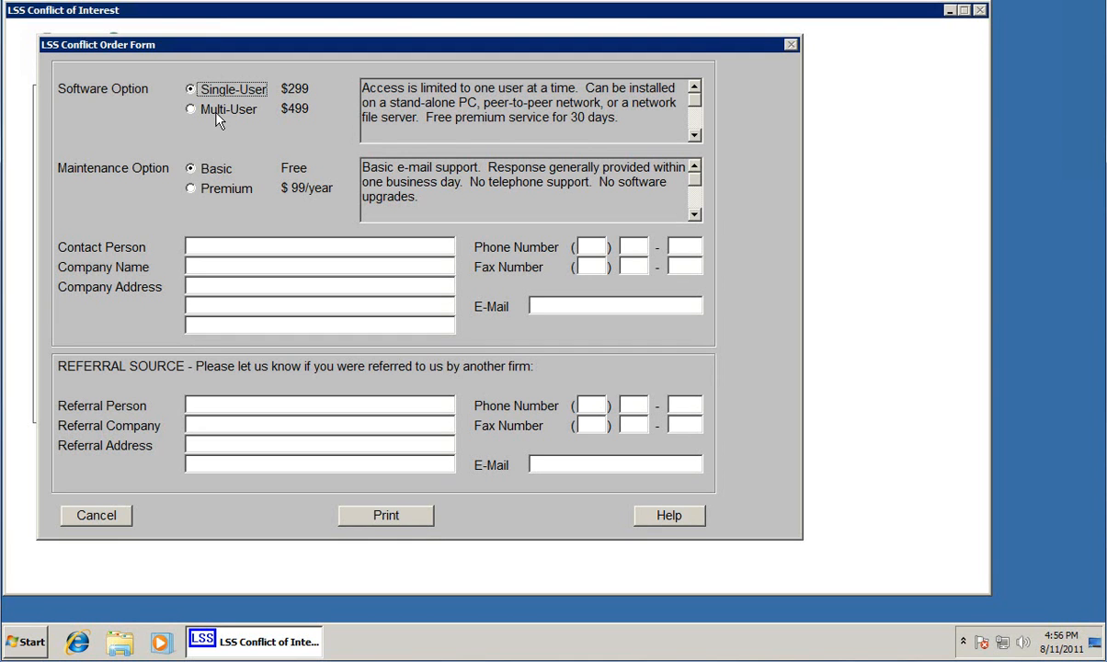
Review Multi-User and Premium maintenance pricing, then cancel the order form
{"action": "left_click", "coordinate": [191, 110]}
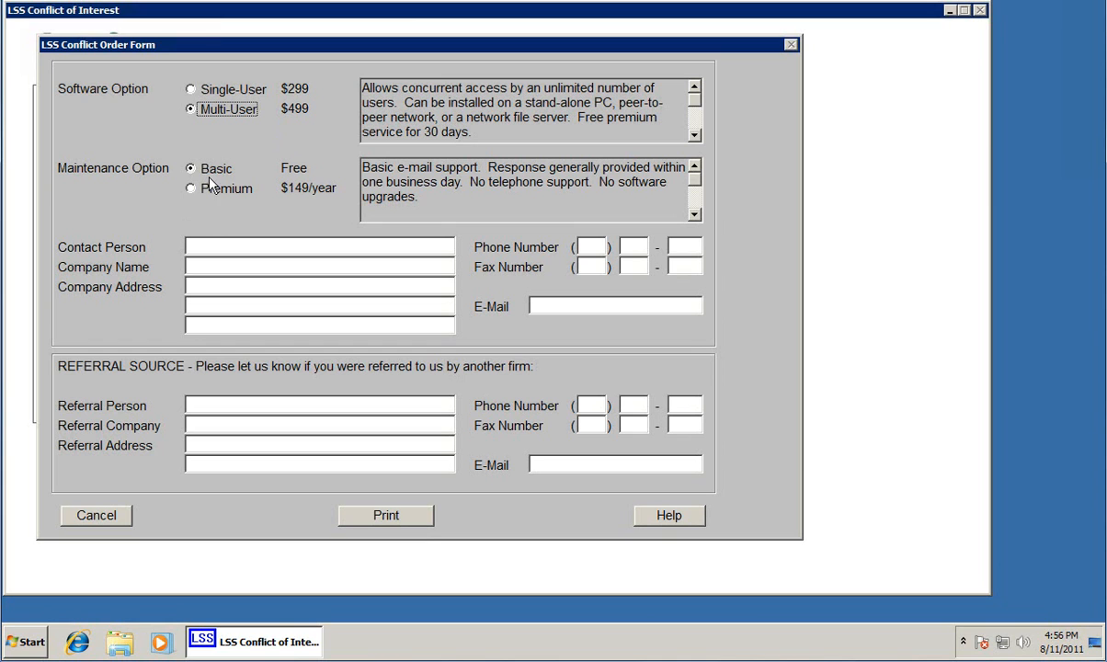
{"action": "mouse_move", "coordinate": [280, 180]}
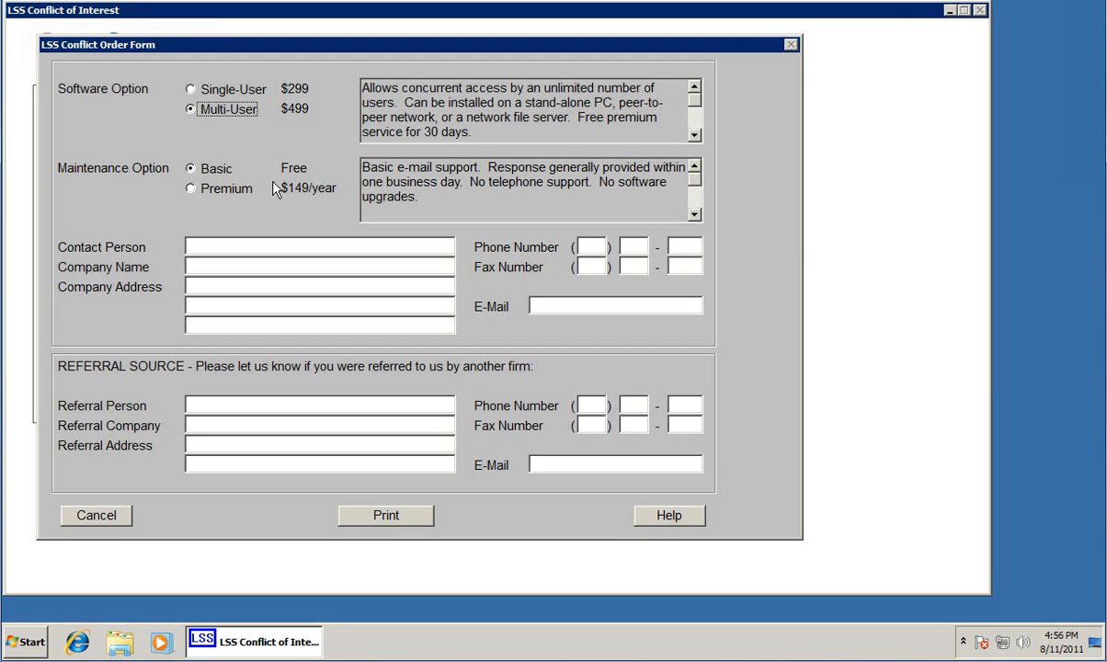
{"action": "left_click", "coordinate": [191, 188]}
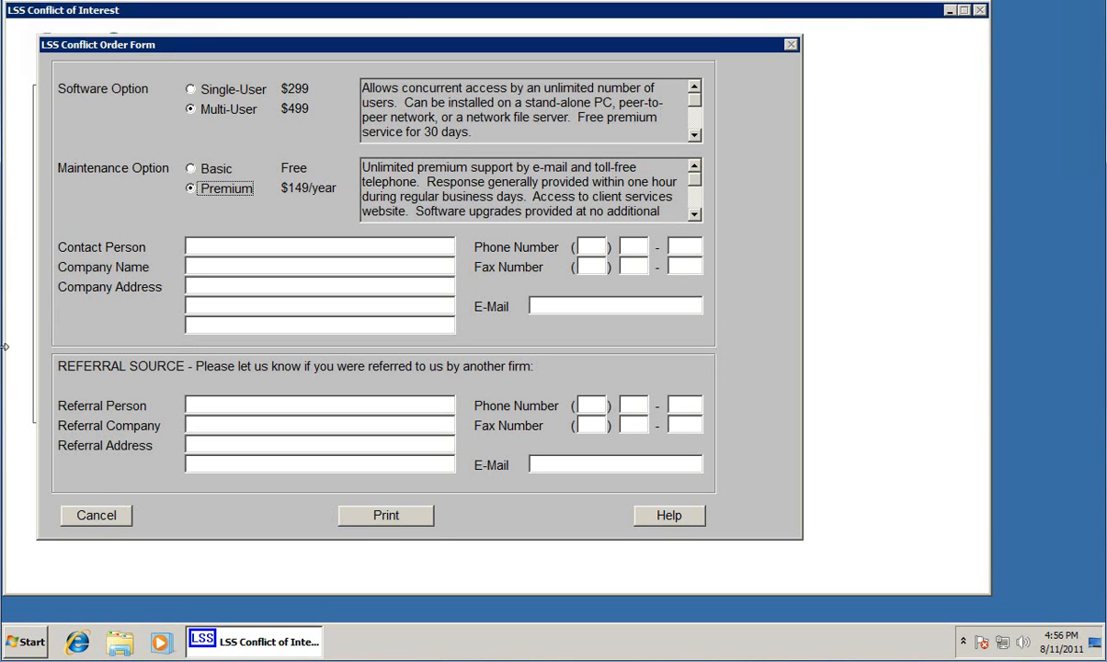
{"action": "left_click", "coordinate": [96, 515]}
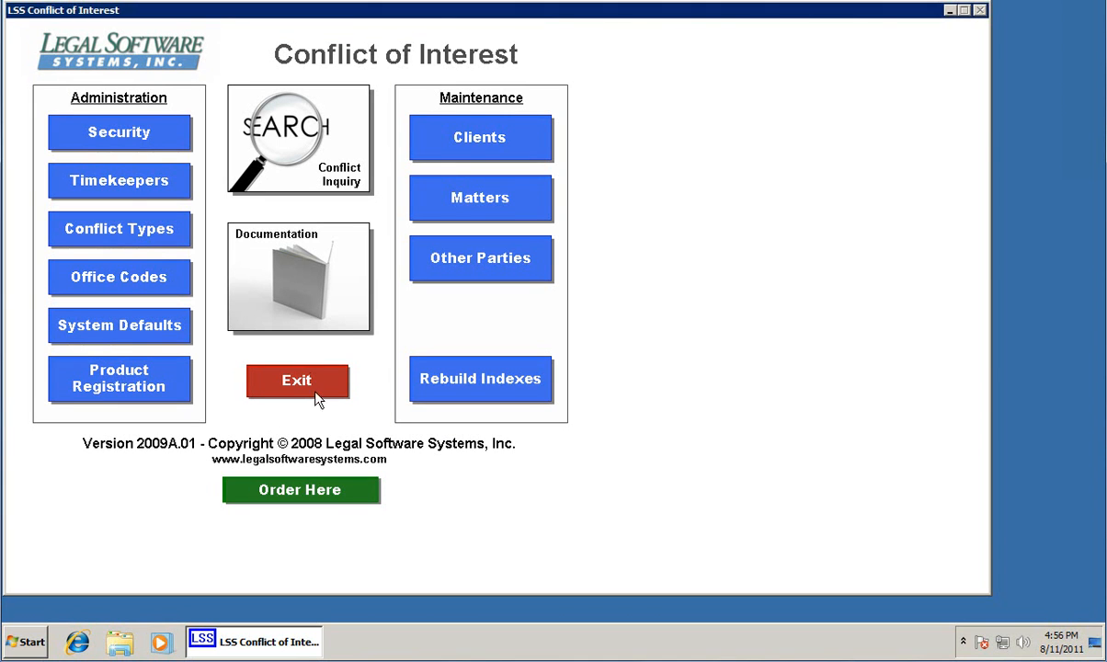
{"action": "mouse_move", "coordinate": [702, 266]}
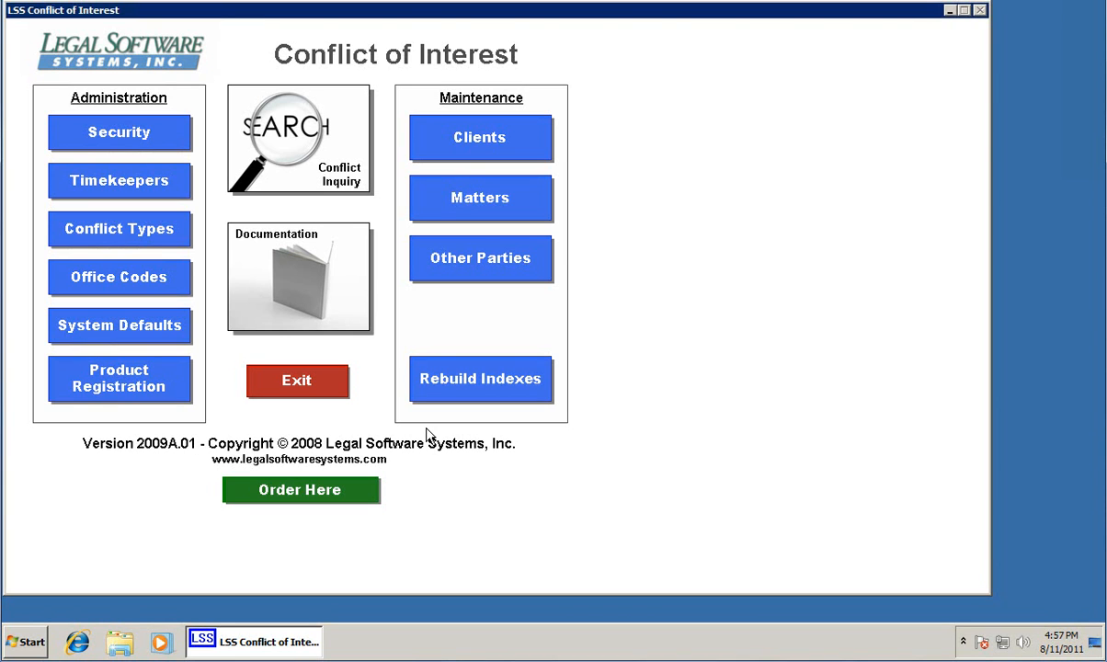
{"action": "mouse_move", "coordinate": [422, 456]}
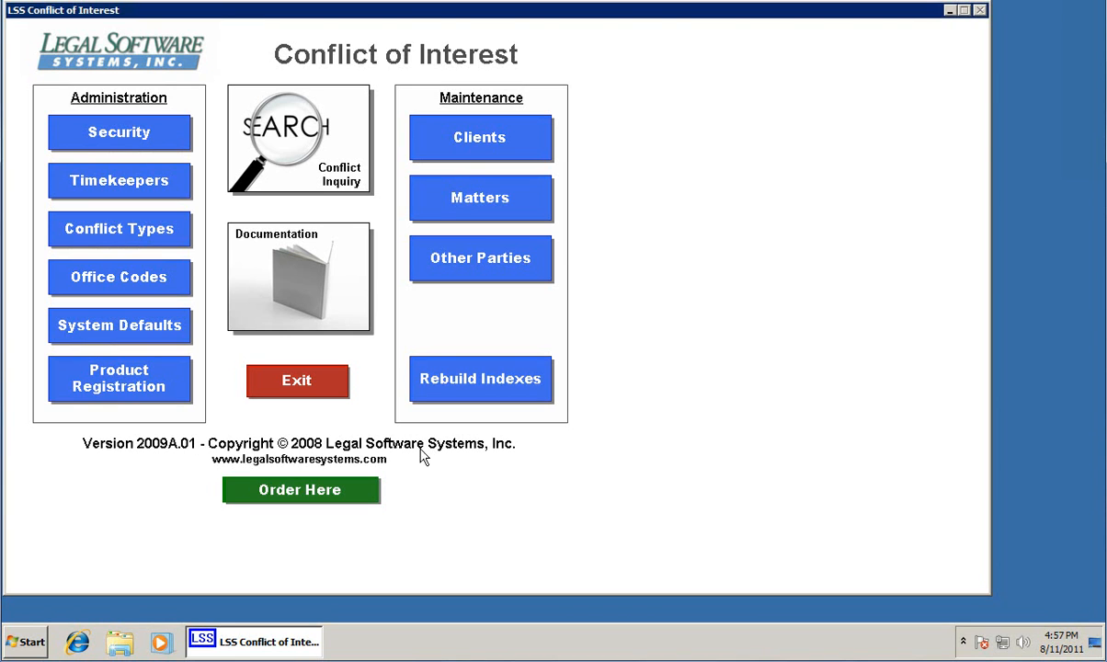
Exit LSS Conflict of Interest to the Windows desktop
{"action": "left_click", "coordinate": [298, 380]}
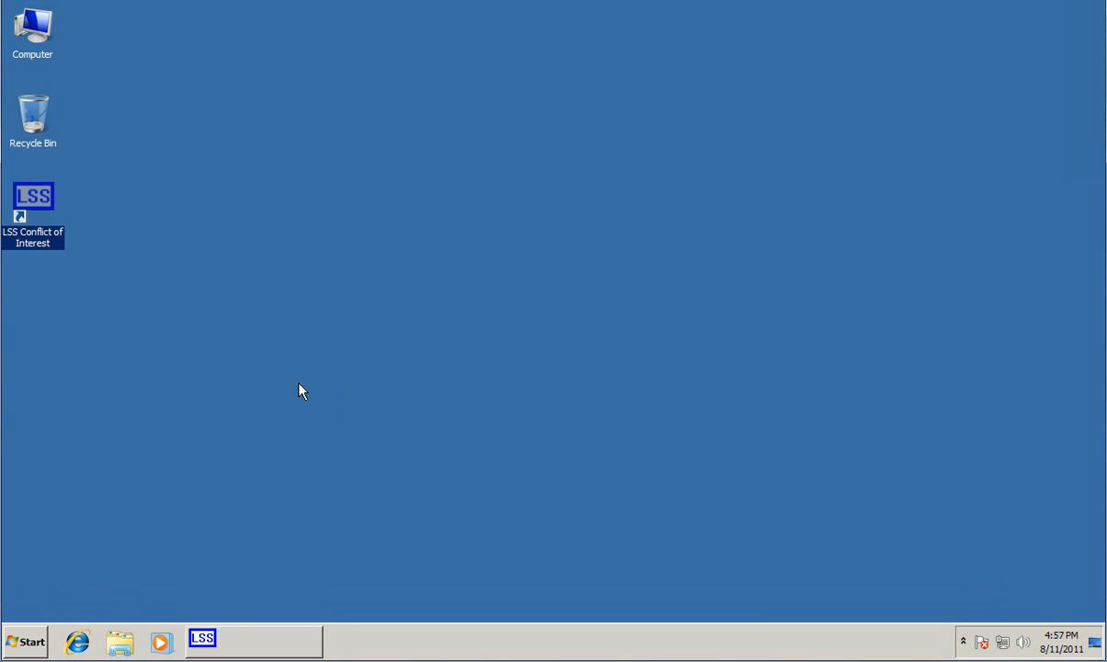